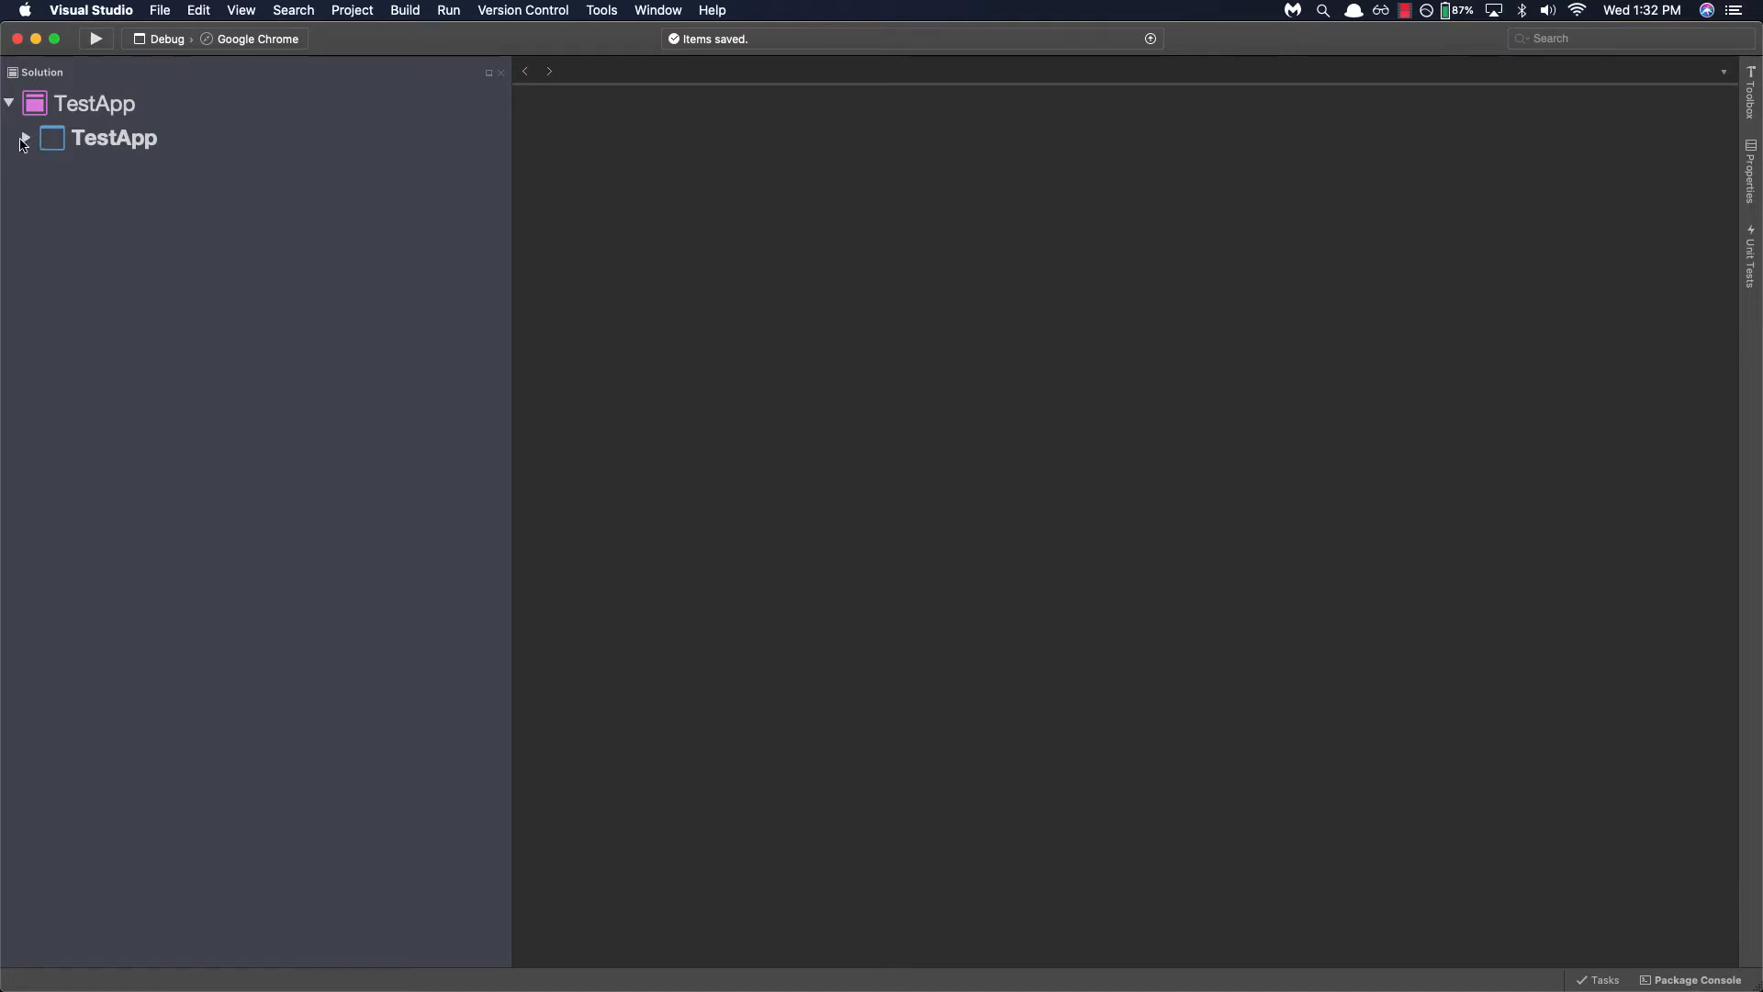
# Step: Expand the TestApp project node in the Solution pad to show Pages, wwwroot and source files
pyautogui.click(24, 138)
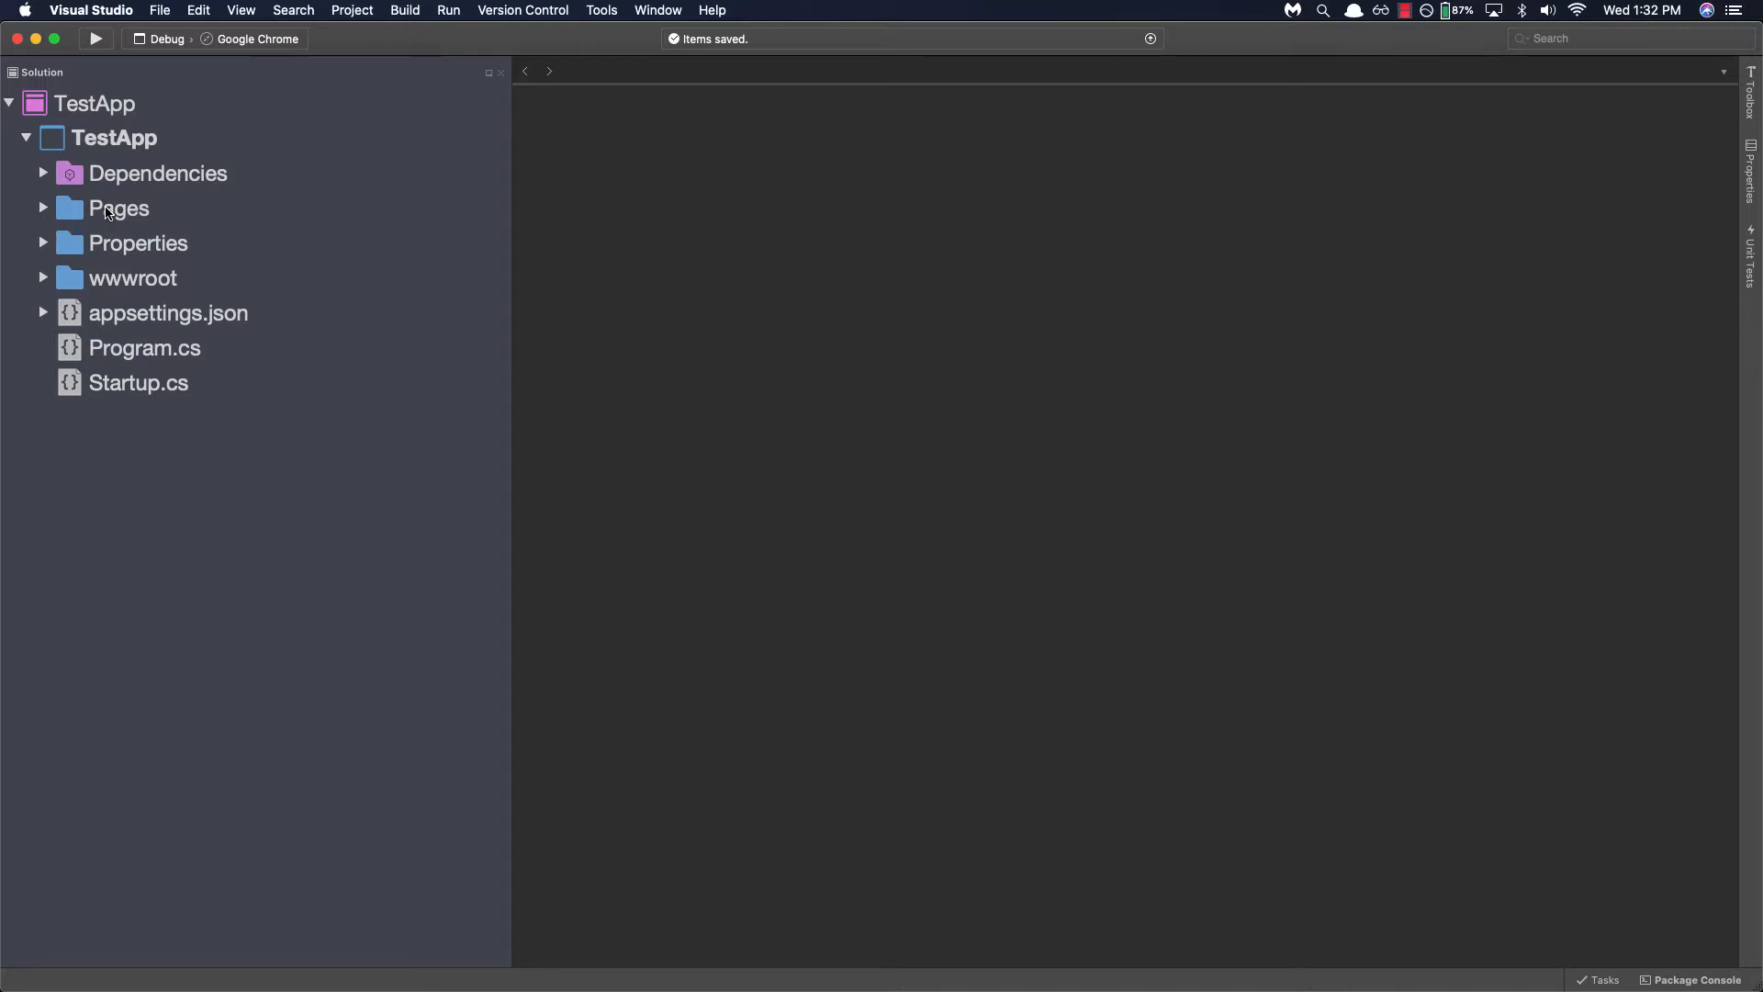
# Step: Create a new ASP.NET Core Razor Page (with page model) named About in the Pages folder
pyautogui.rightClick(117, 207)
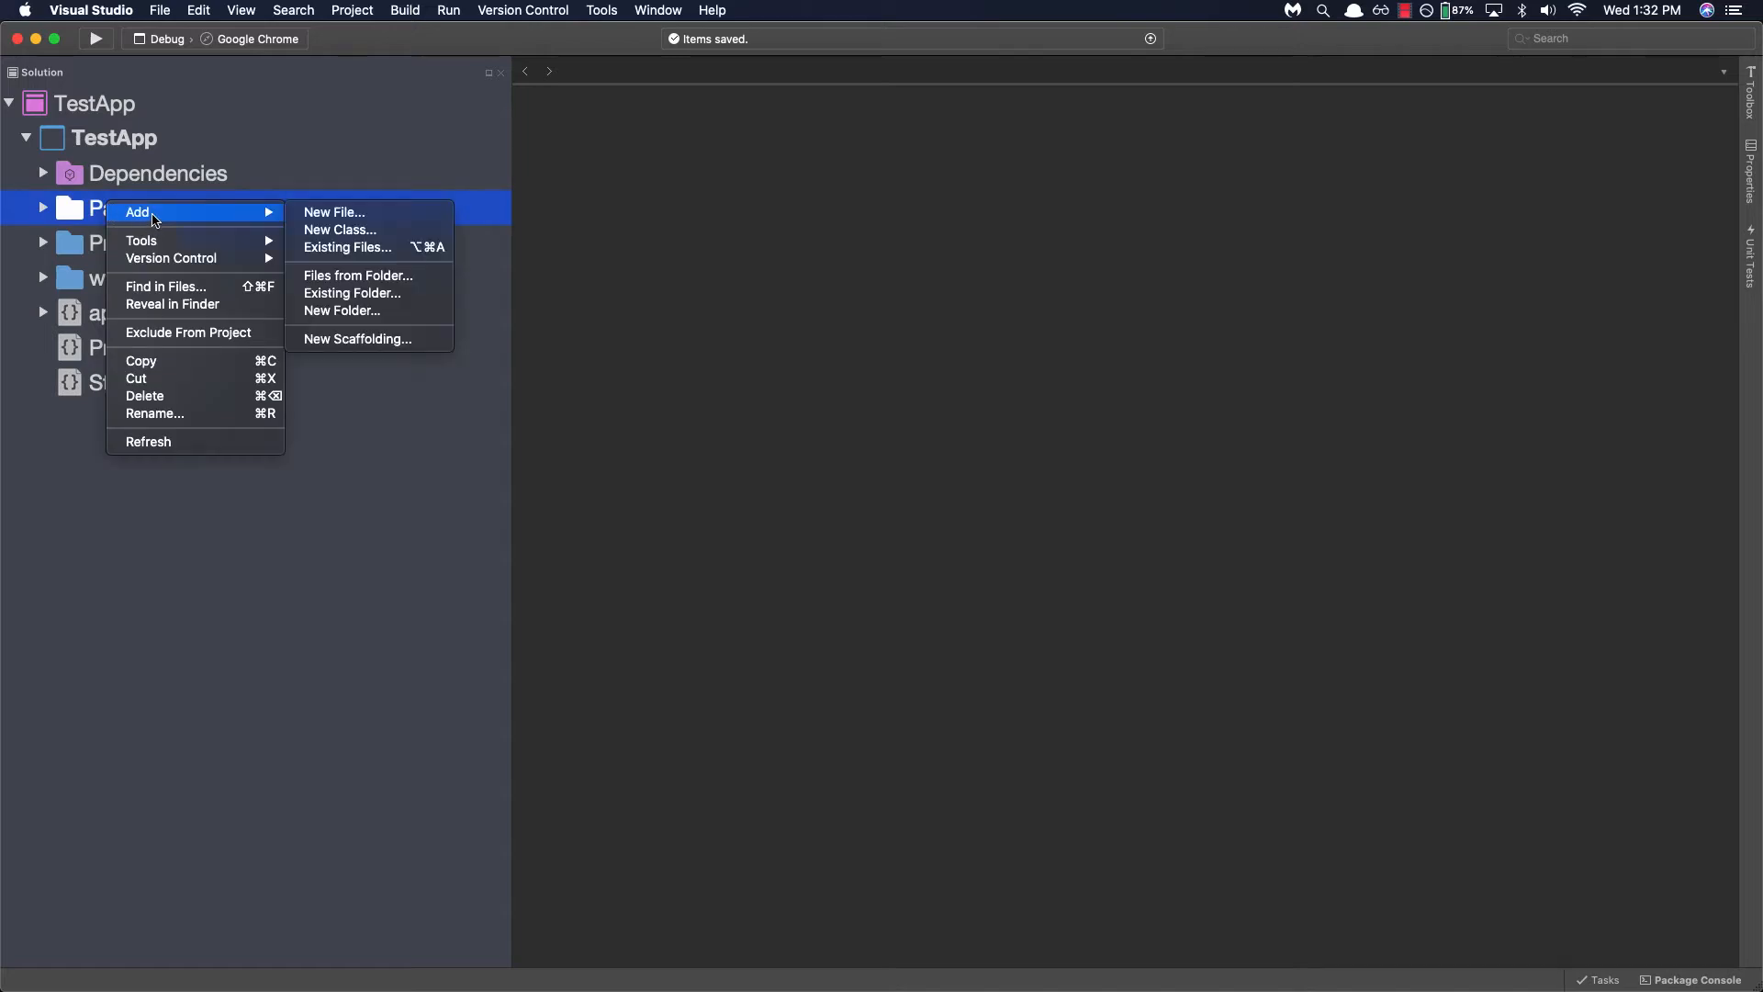
pyautogui.moveTo(333, 213)
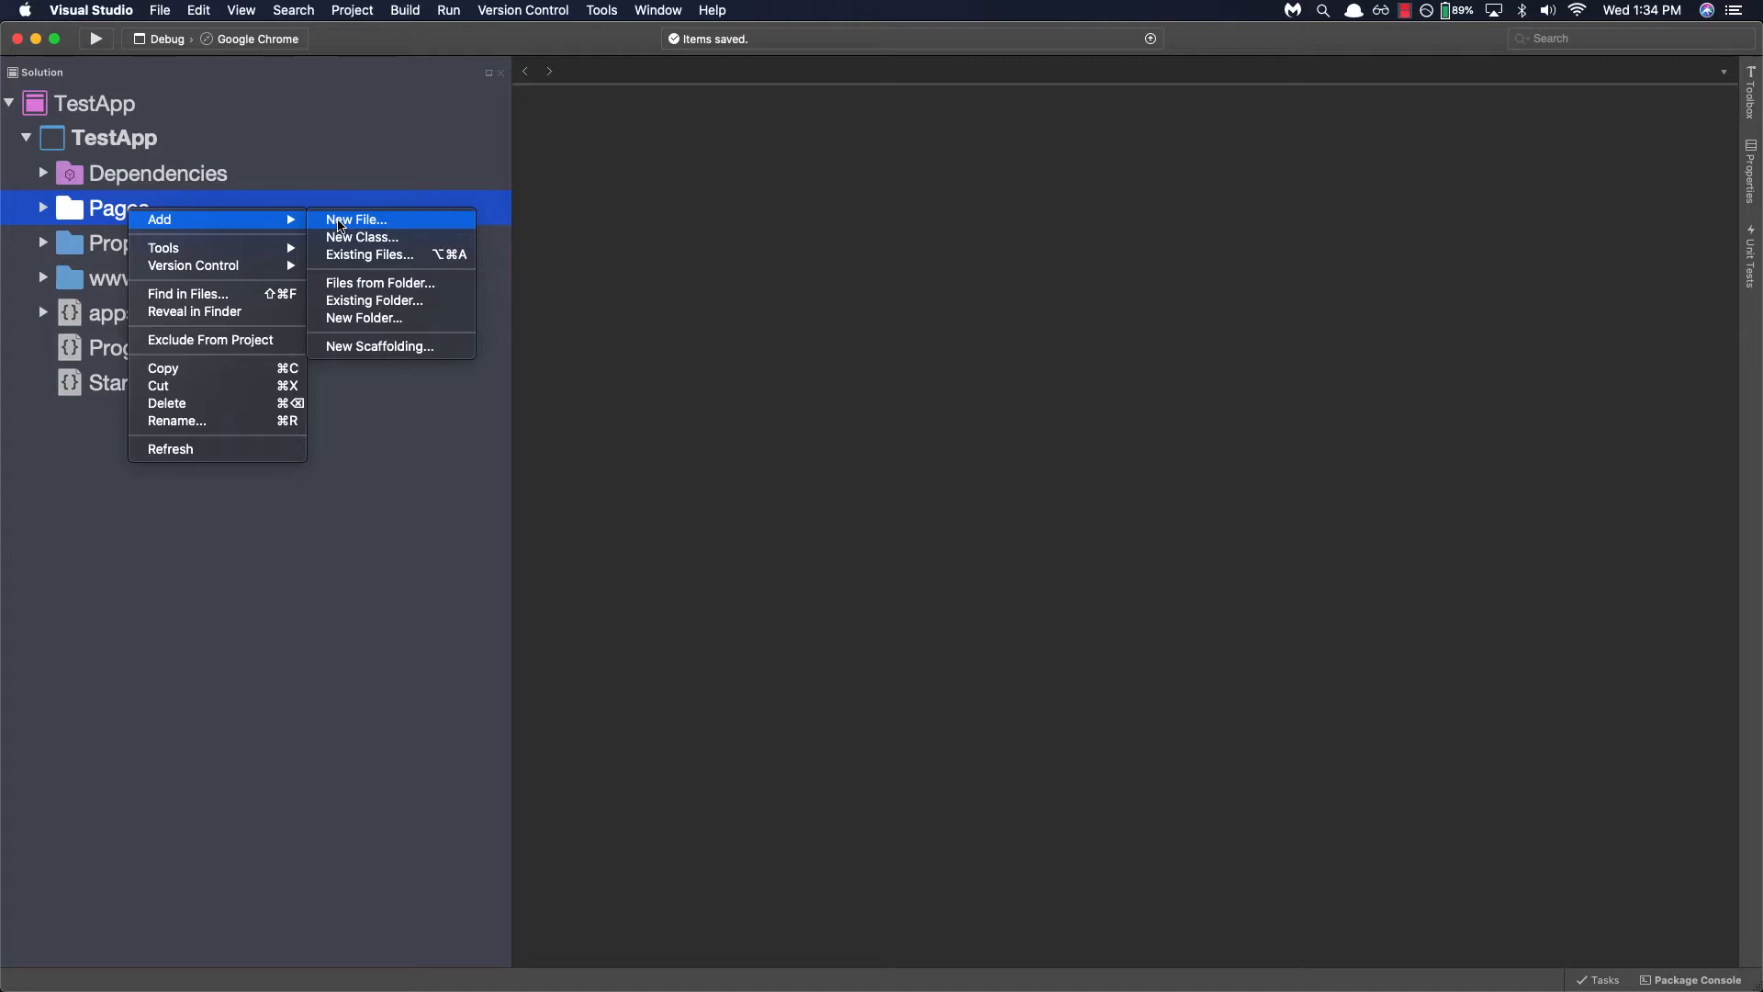
pyautogui.click(357, 218)
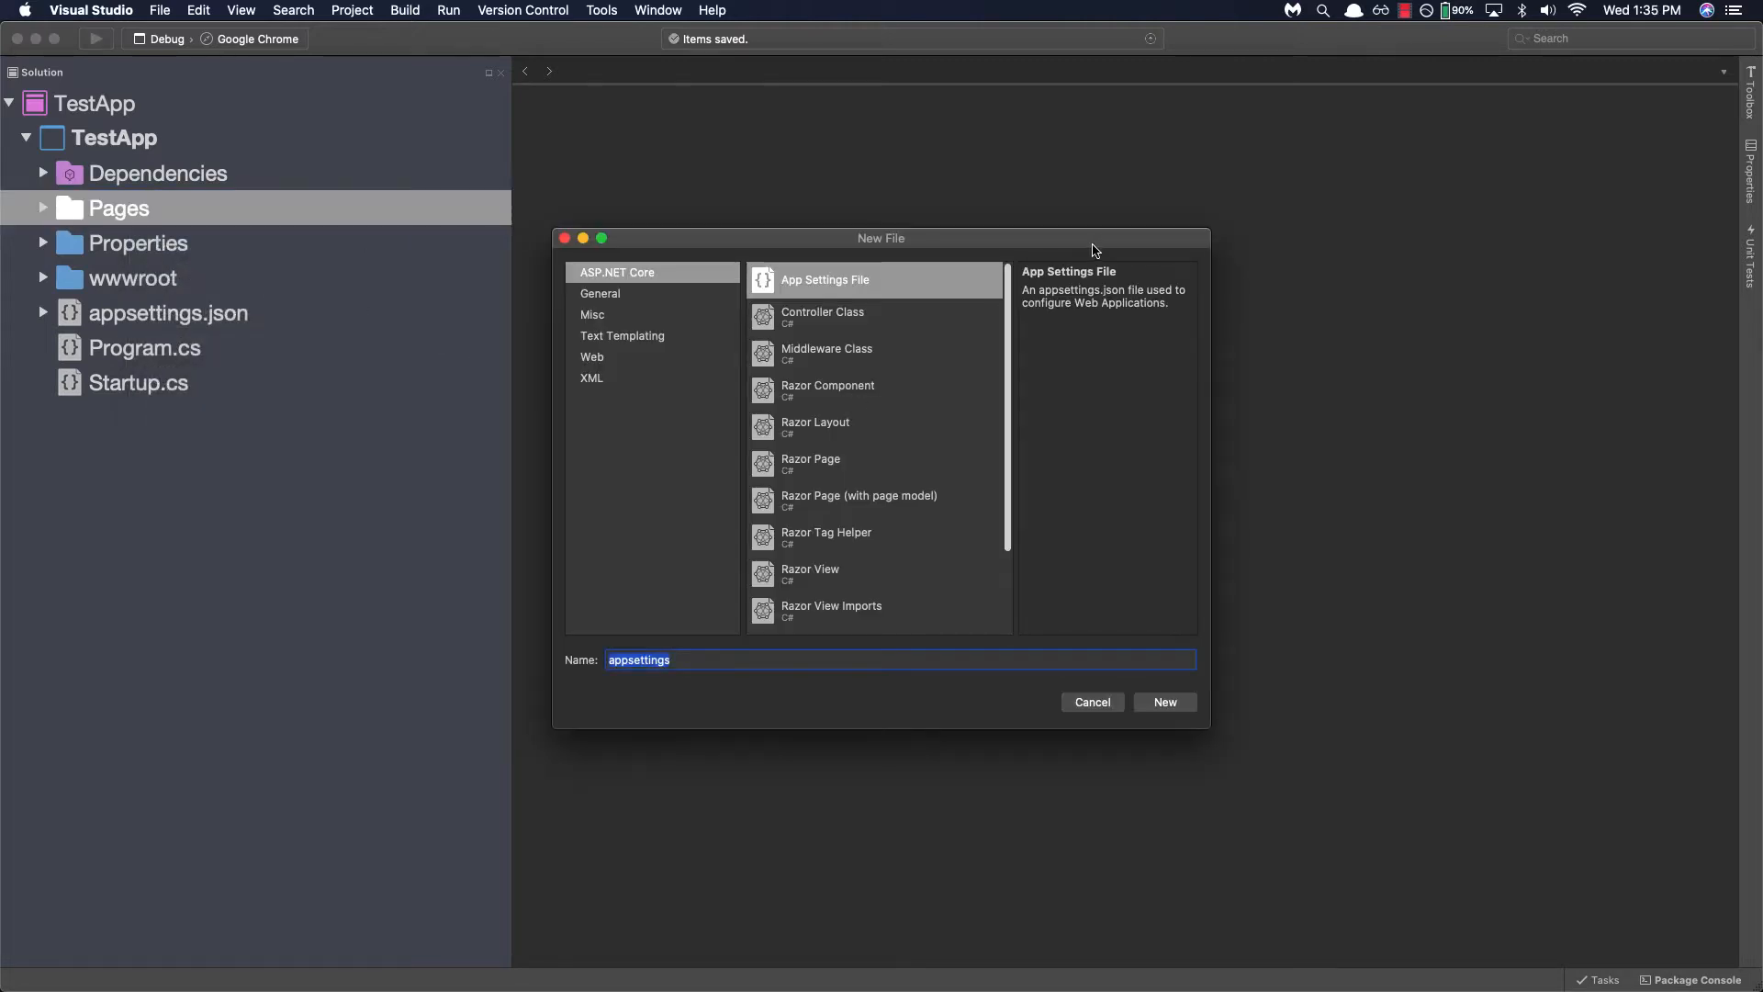
pyautogui.moveTo(1029, 312)
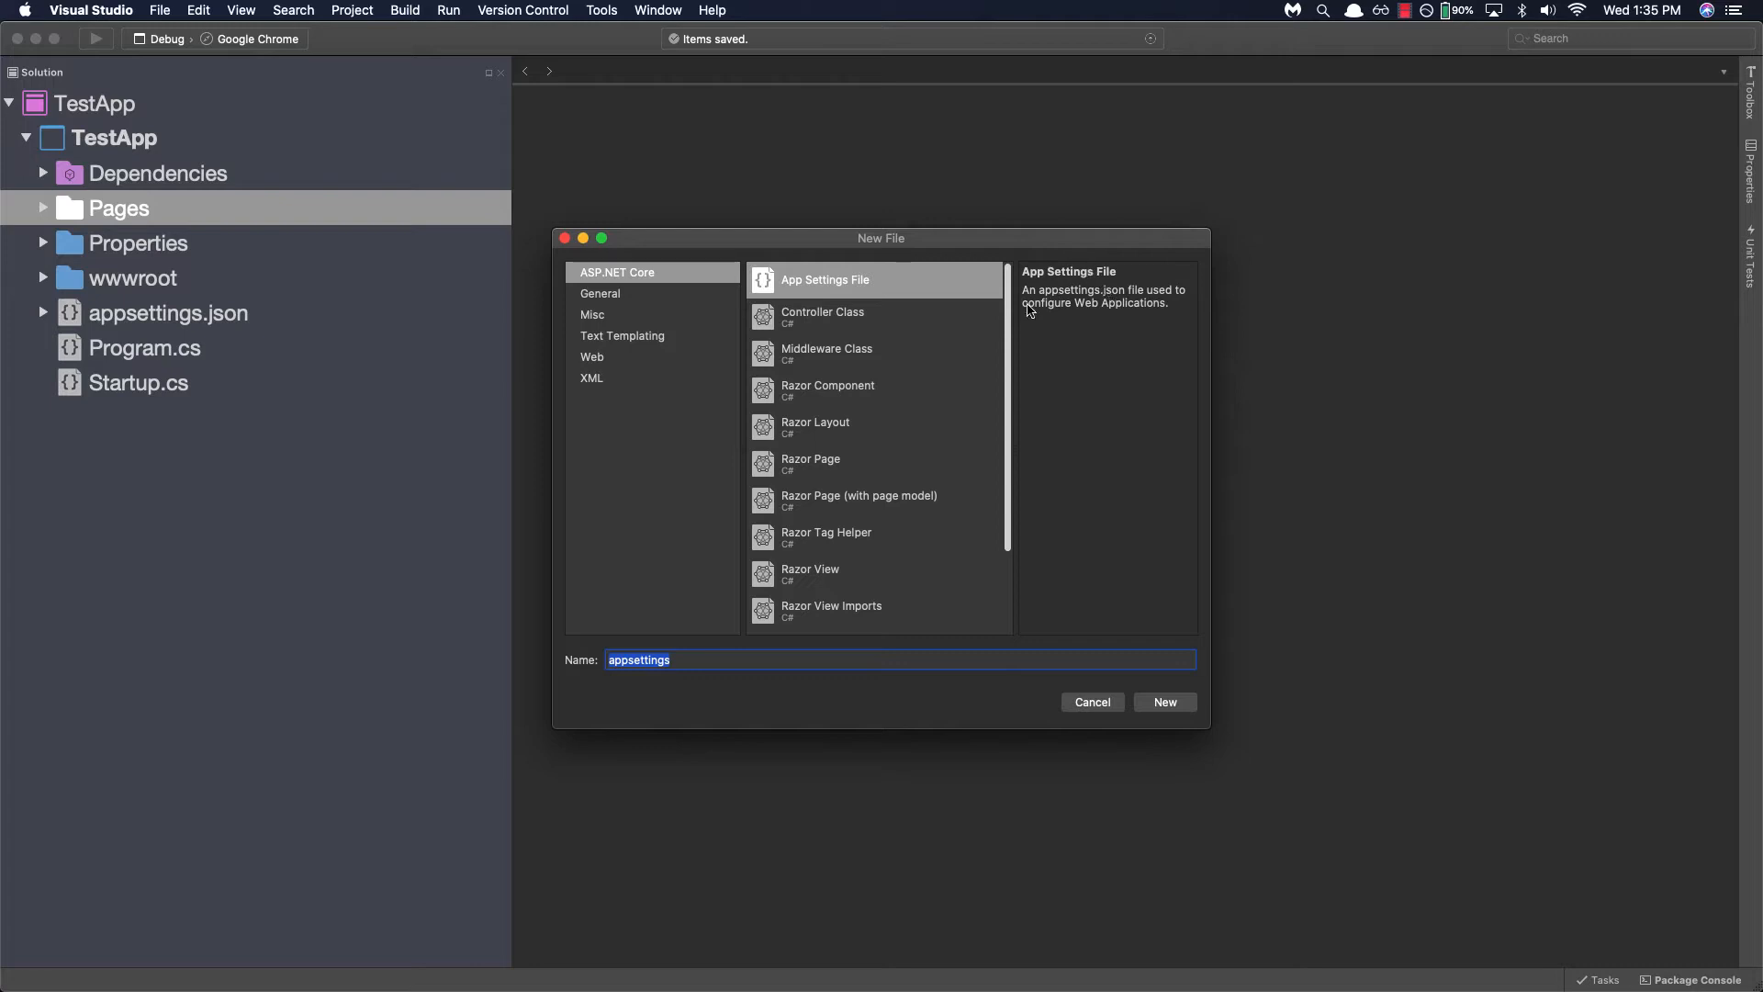
pyautogui.moveTo(900, 434)
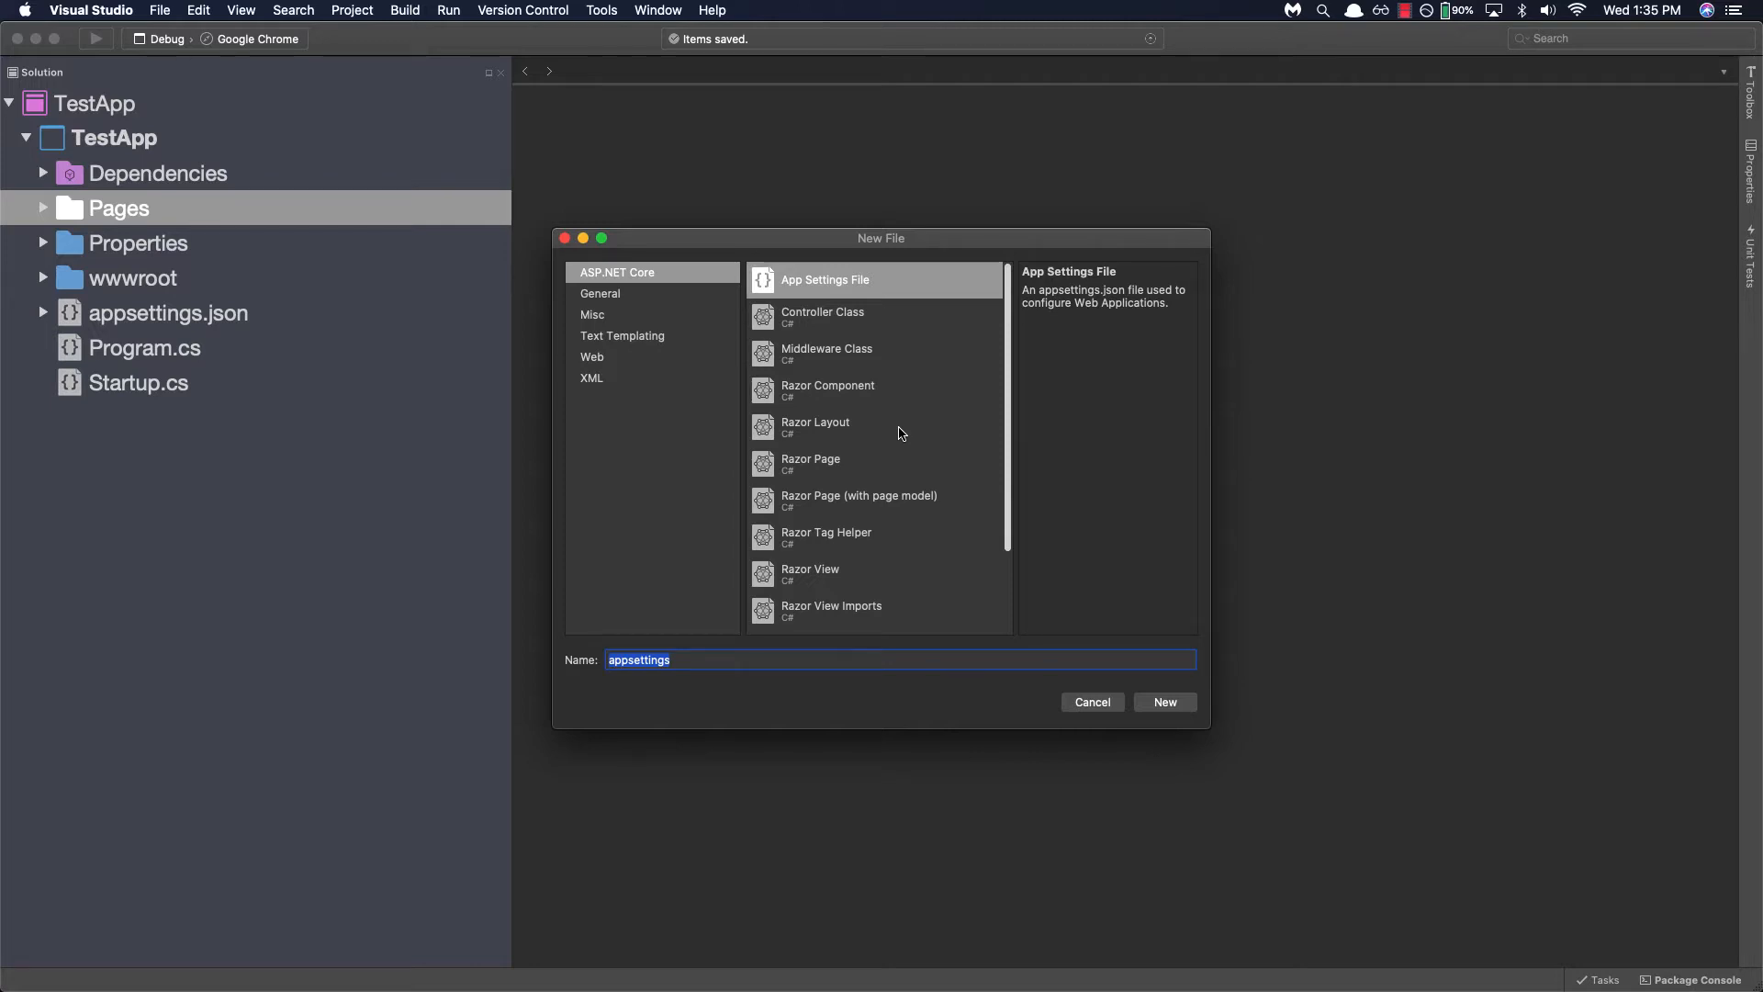
pyautogui.click(617, 272)
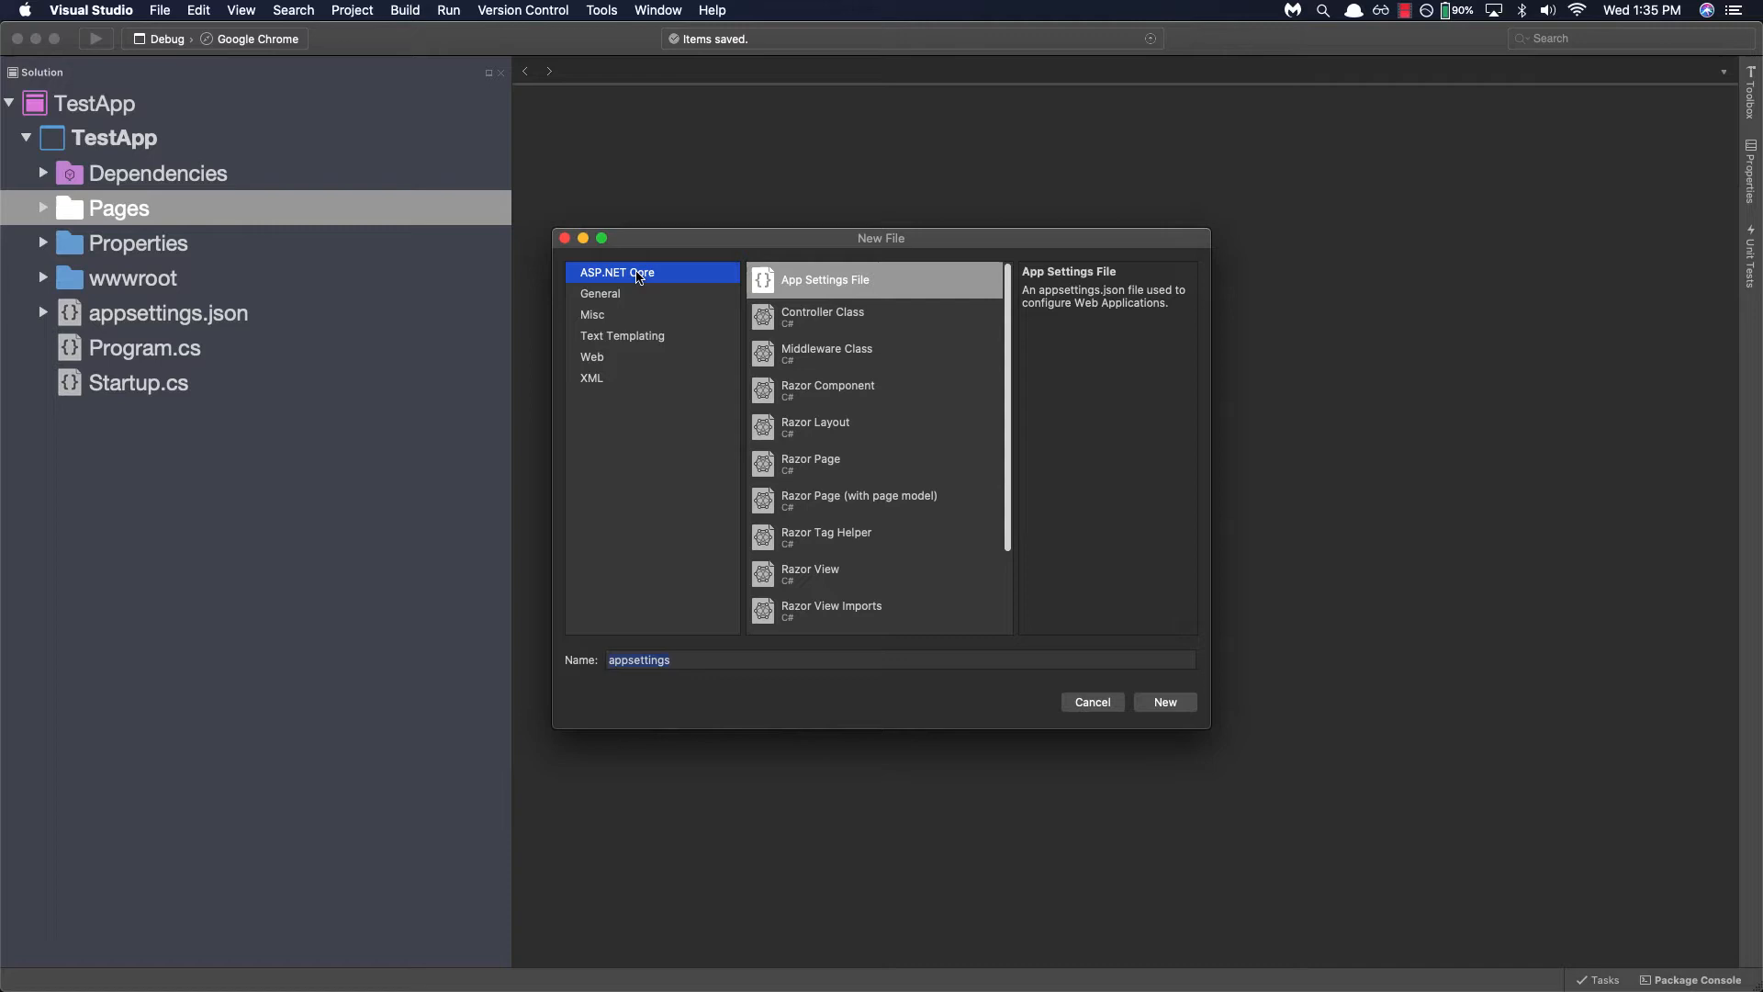
pyautogui.moveTo(843, 535)
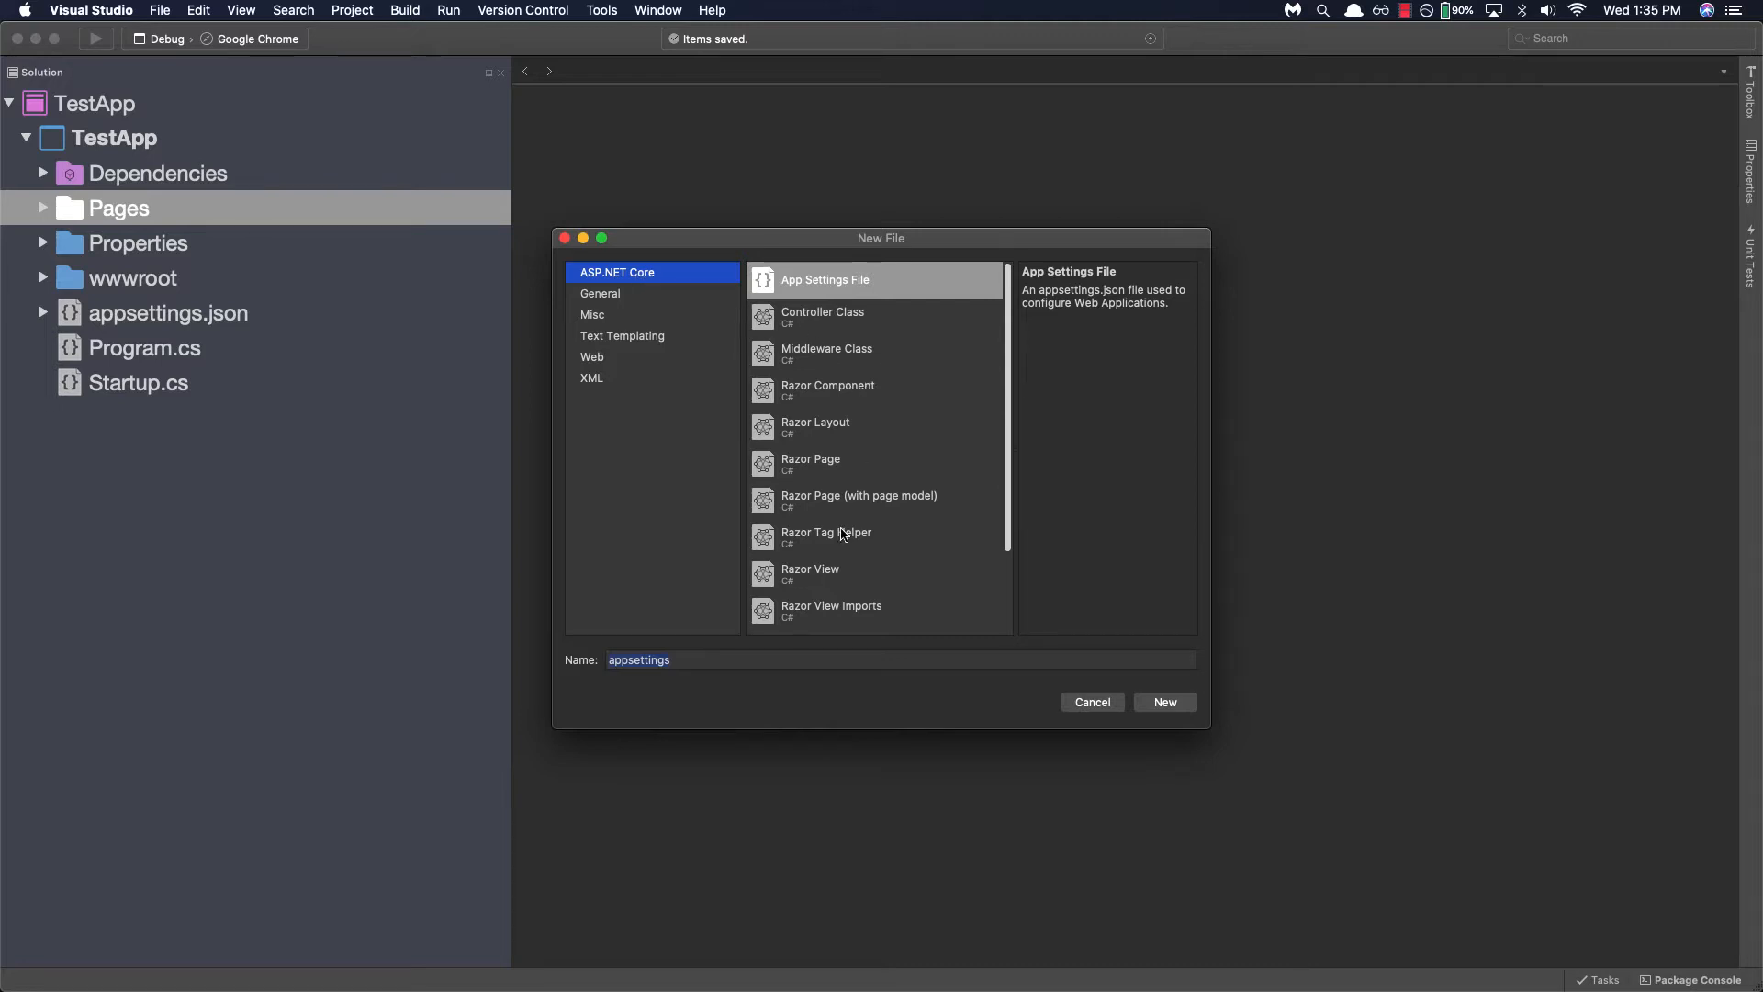
pyautogui.click(860, 500)
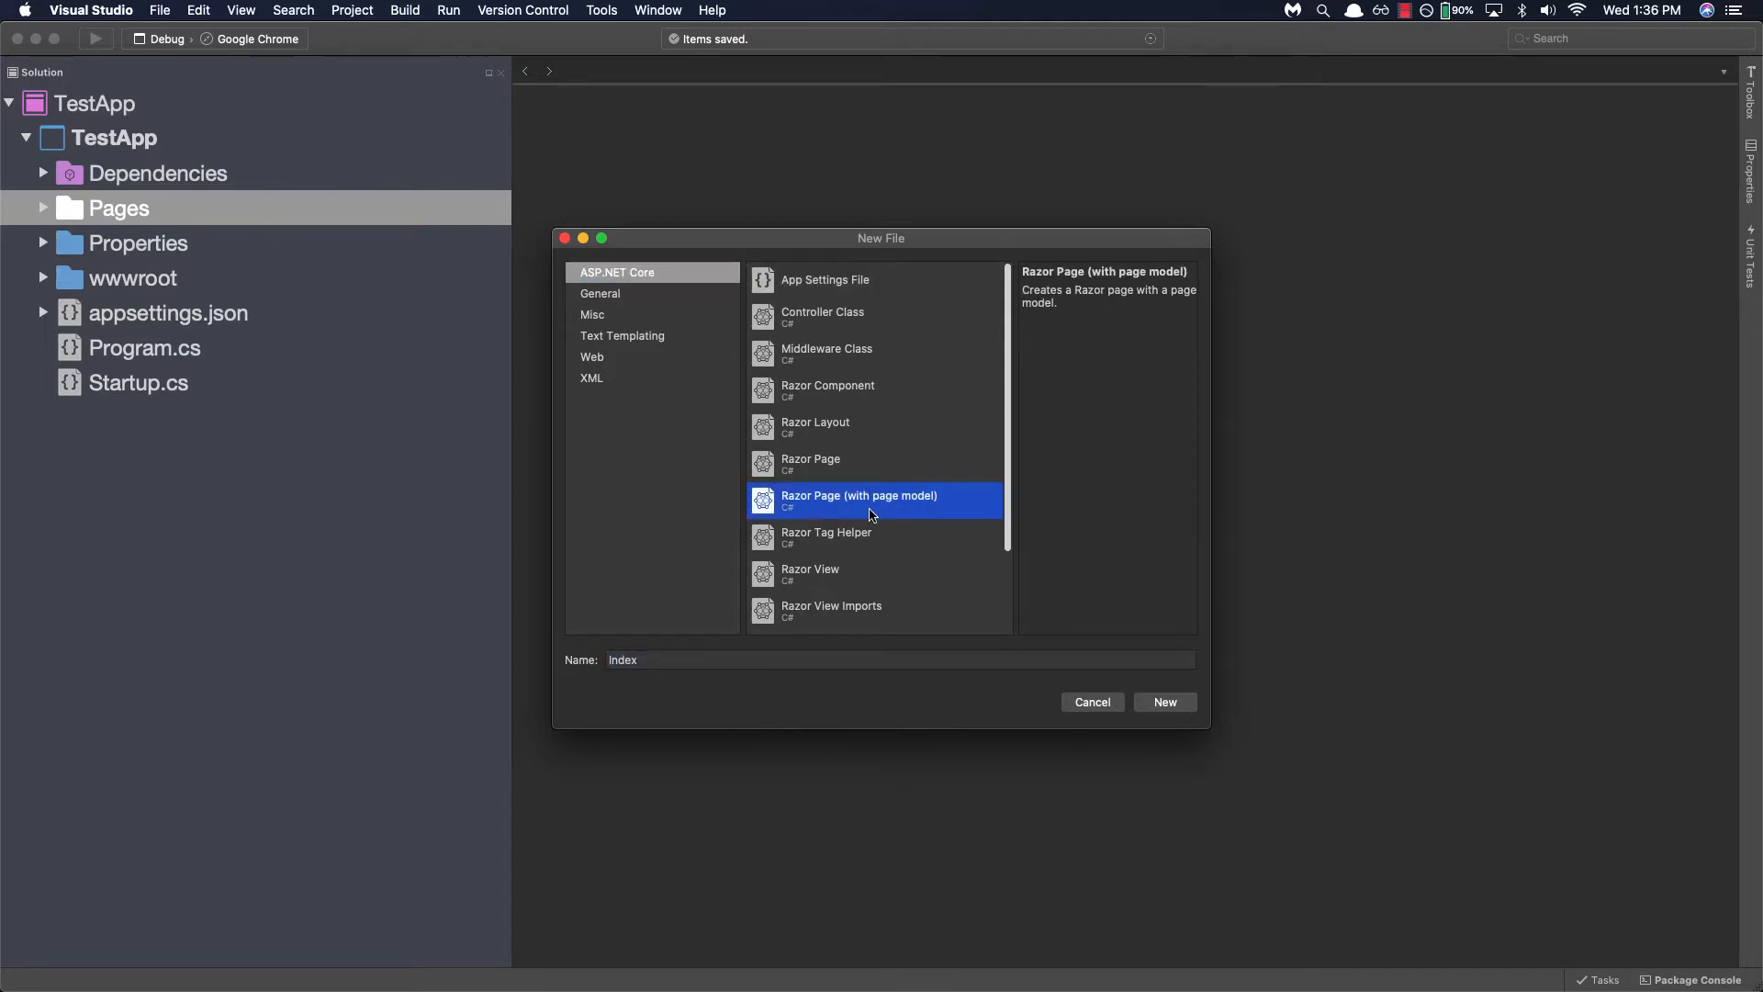
pyautogui.moveTo(794, 659)
pyautogui.write('About')
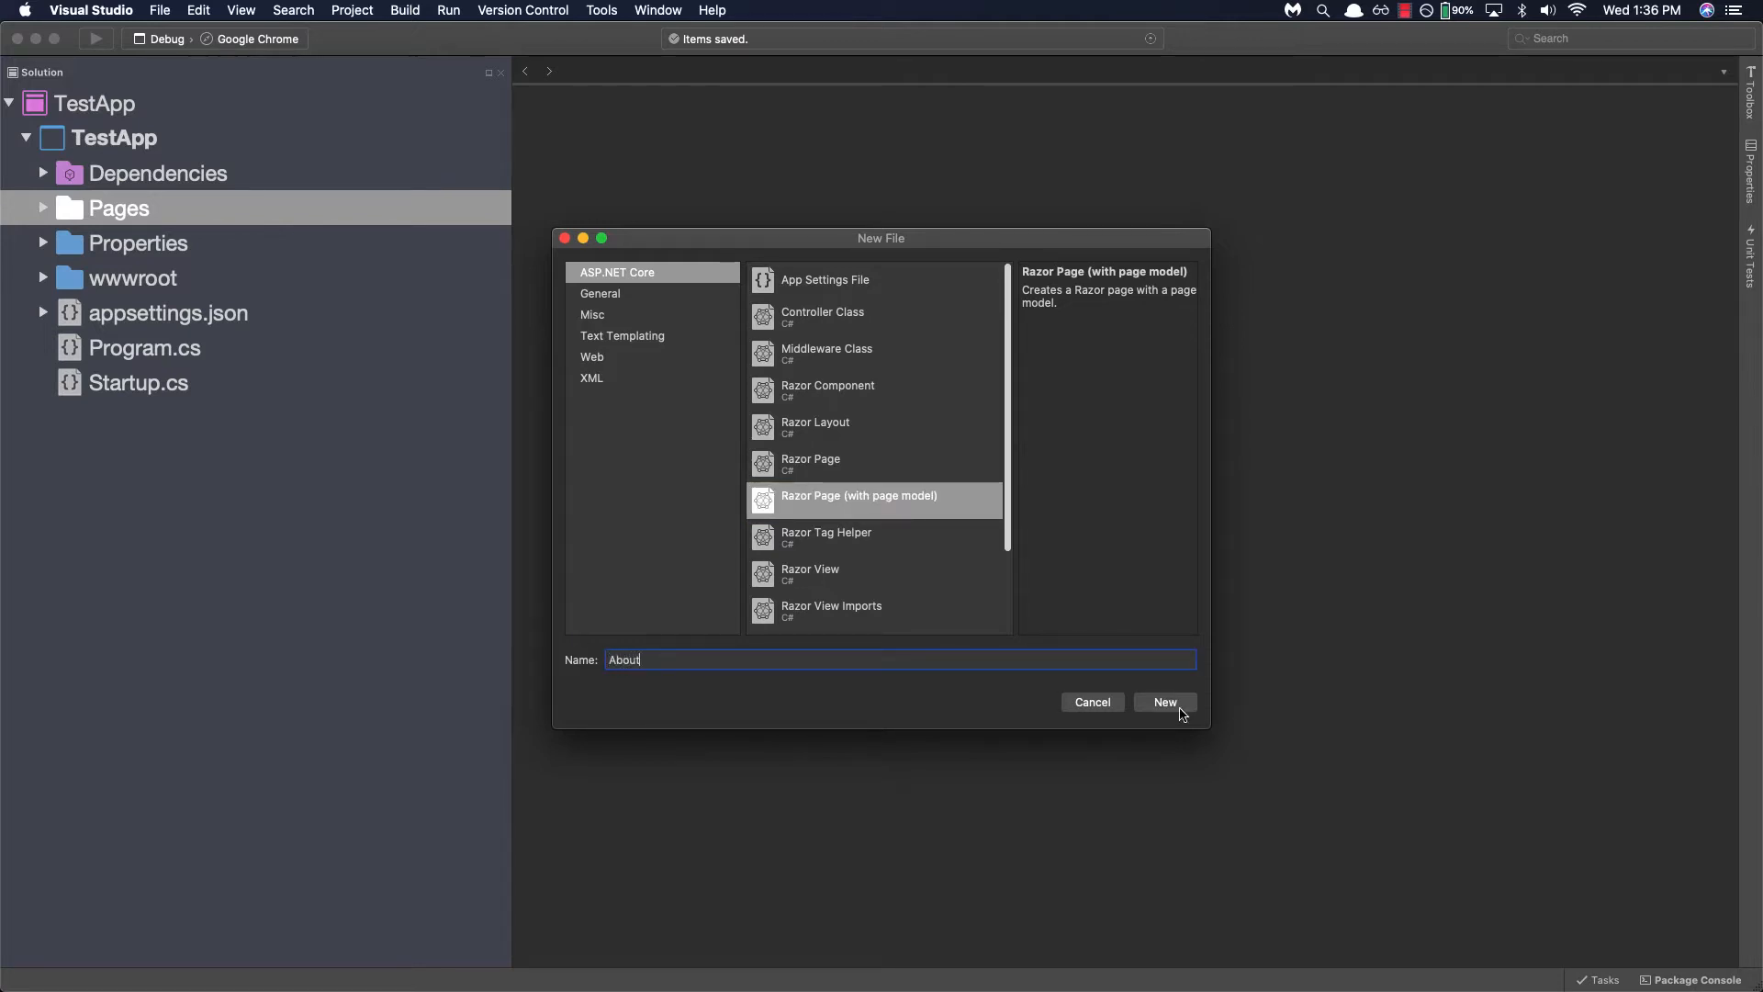
pyautogui.click(1164, 702)
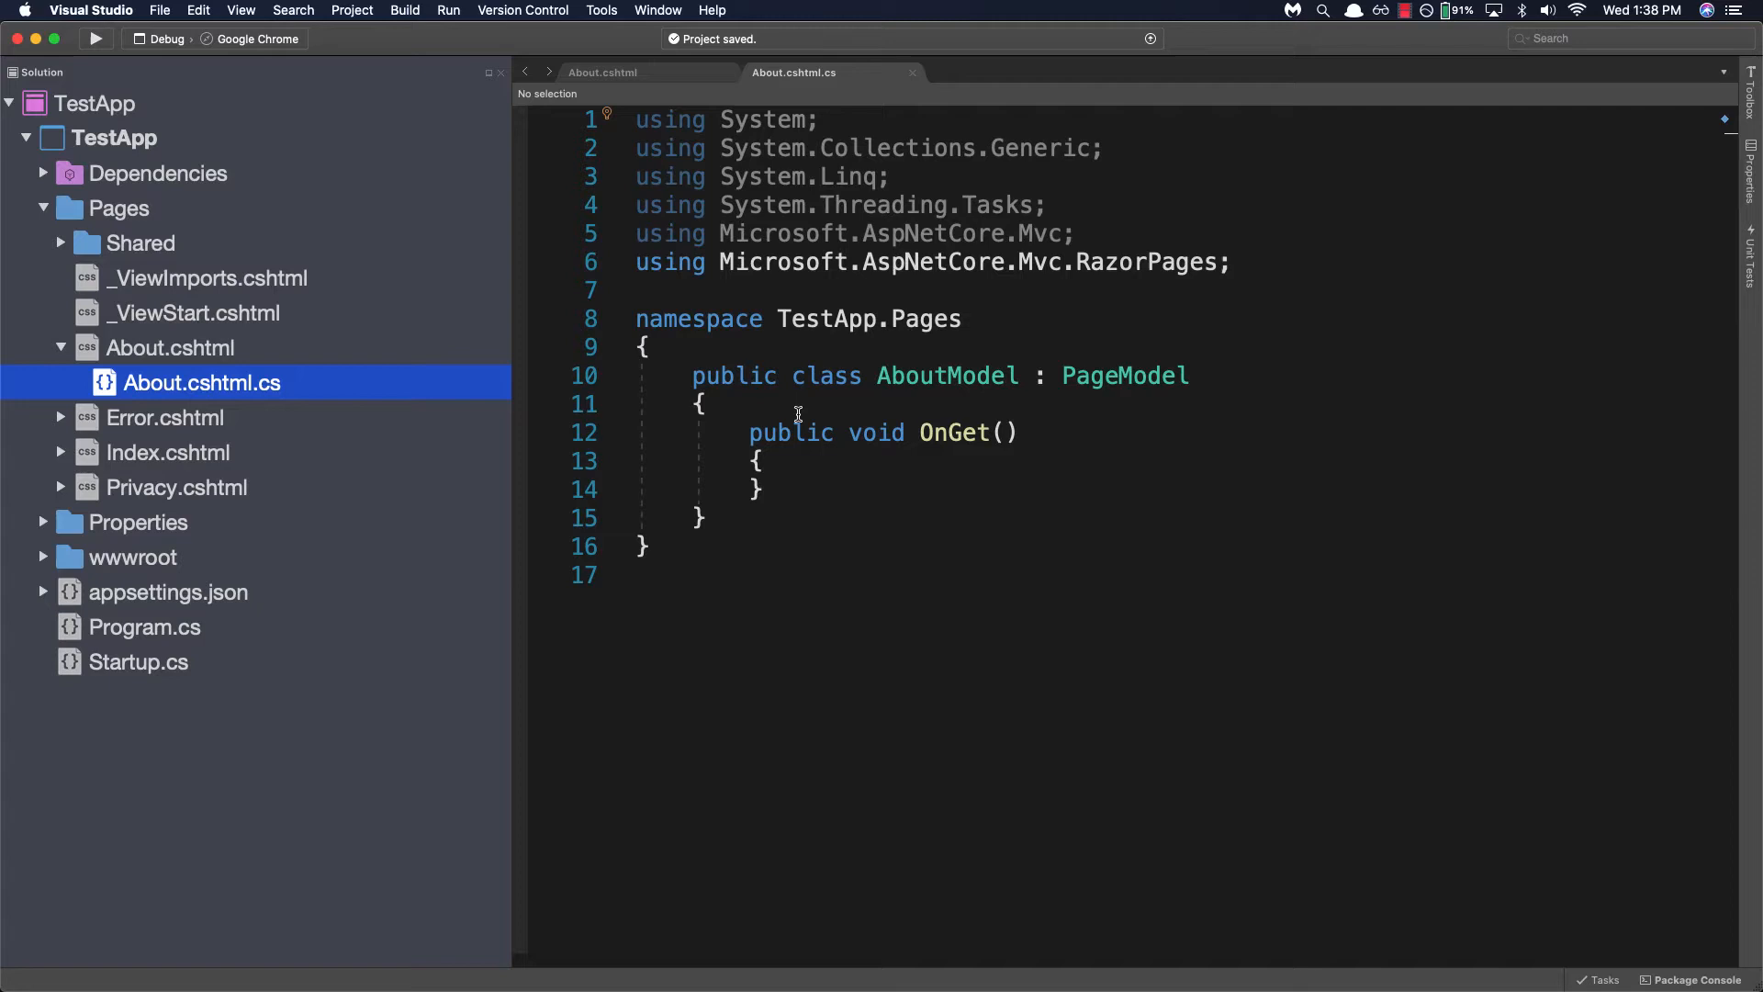
pyautogui.moveTo(551, 390)
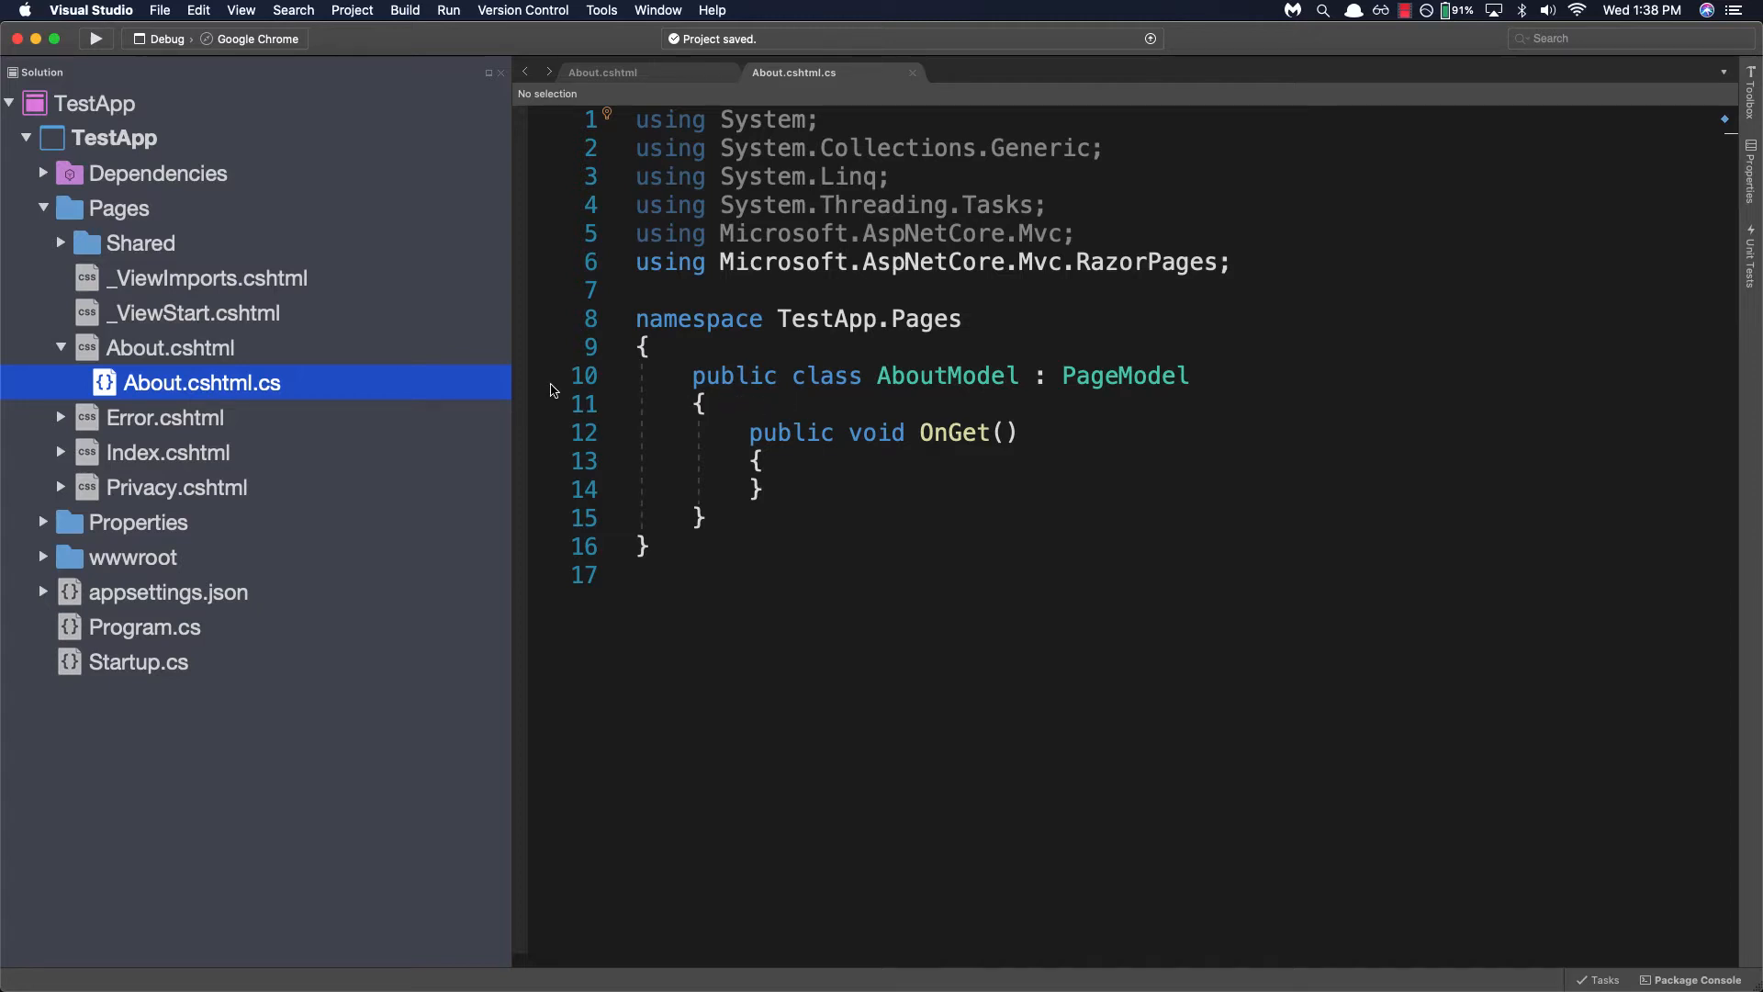
pyautogui.moveTo(147, 397)
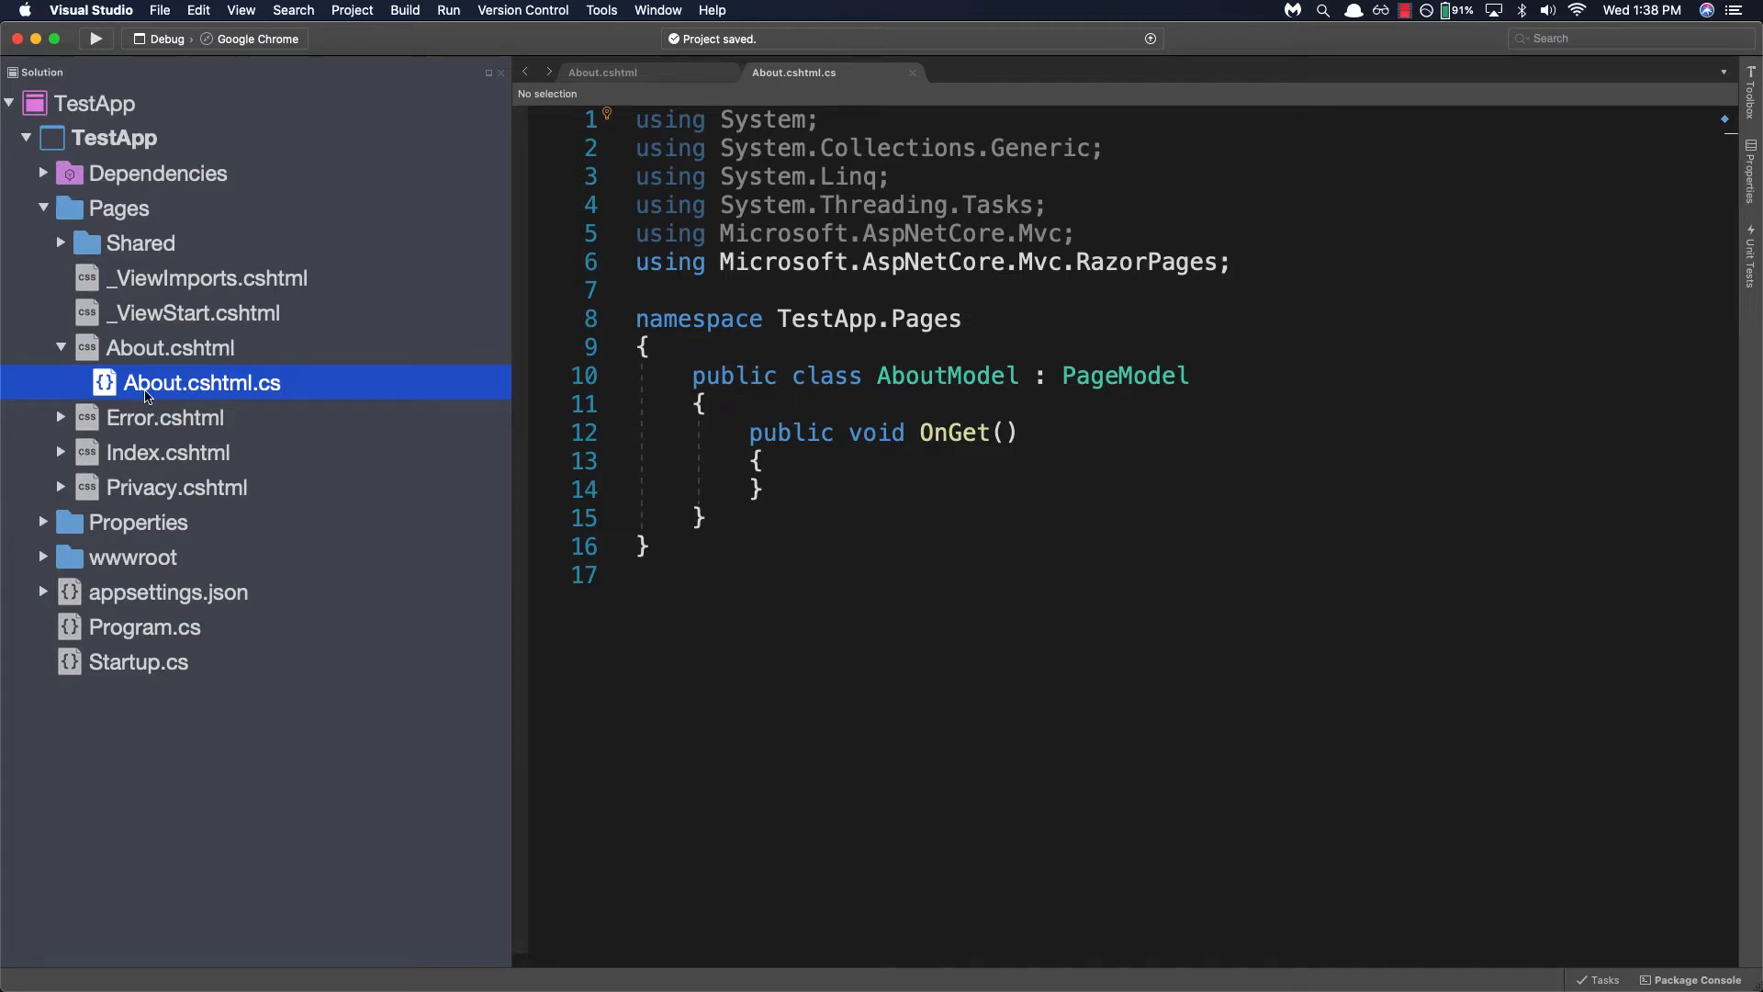
pyautogui.moveTo(158, 389)
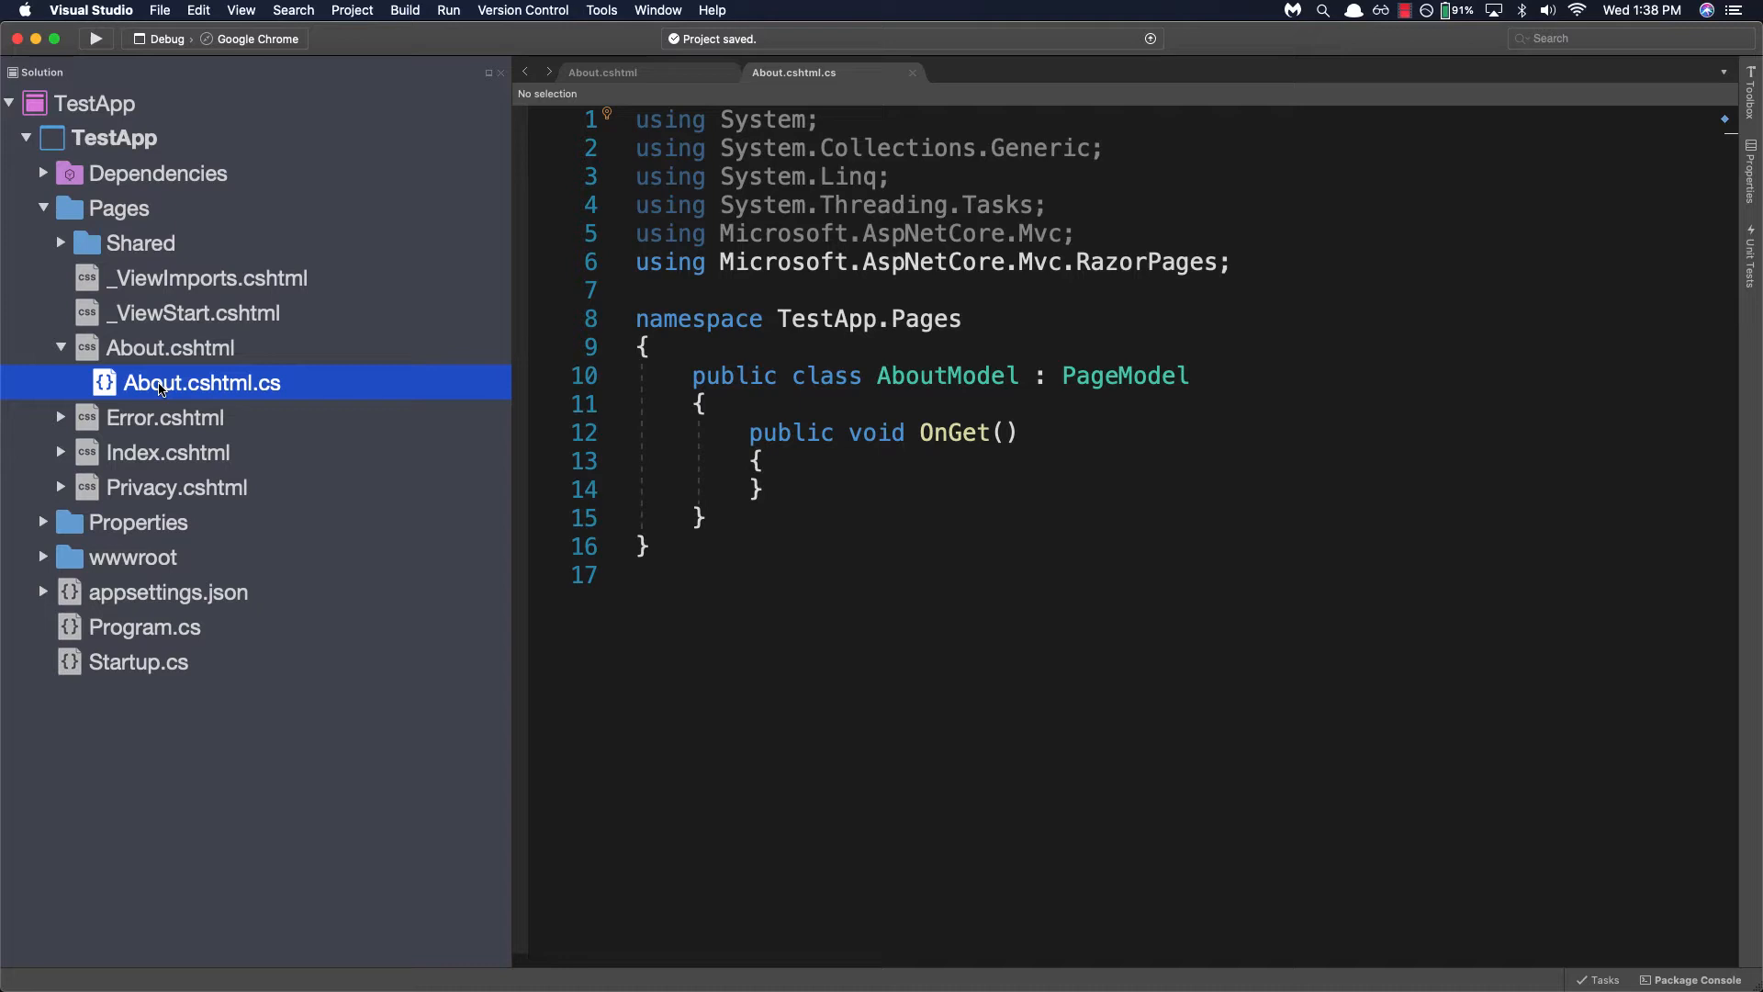
# Step: View the About.cshtml markup and then its About.cshtml.cs page model in the editor
pyautogui.click(169, 347)
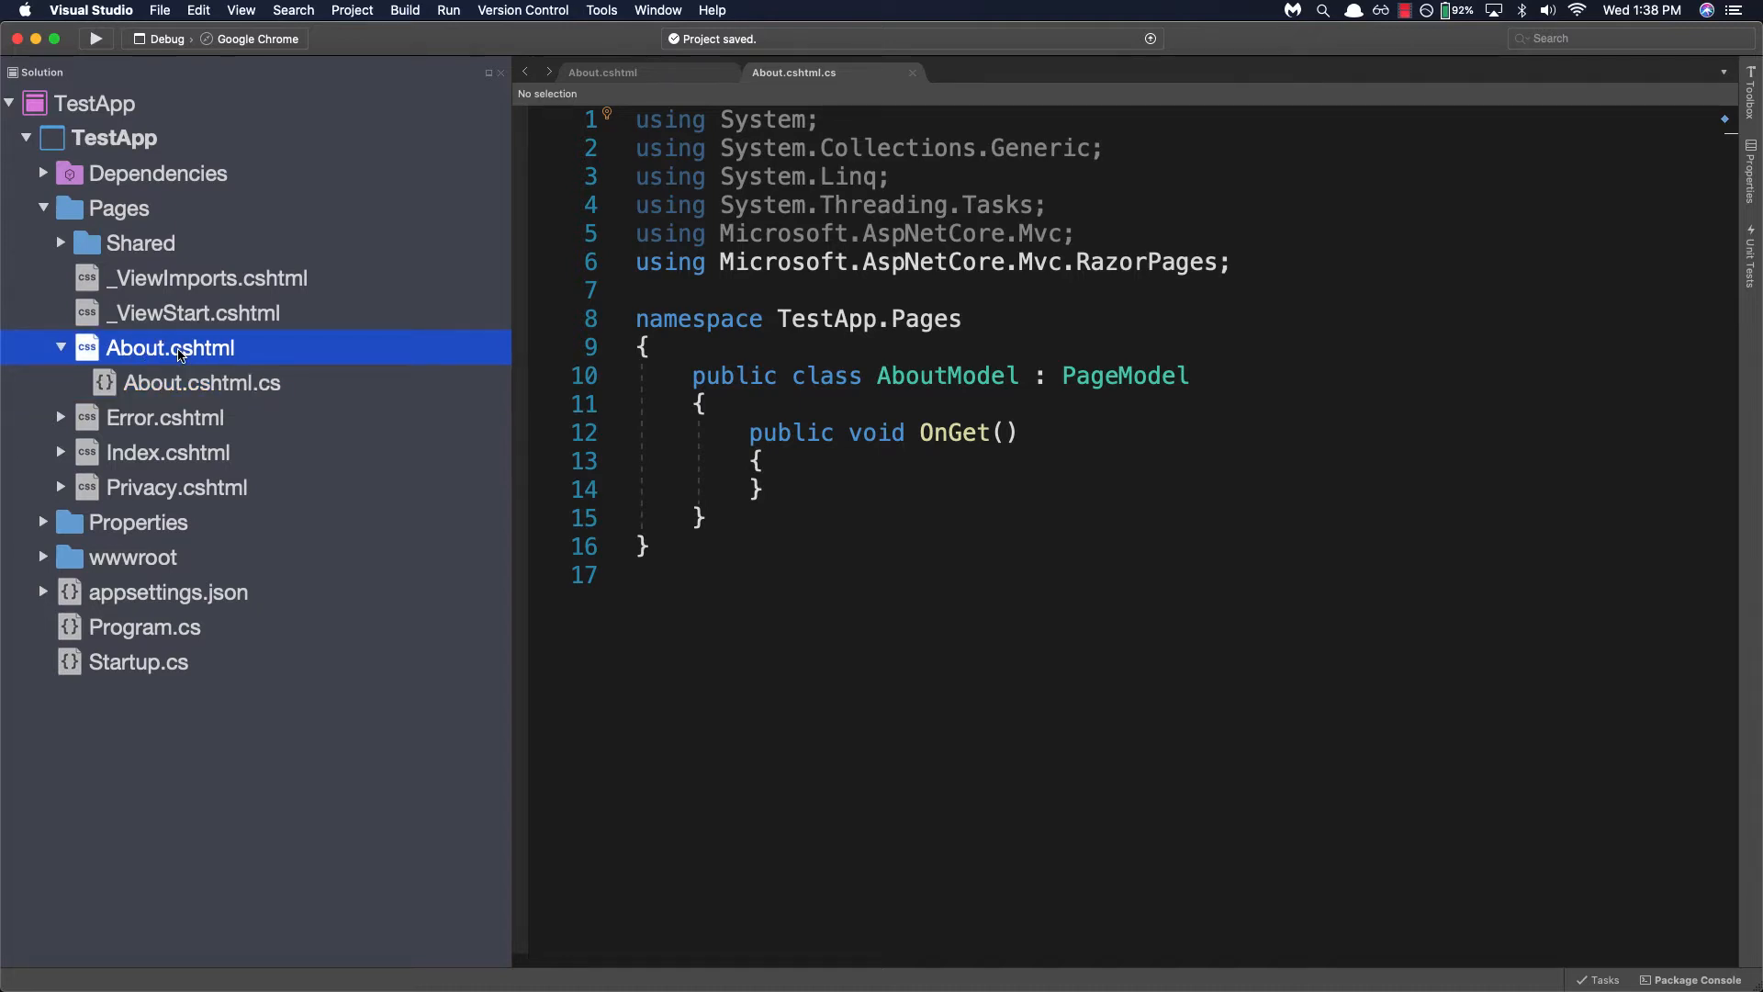
pyautogui.click(602, 72)
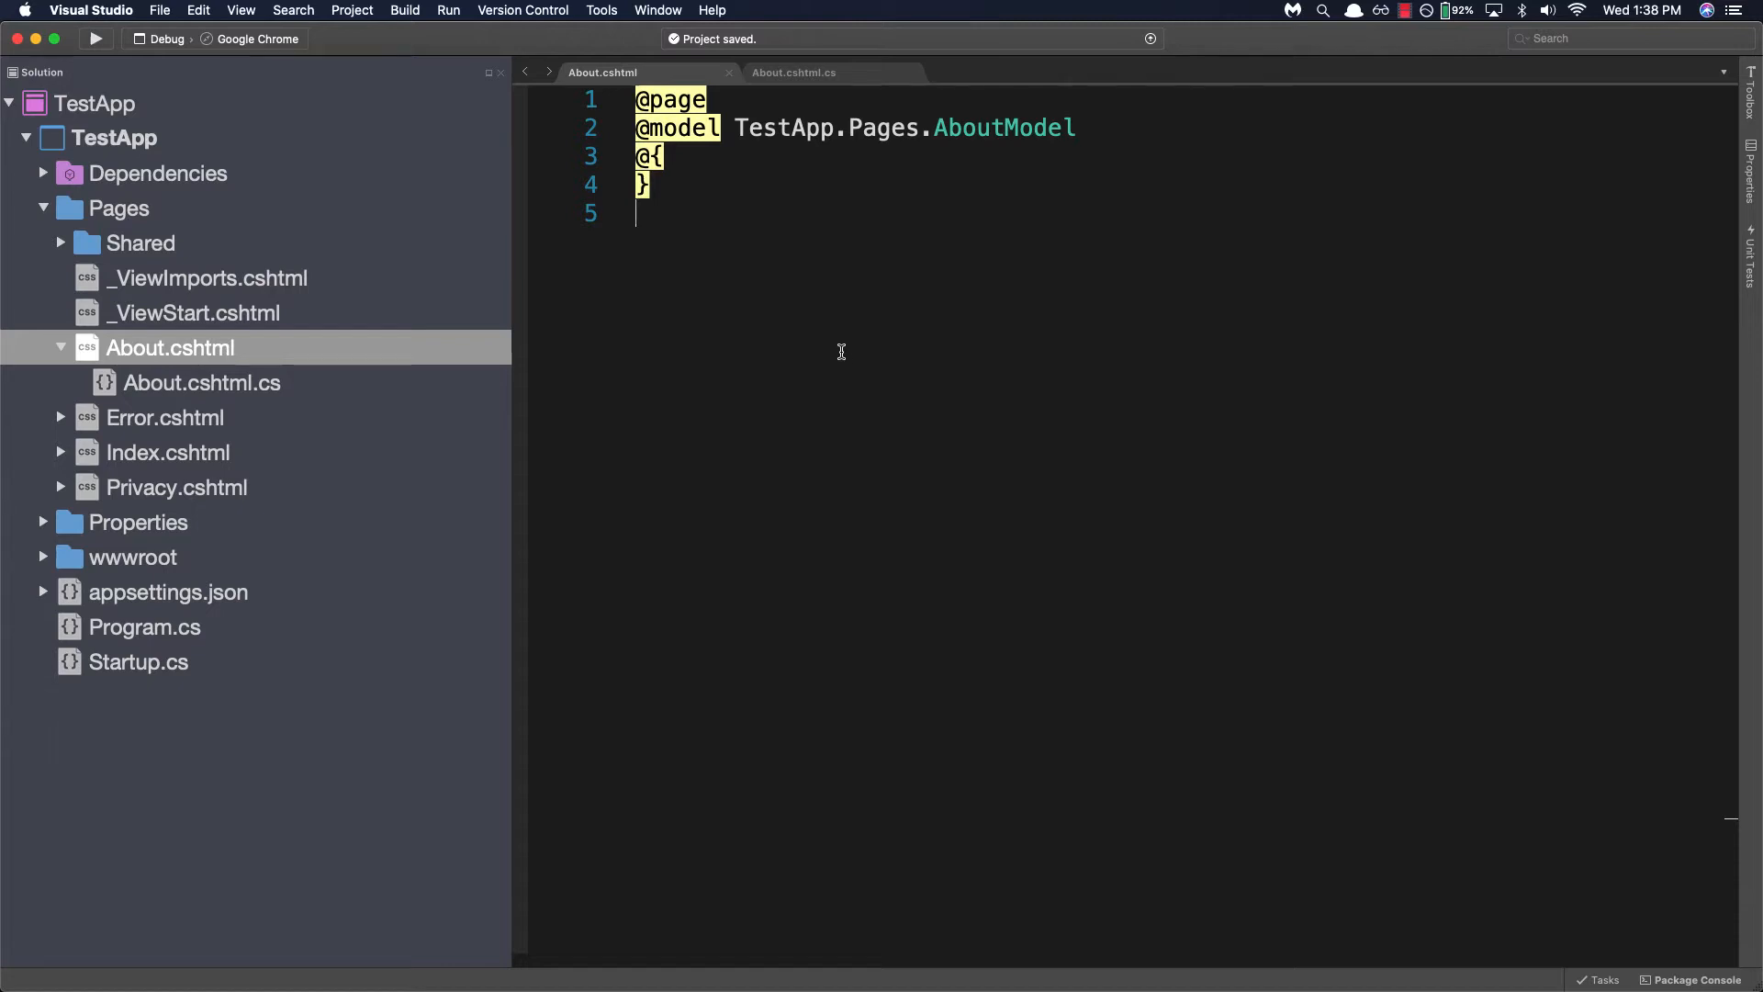
pyautogui.moveTo(863, 306)
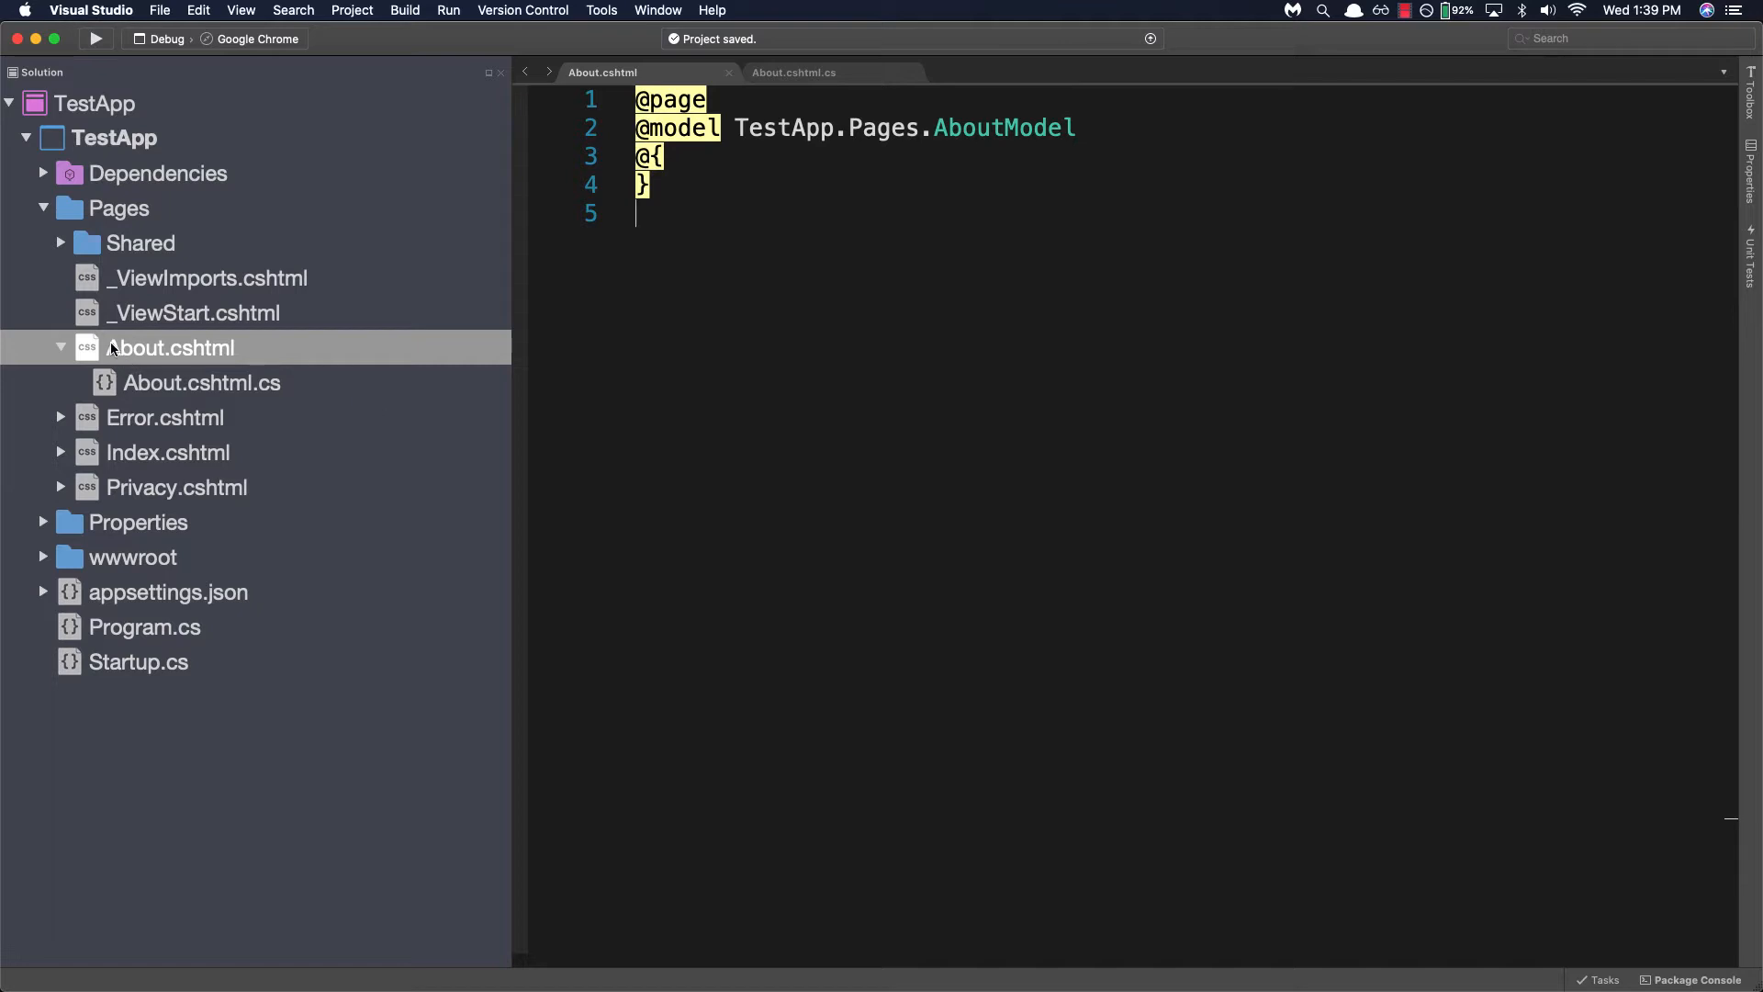
pyautogui.click(202, 382)
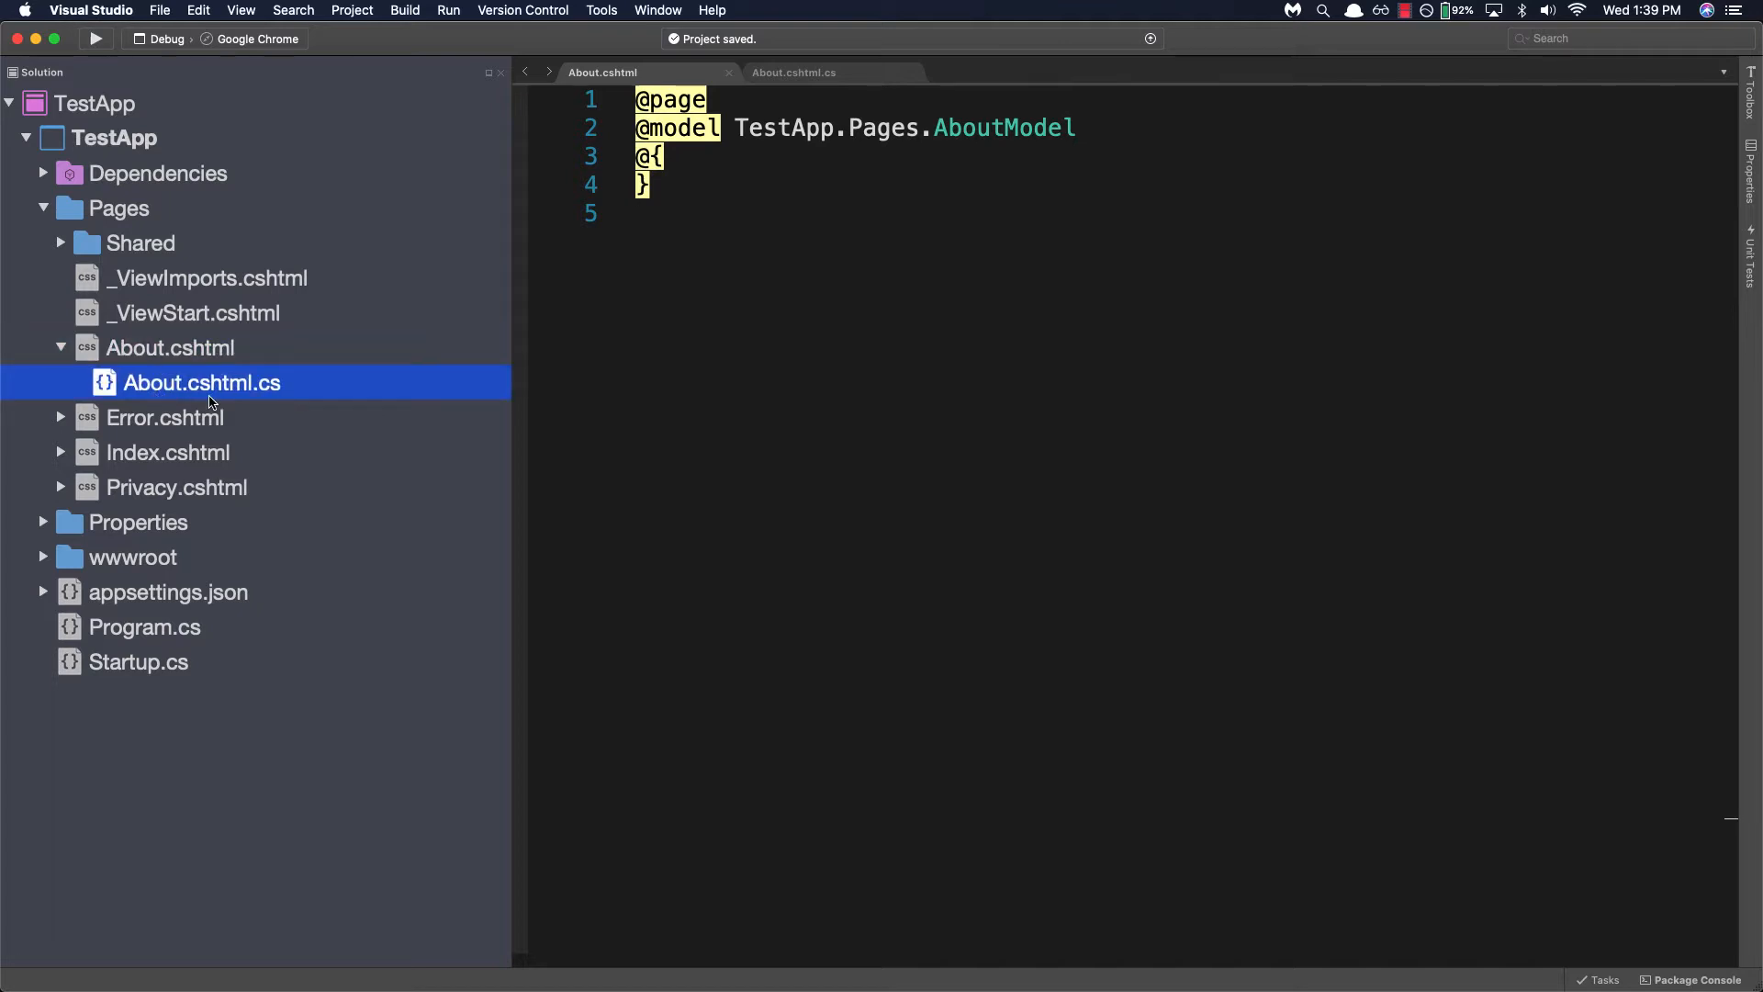
pyautogui.click(794, 72)
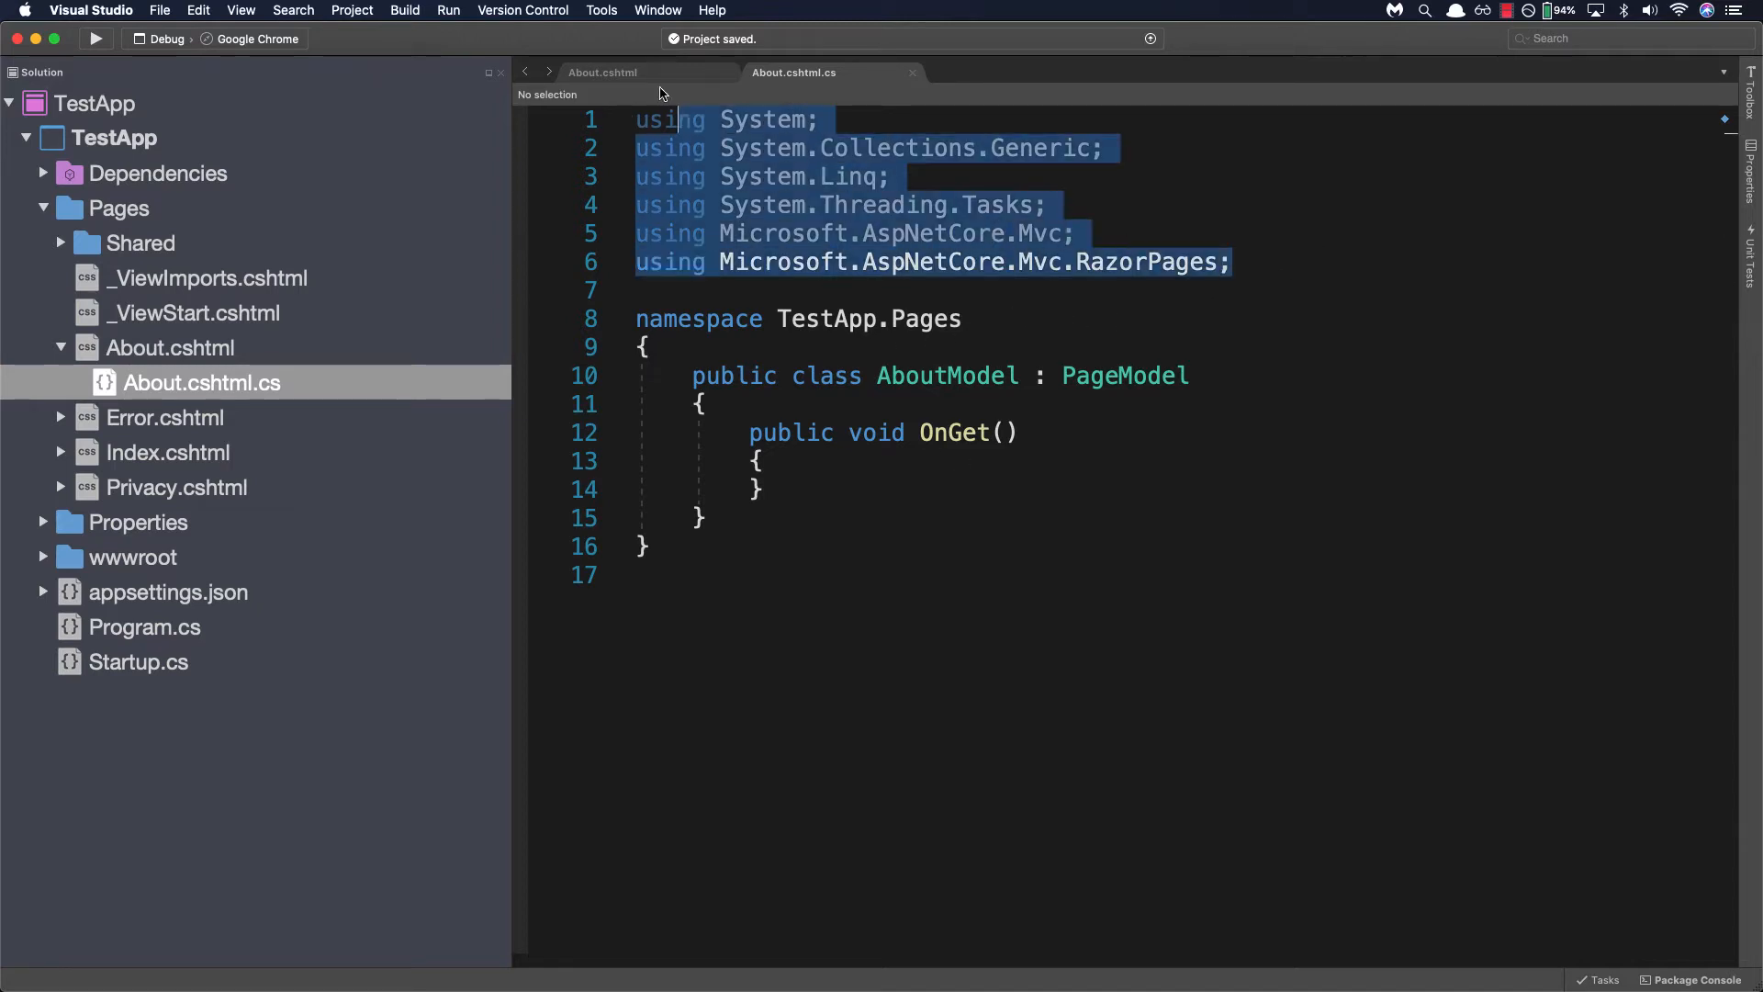
pyautogui.moveTo(1090, 419)
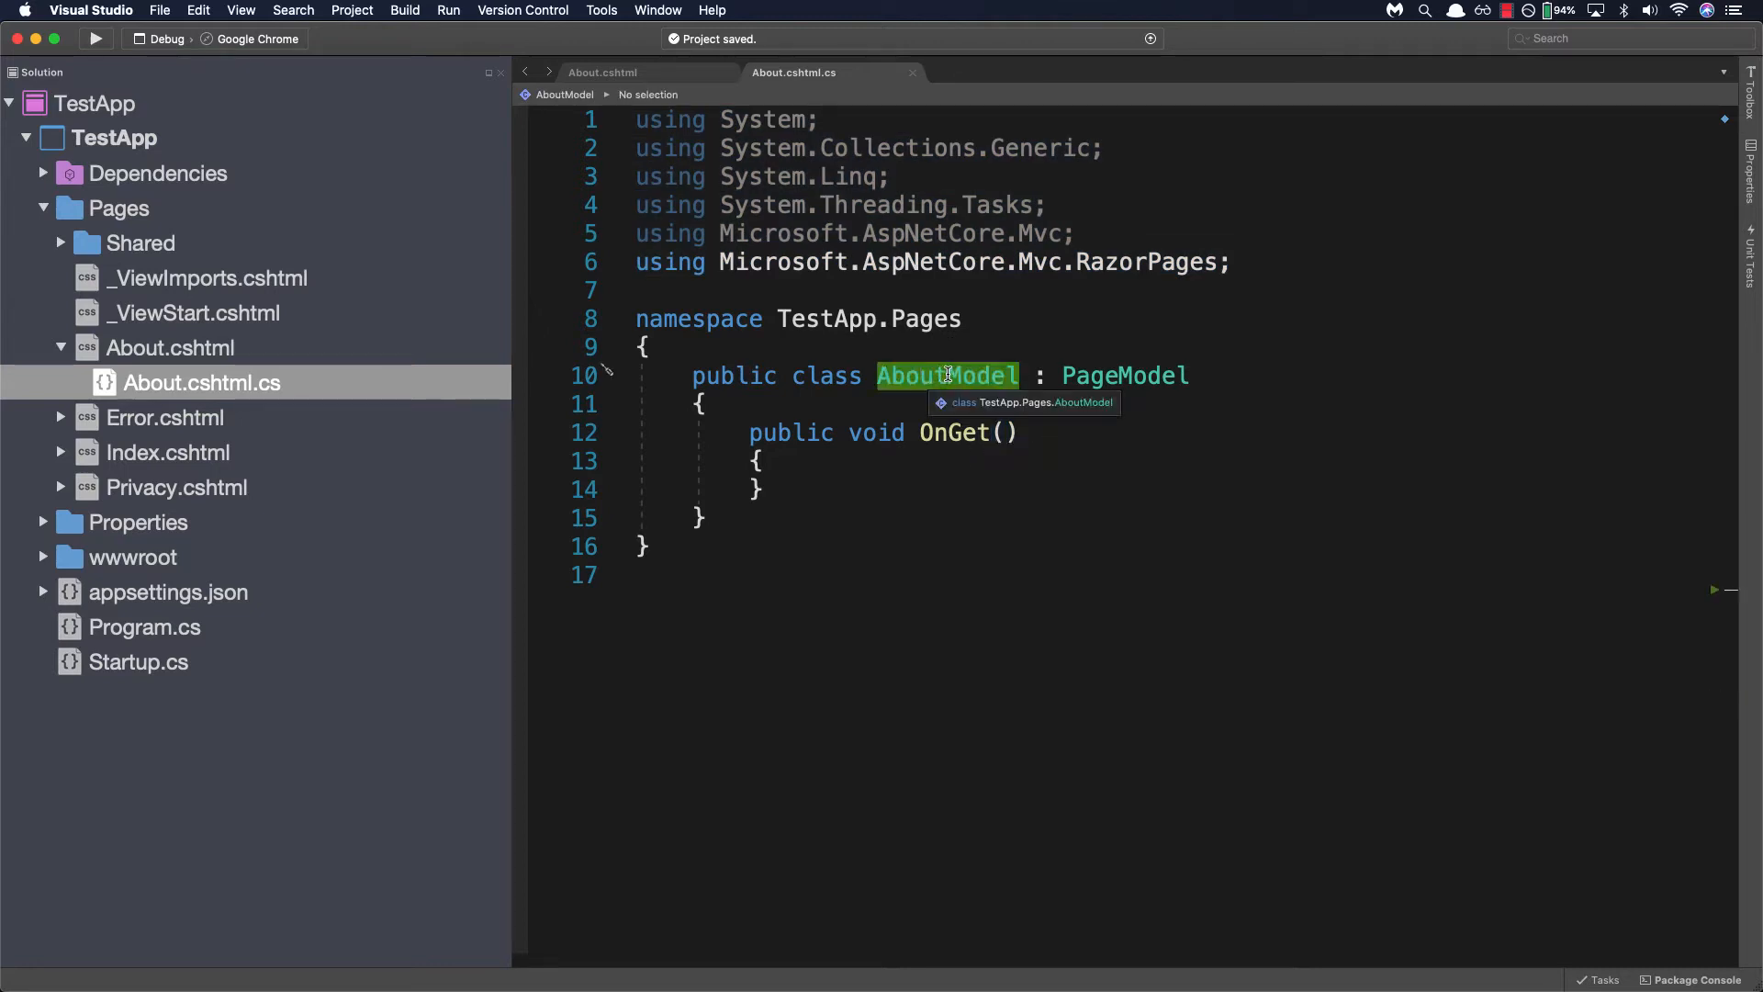
pyautogui.moveTo(1043, 474)
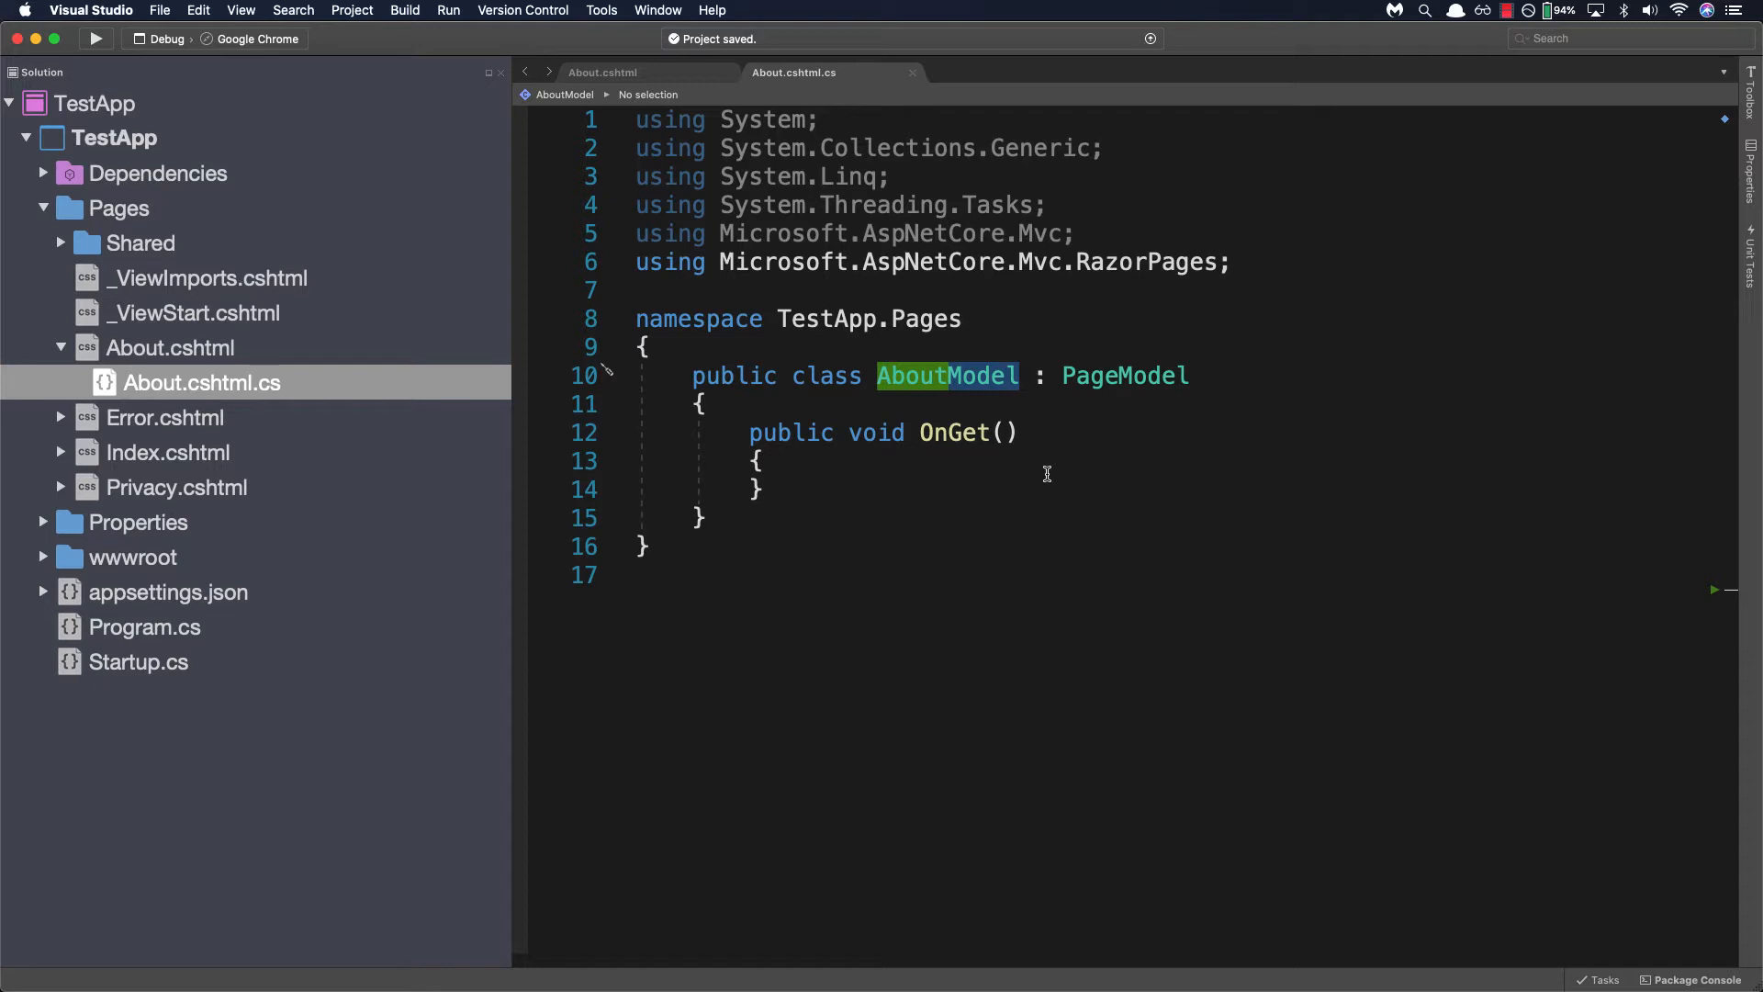
pyautogui.moveTo(1039, 457)
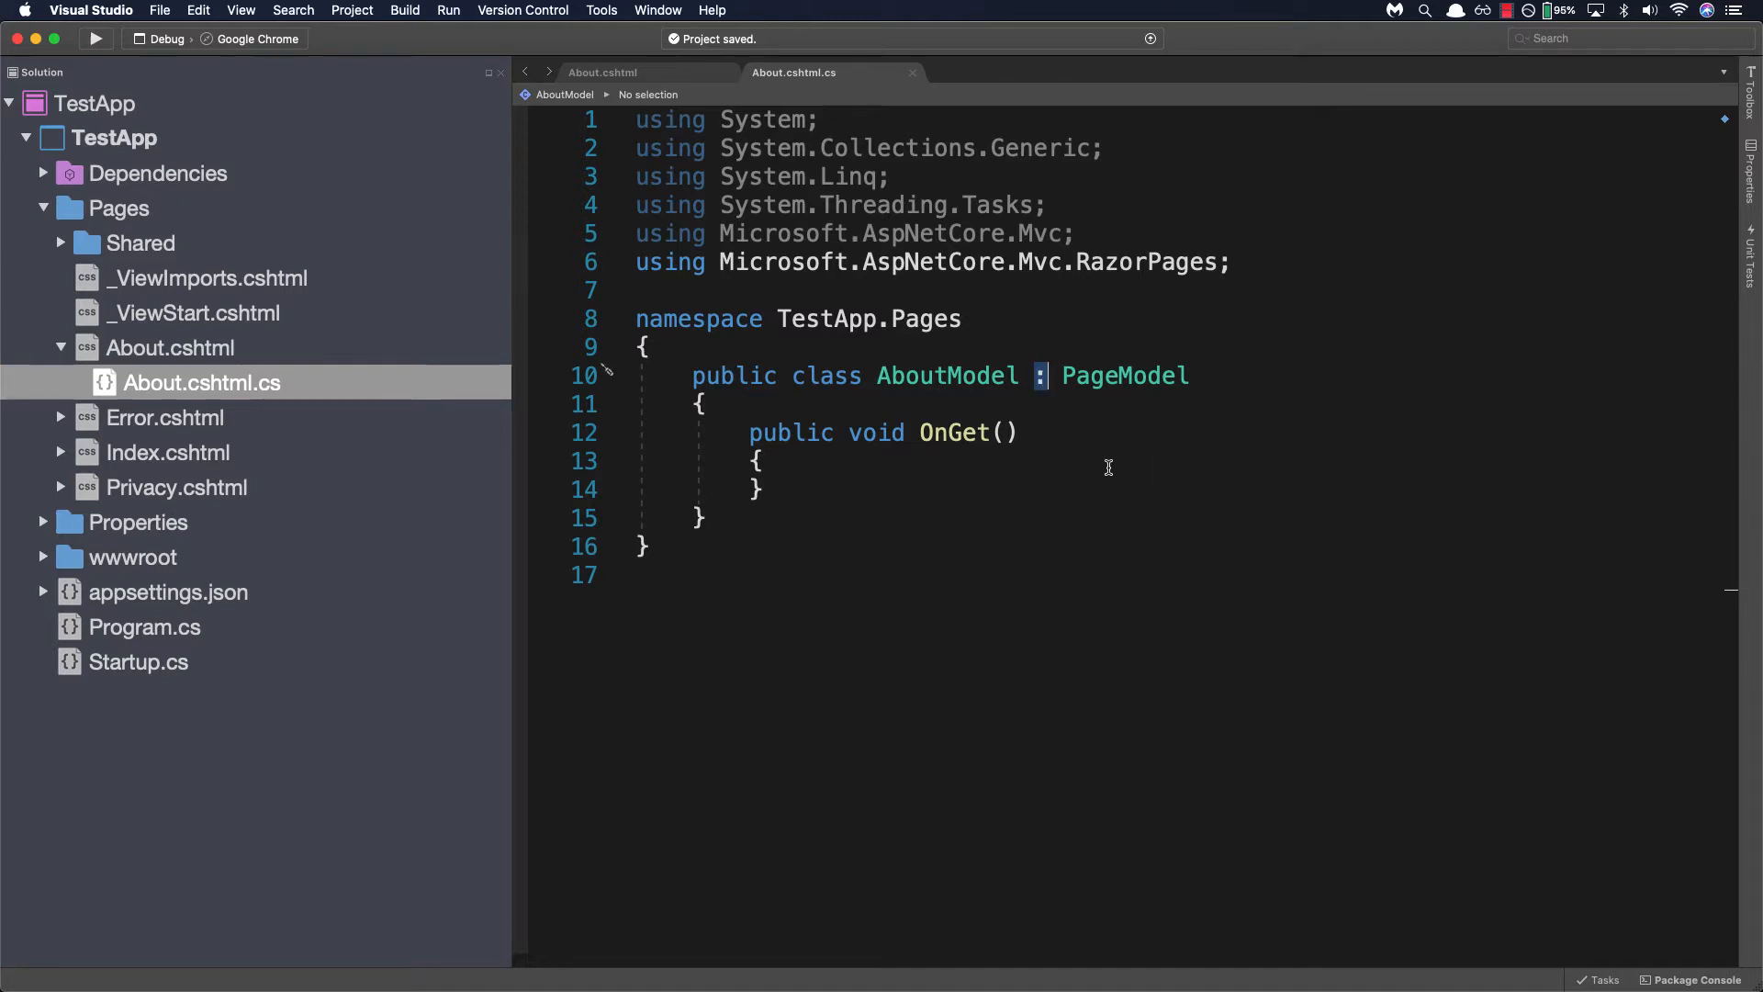
pyautogui.moveTo(683, 417)
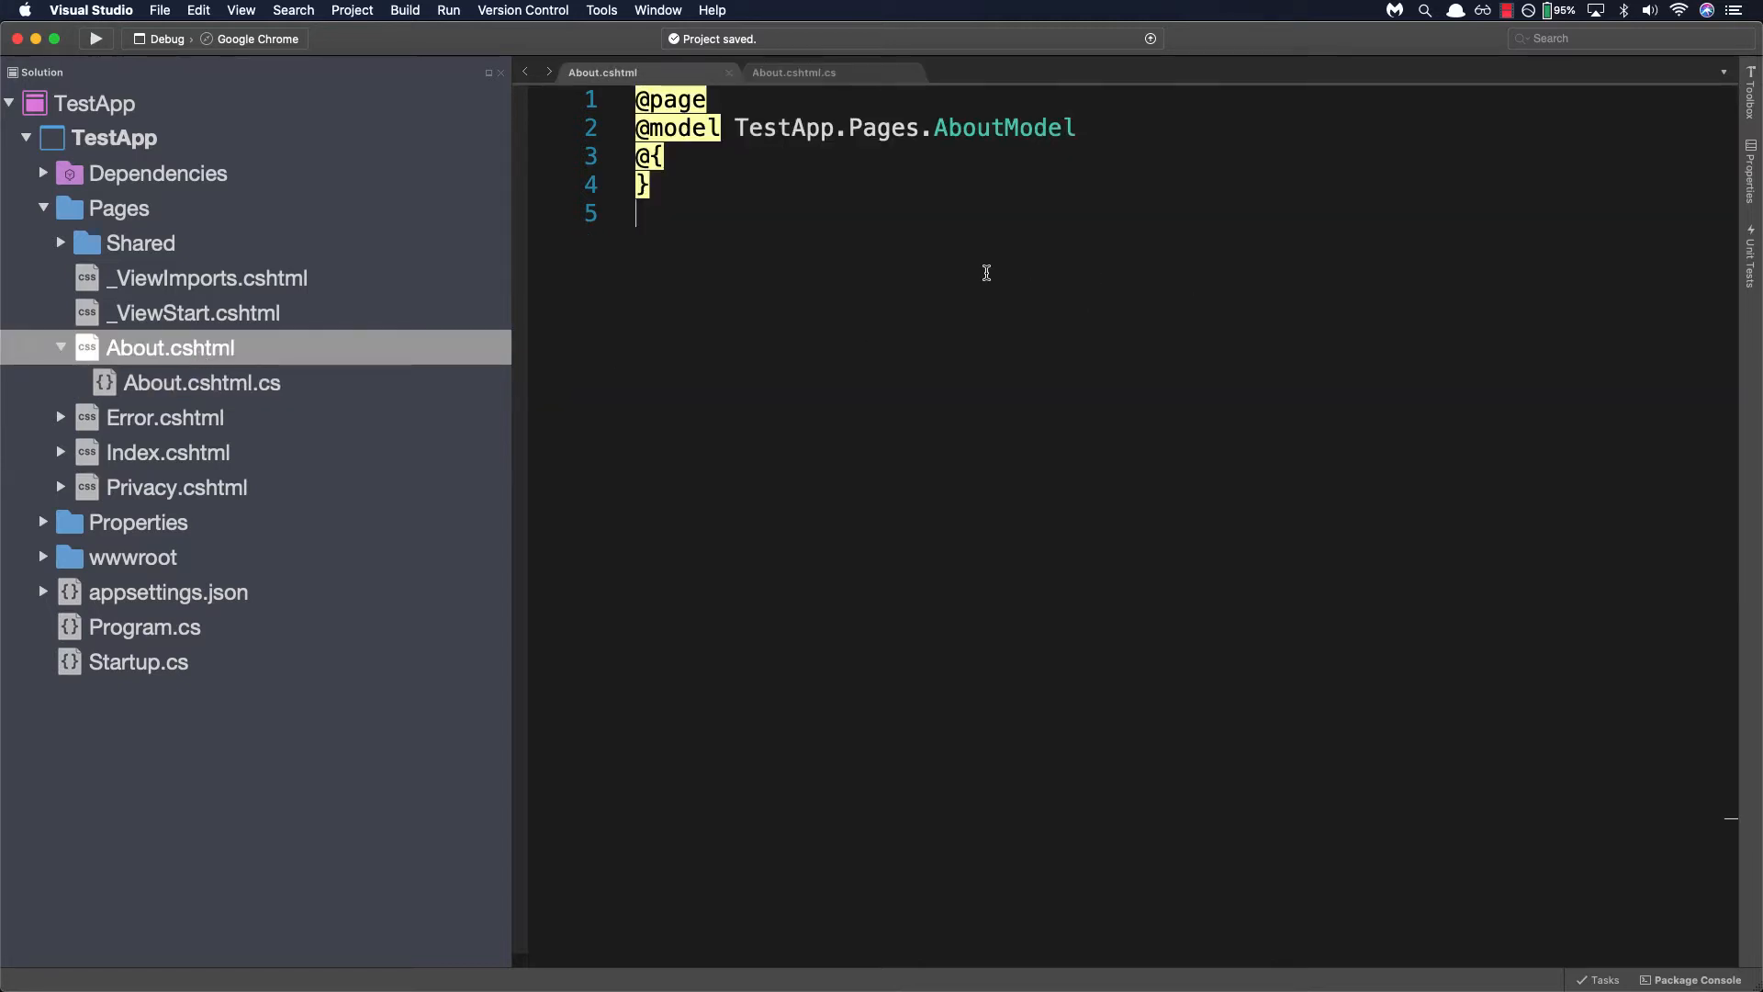
pyautogui.moveTo(1023, 266)
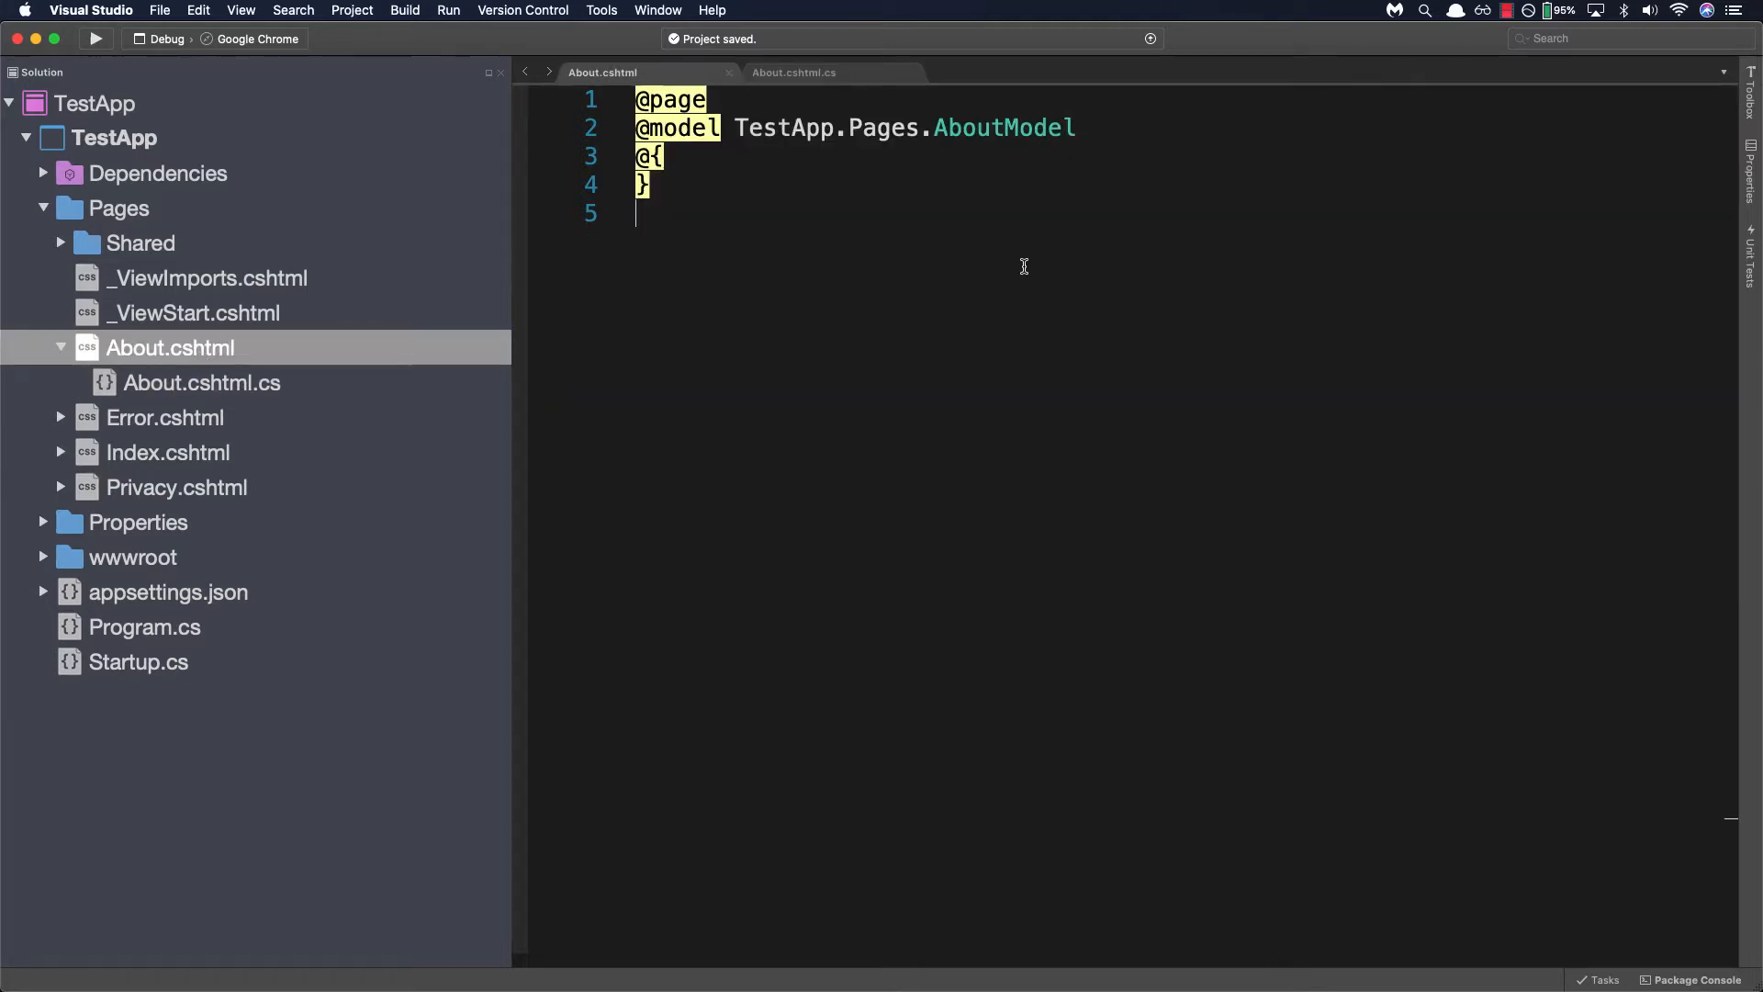
pyautogui.moveTo(1000, 246)
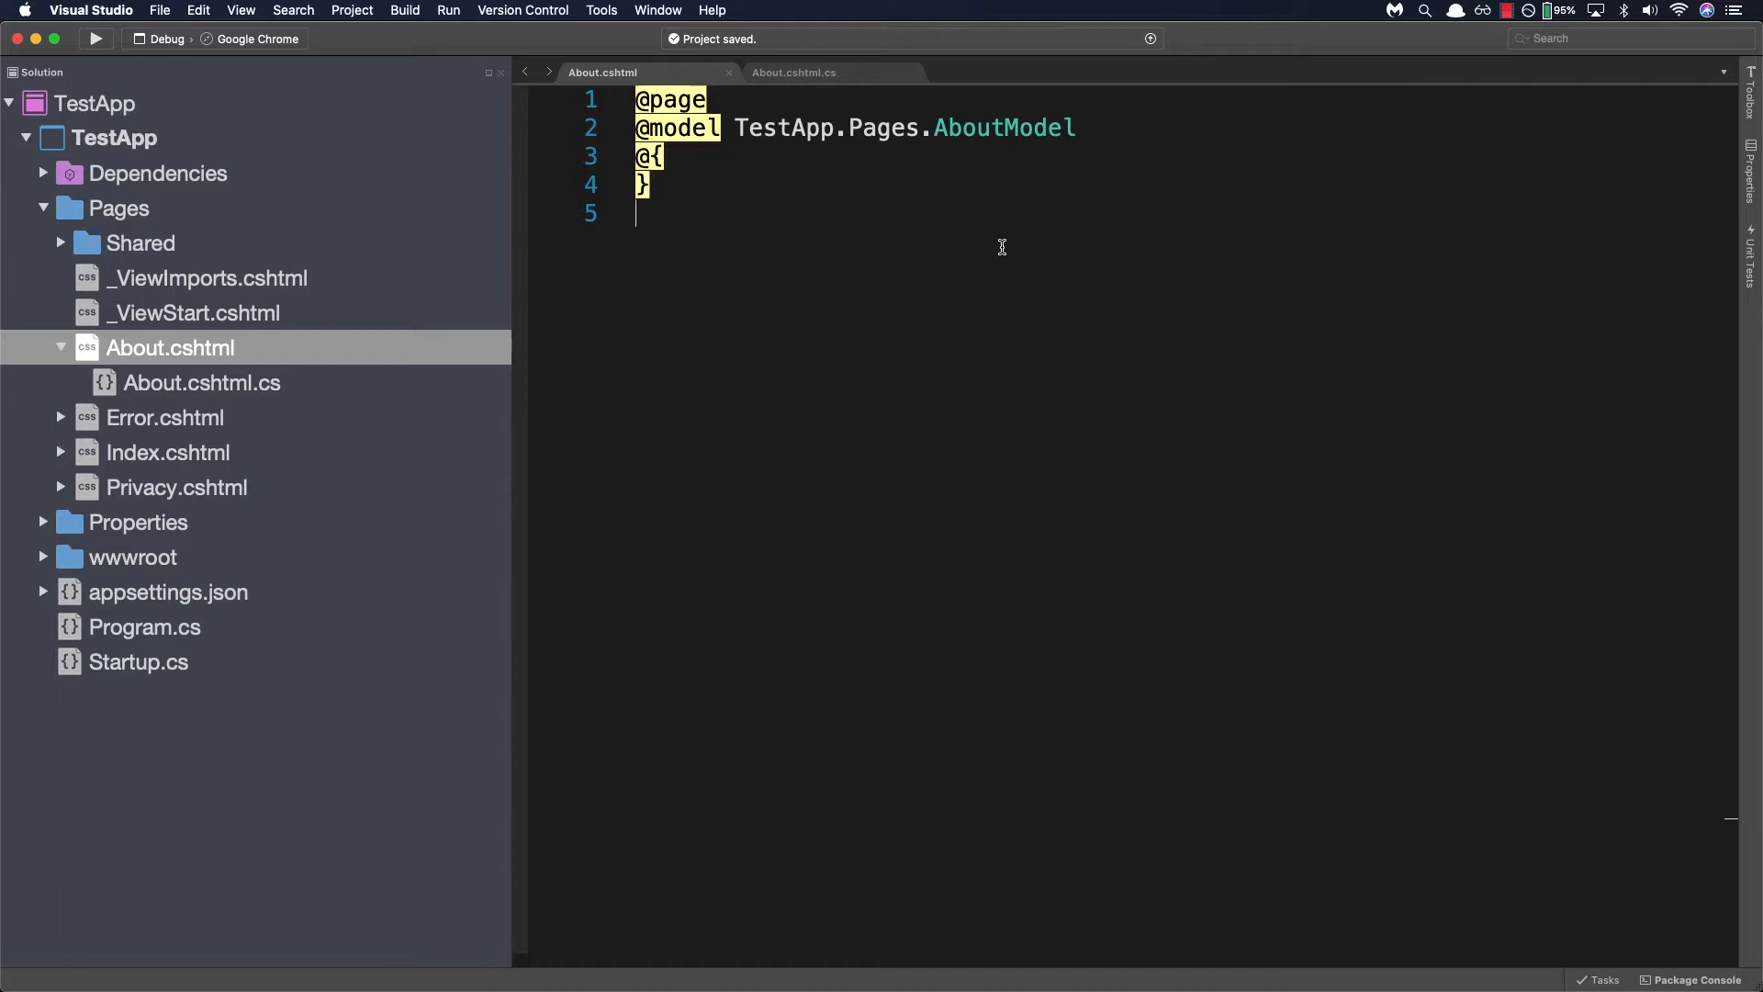
# Step: Add the heading <h1>This is the About page!</h1> to About.cshtml and run the app
pyautogui.write('<h1>This is </h1>')
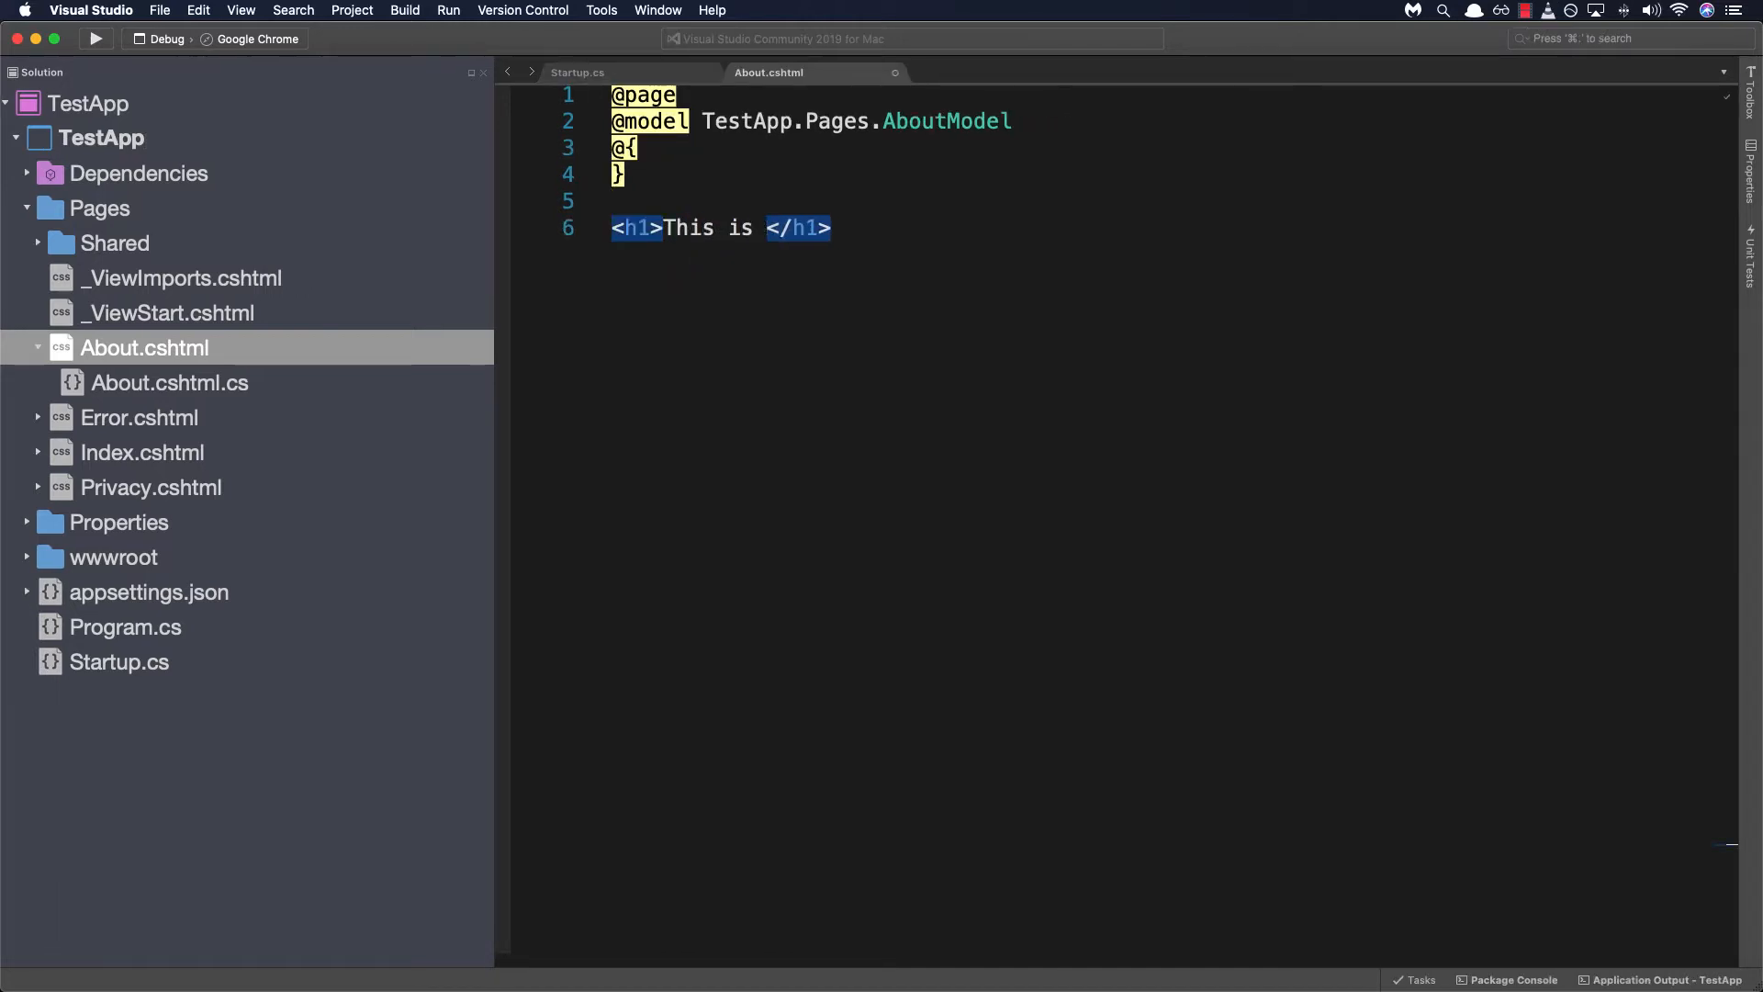
pyautogui.write('the About page!')
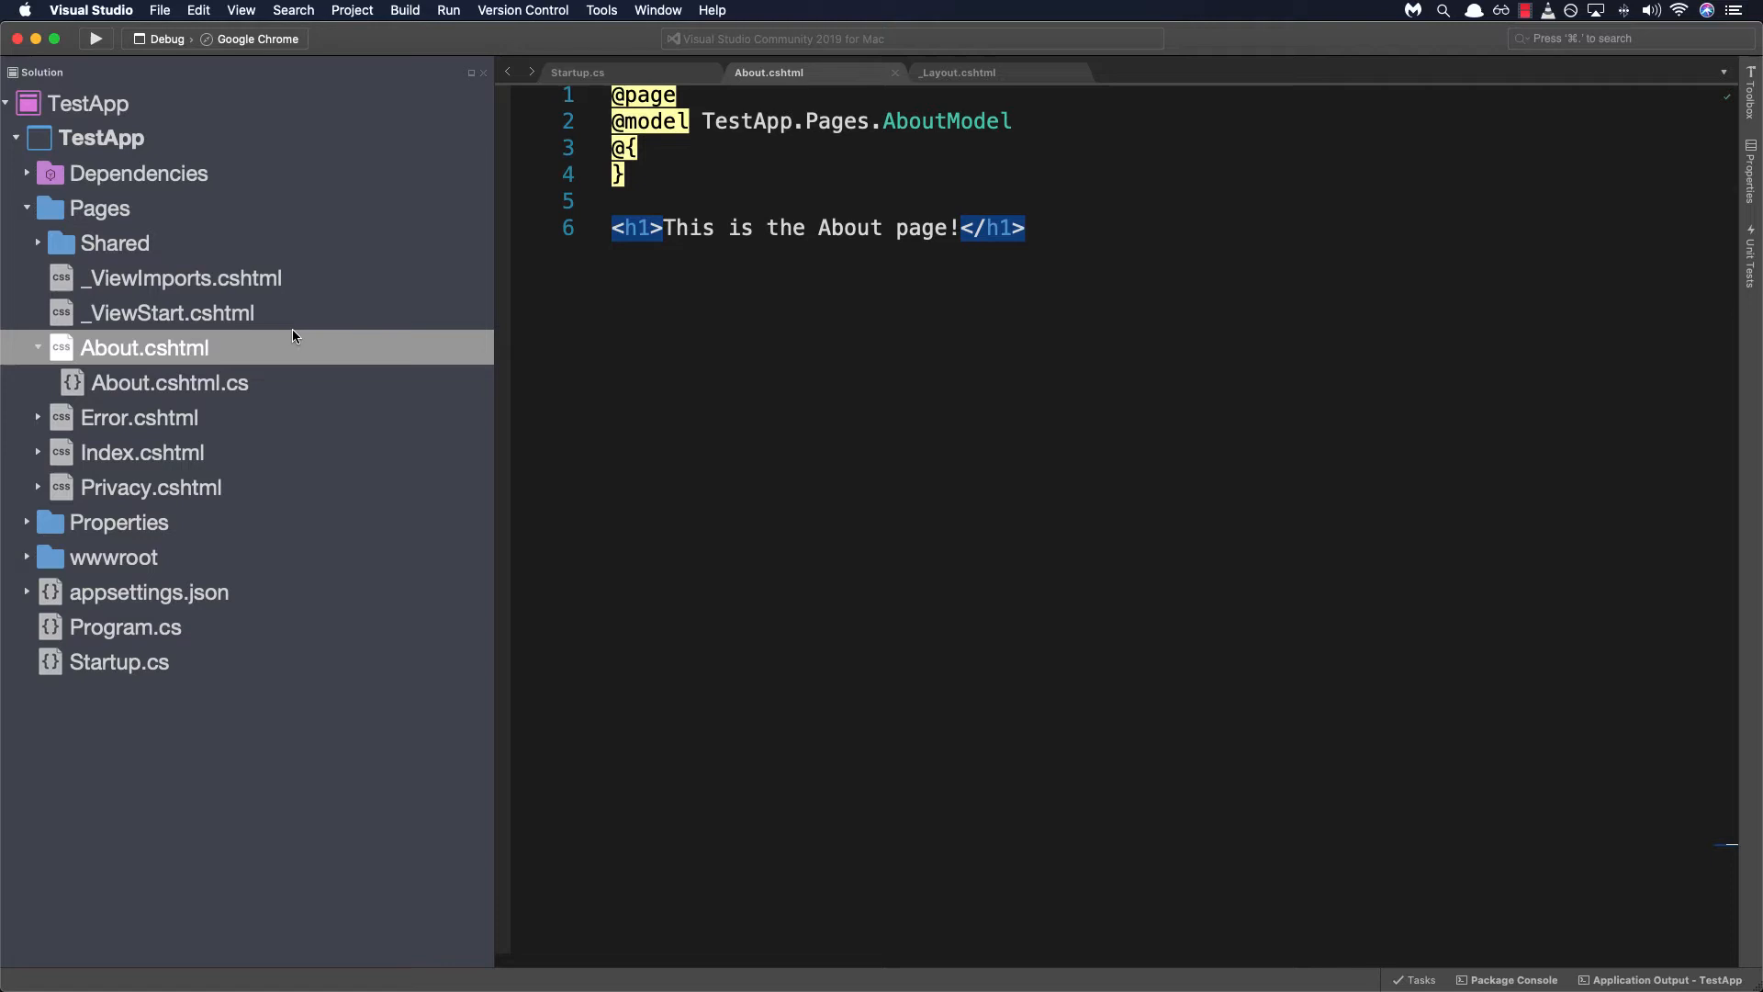
pyautogui.click(96, 38)
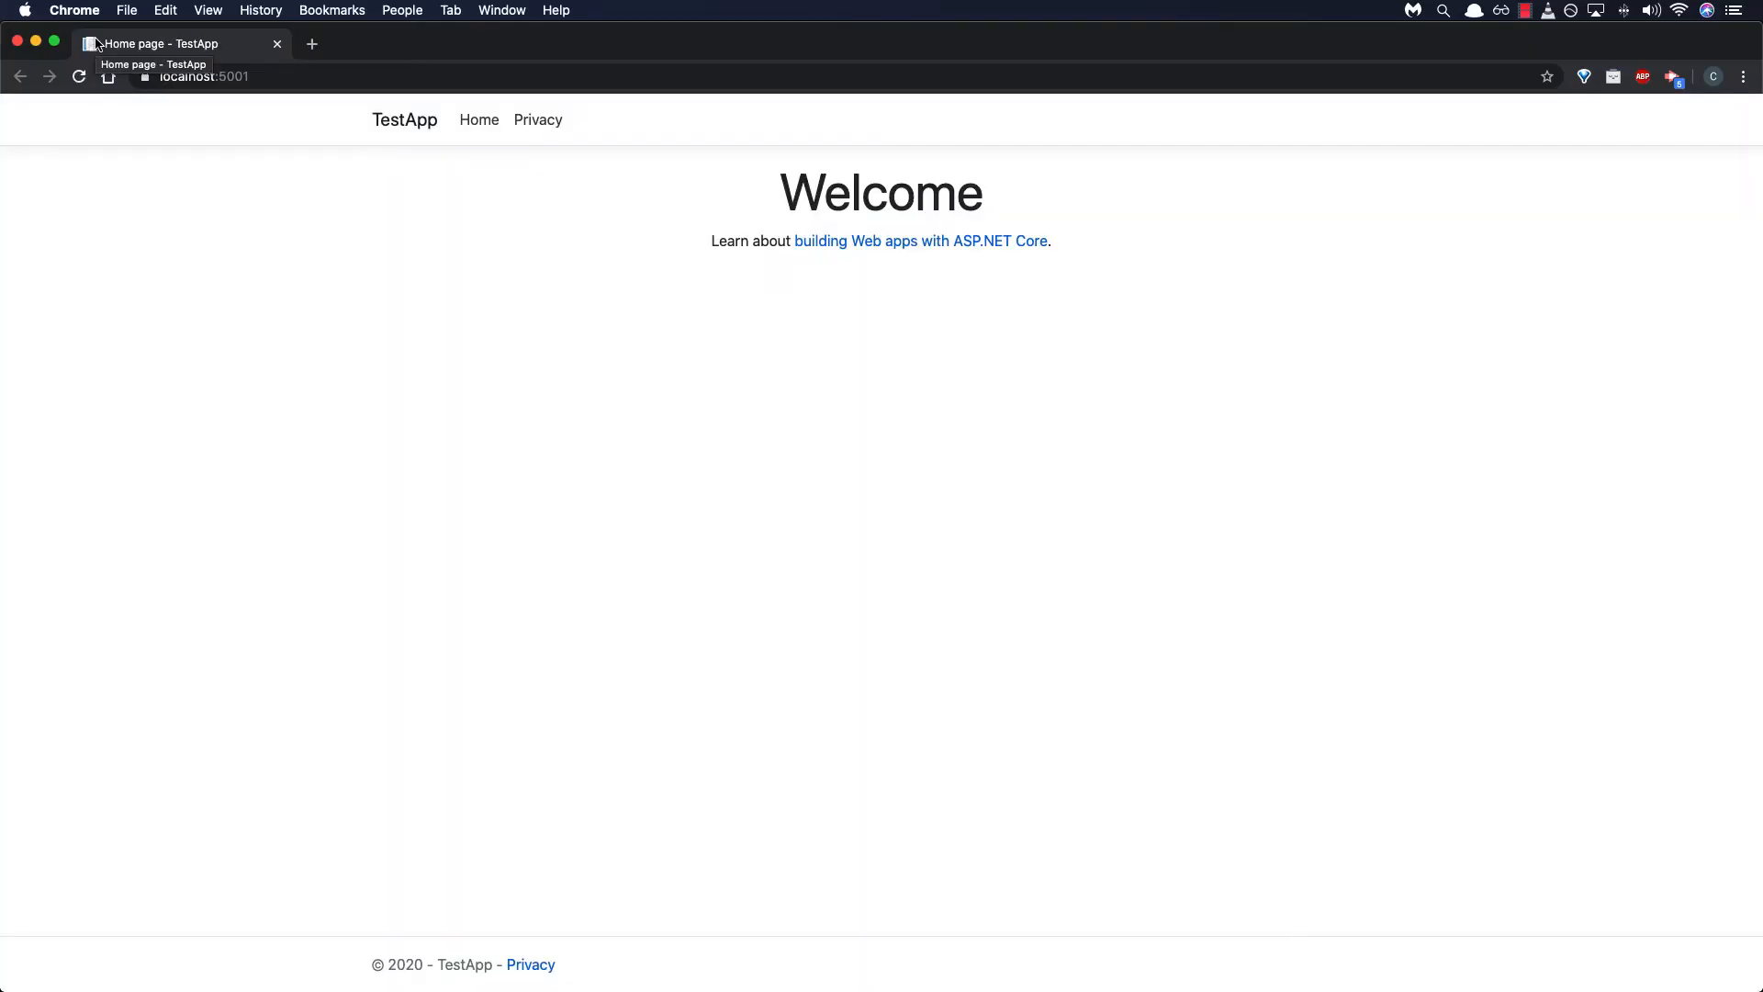
pyautogui.moveTo(996, 452)
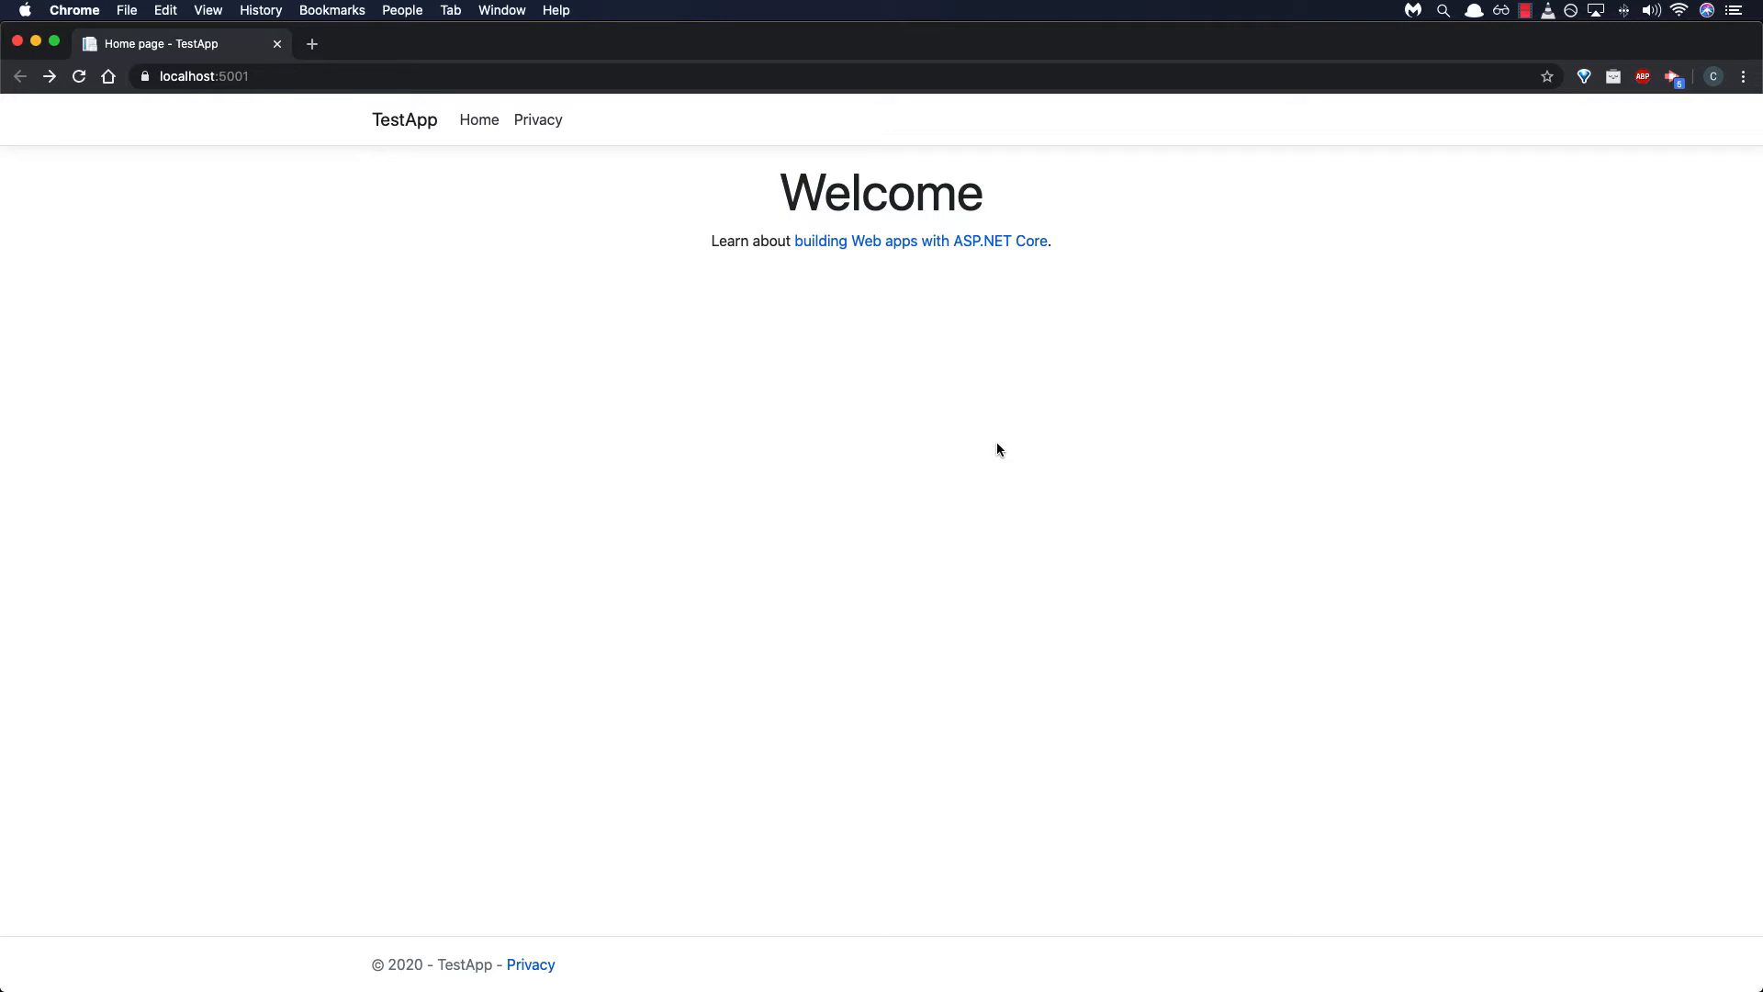
pyautogui.moveTo(651, 322)
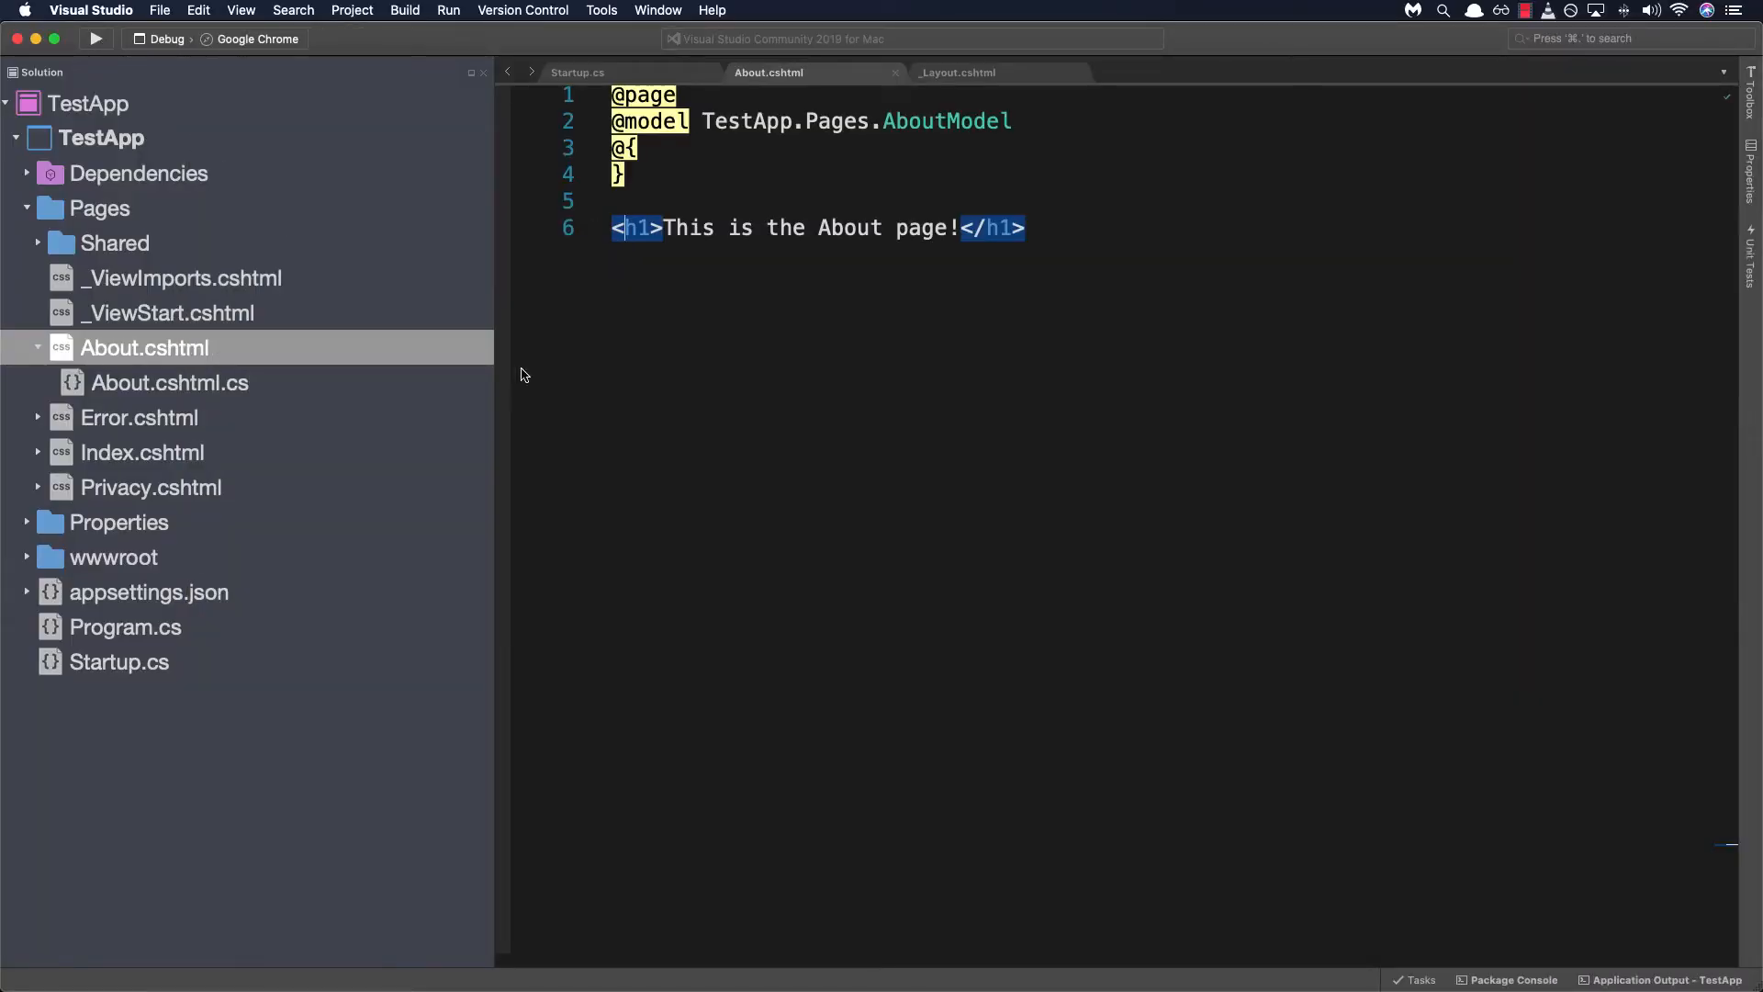
# Step: Open Pages/Shared/_Layout.cshtml and review its title, header and navigation markup from the top
pyautogui.click(37, 243)
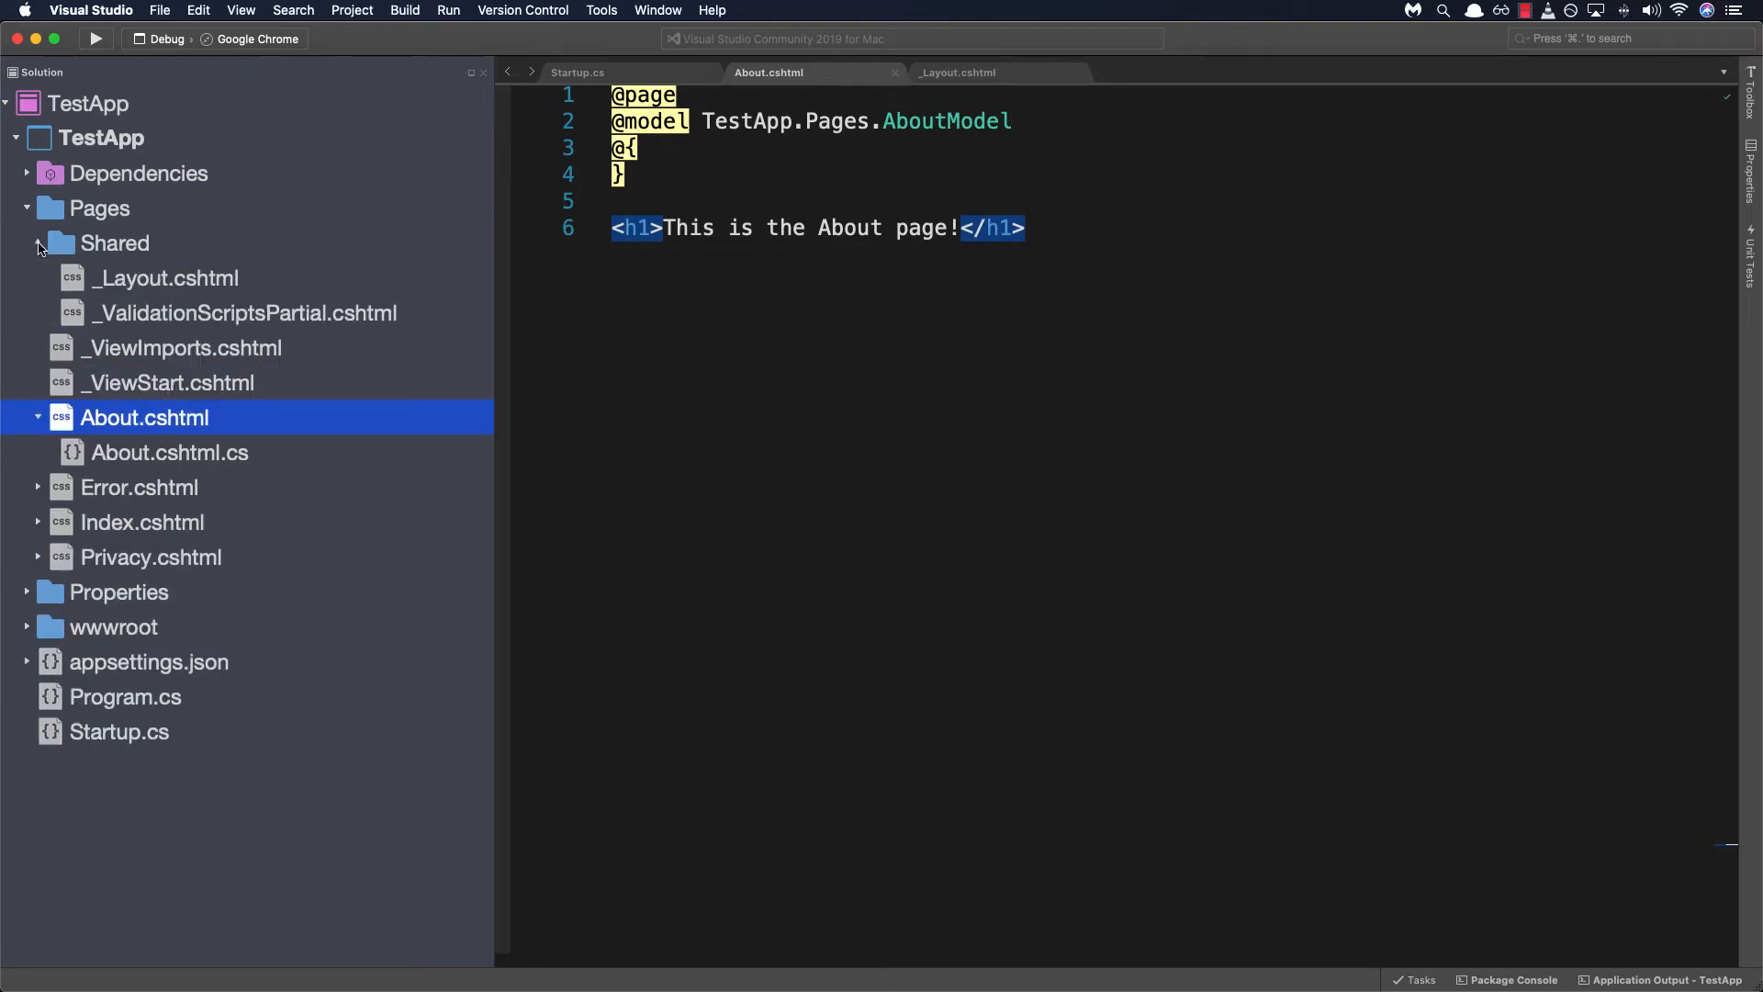
pyautogui.click(163, 277)
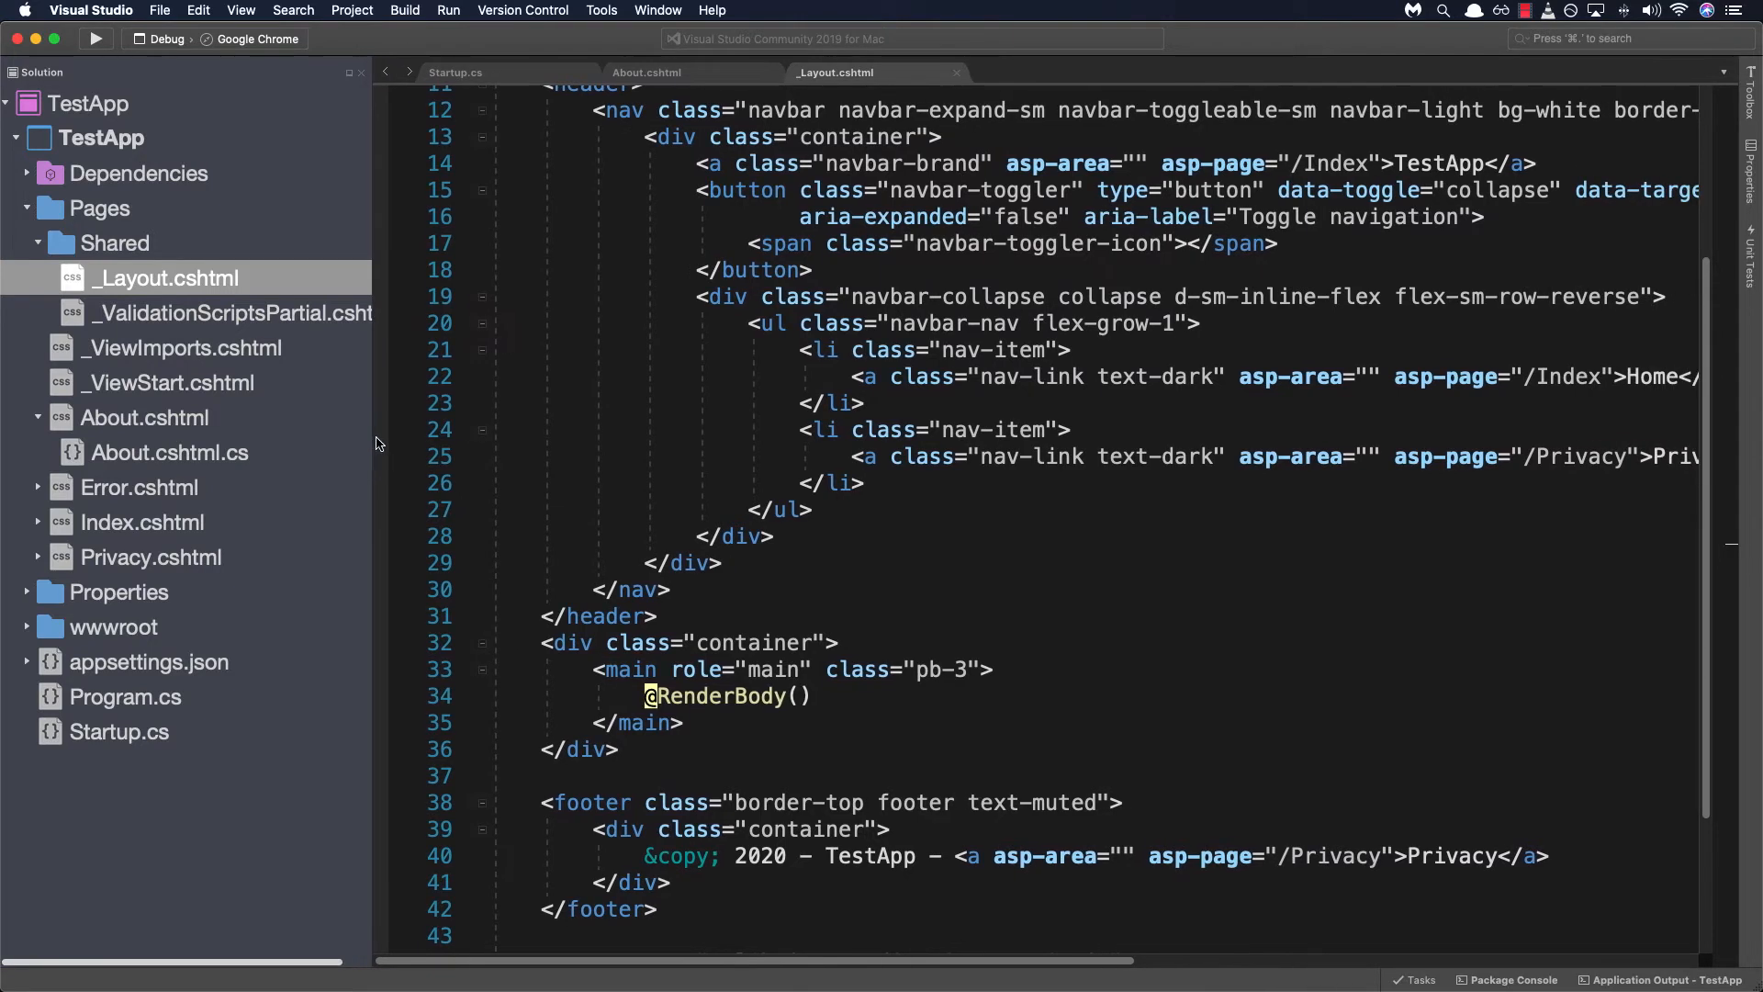
pyautogui.moveTo(371, 452)
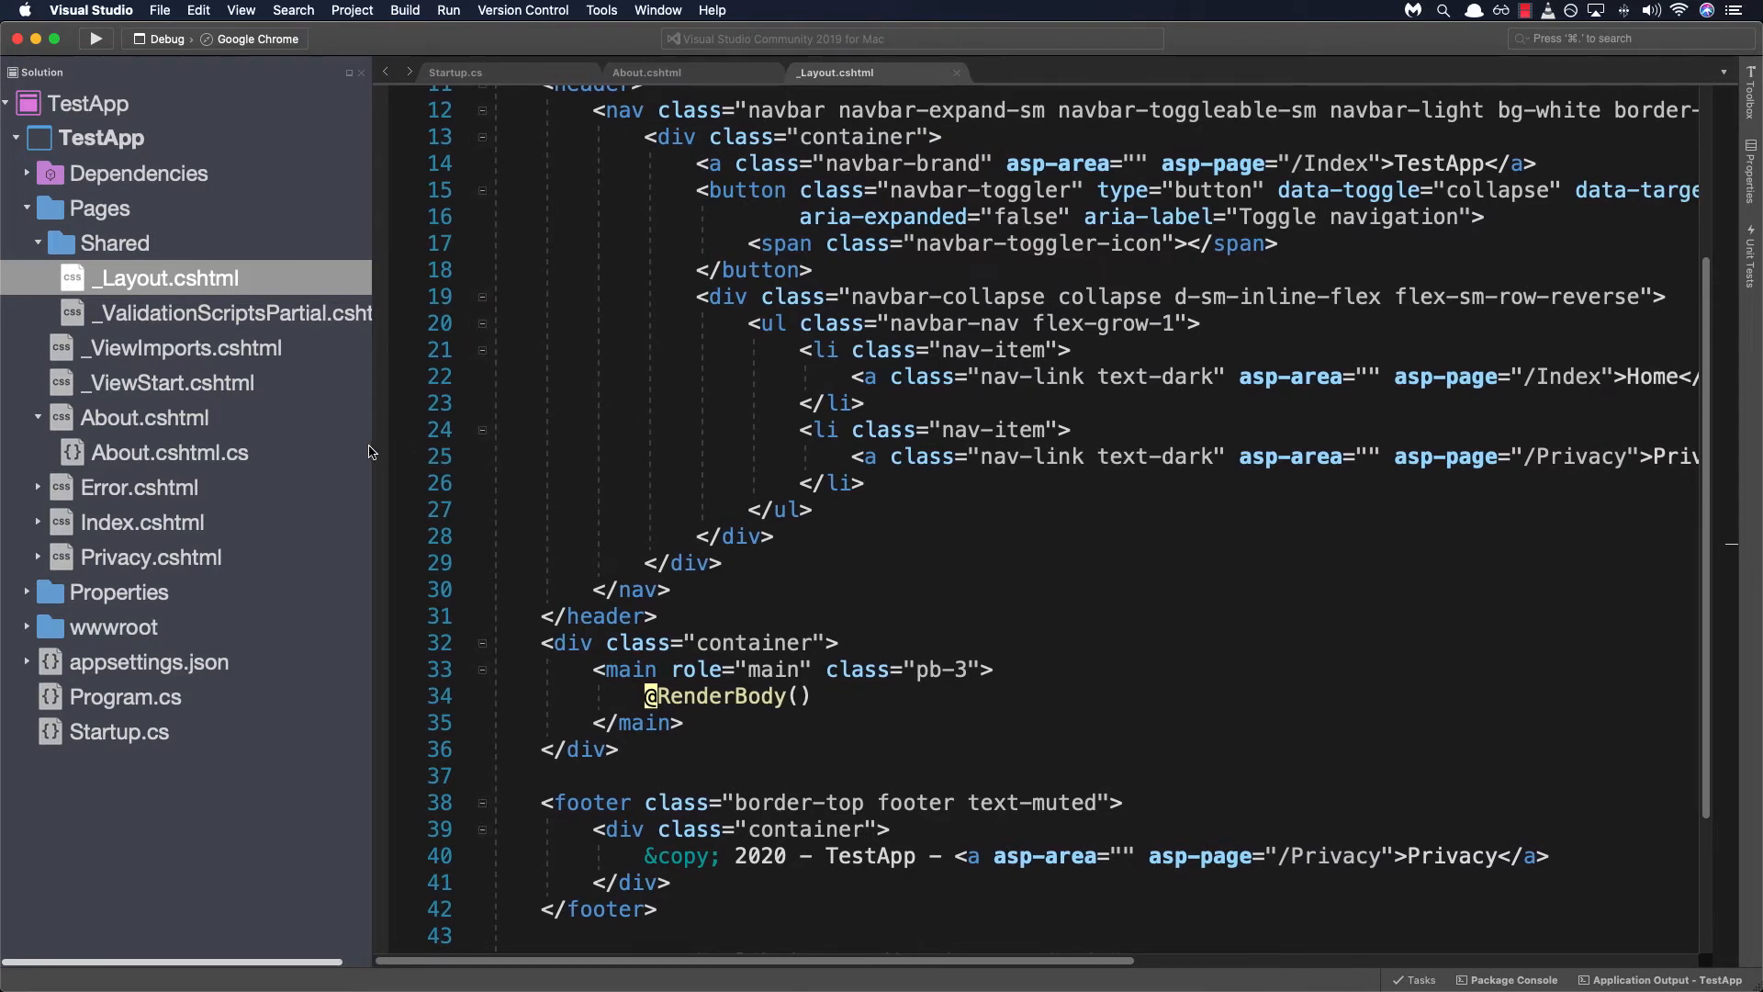
pyautogui.click(771, 349)
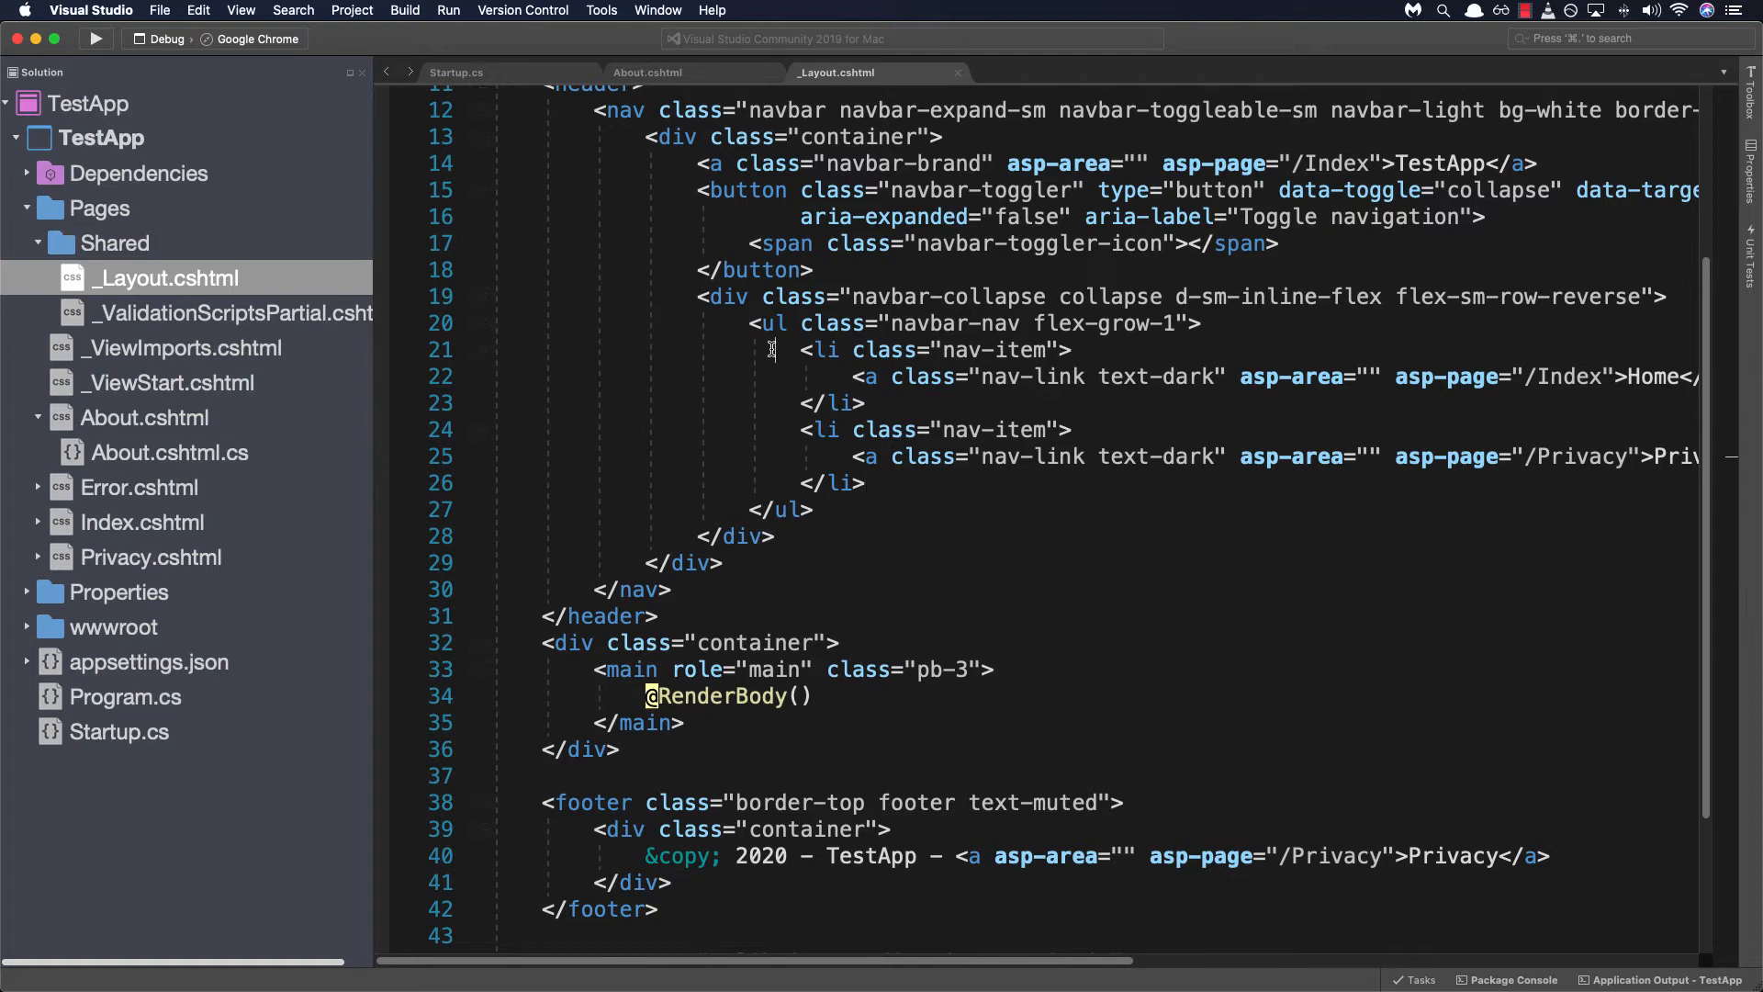
pyautogui.scroll(3)
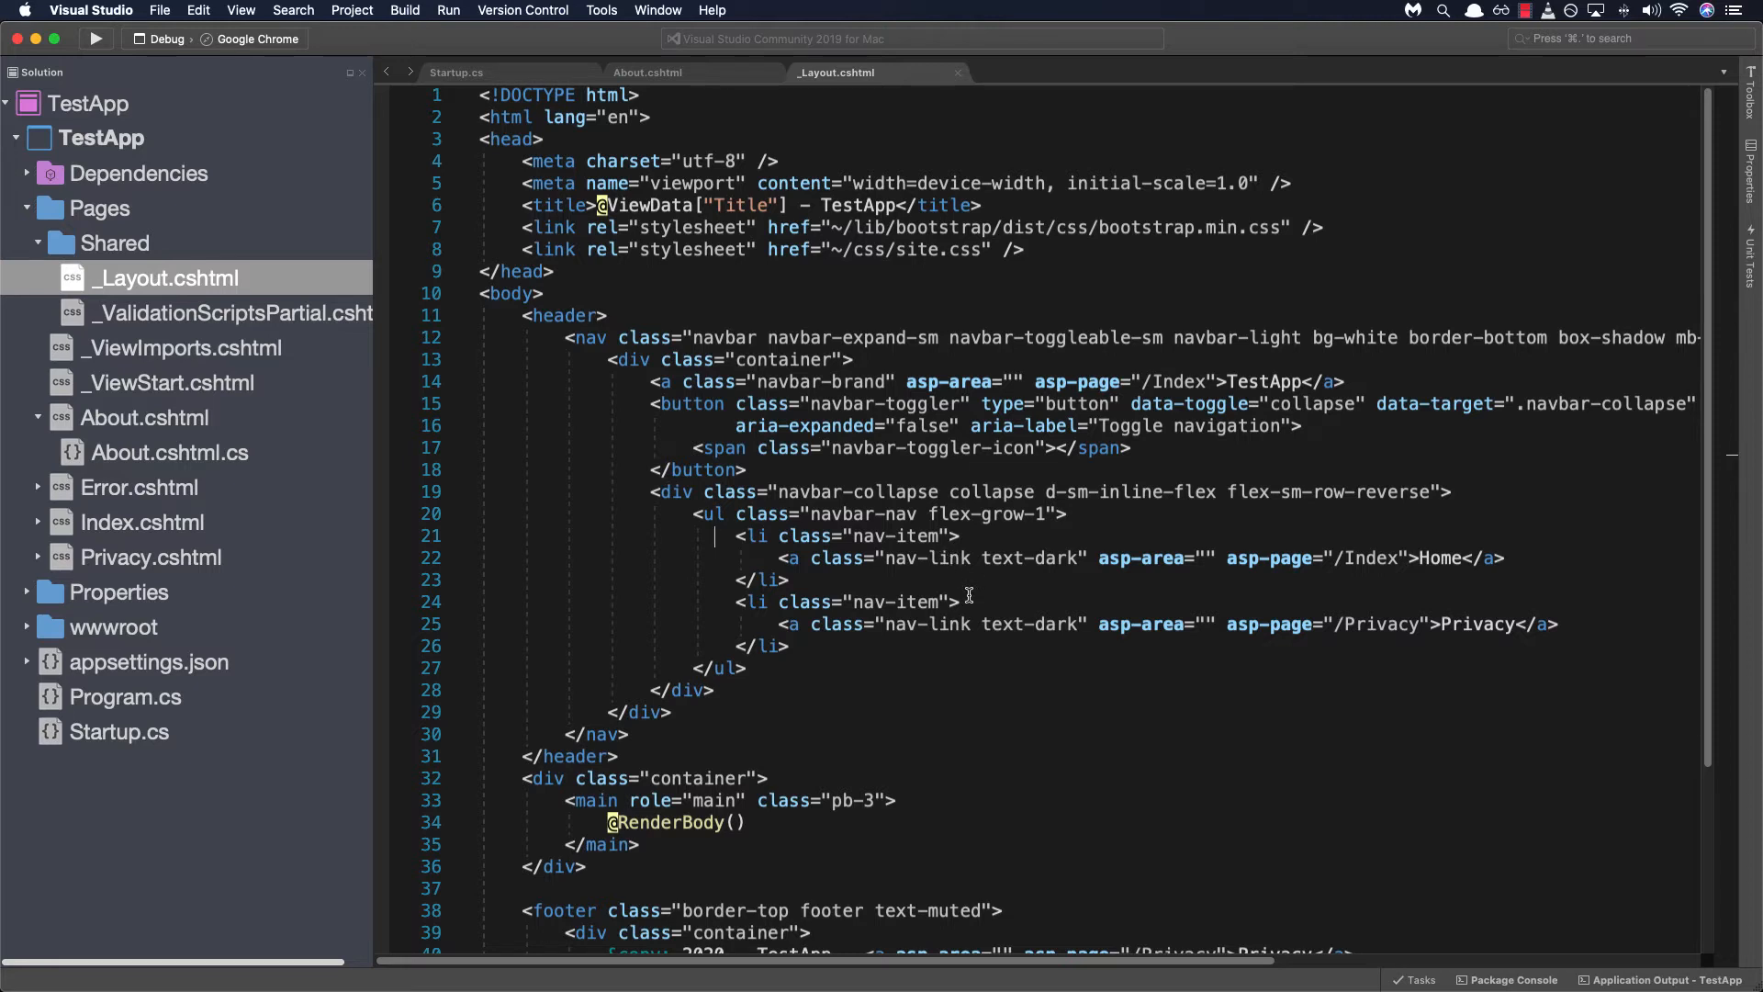
pyautogui.moveTo(804, 745)
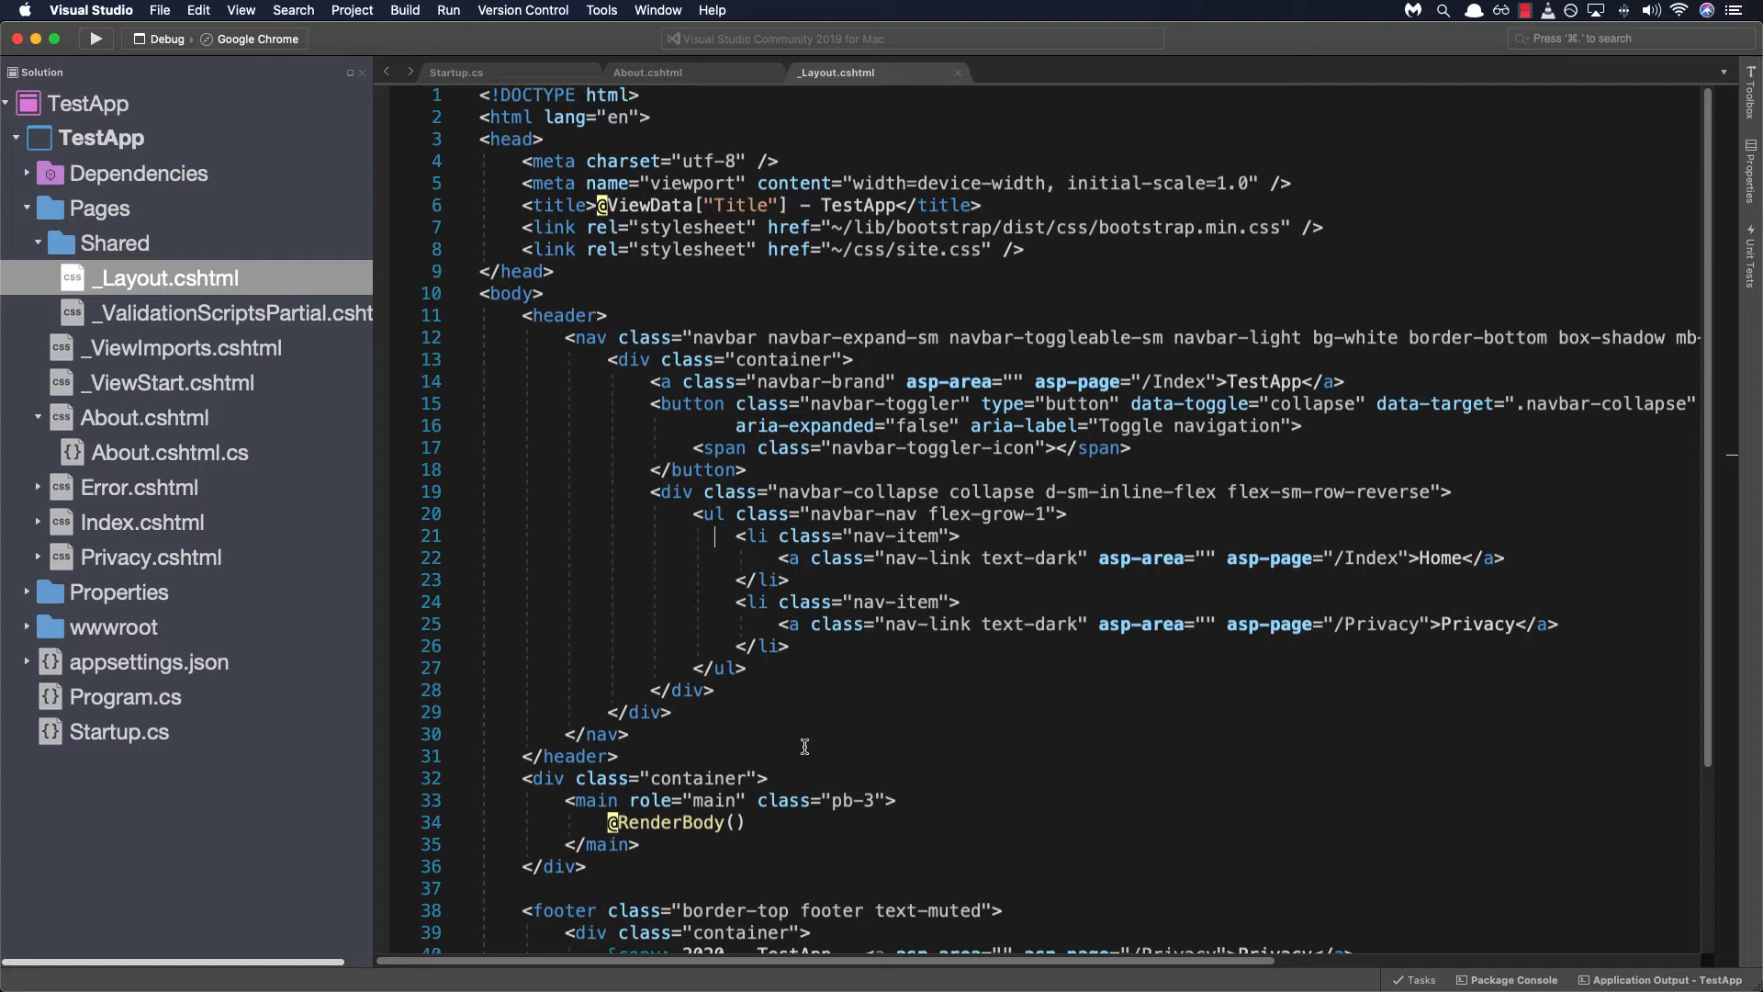
pyautogui.moveTo(815, 664)
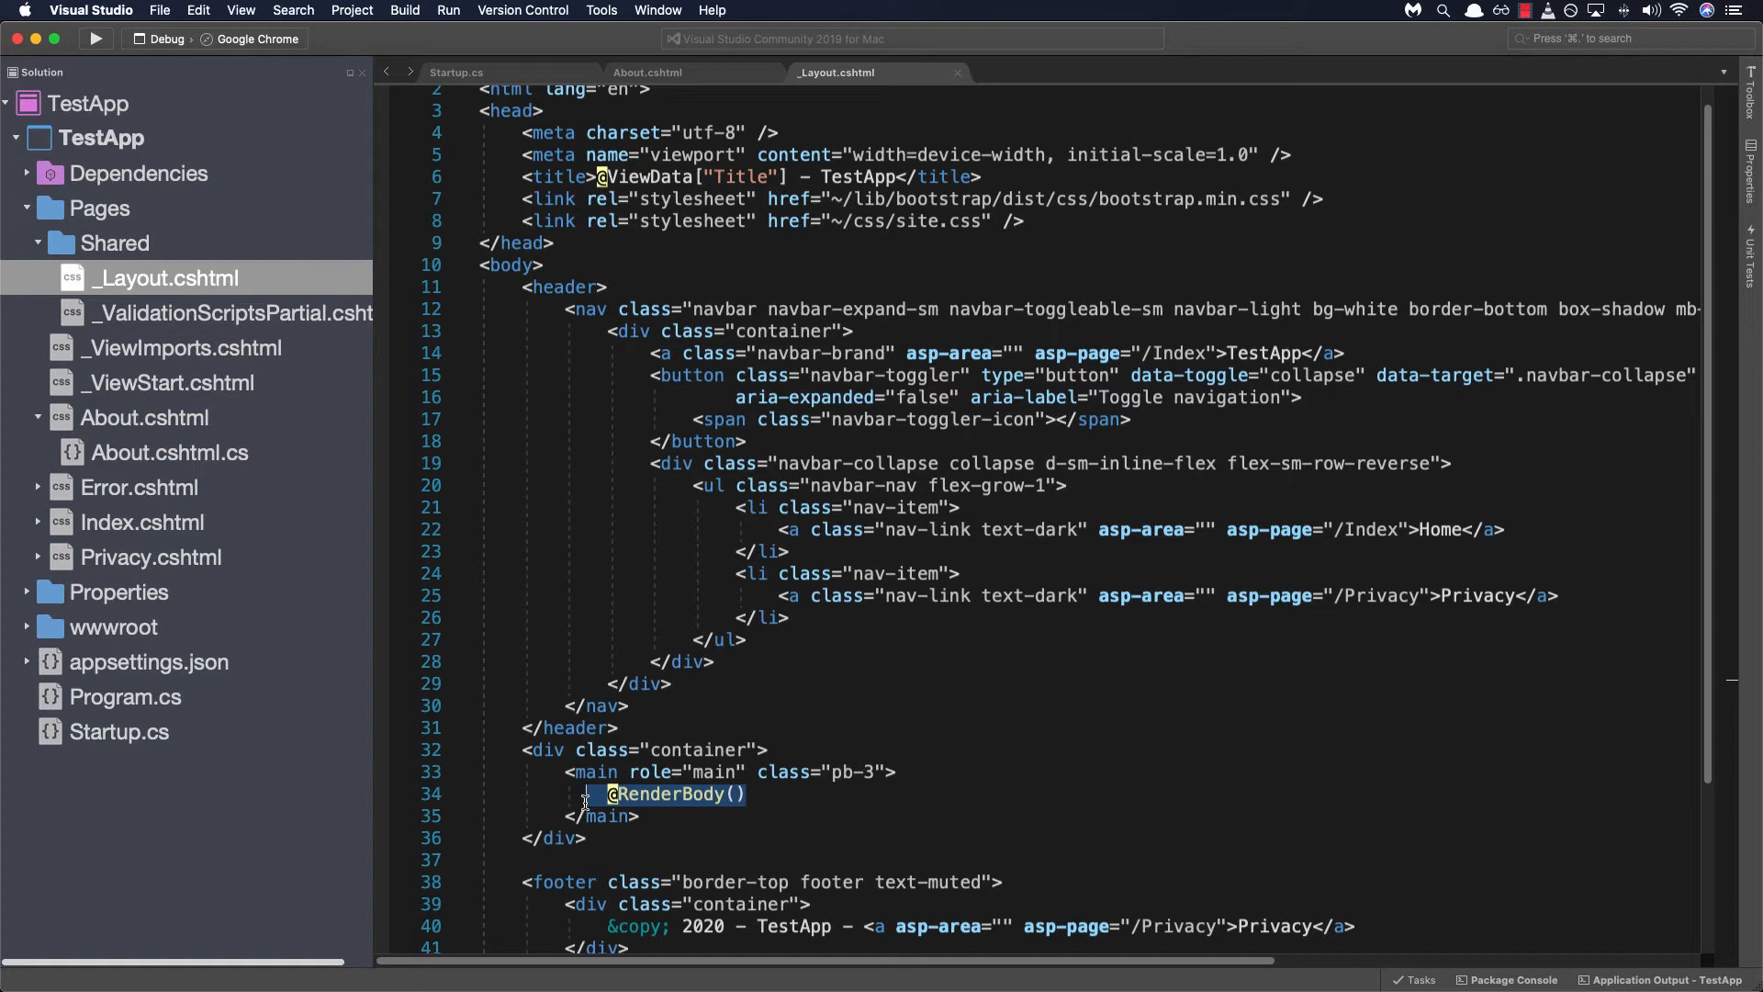
pyautogui.moveTo(750, 670)
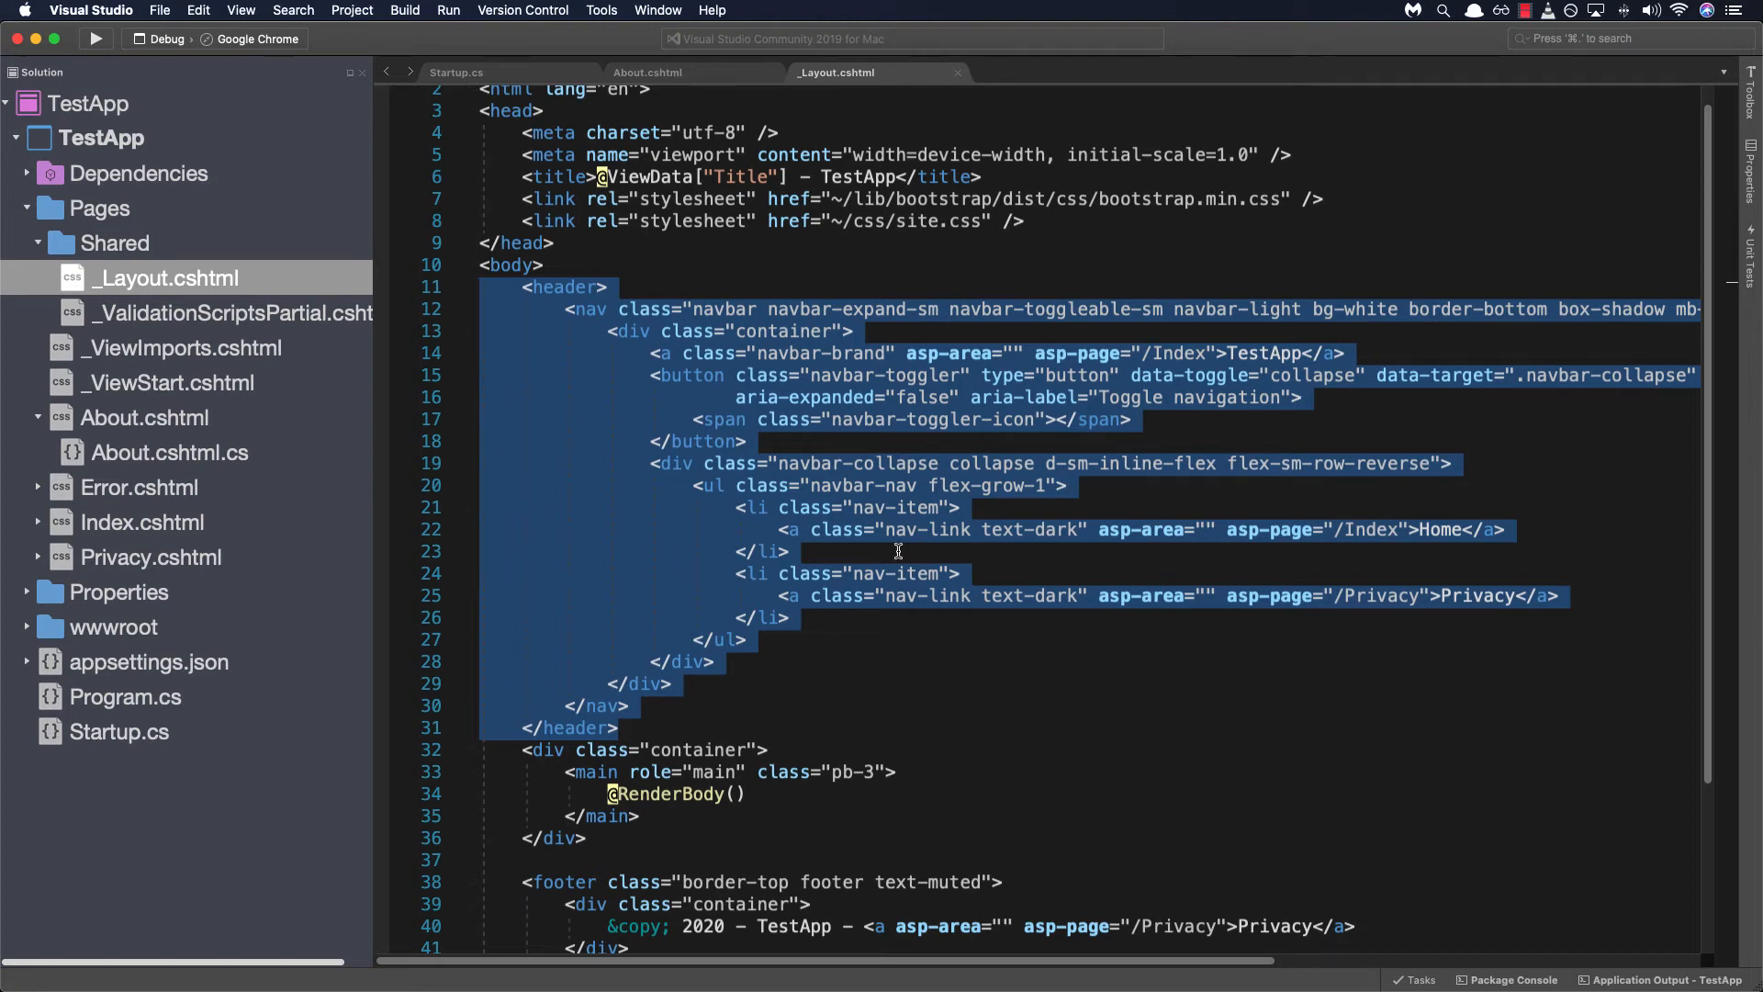
pyautogui.moveTo(747, 676)
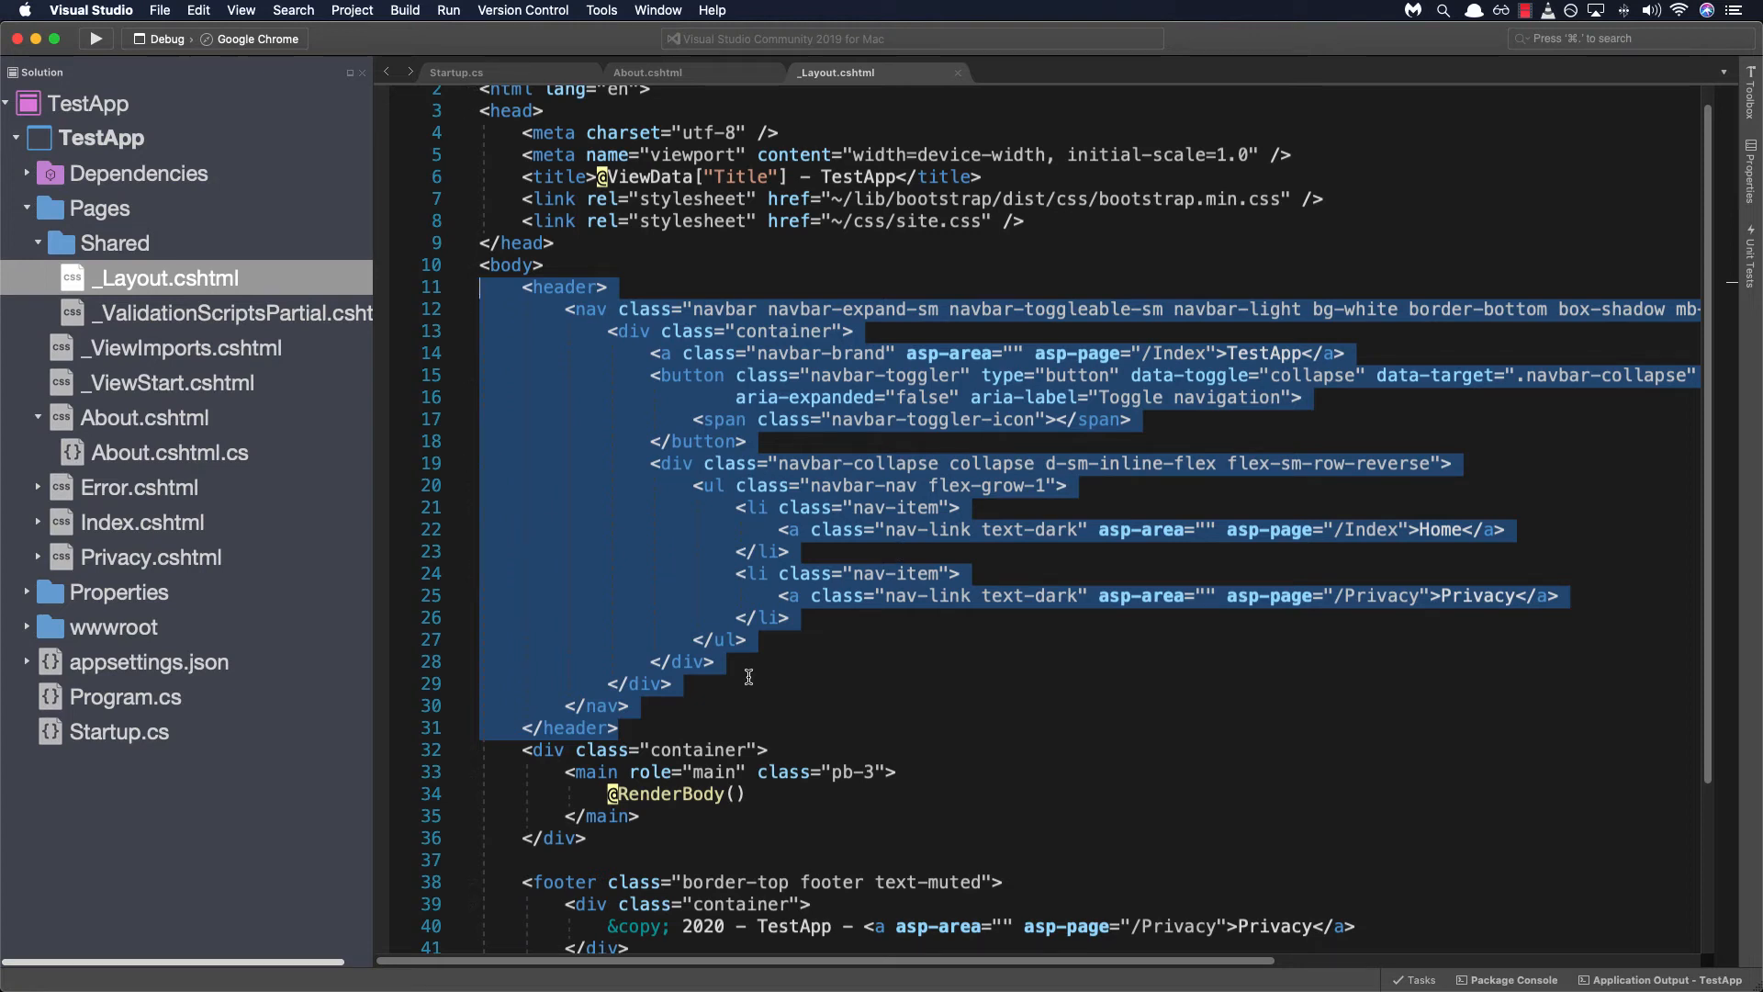
pyautogui.moveTo(684, 375)
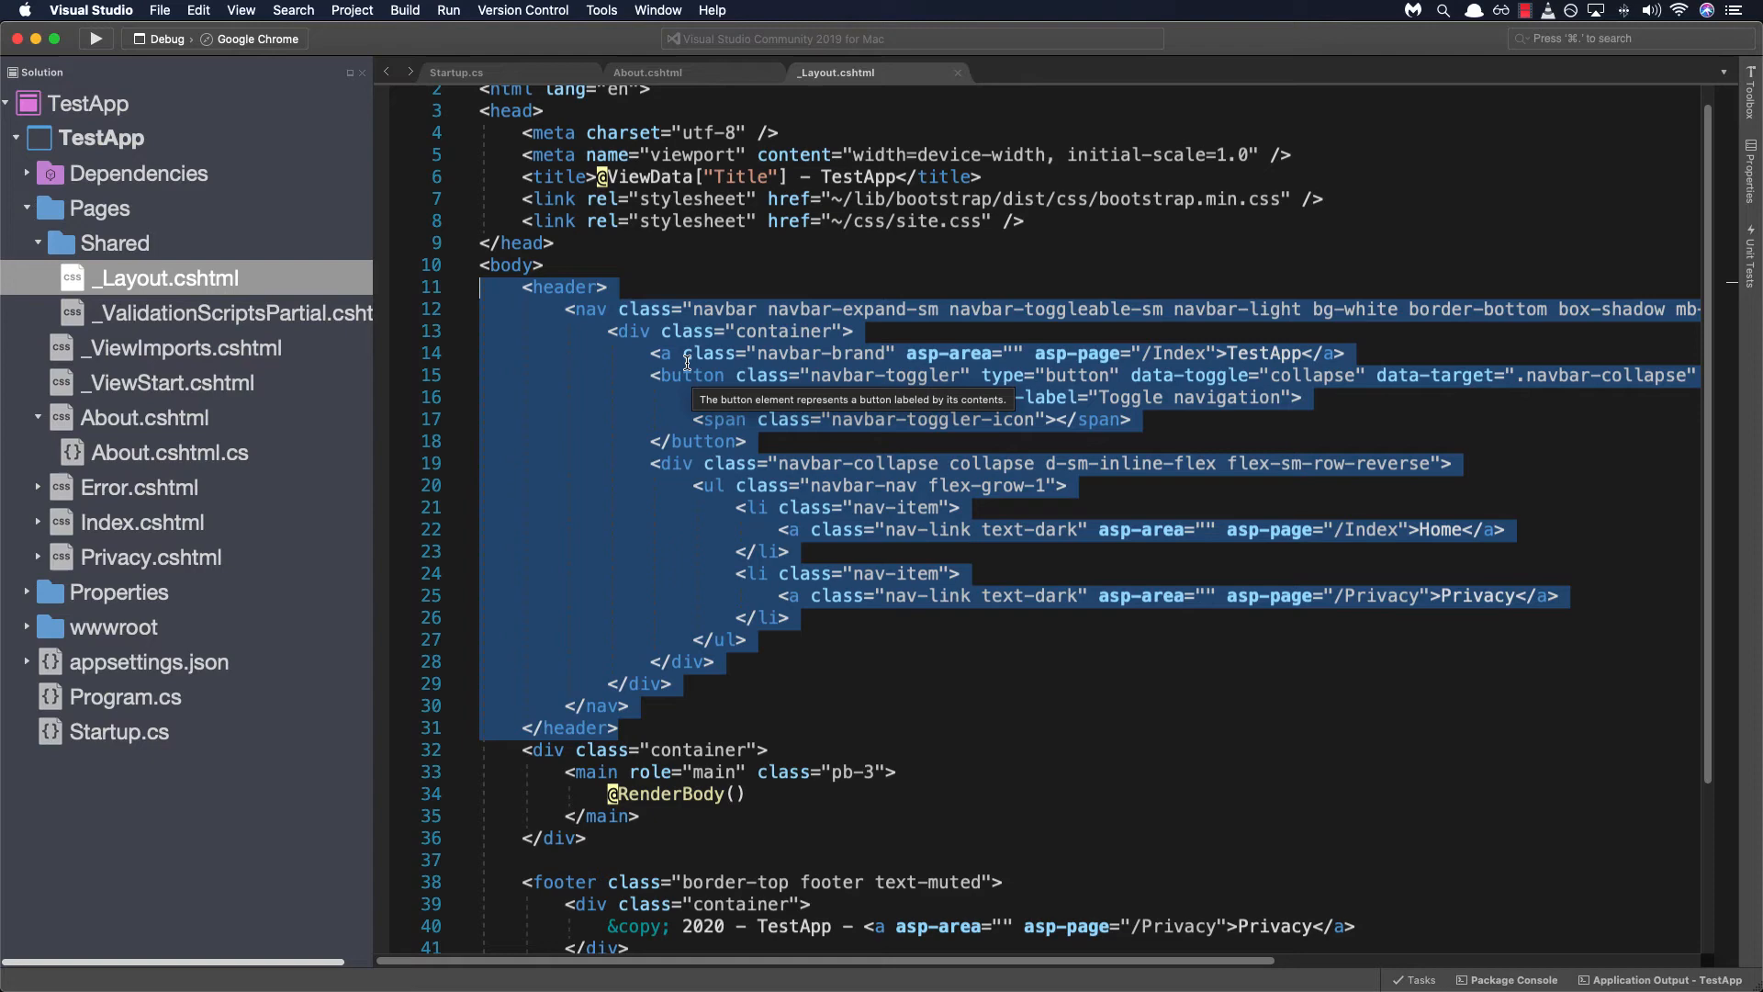
pyautogui.moveTo(708, 485)
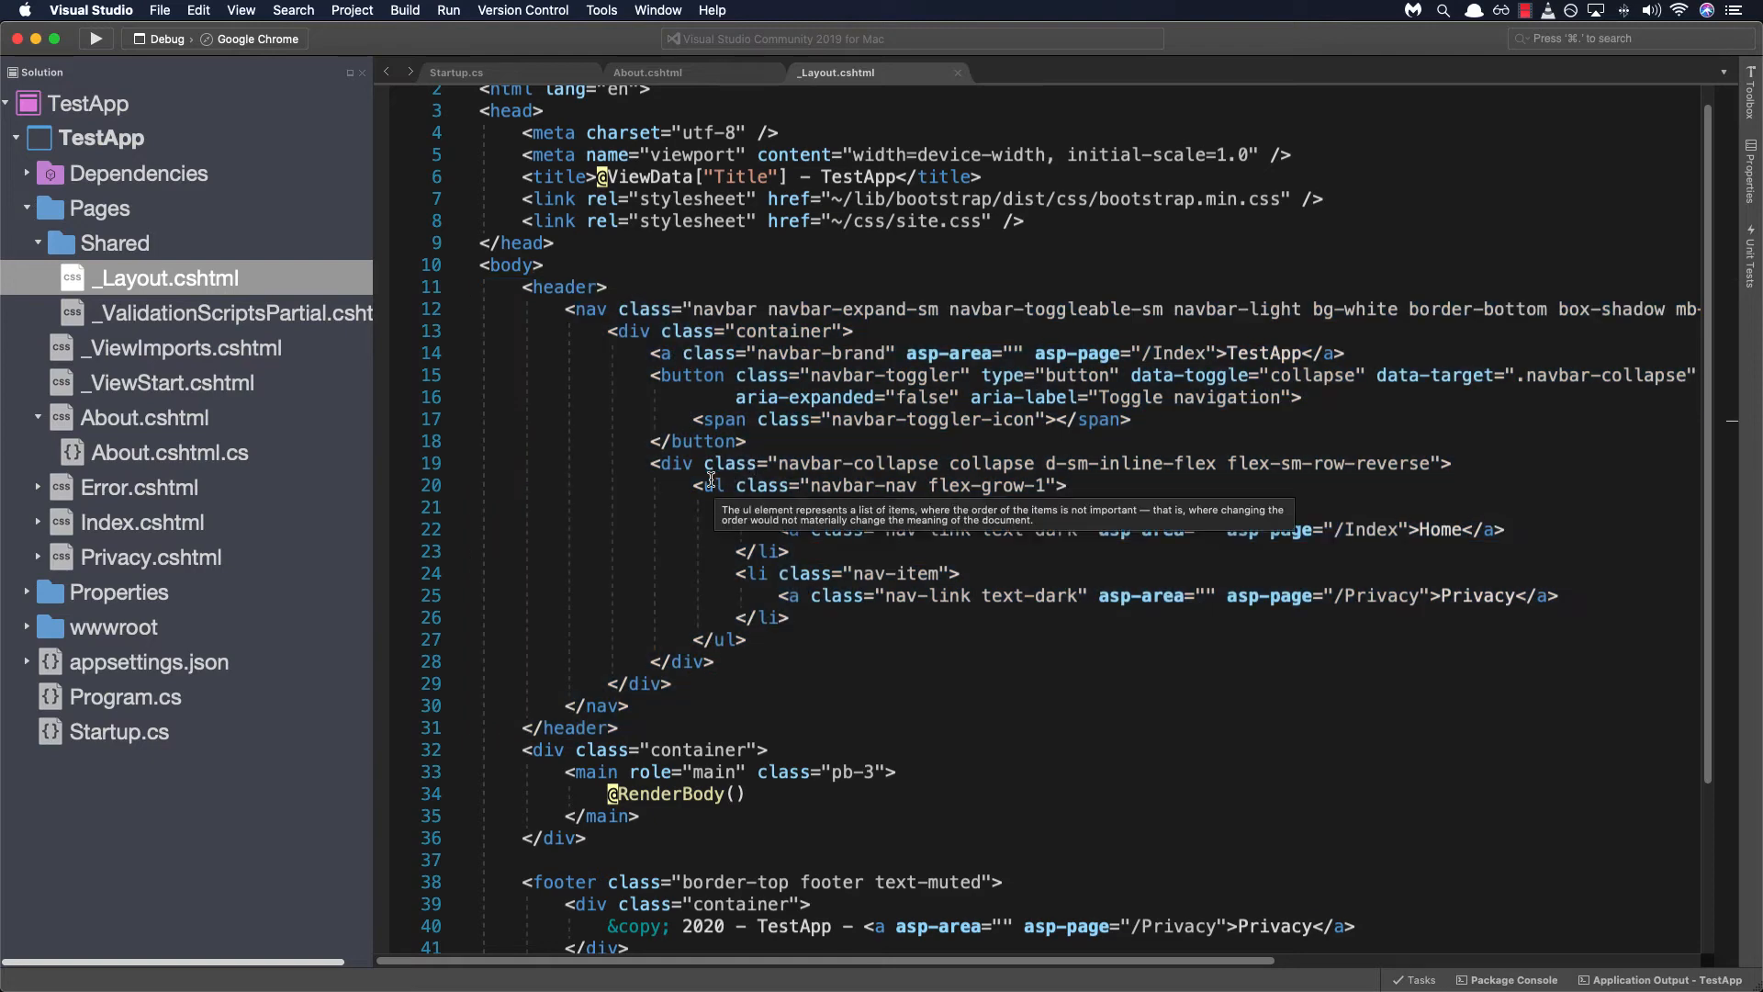
pyautogui.moveTo(676, 496)
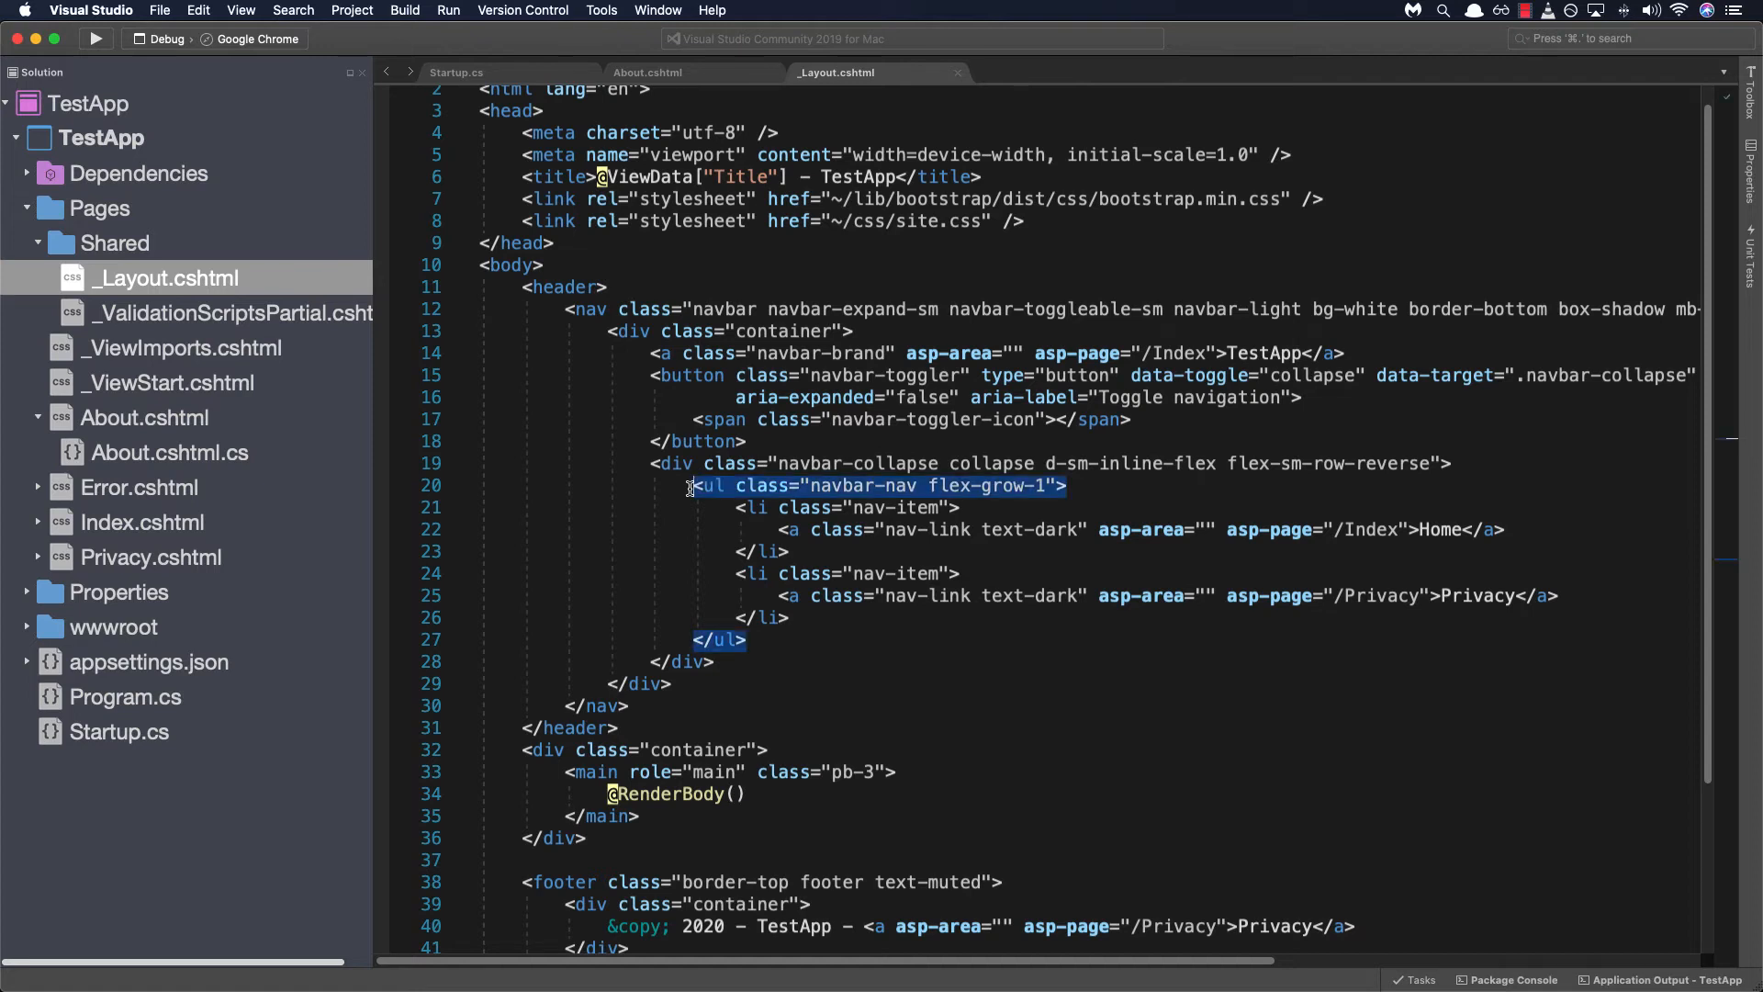
# Step: Add a navigation item with asp-page "/About" and link text About after the Privacy item
pyautogui.click(795, 617)
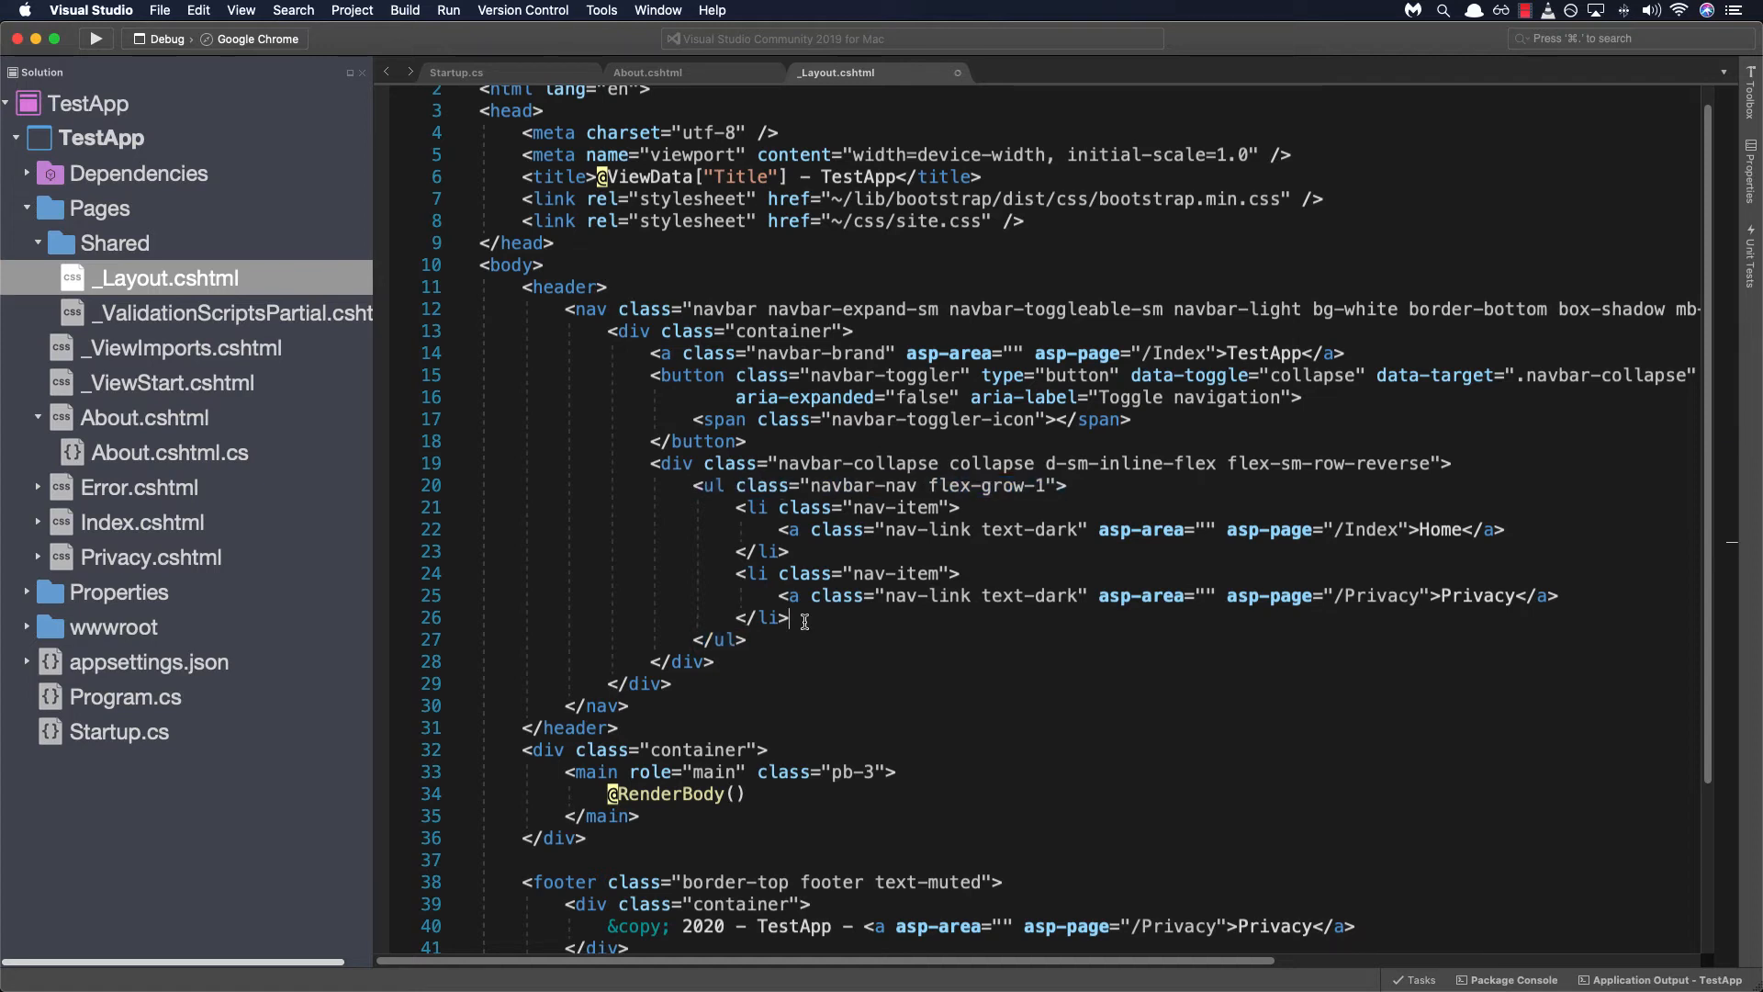
pyautogui.write('<')
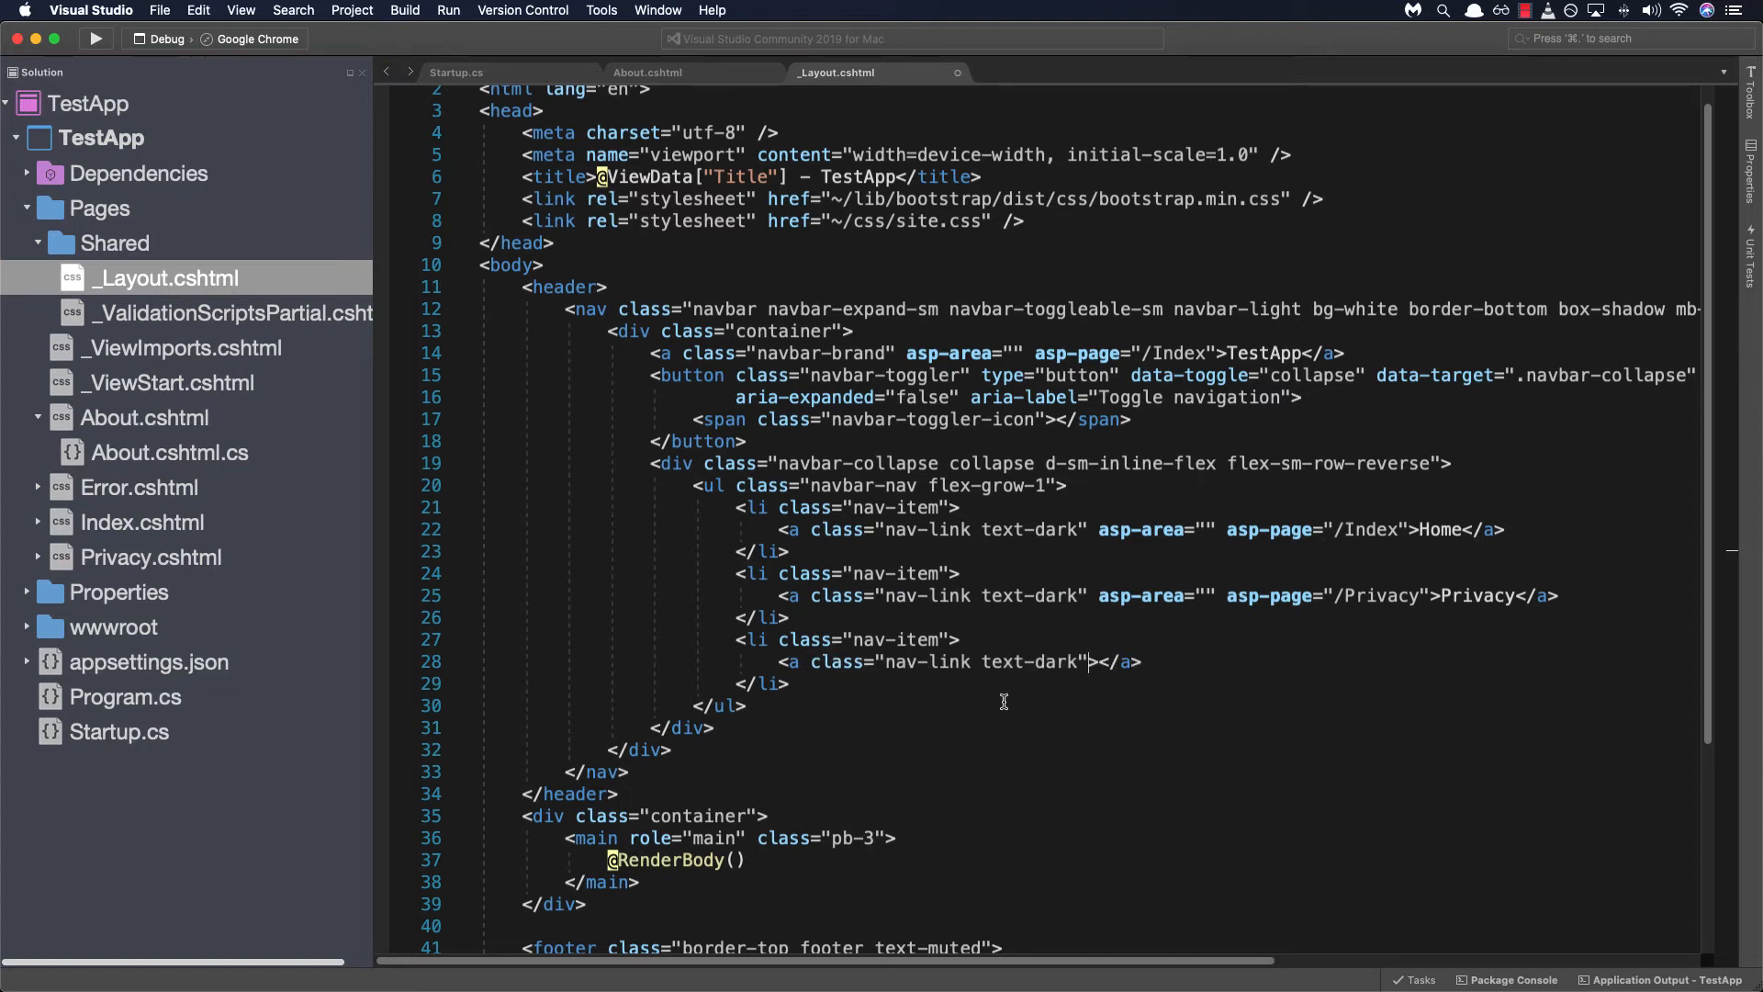
pyautogui.write('" "')
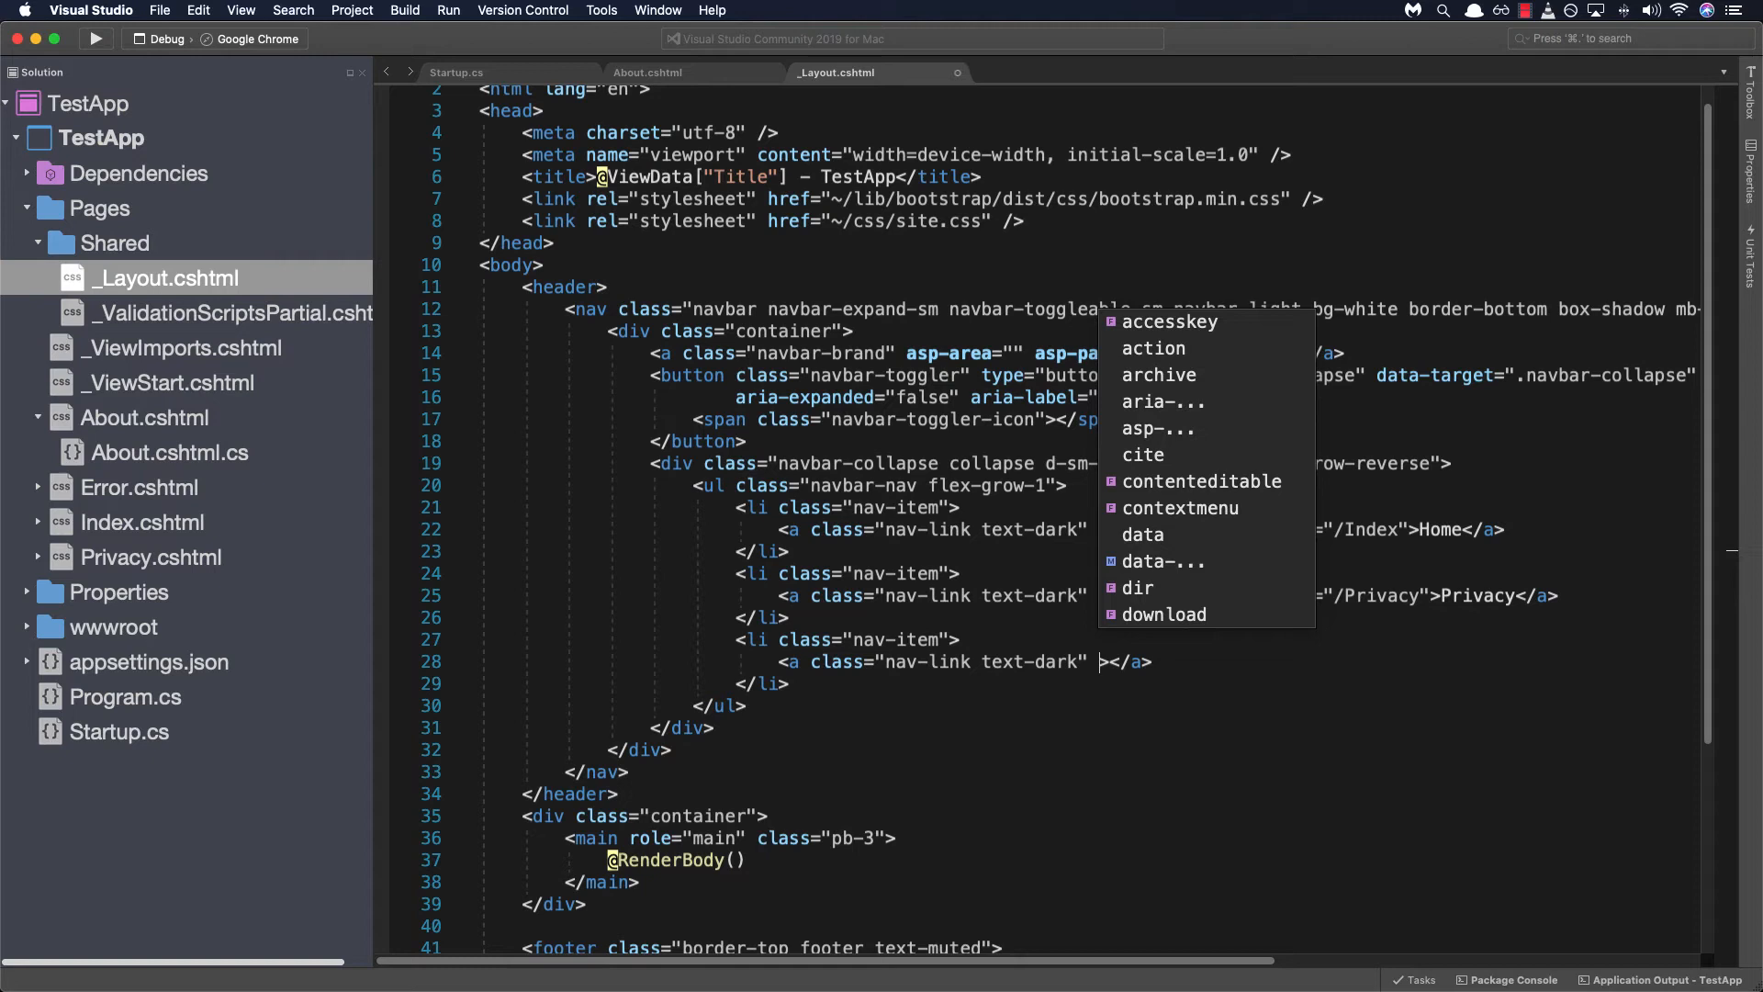
pyautogui.press('Escape')
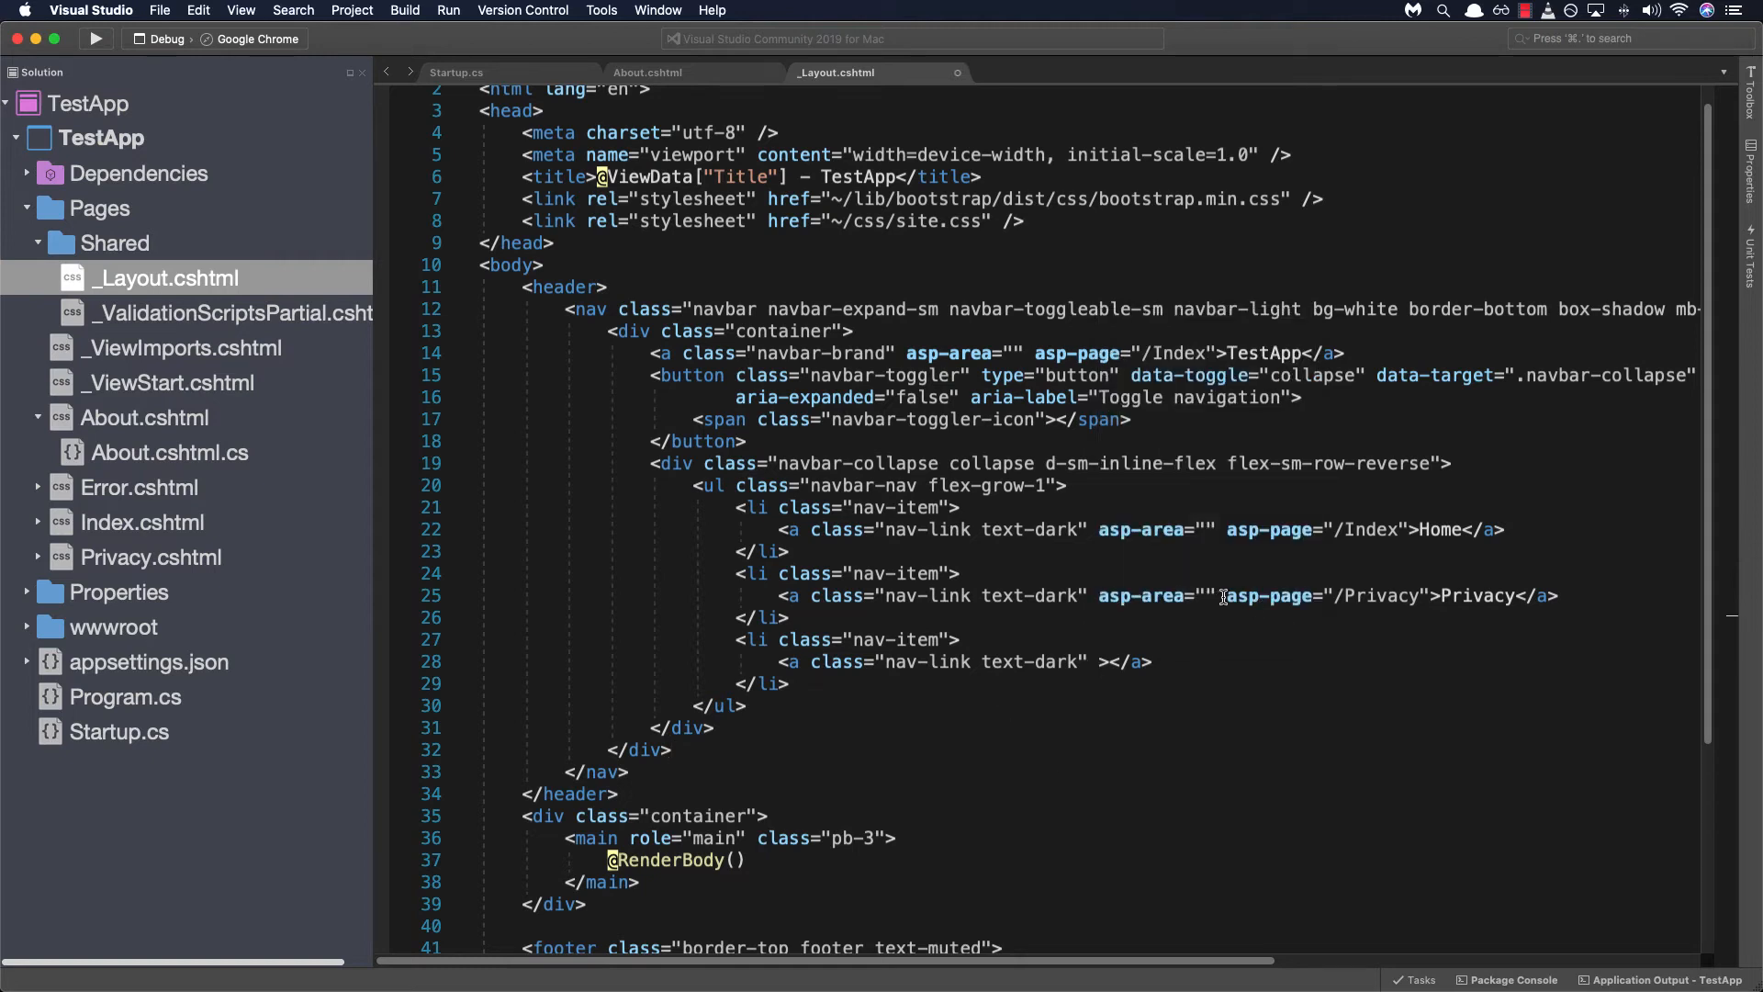
pyautogui.moveTo(1096, 661)
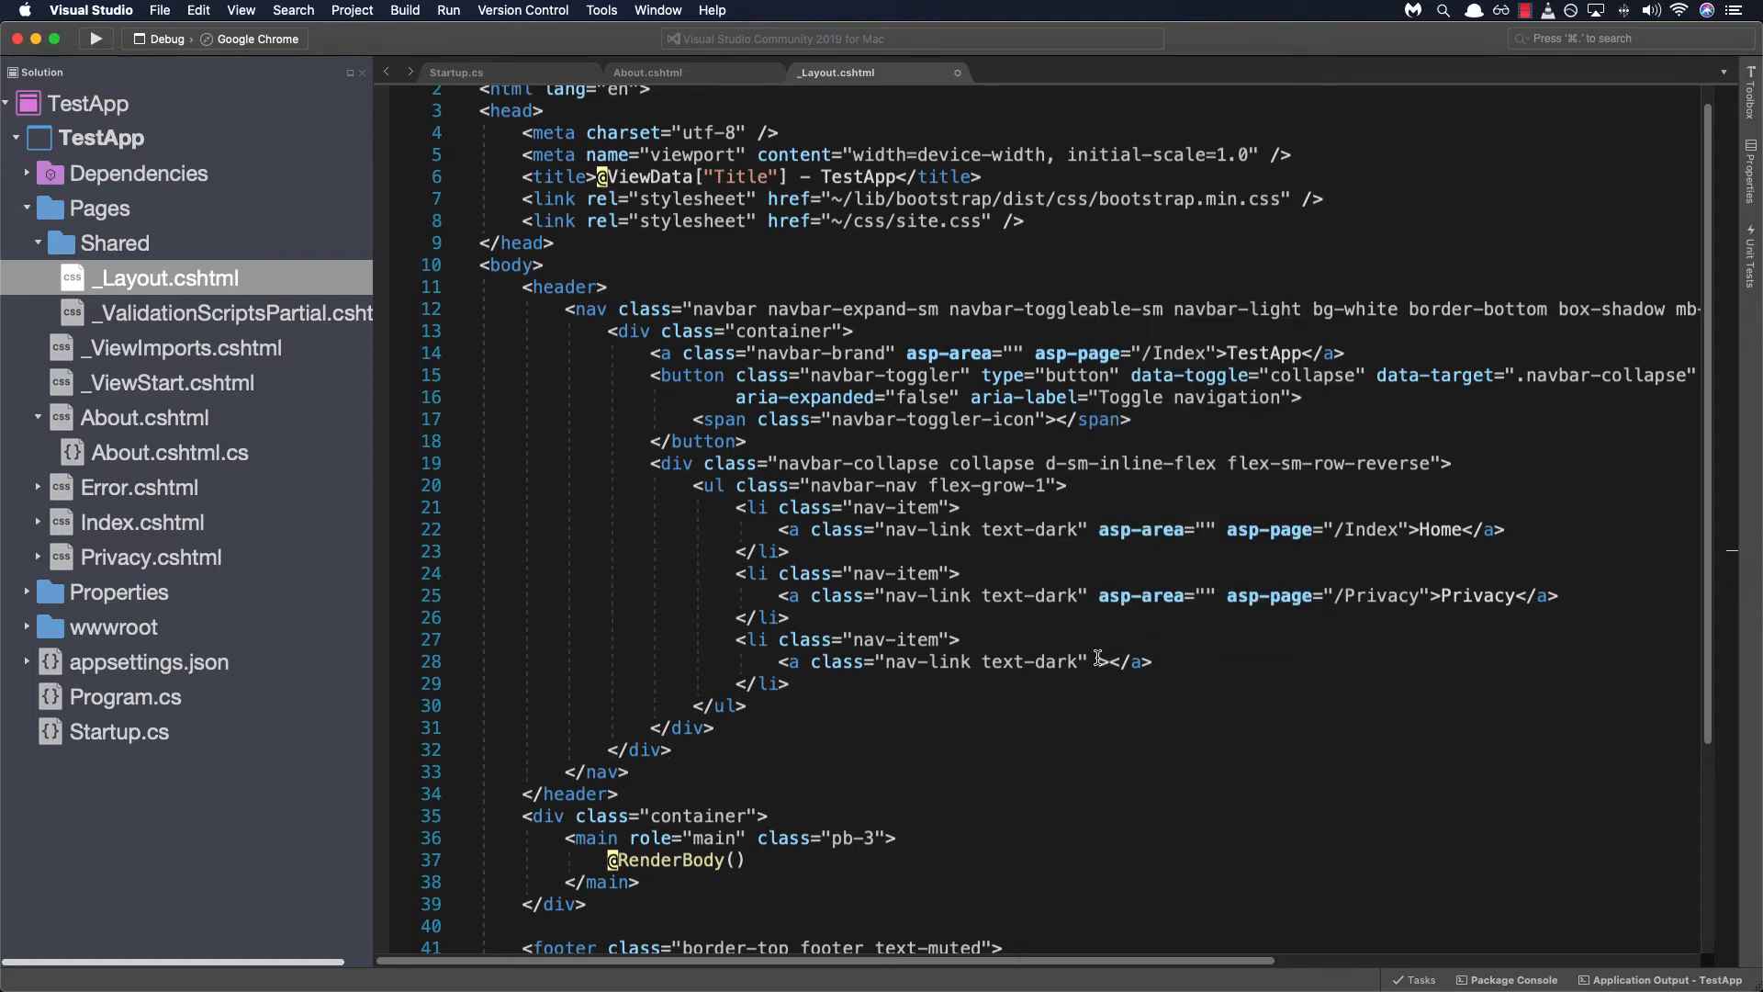
pyautogui.write('asp-page="')
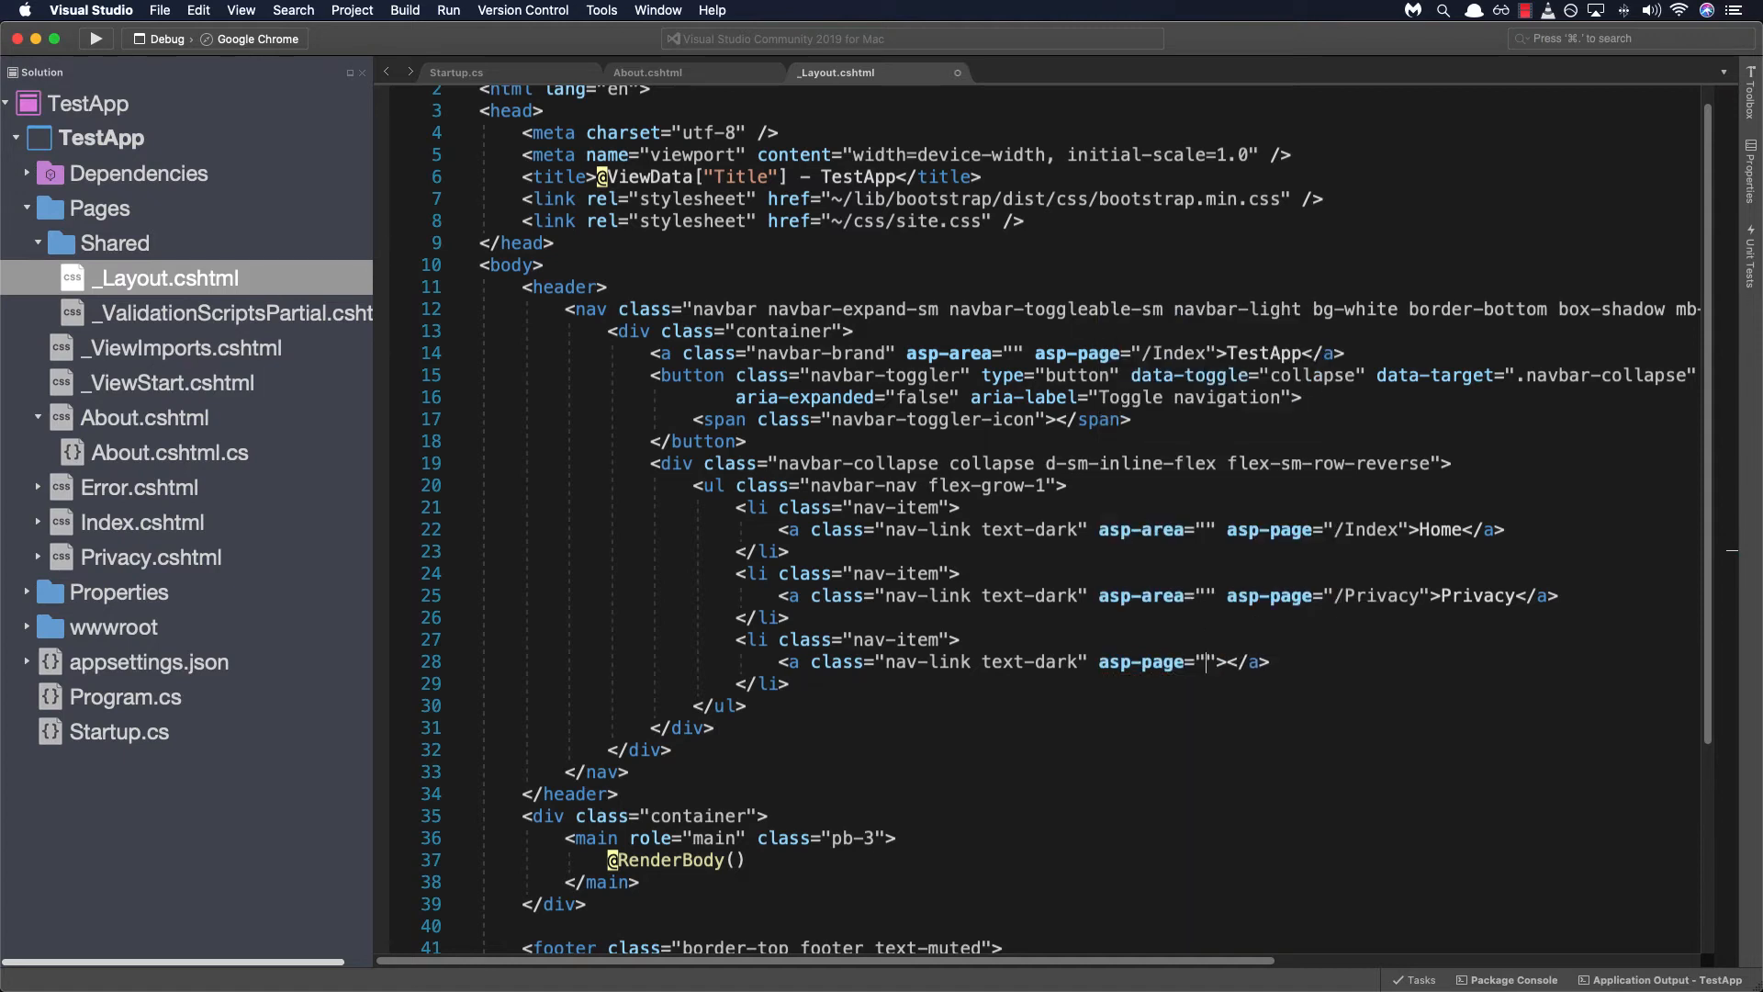
pyautogui.write('/')
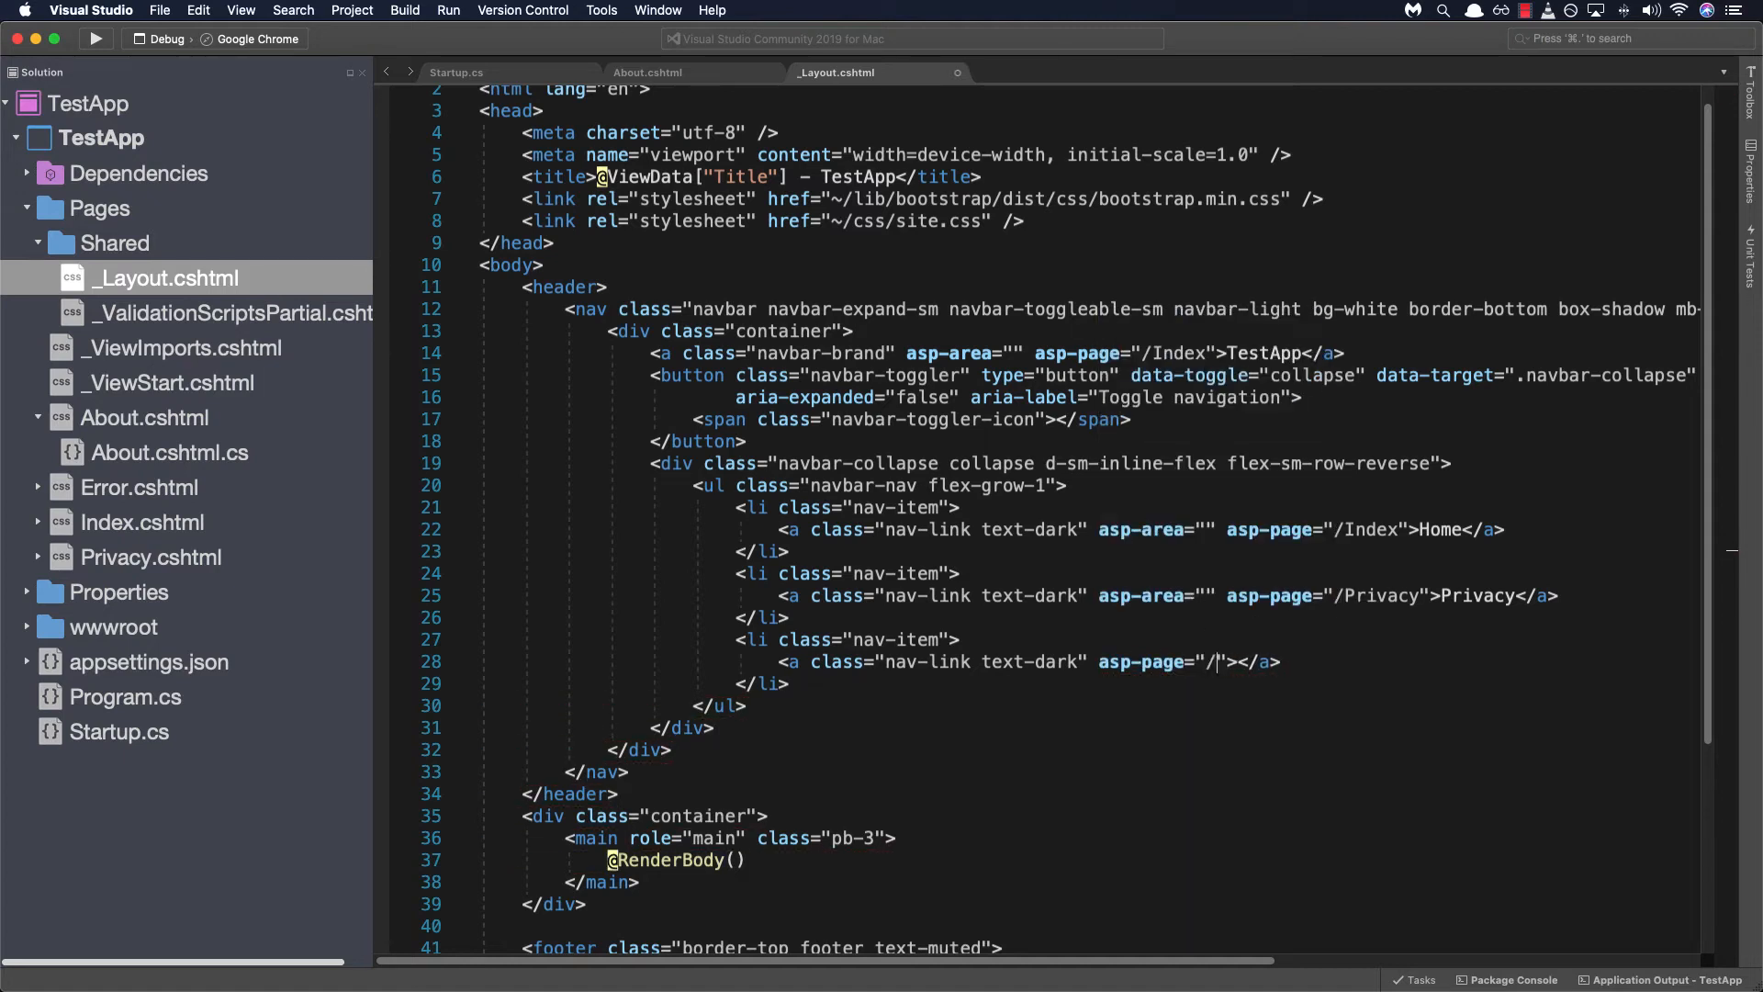
pyautogui.write('/About')
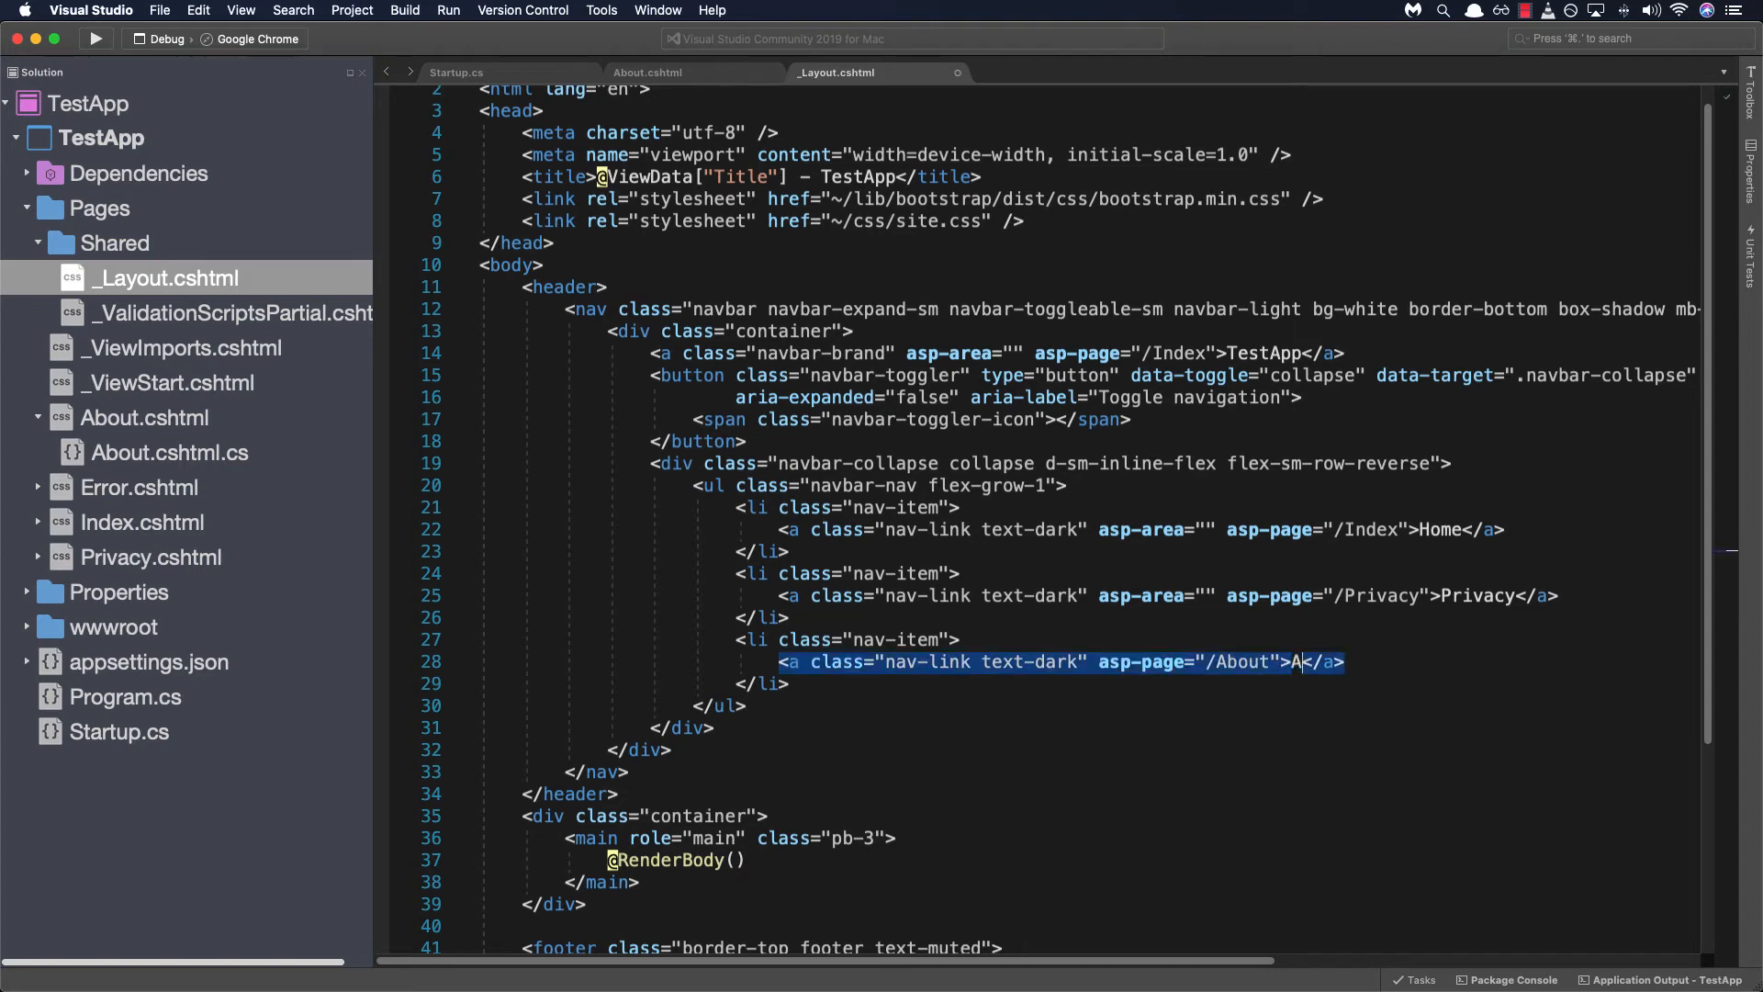
pyautogui.write('bout')
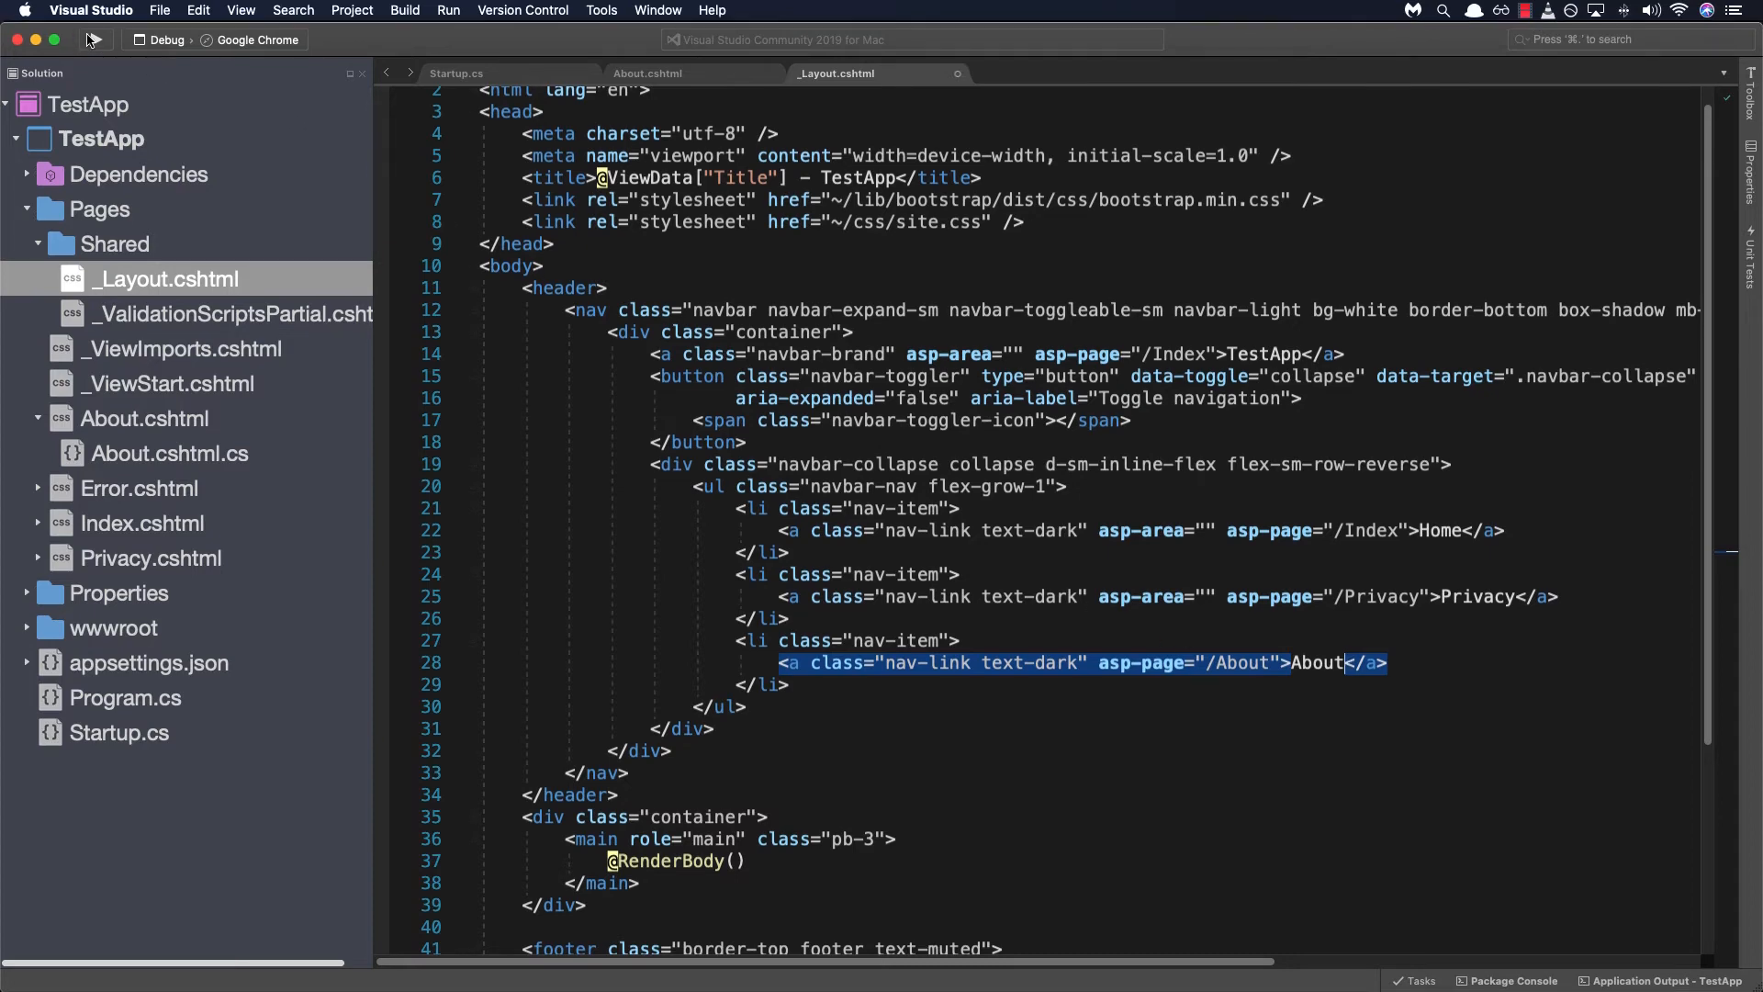
# Step: Run the site and navigate the navbar's About and Privacy links to verify the new page
pyautogui.click(94, 39)
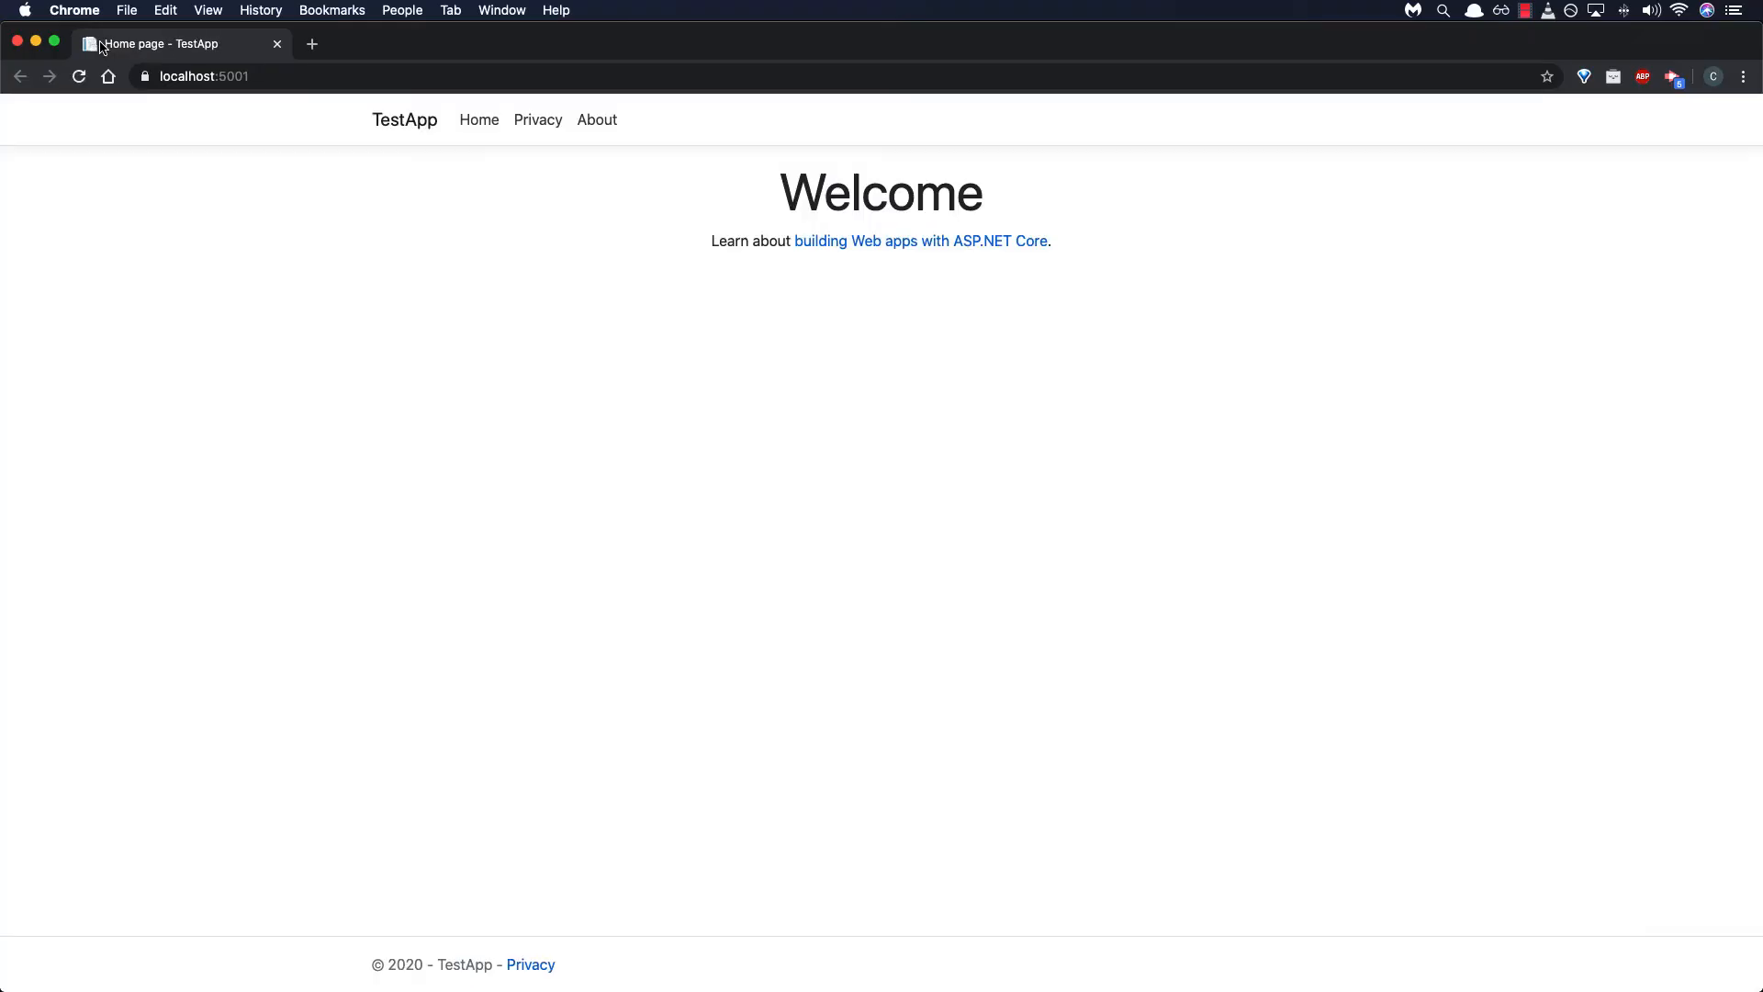
pyautogui.moveTo(1054, 674)
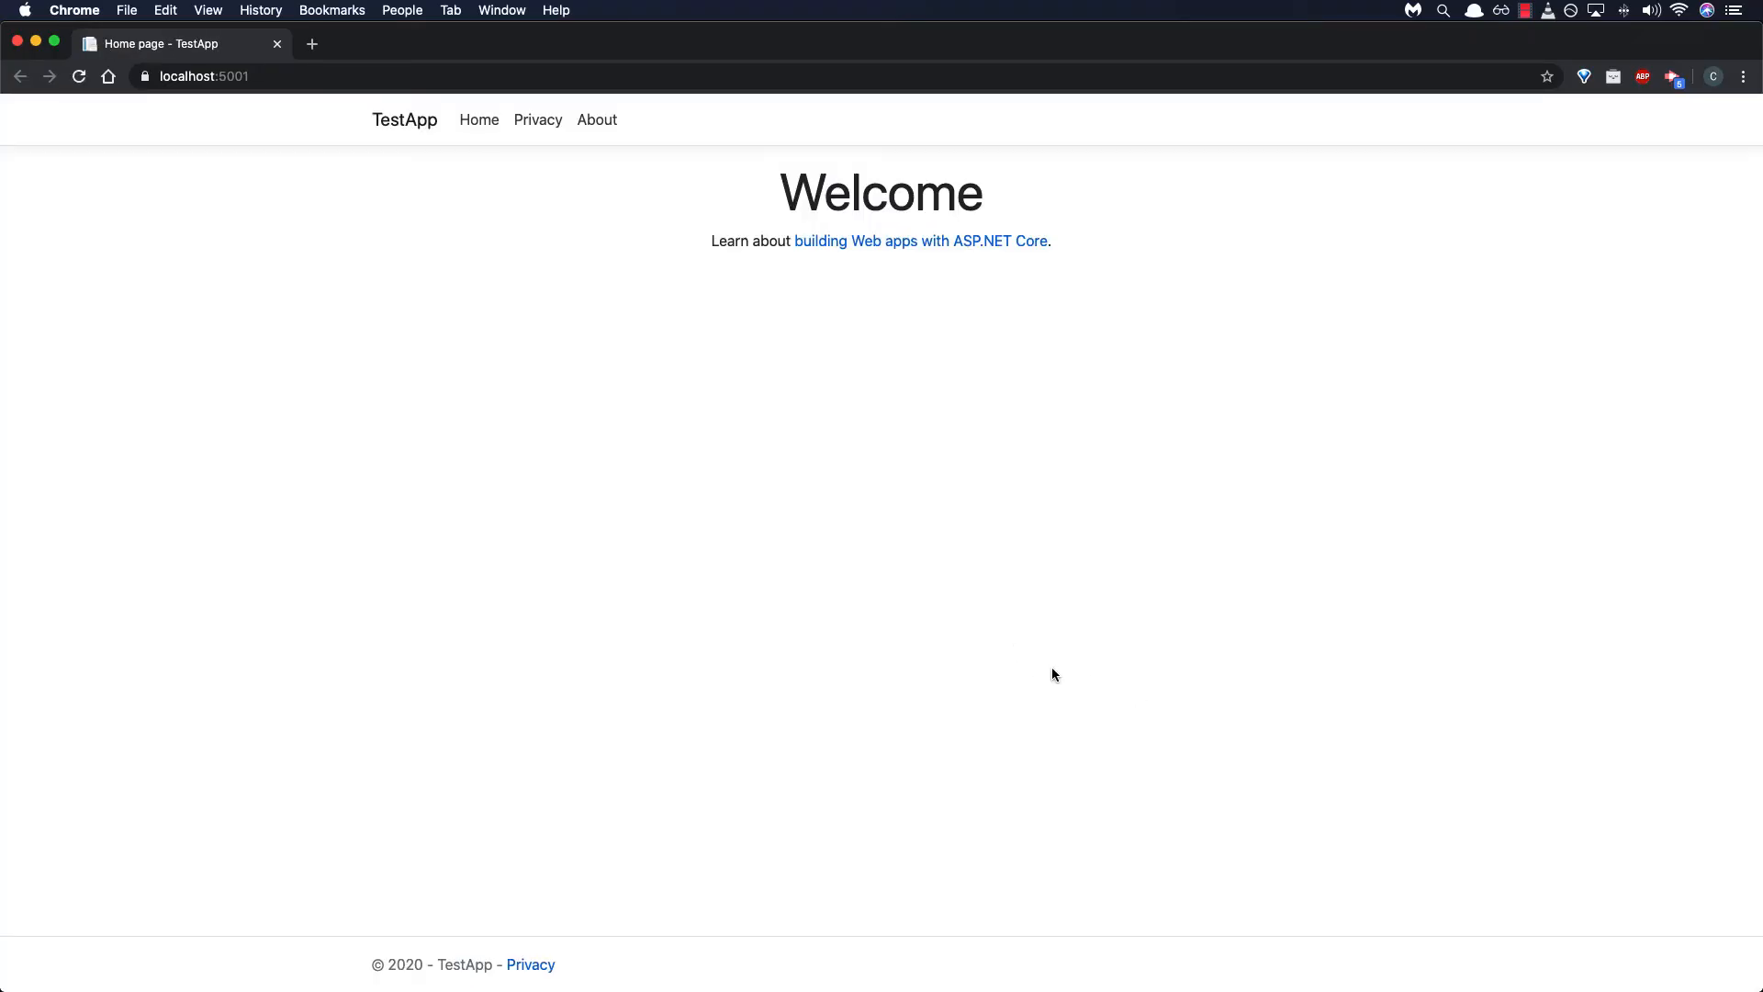
pyautogui.moveTo(597, 121)
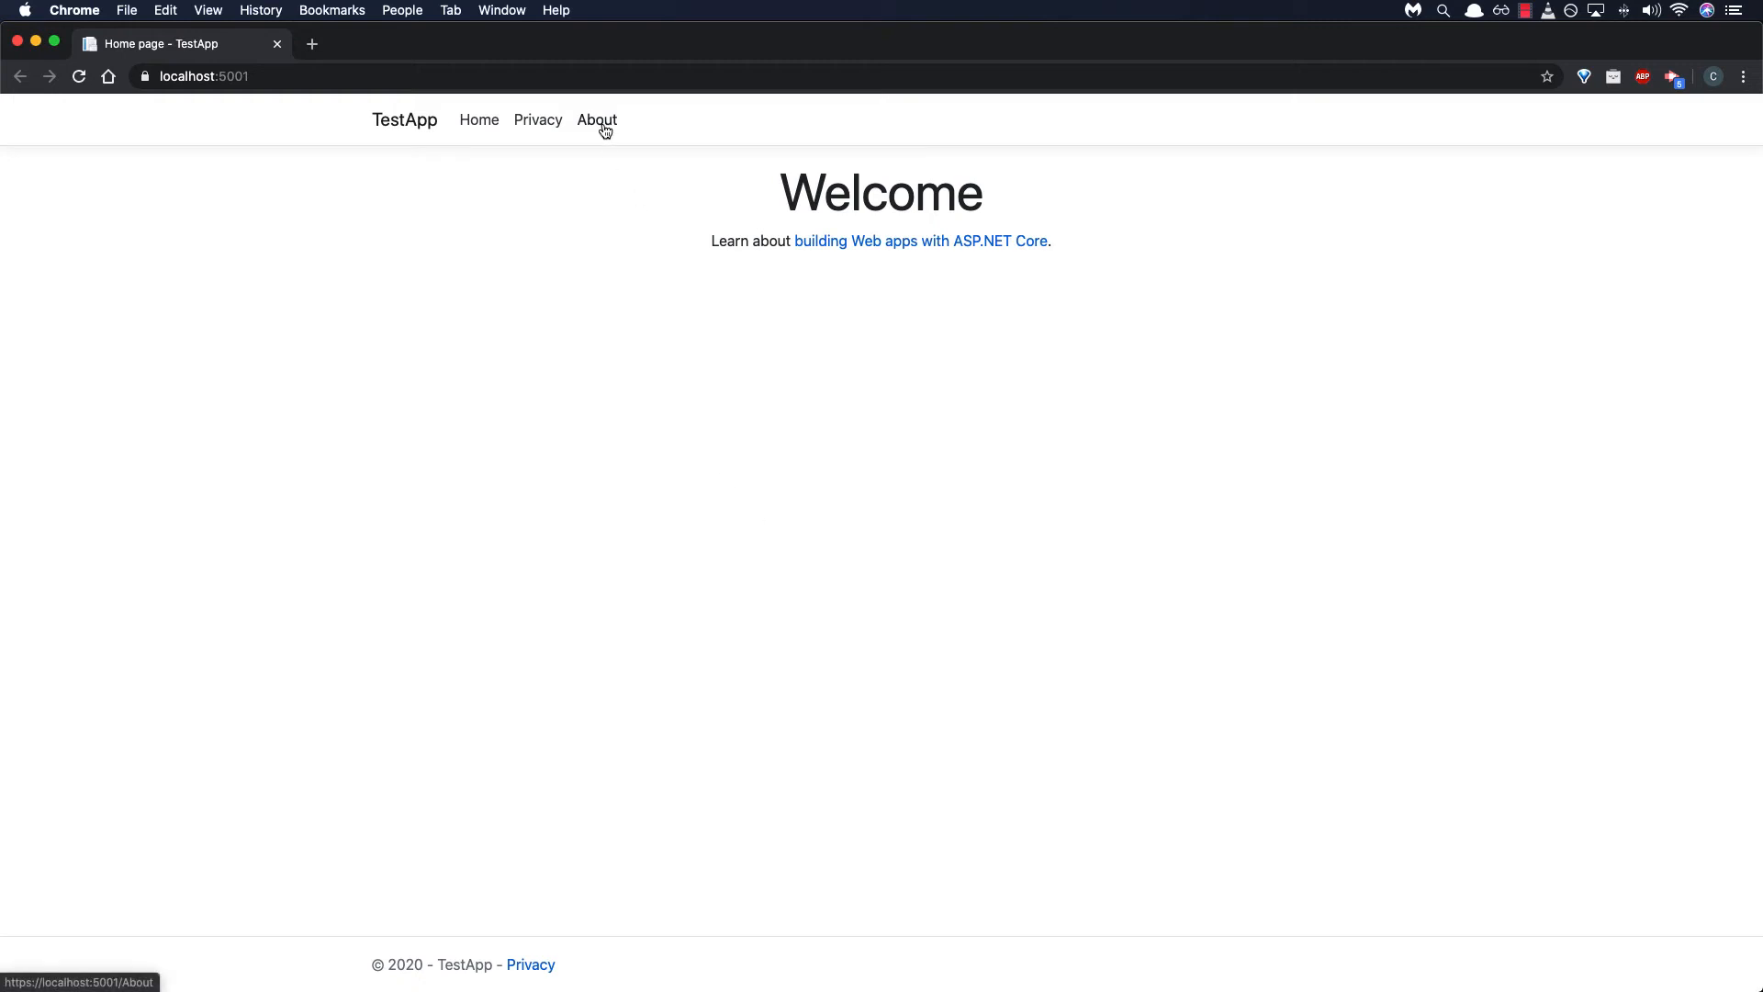
pyautogui.moveTo(630, 127)
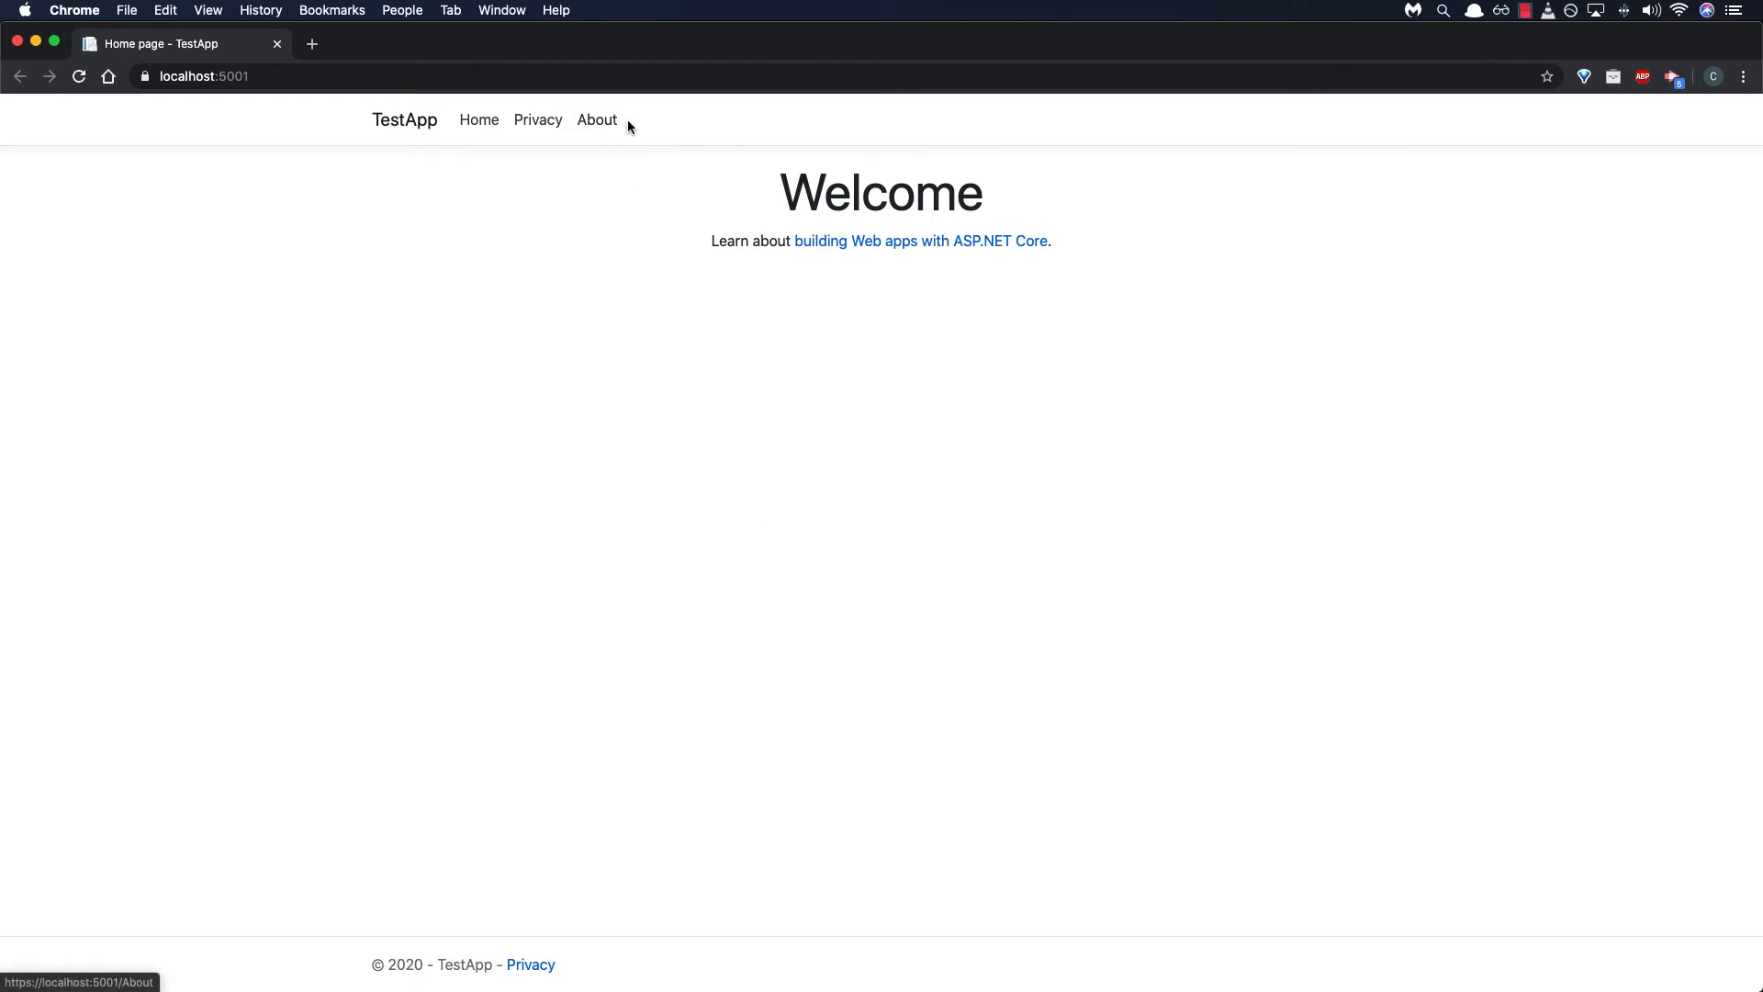
pyautogui.moveTo(597, 121)
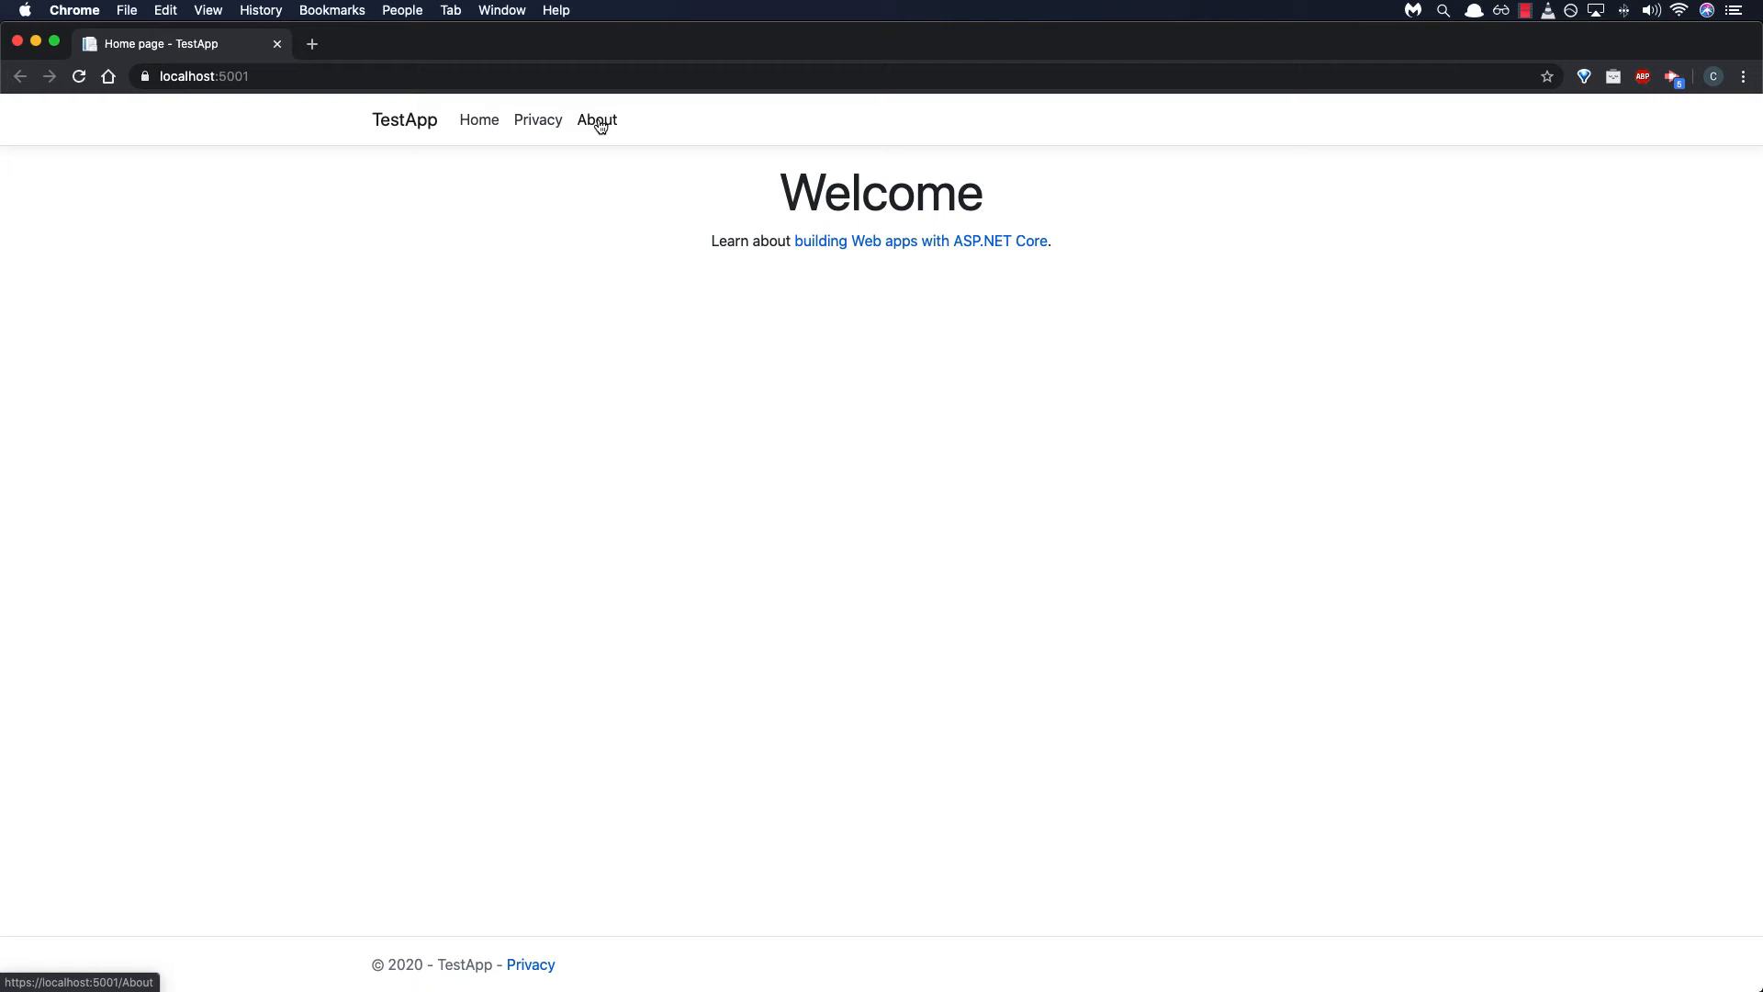
pyautogui.click(597, 122)
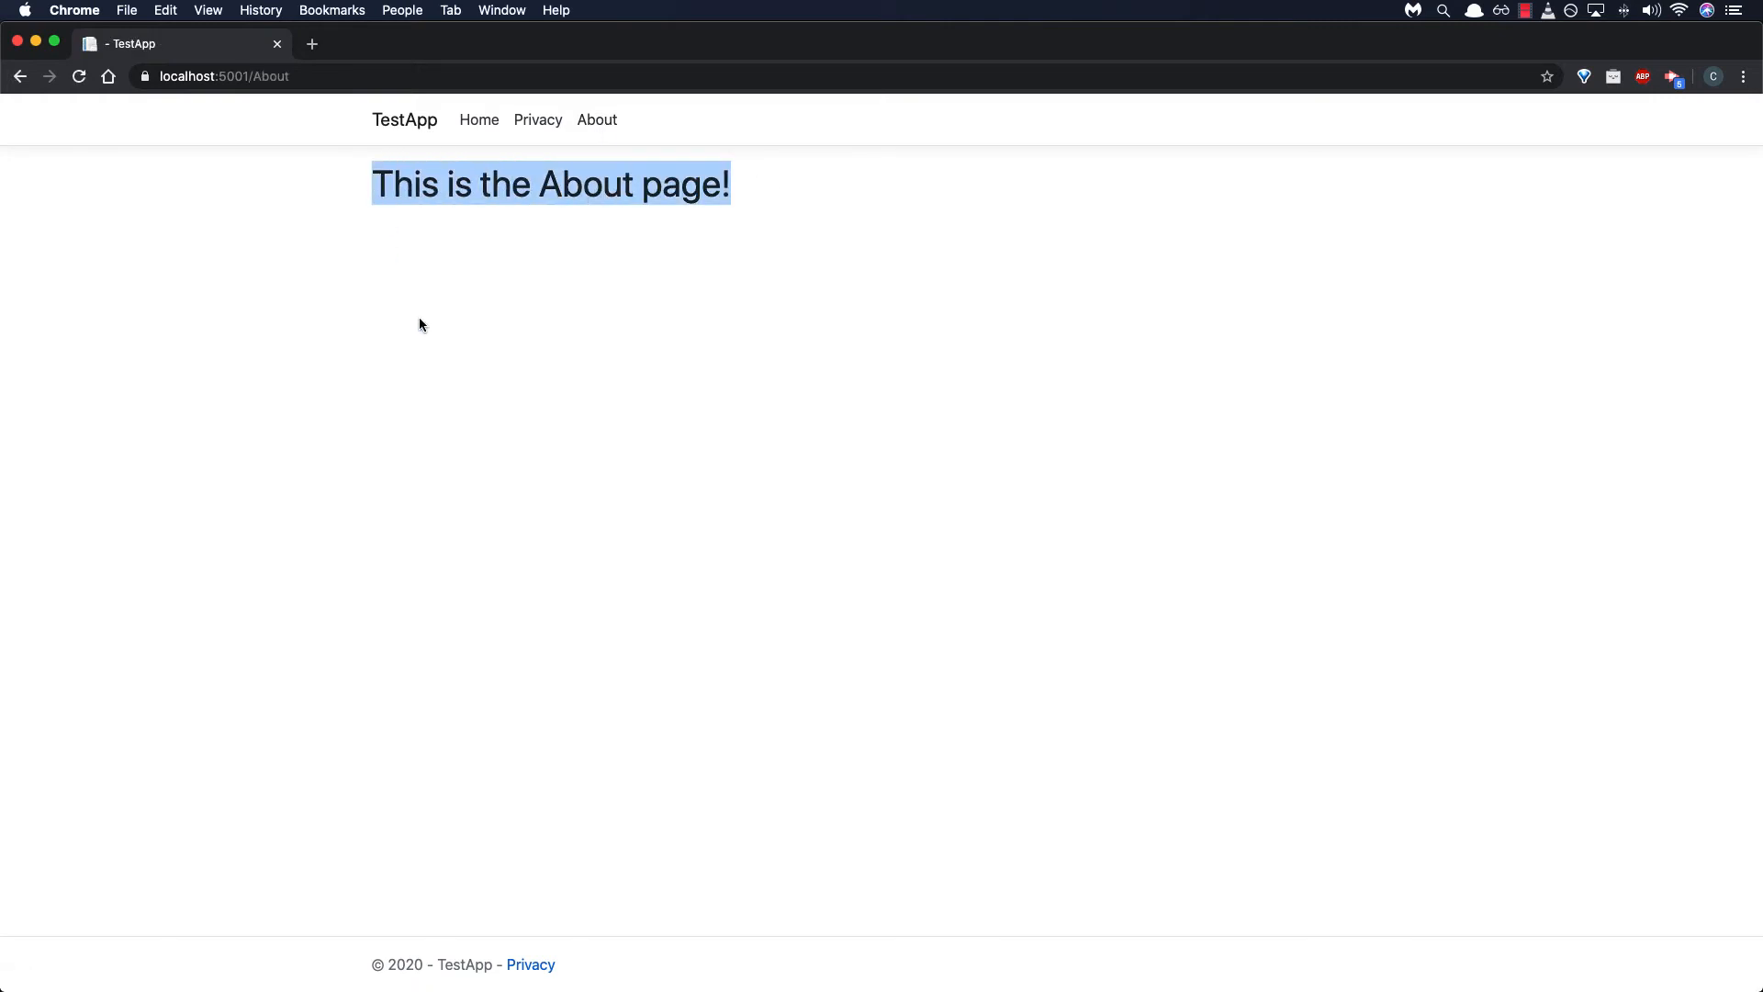
pyautogui.moveTo(480, 122)
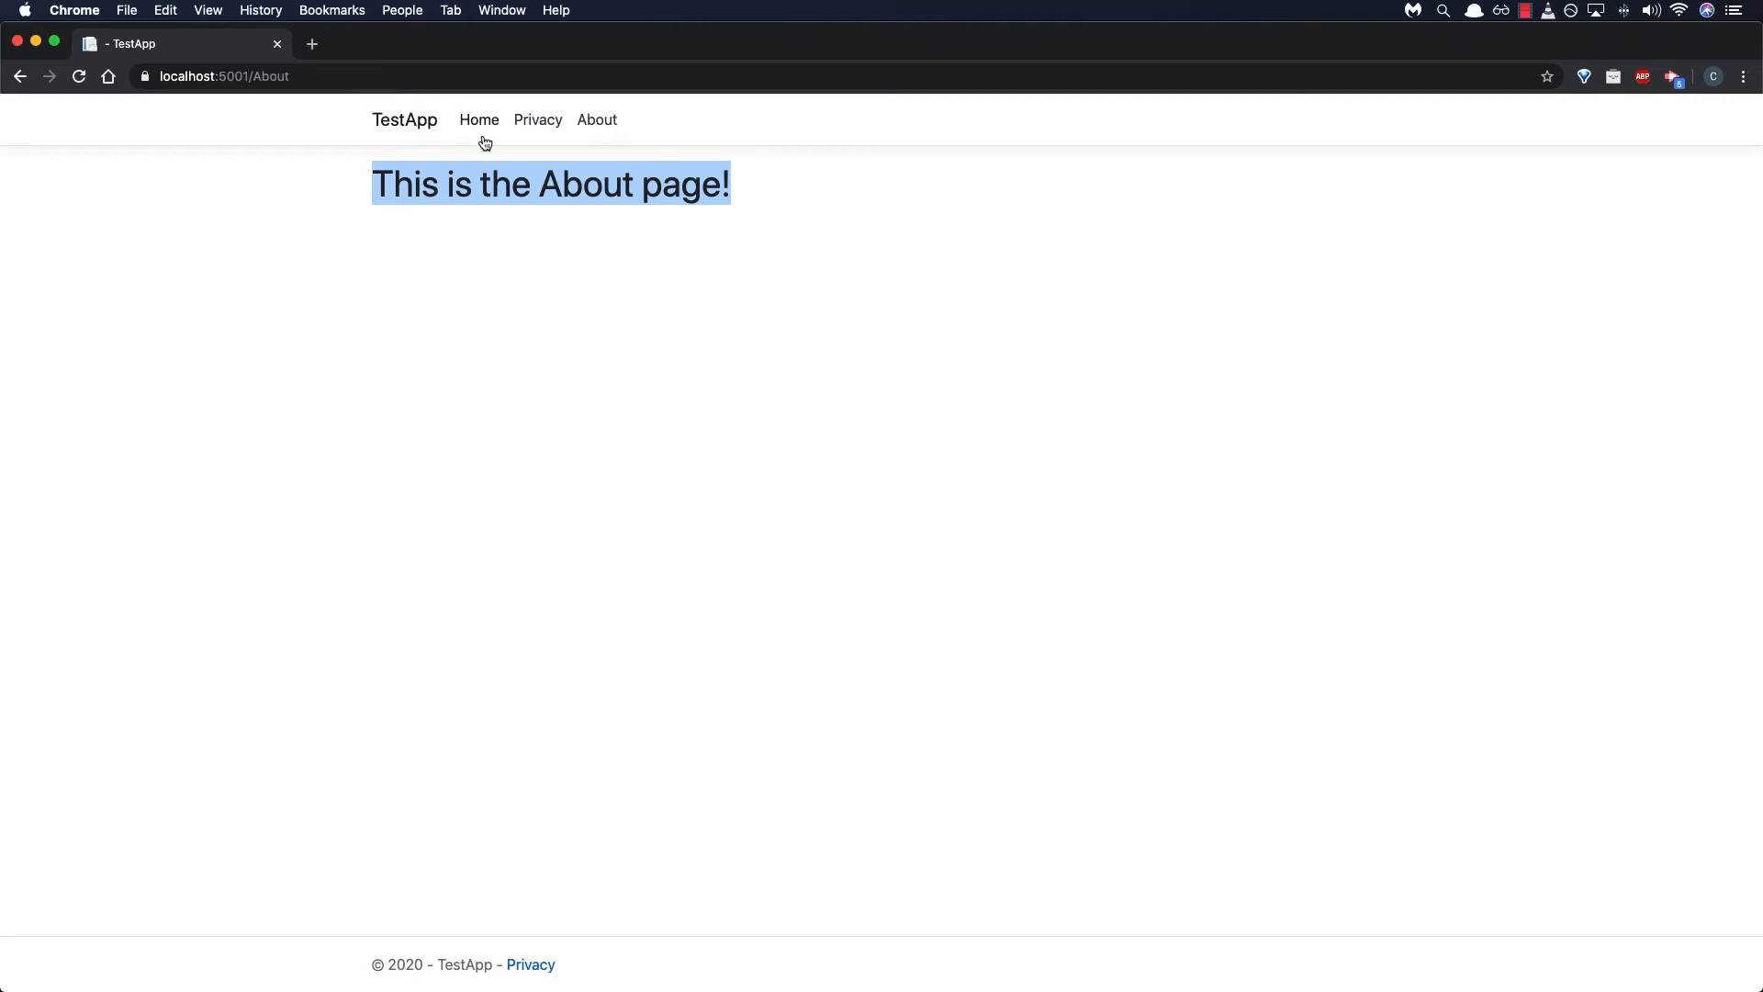
pyautogui.click(538, 120)
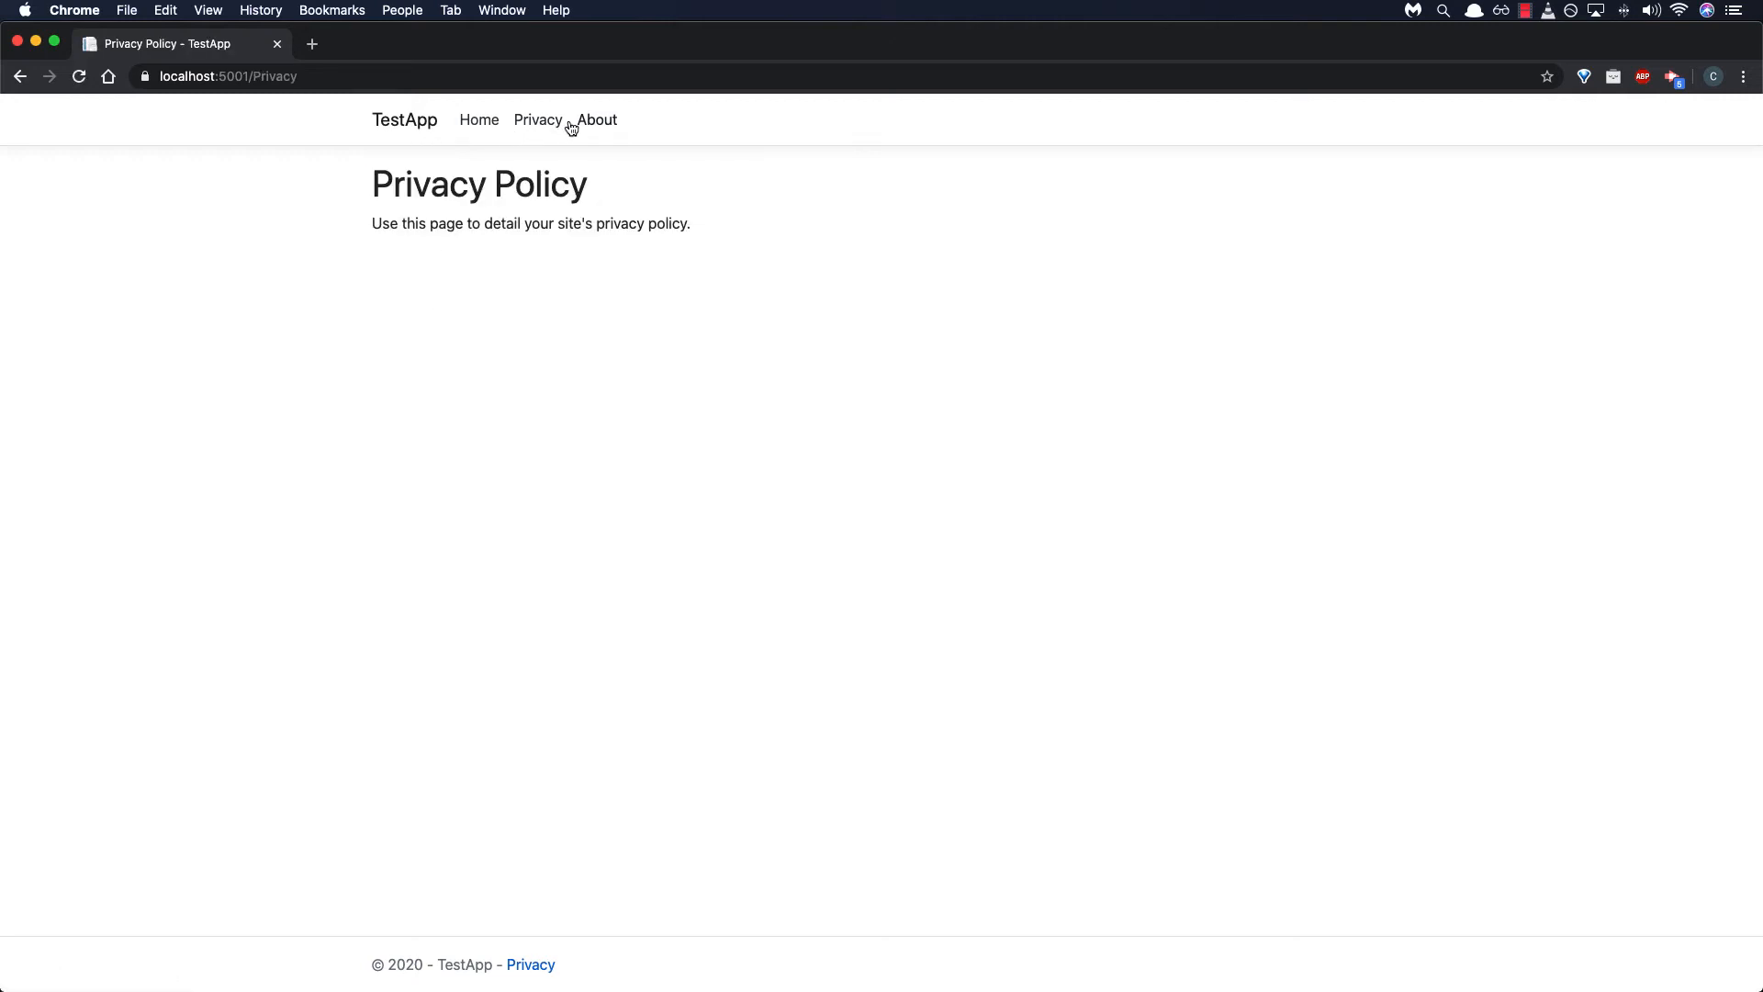
pyautogui.click(597, 119)
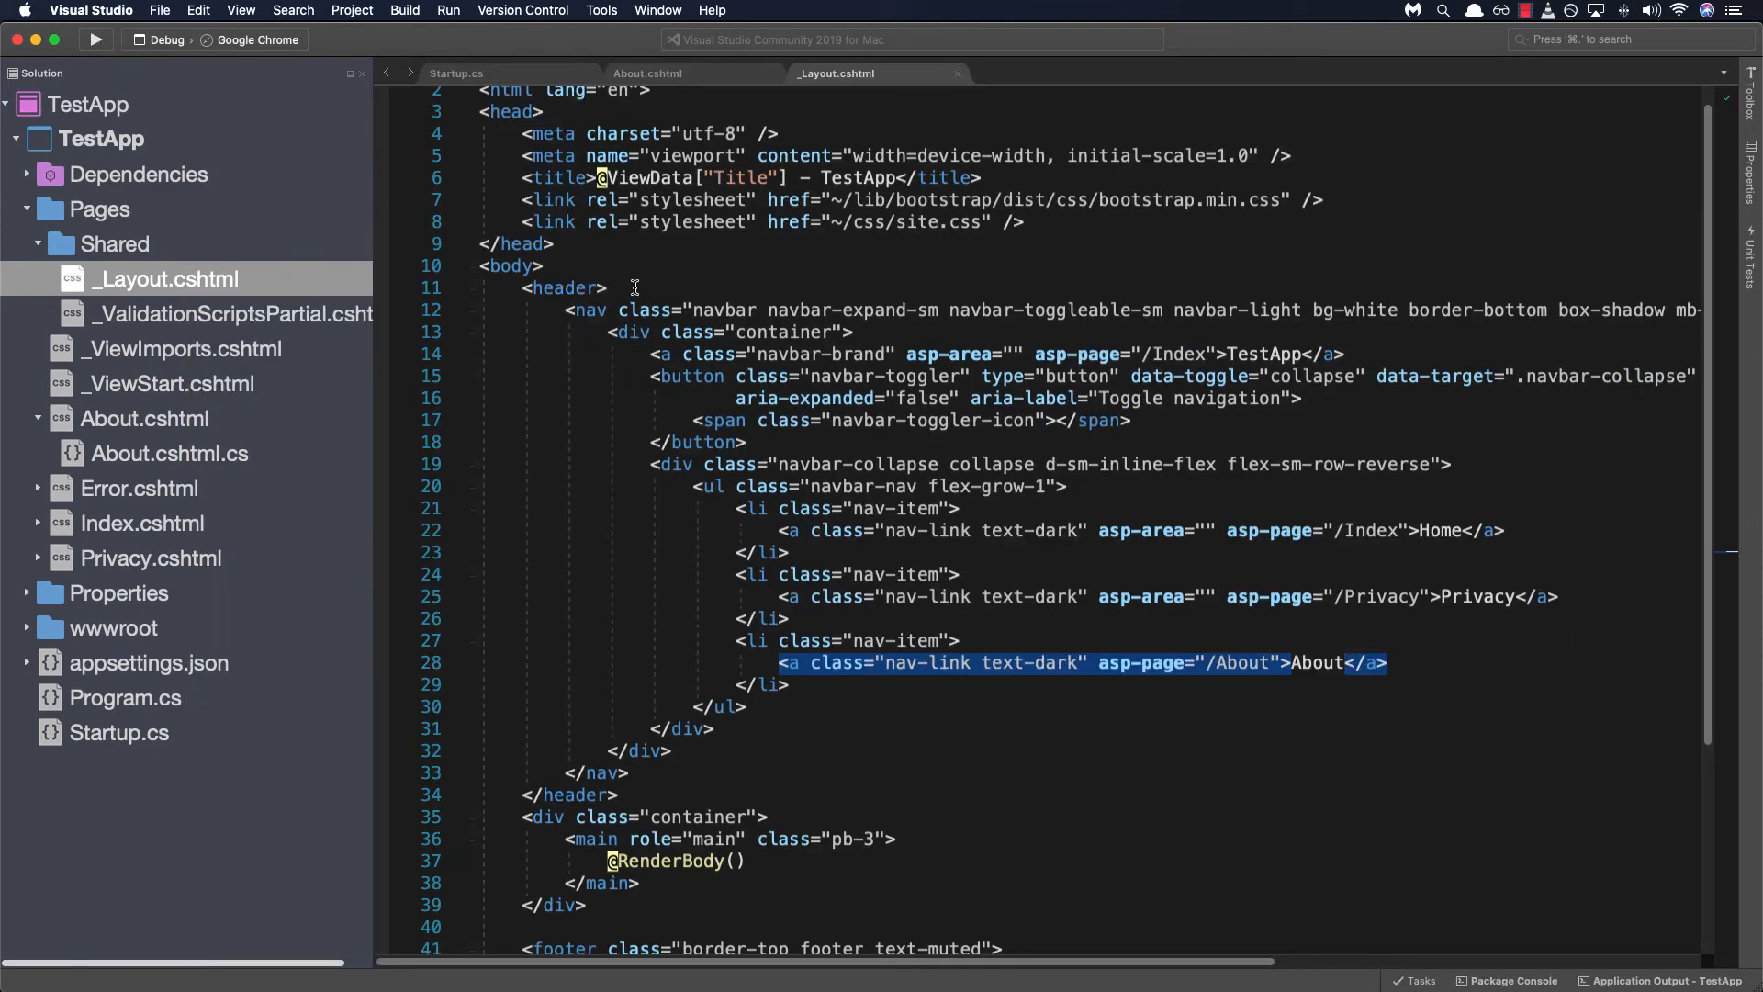
pyautogui.scroll(3)
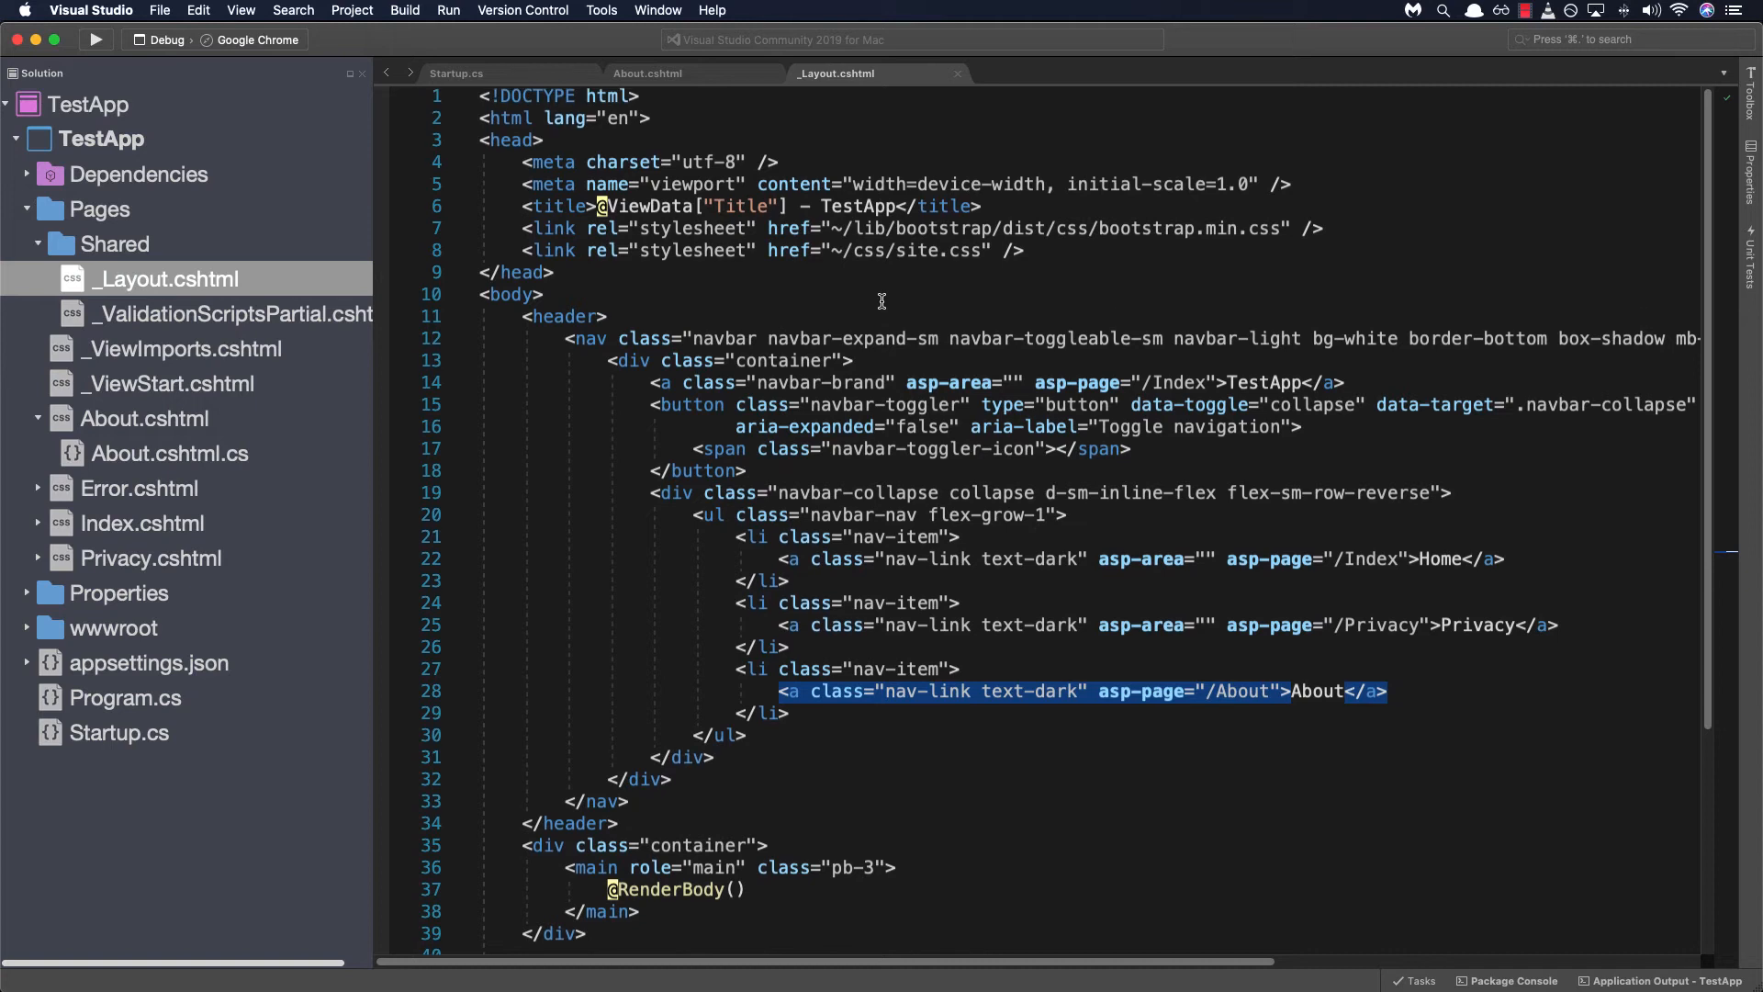
pyautogui.click(731, 206)
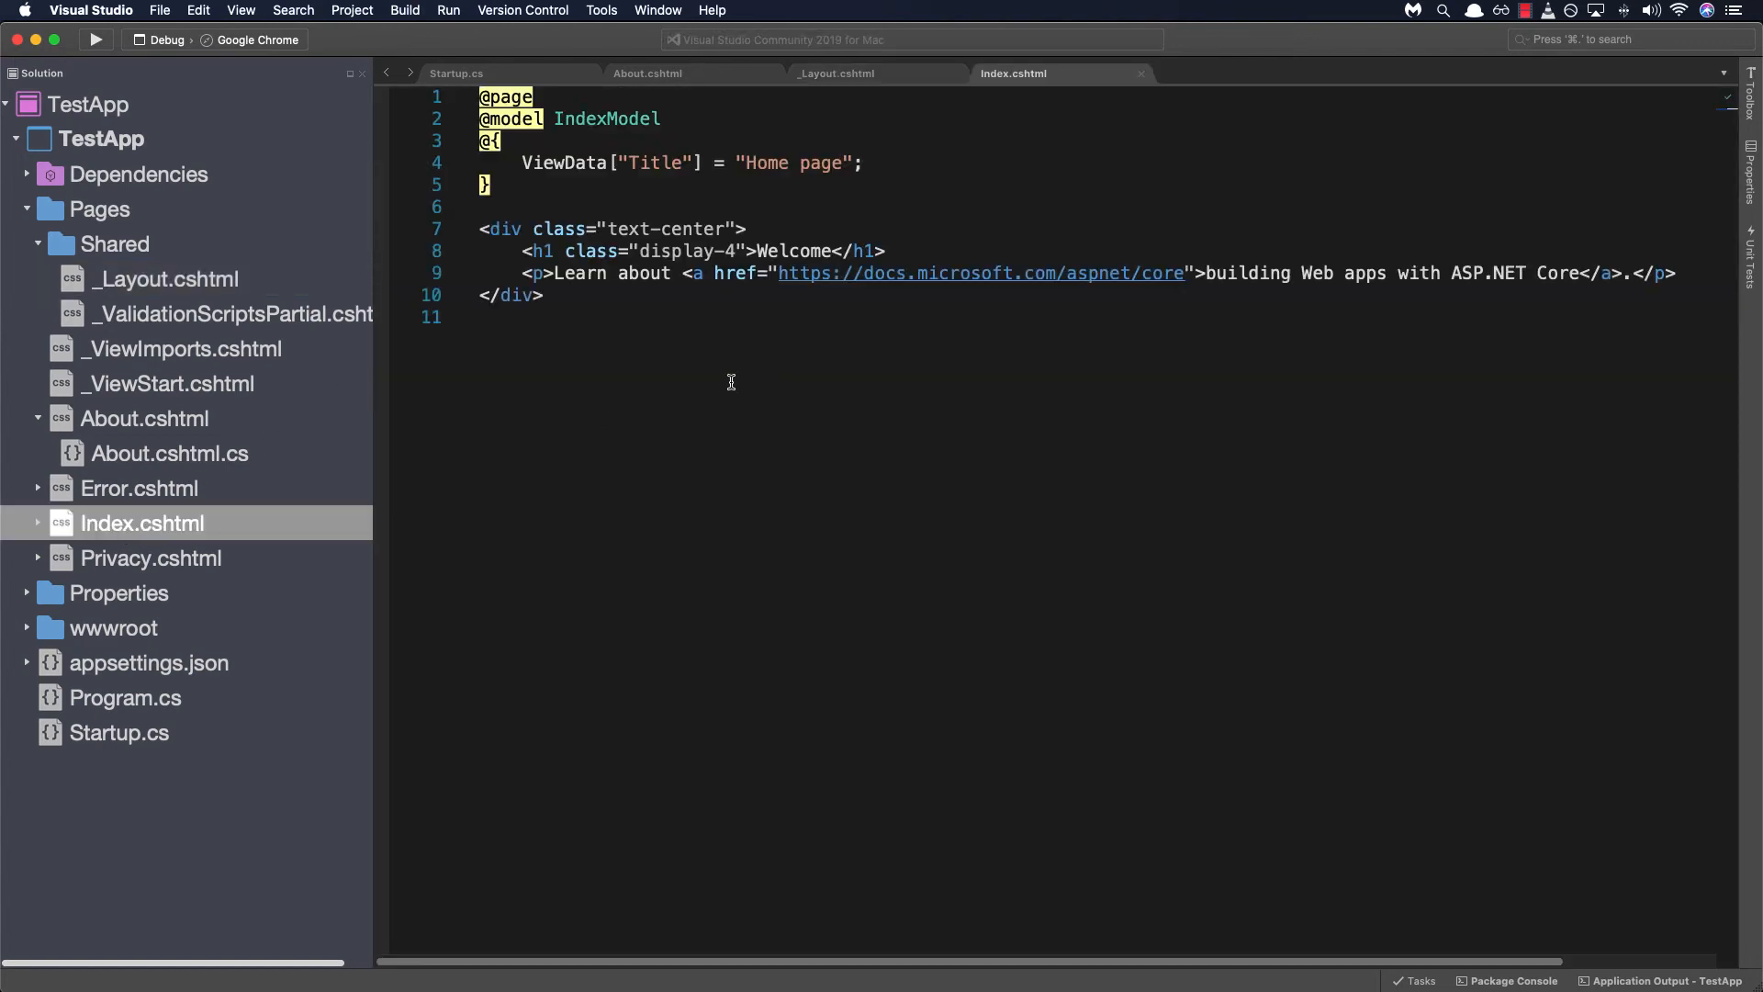
pyautogui.moveTo(892, 158)
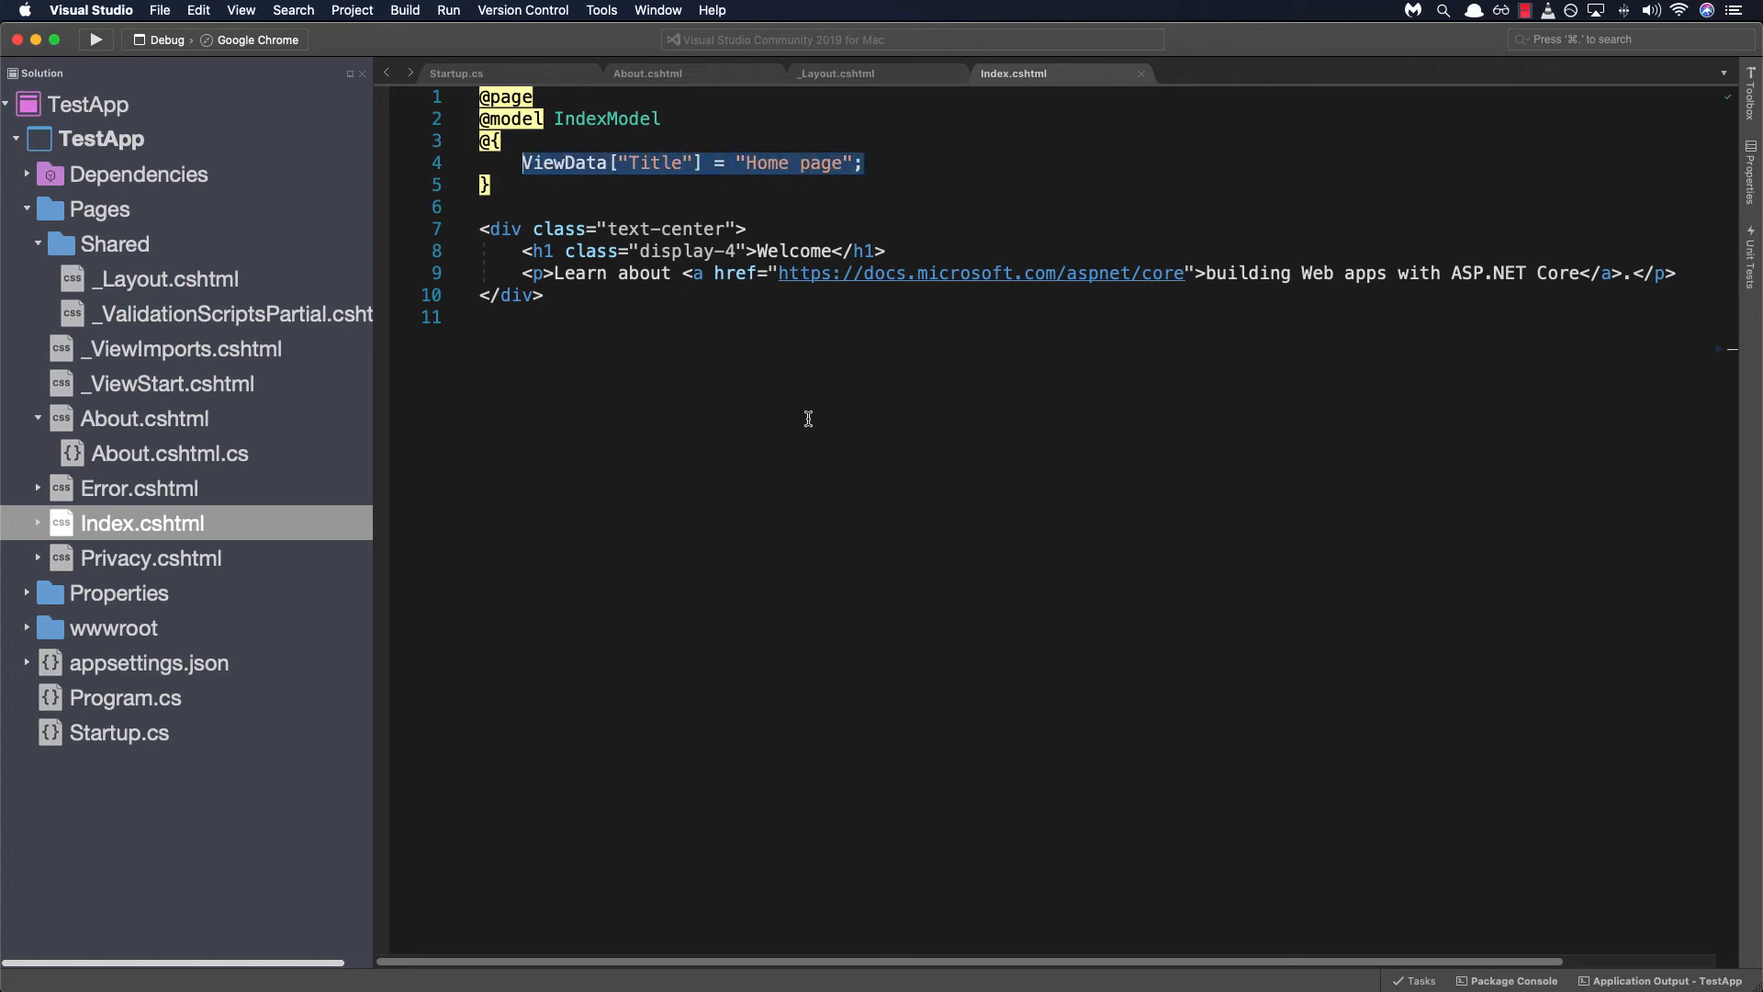
pyautogui.moveTo(793, 401)
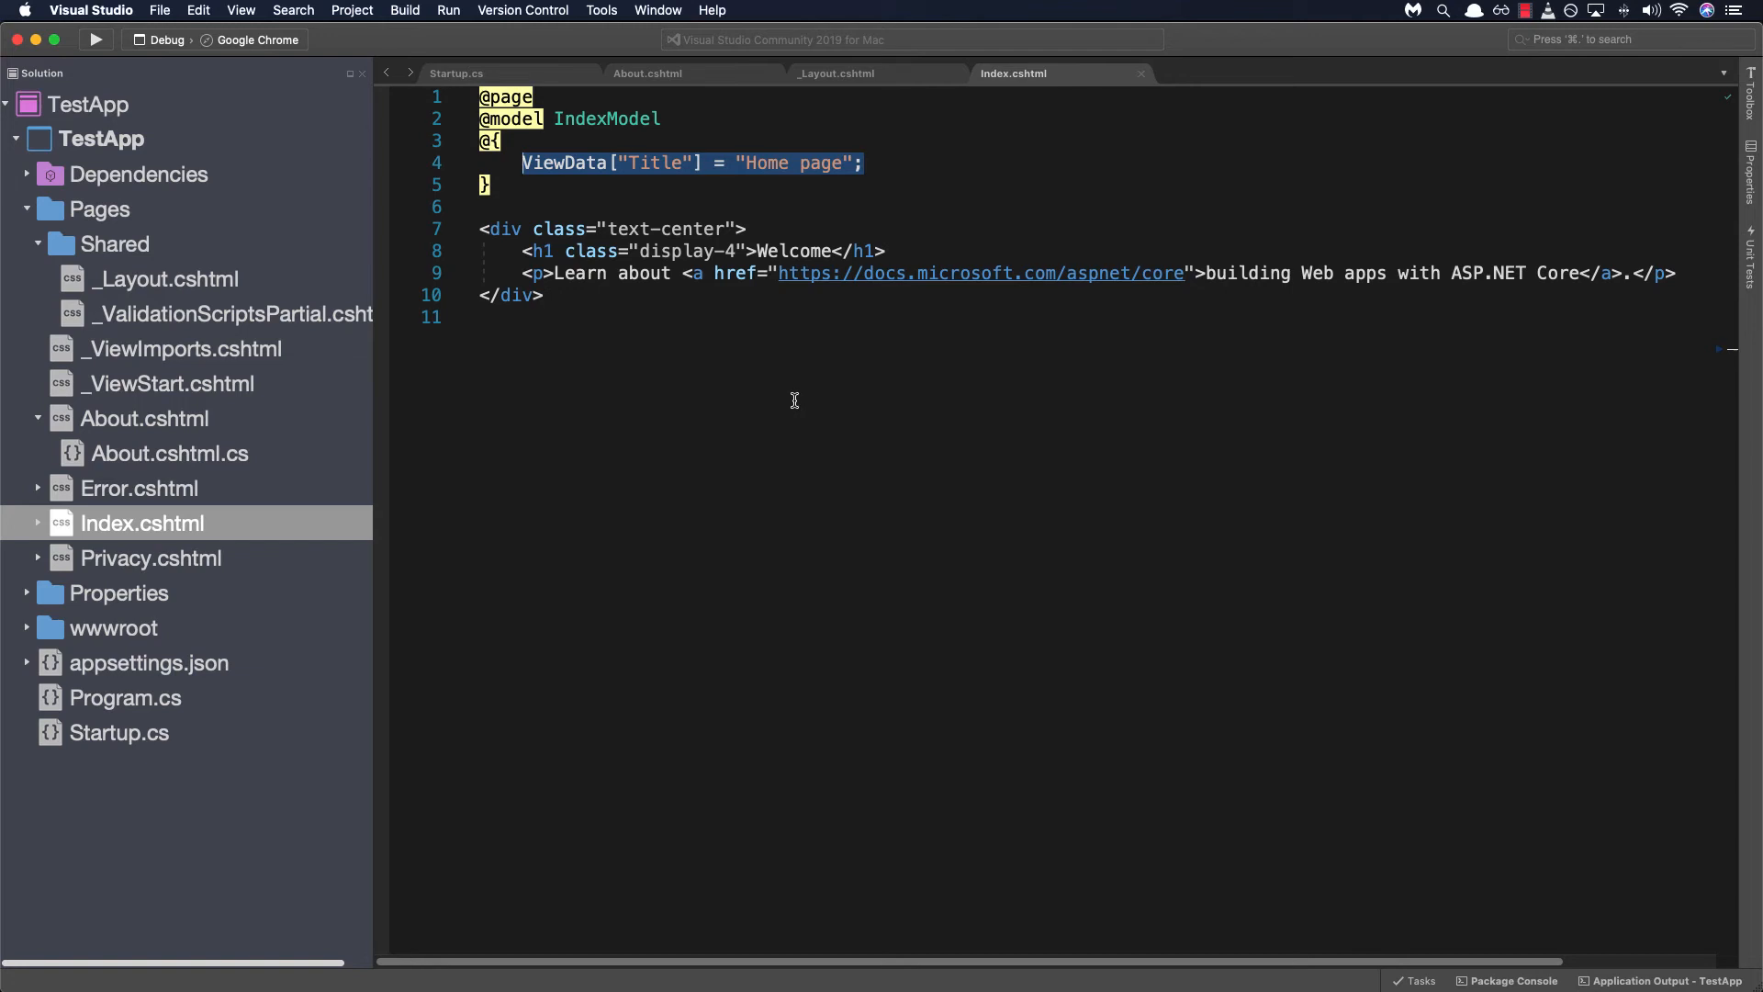
pyautogui.moveTo(810, 397)
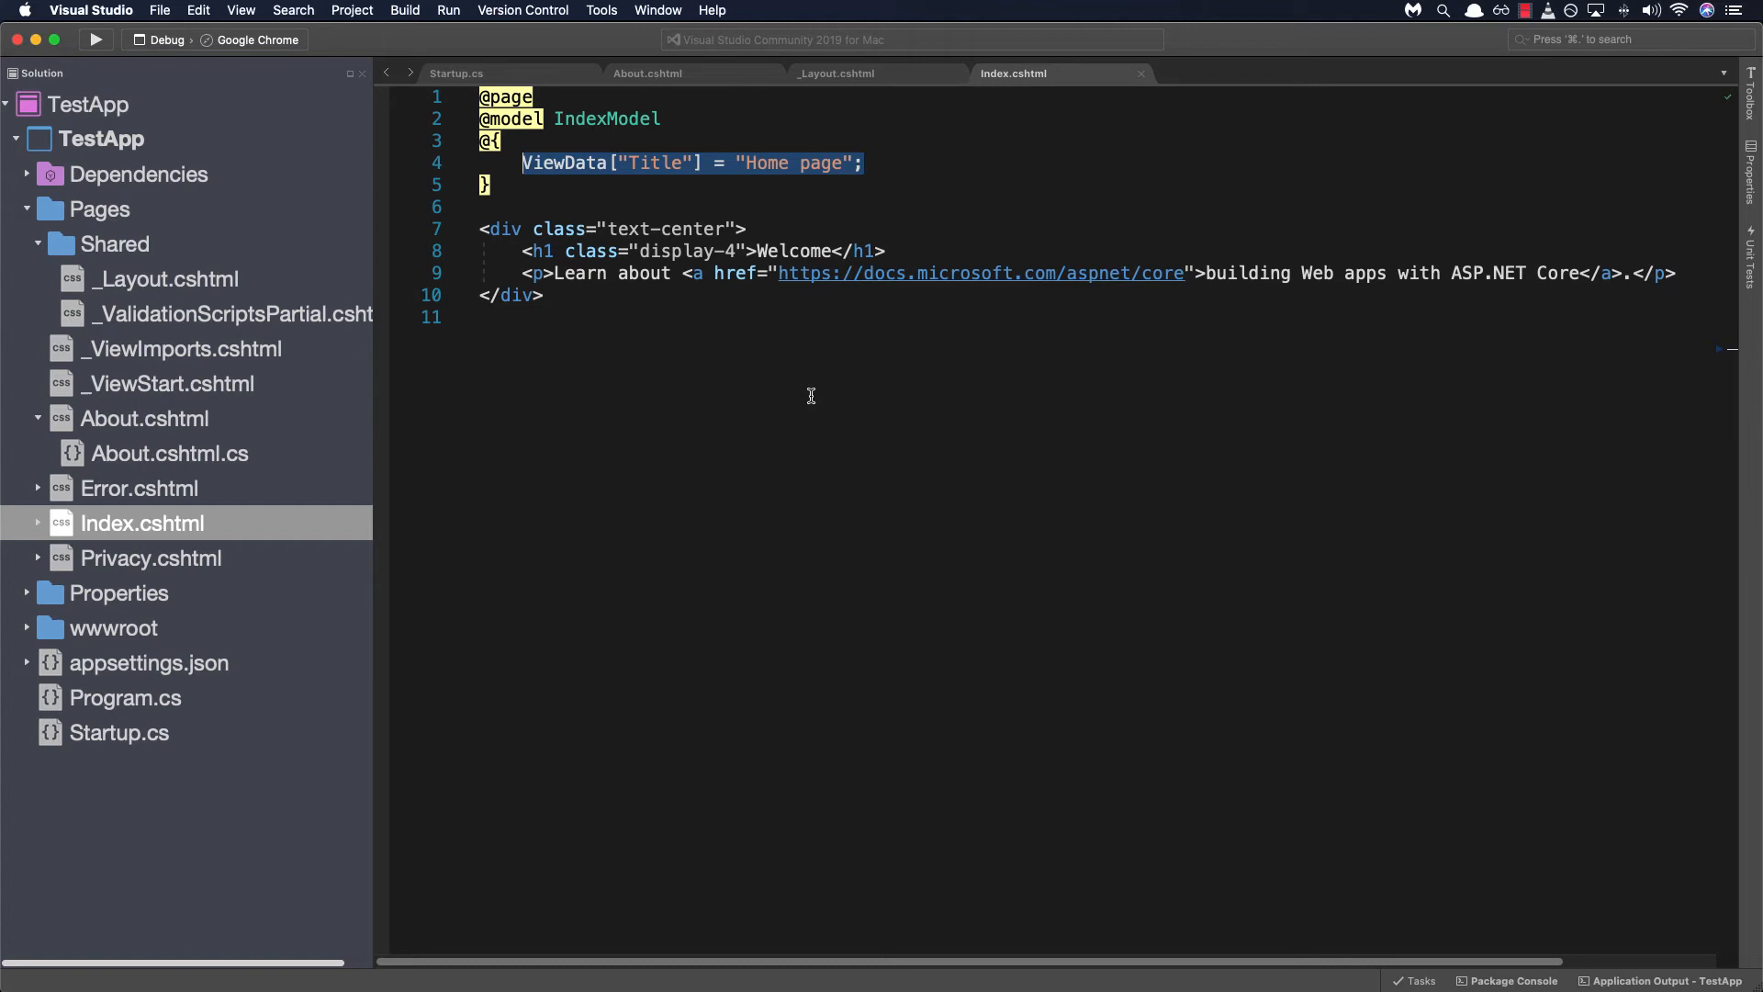
pyautogui.moveTo(788, 402)
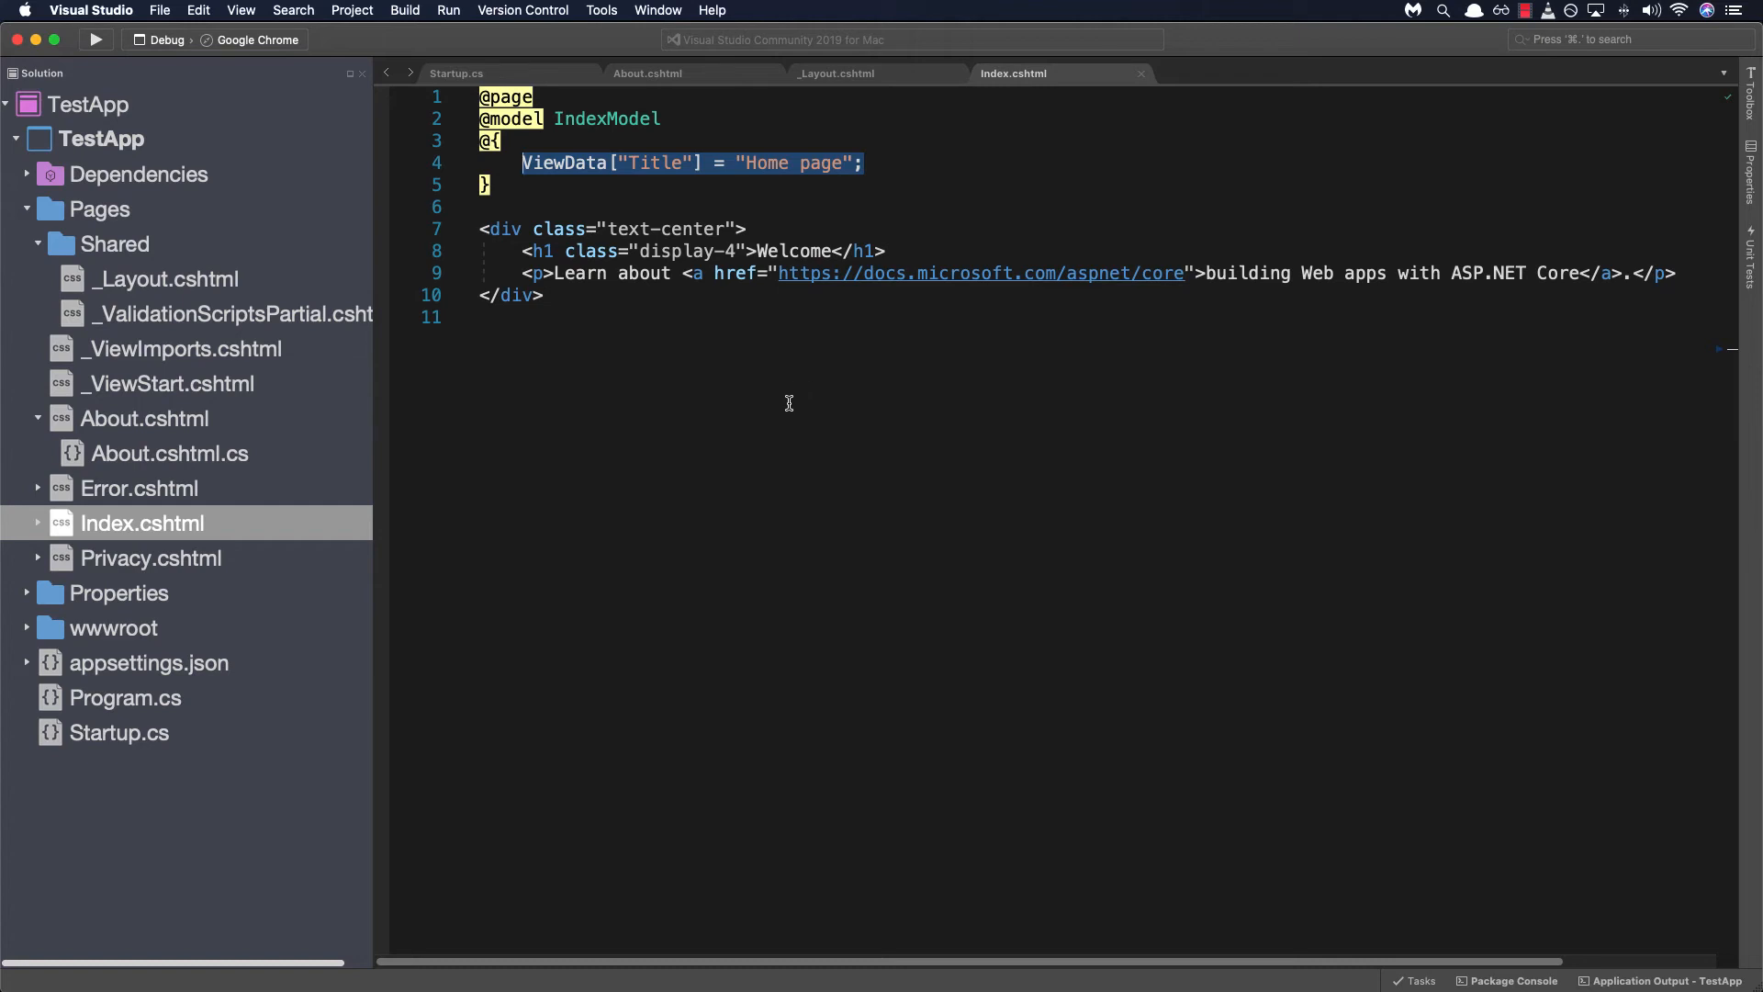
pyautogui.moveTo(101, 9)
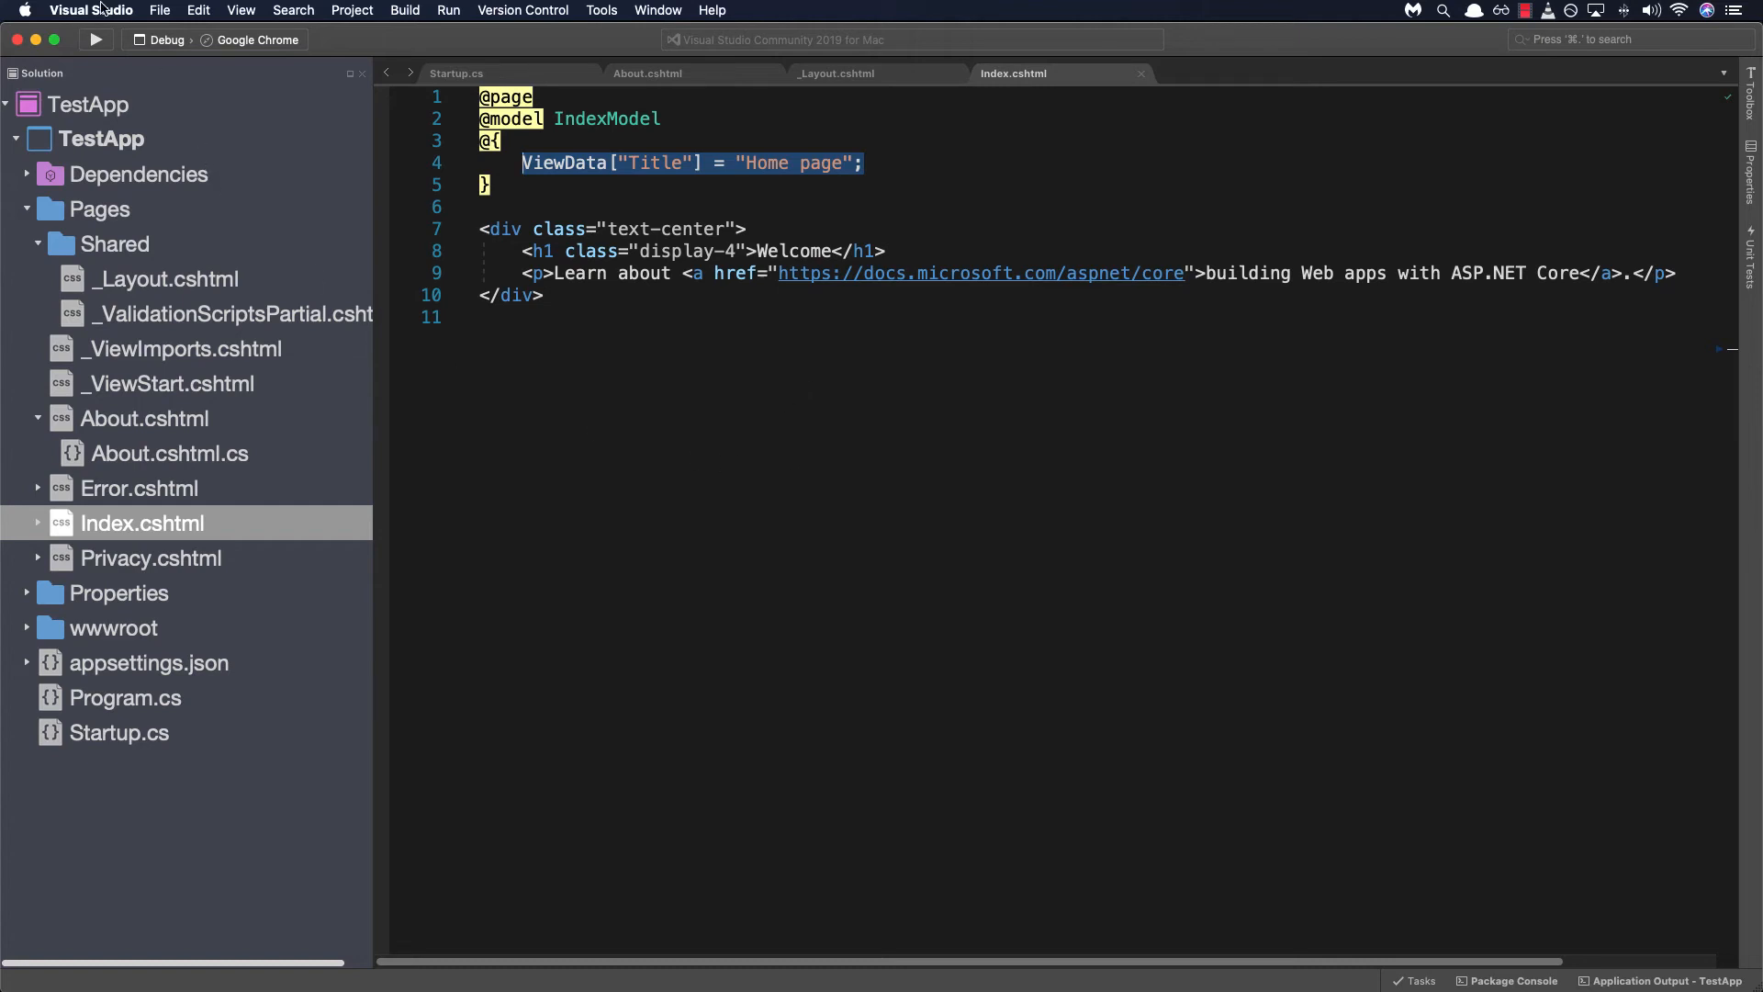
# Step: Run TestApp again to show the home page titled Home page
pyautogui.click(94, 39)
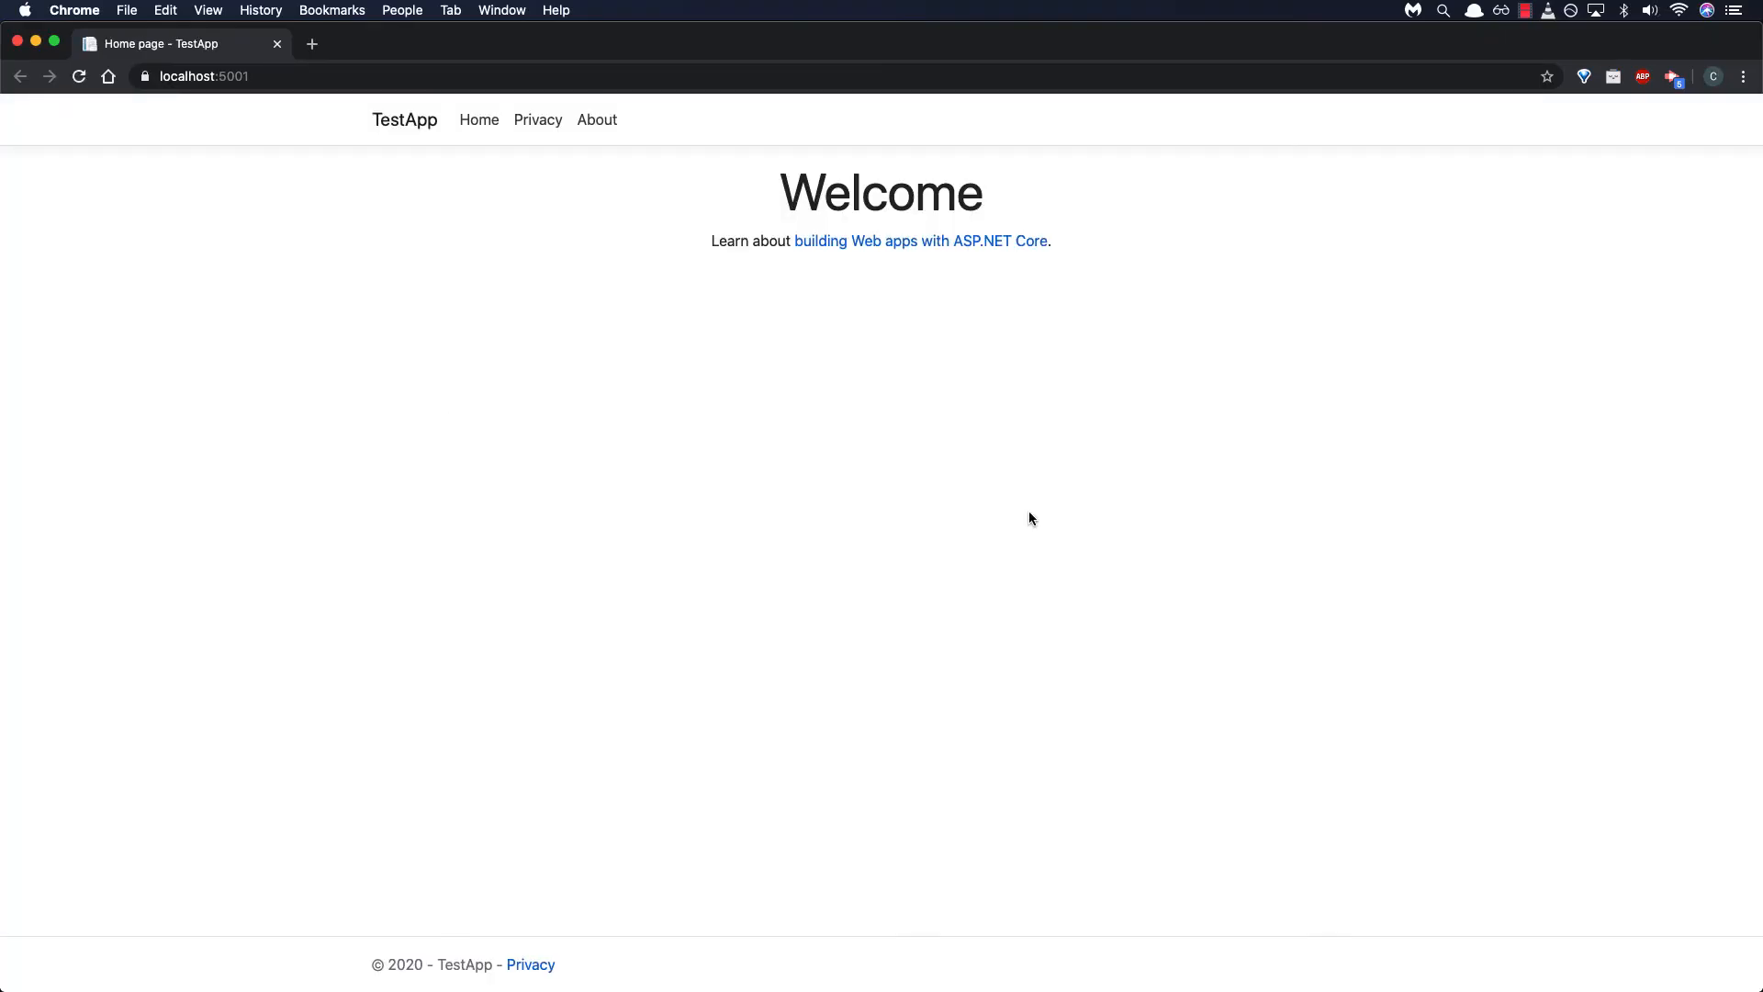
pyautogui.moveTo(986, 503)
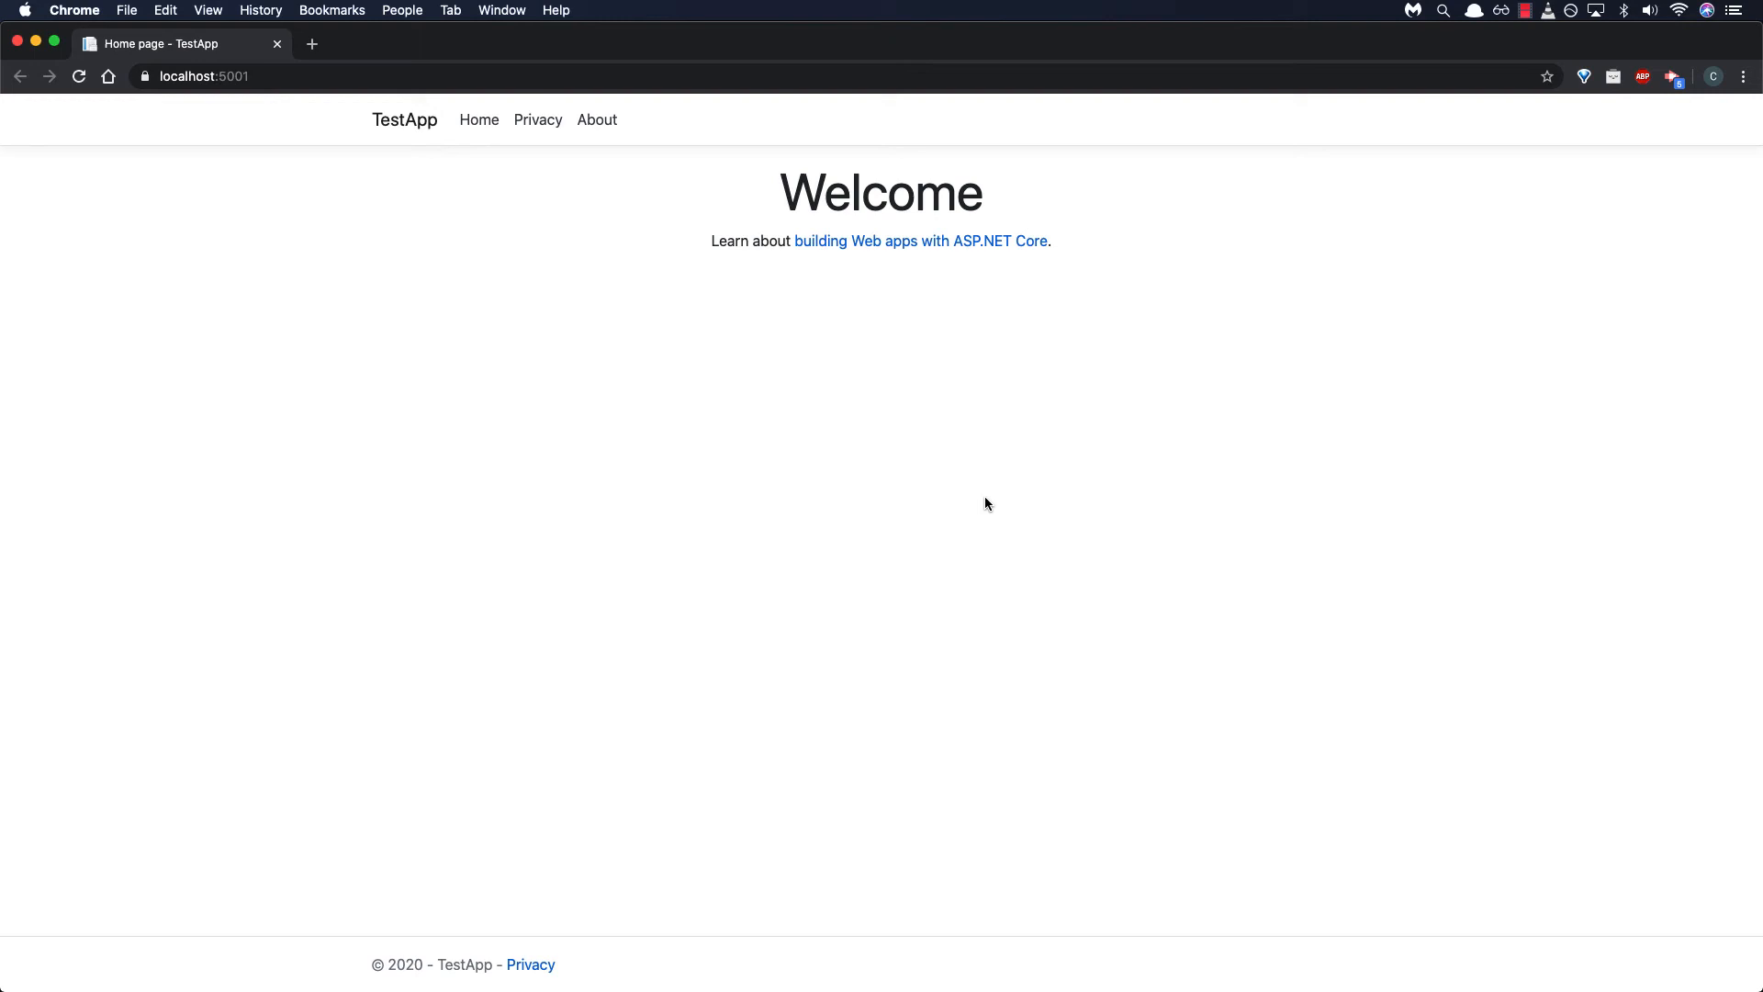
pyautogui.moveTo(639, 487)
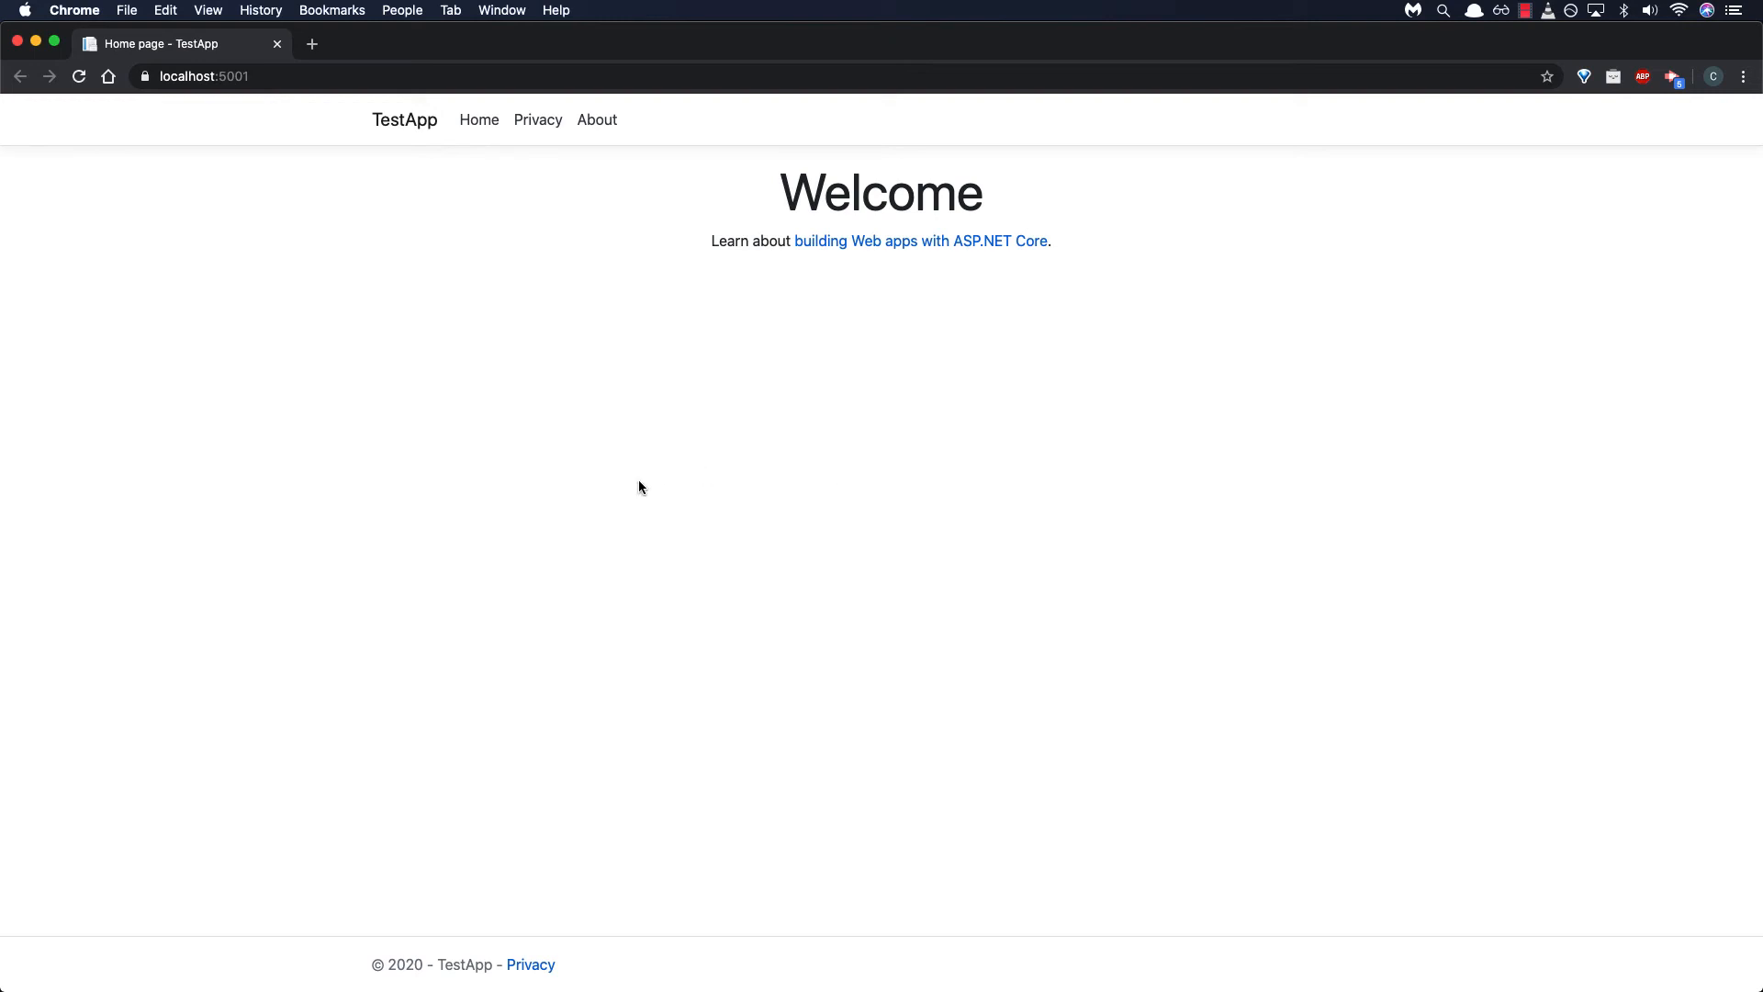
pyautogui.moveTo(224, 40)
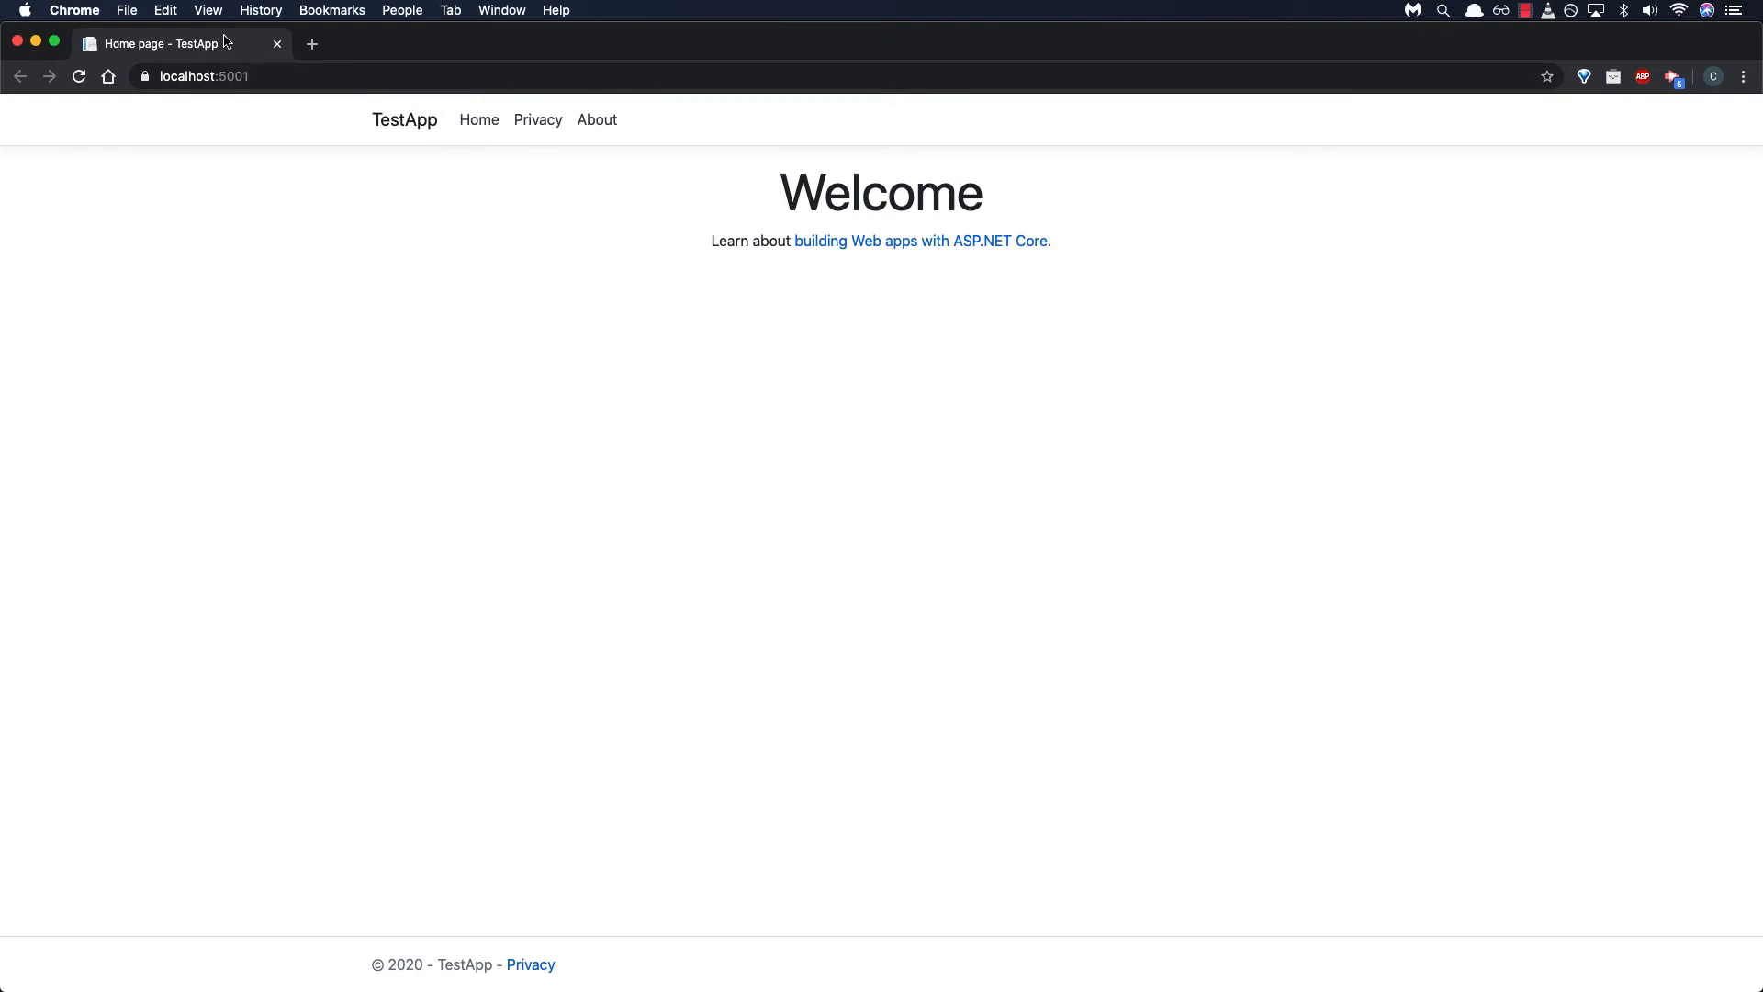
pyautogui.moveTo(123, 50)
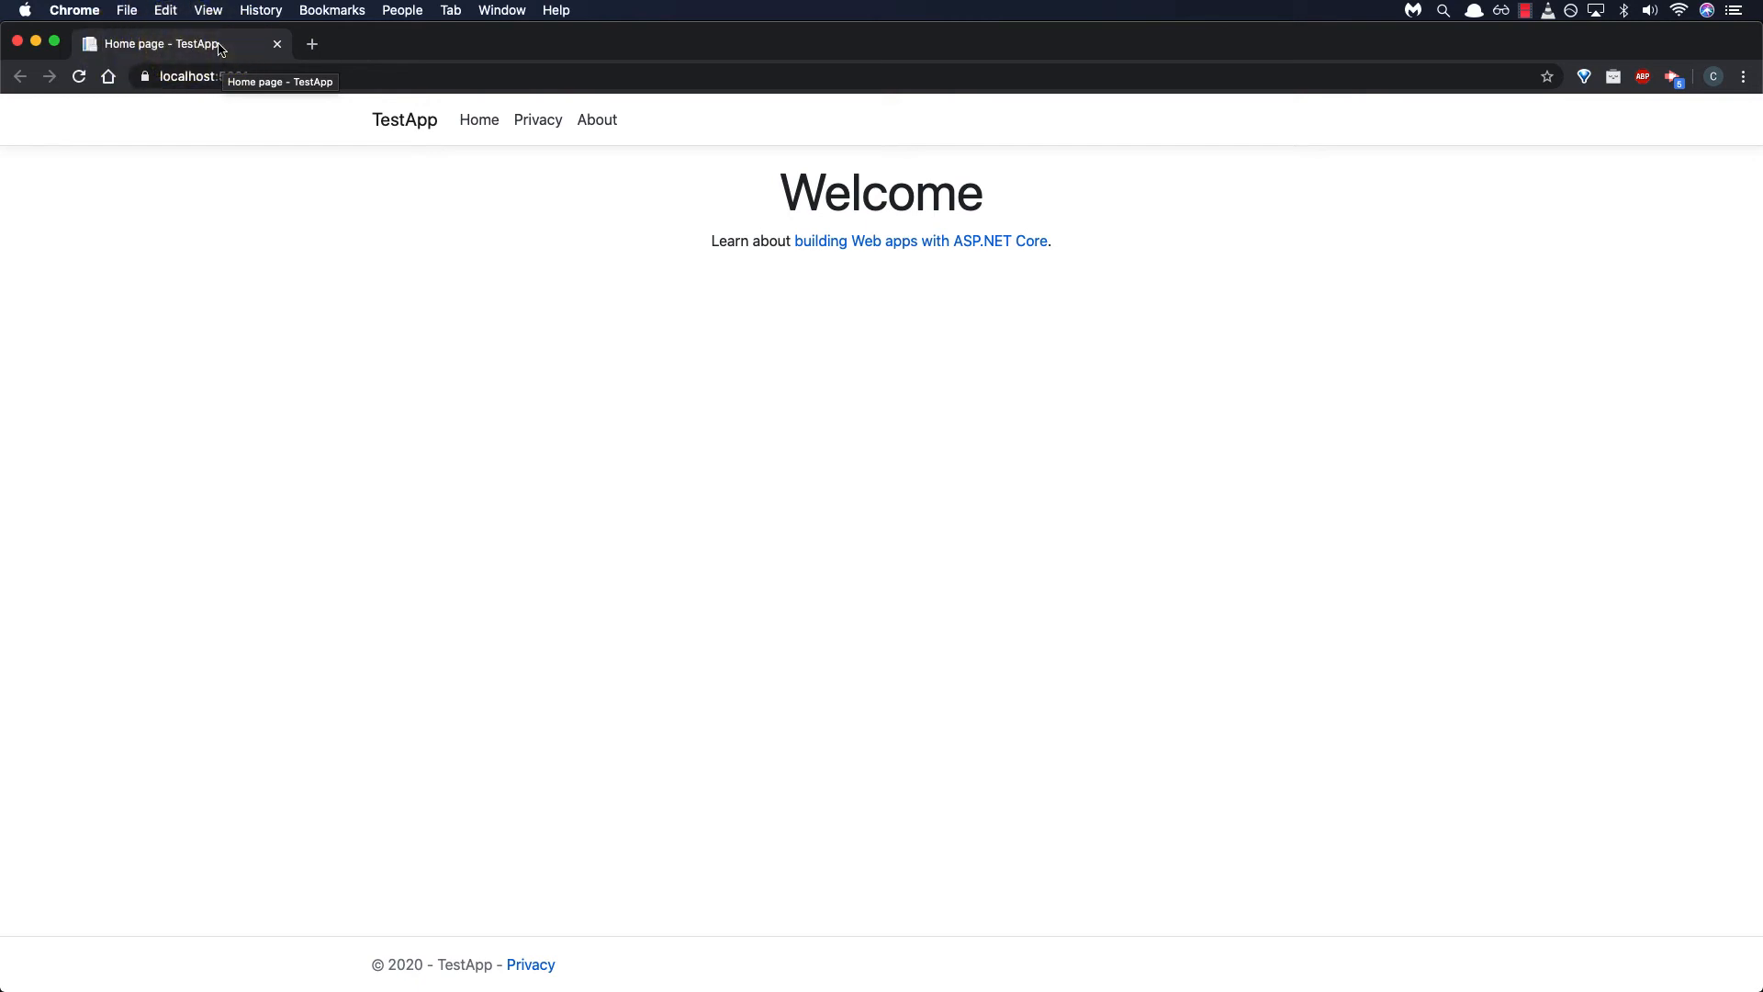
pyautogui.moveTo(866, 593)
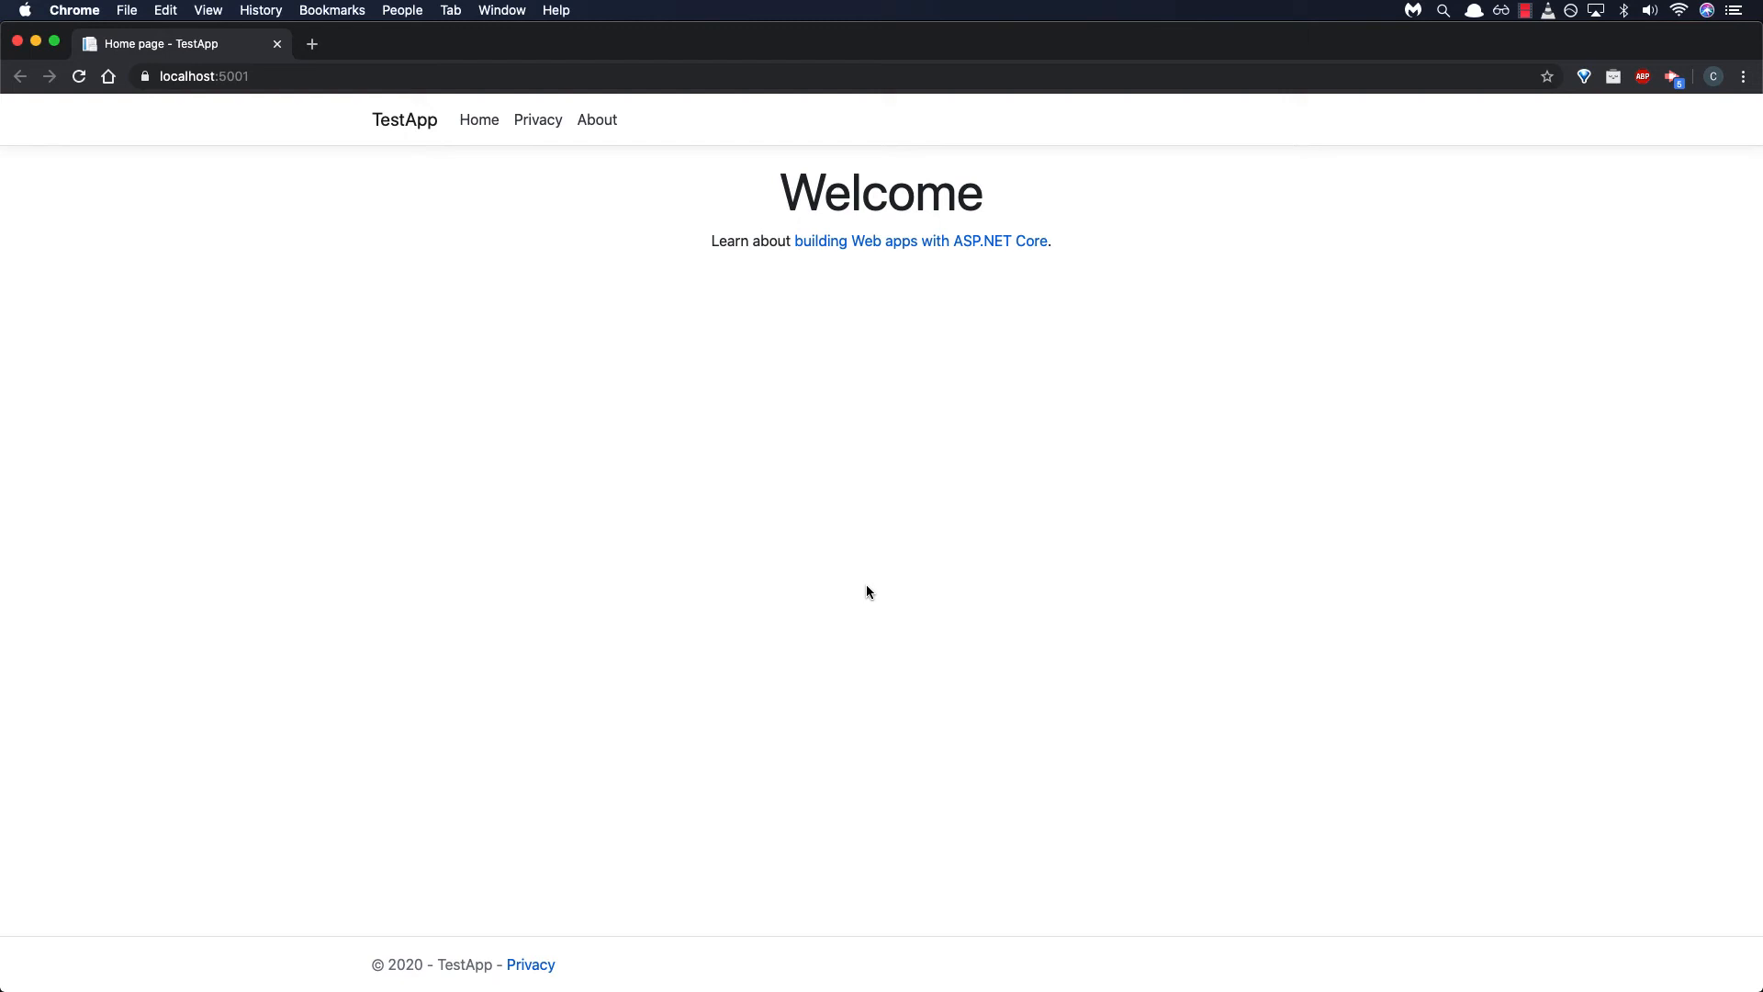
pyautogui.moveTo(740, 408)
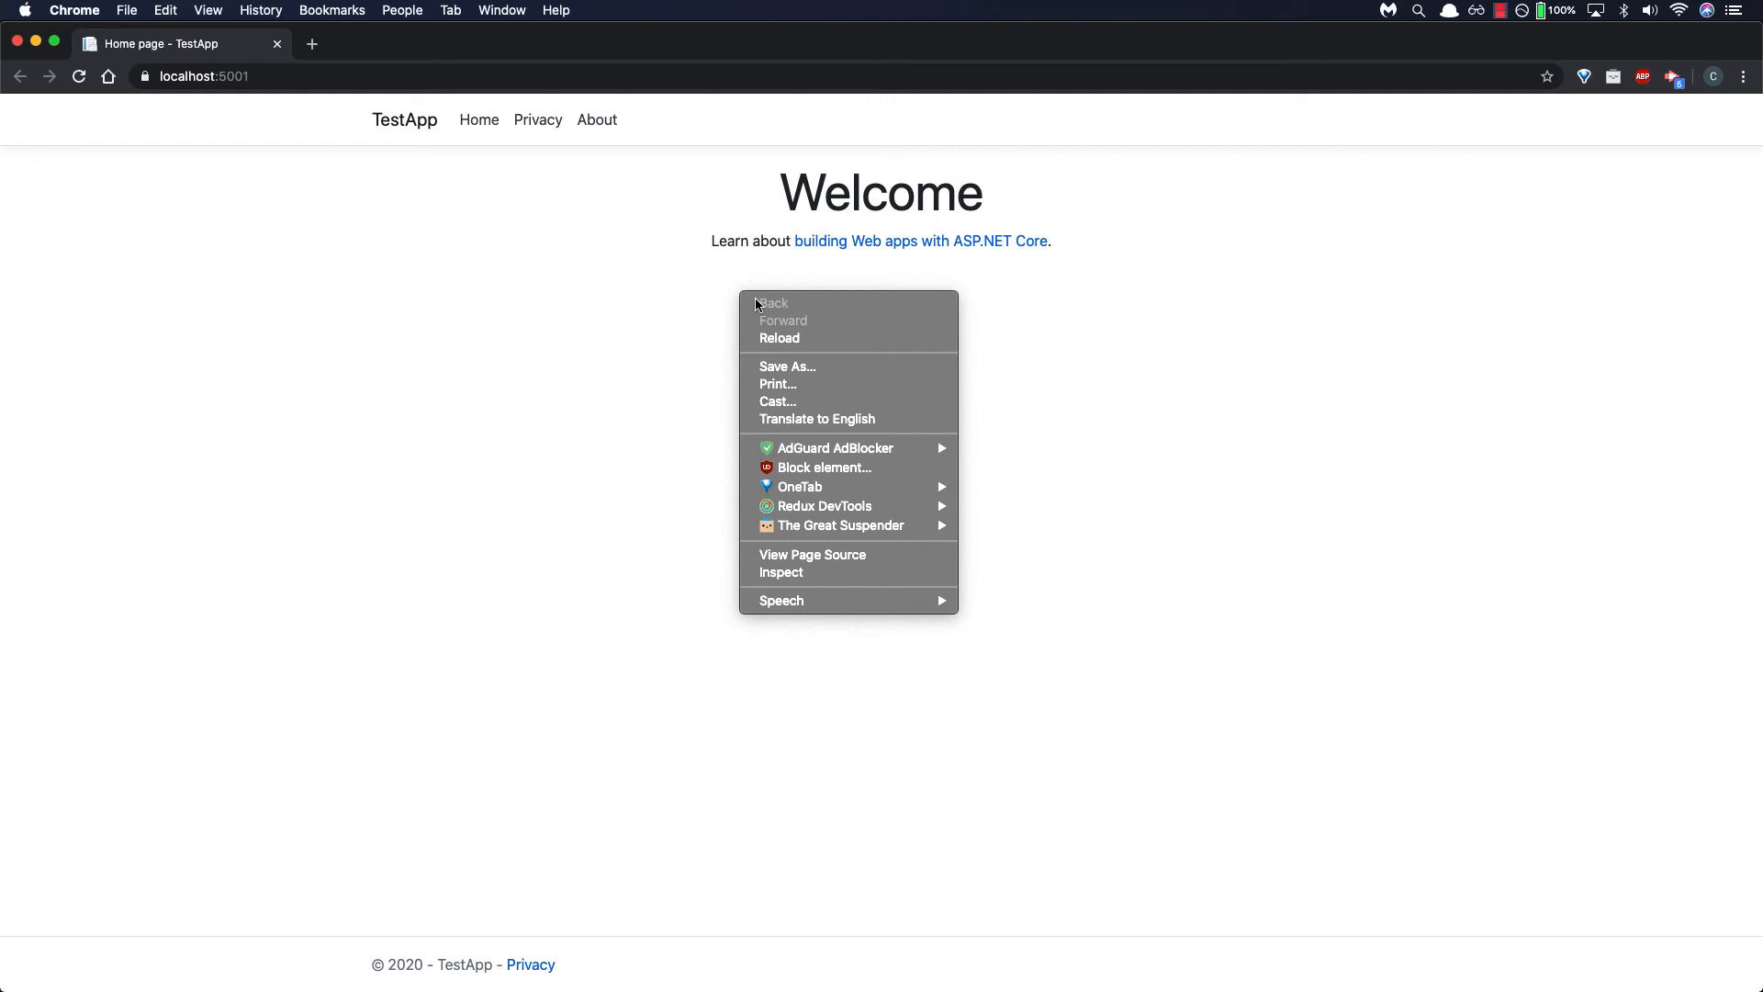
pyautogui.moveTo(837, 525)
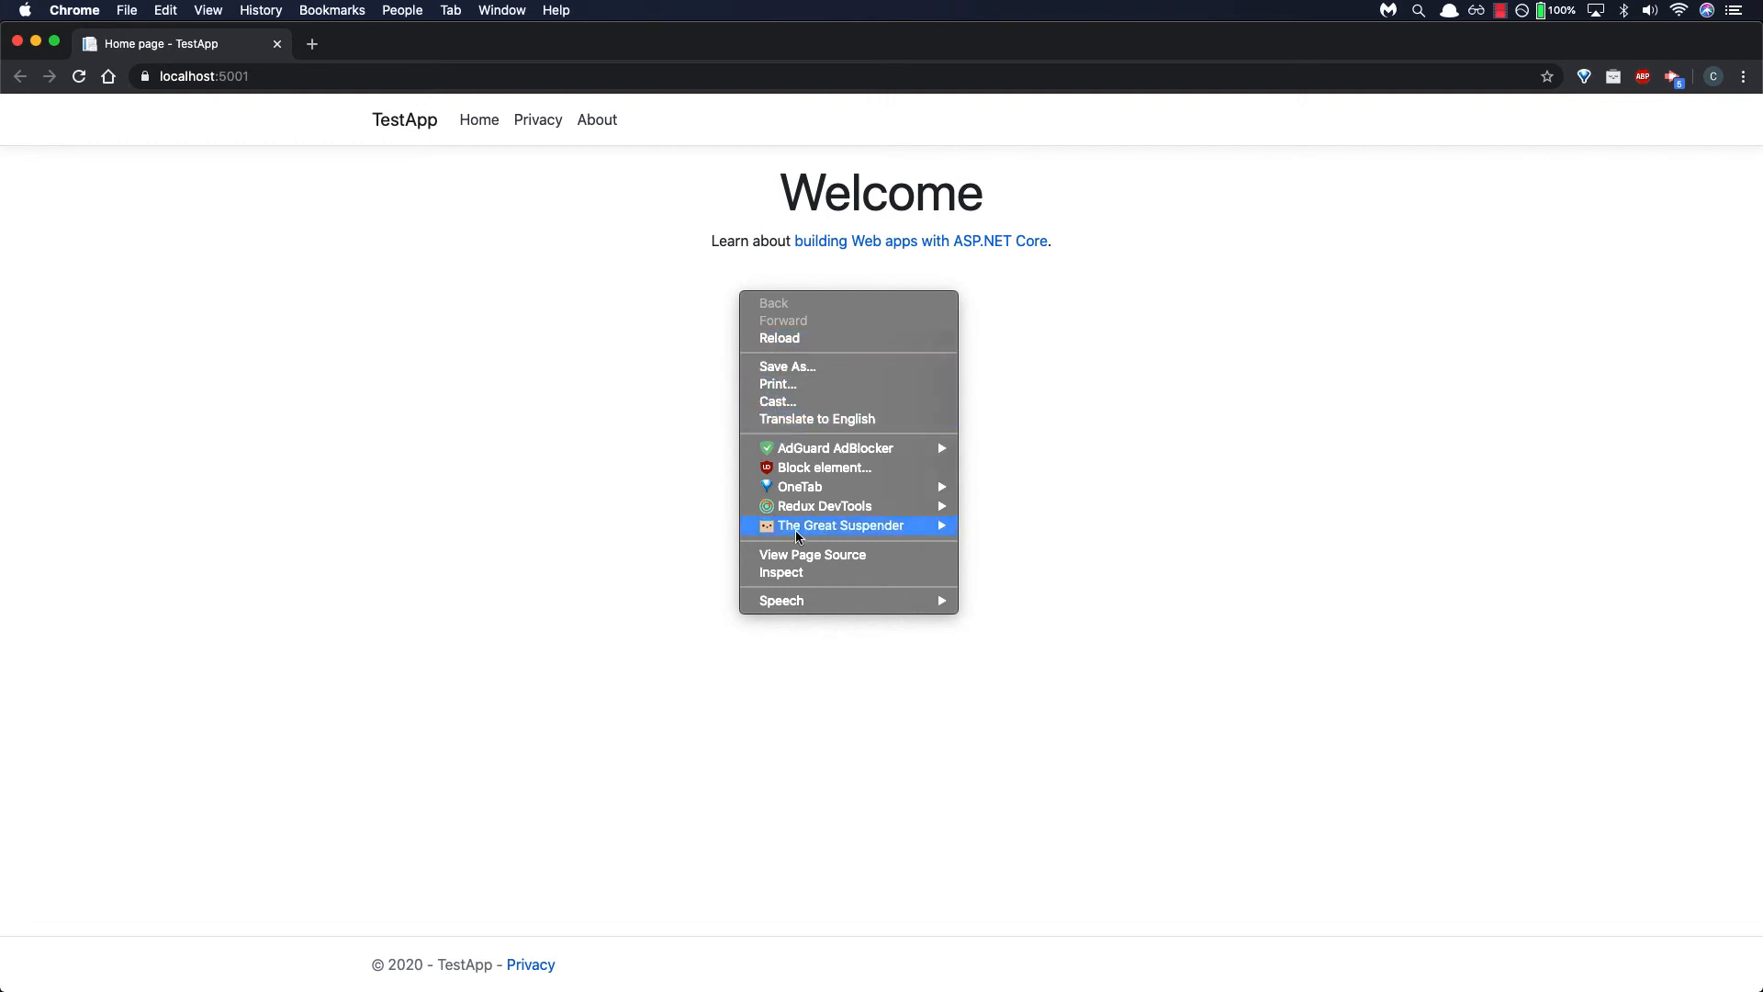
# Step: Inspect the home page and expand its head element to reveal the title Home page - TestApp
pyautogui.click(781, 573)
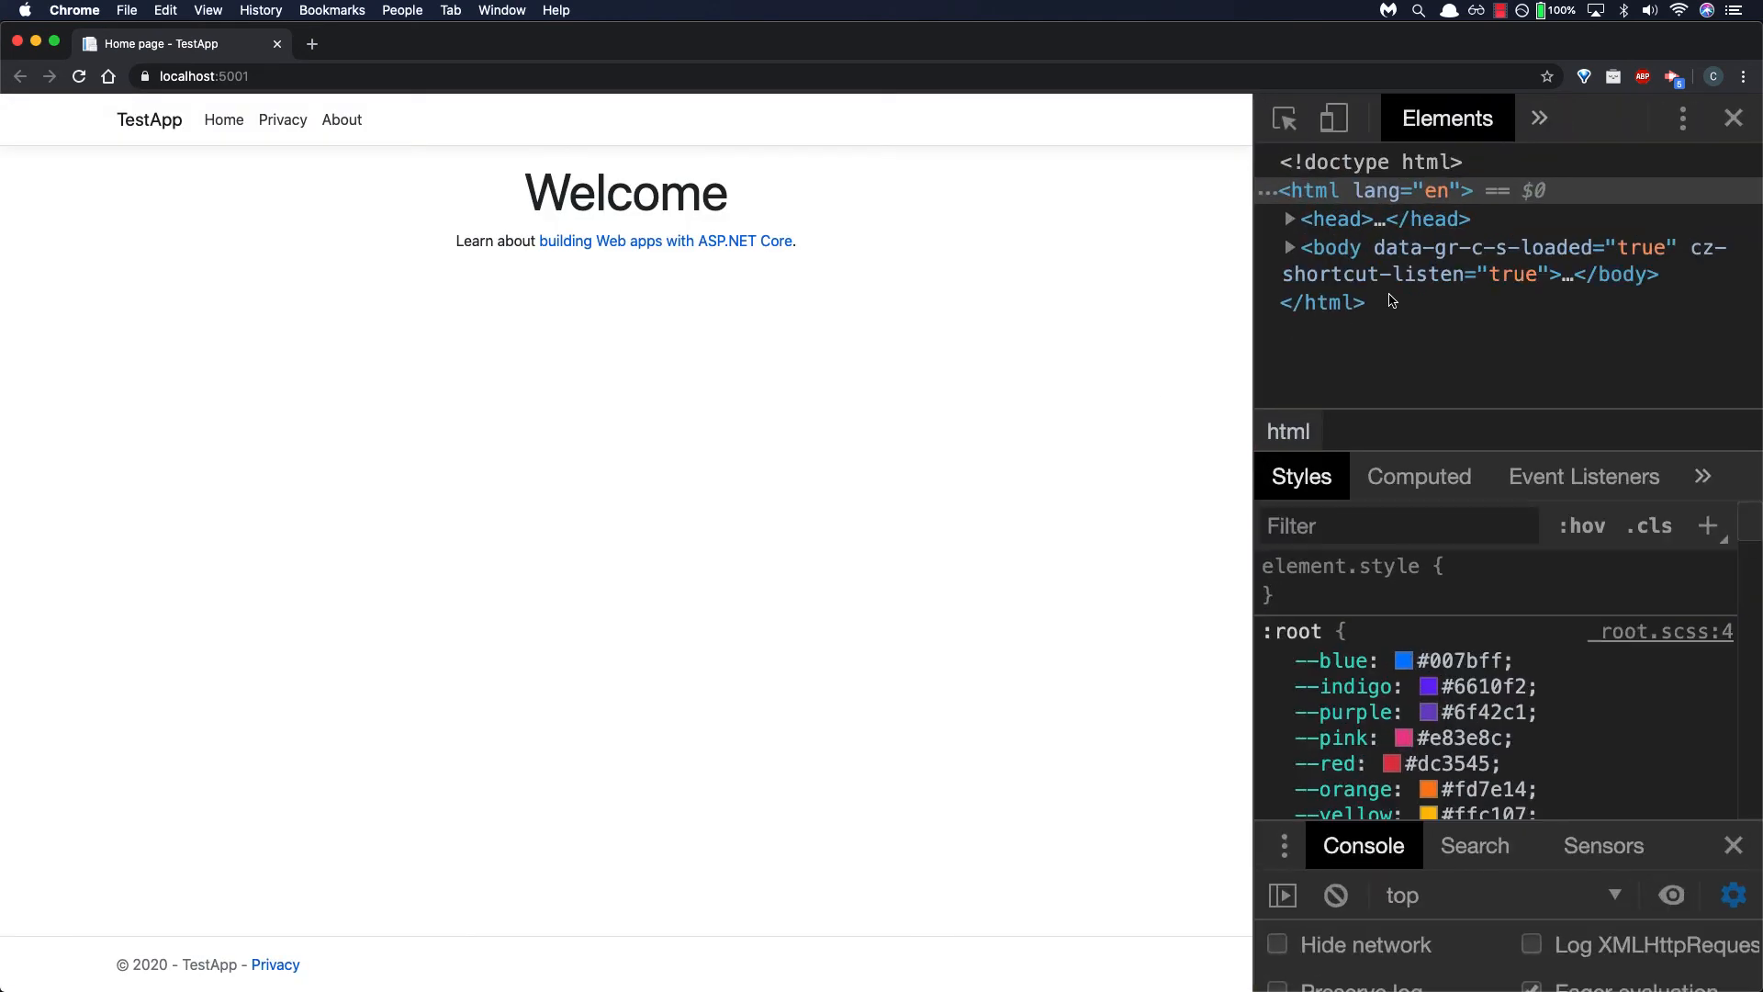
pyautogui.moveTo(1164, 324)
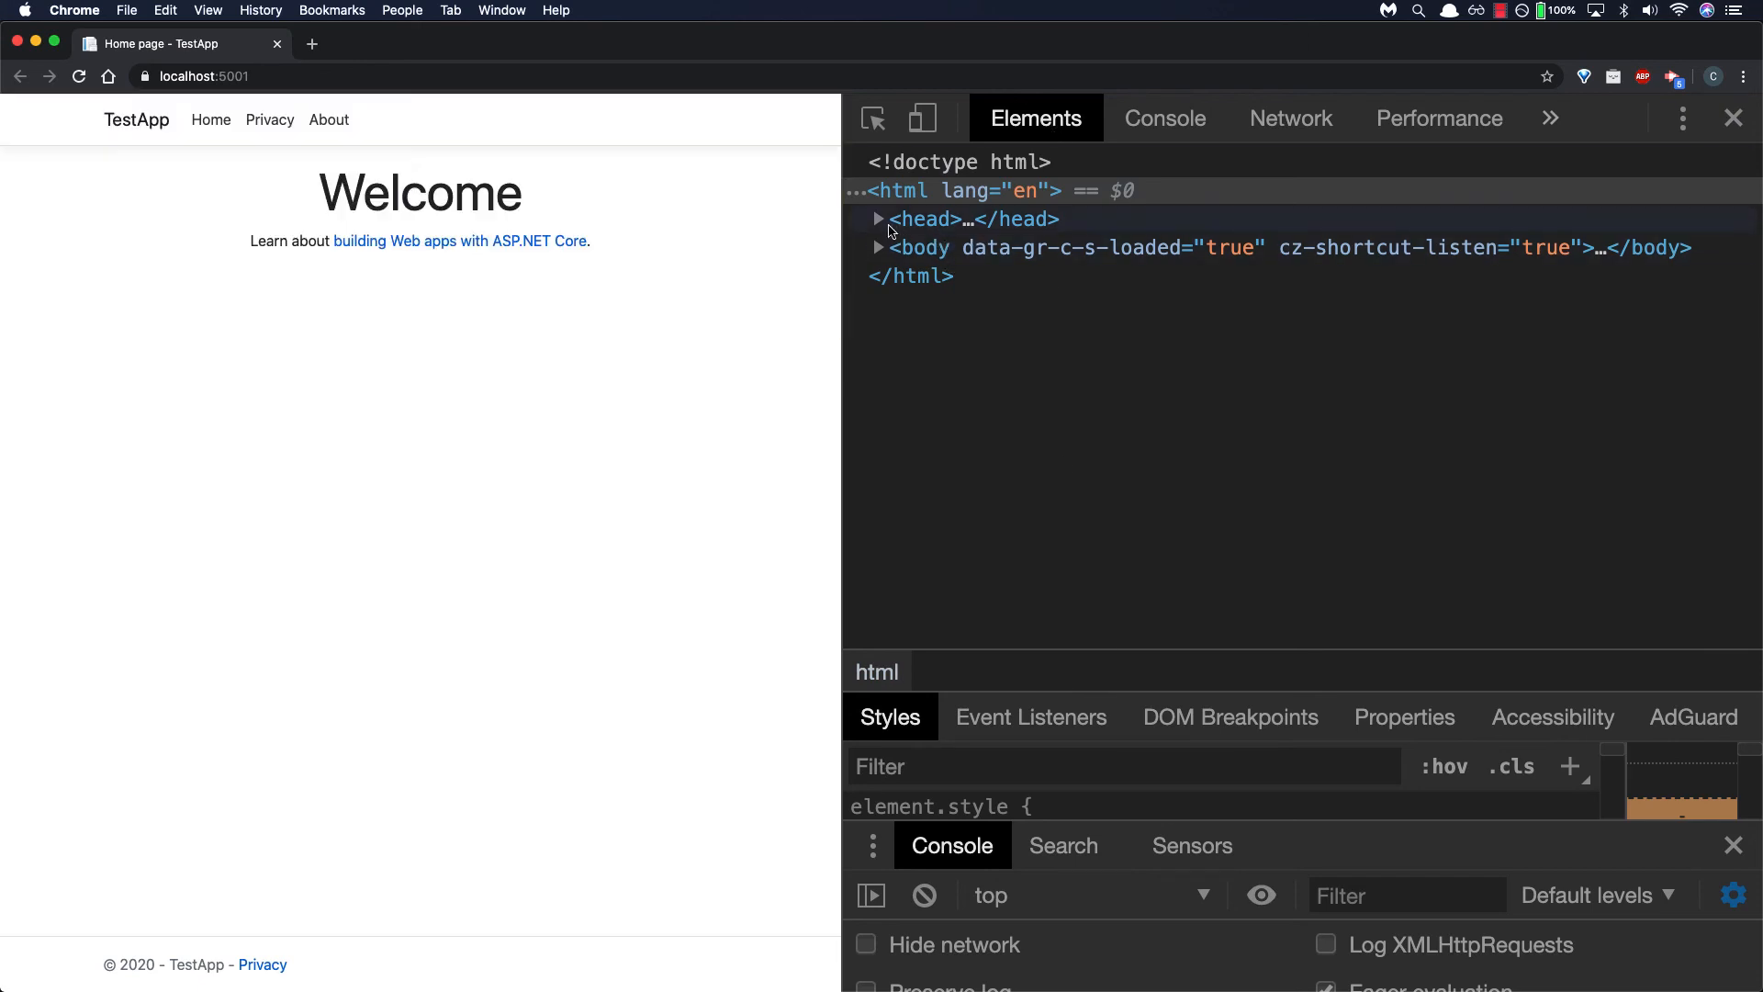
pyautogui.click(878, 218)
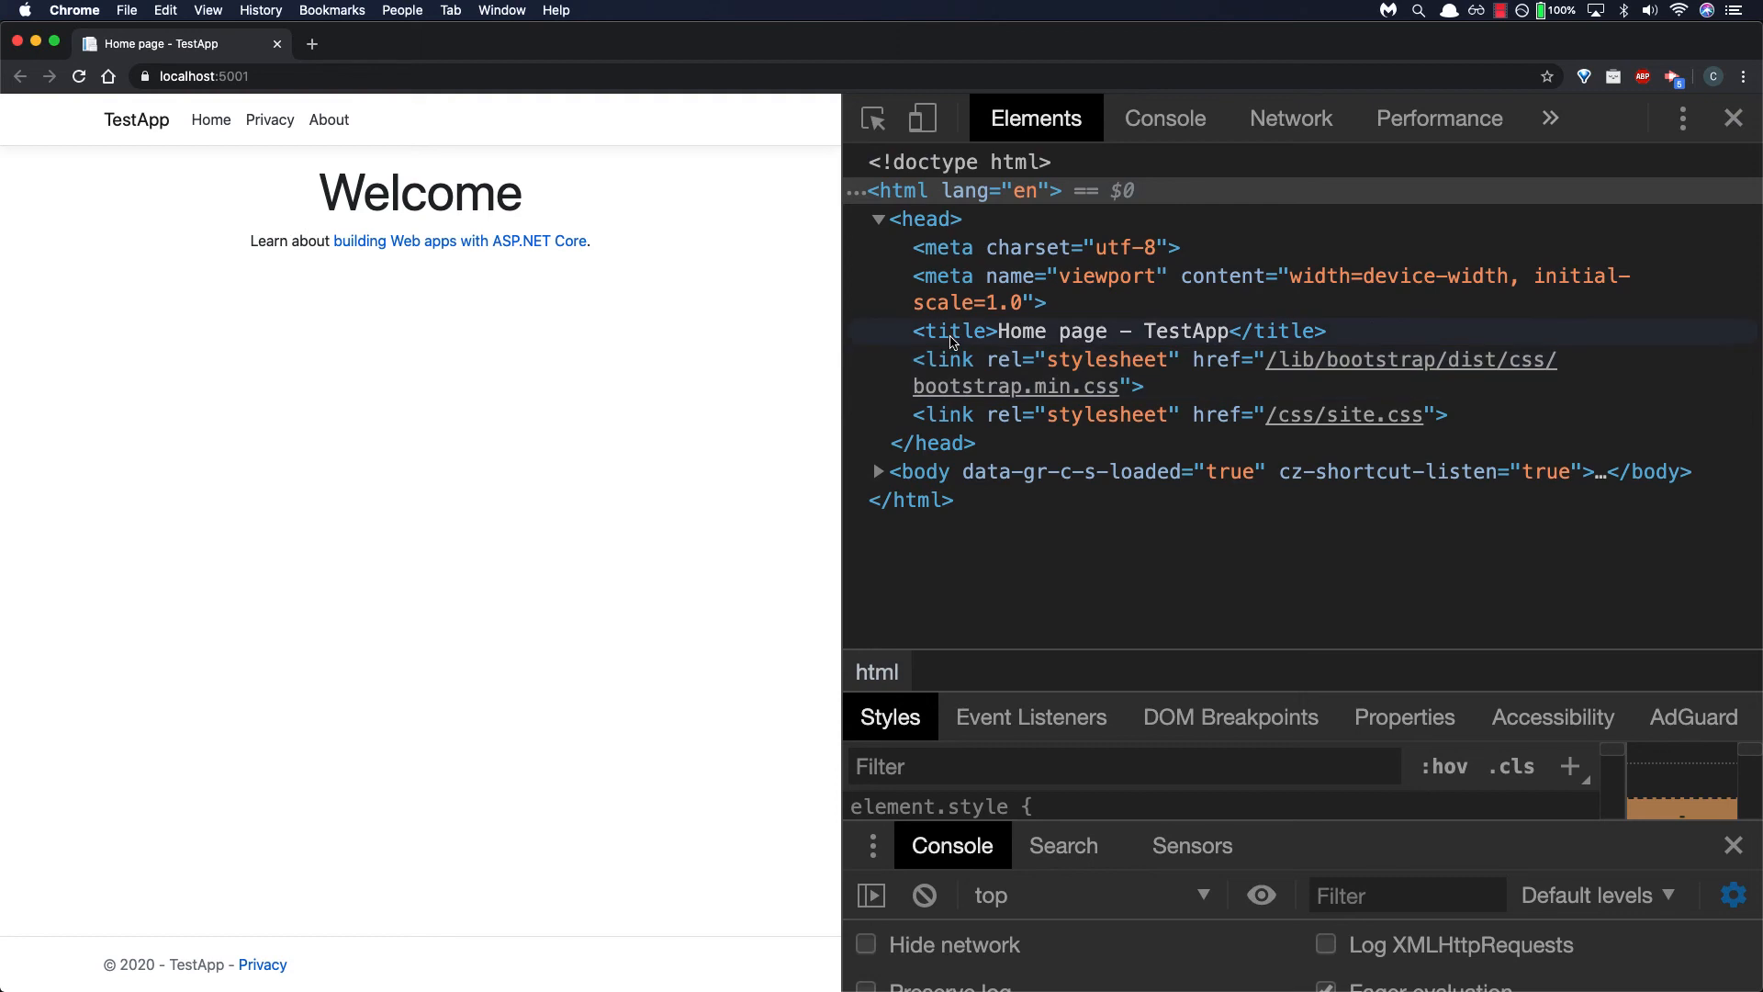
pyautogui.moveTo(1133, 338)
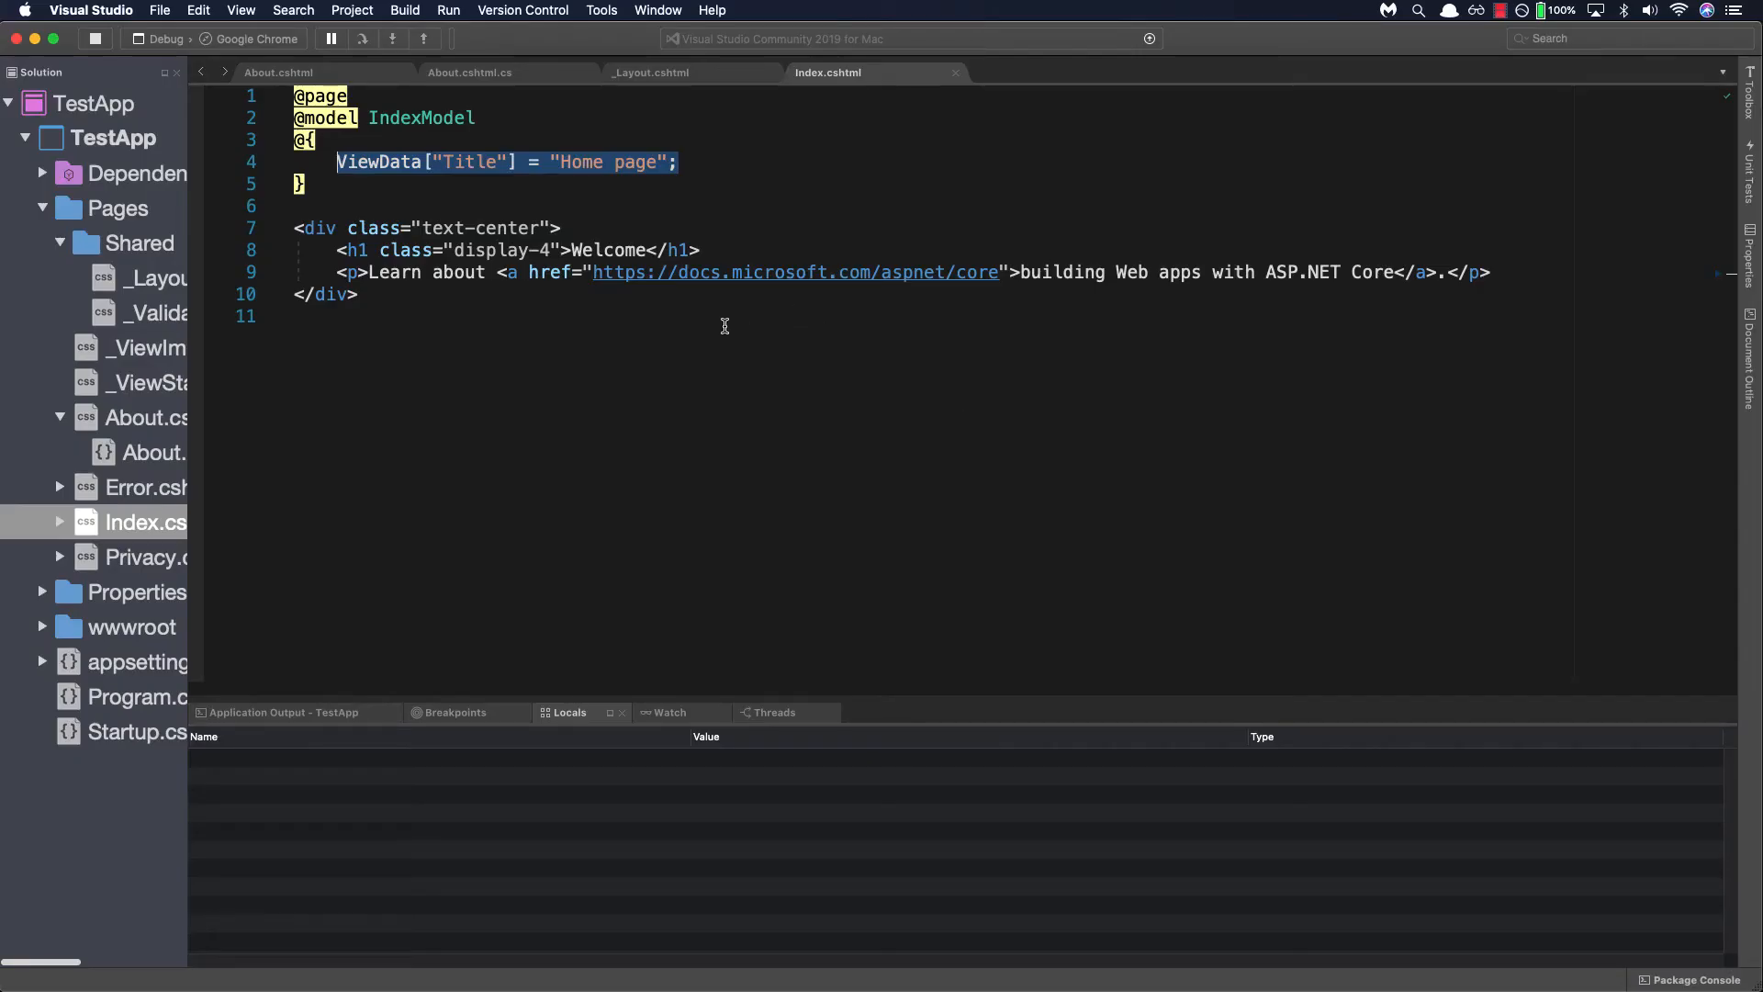
# Step: Compare Index.cshtml's ViewData Title with _Layout.cshtml's <title> template, then return to Chrome
pyautogui.click(664, 139)
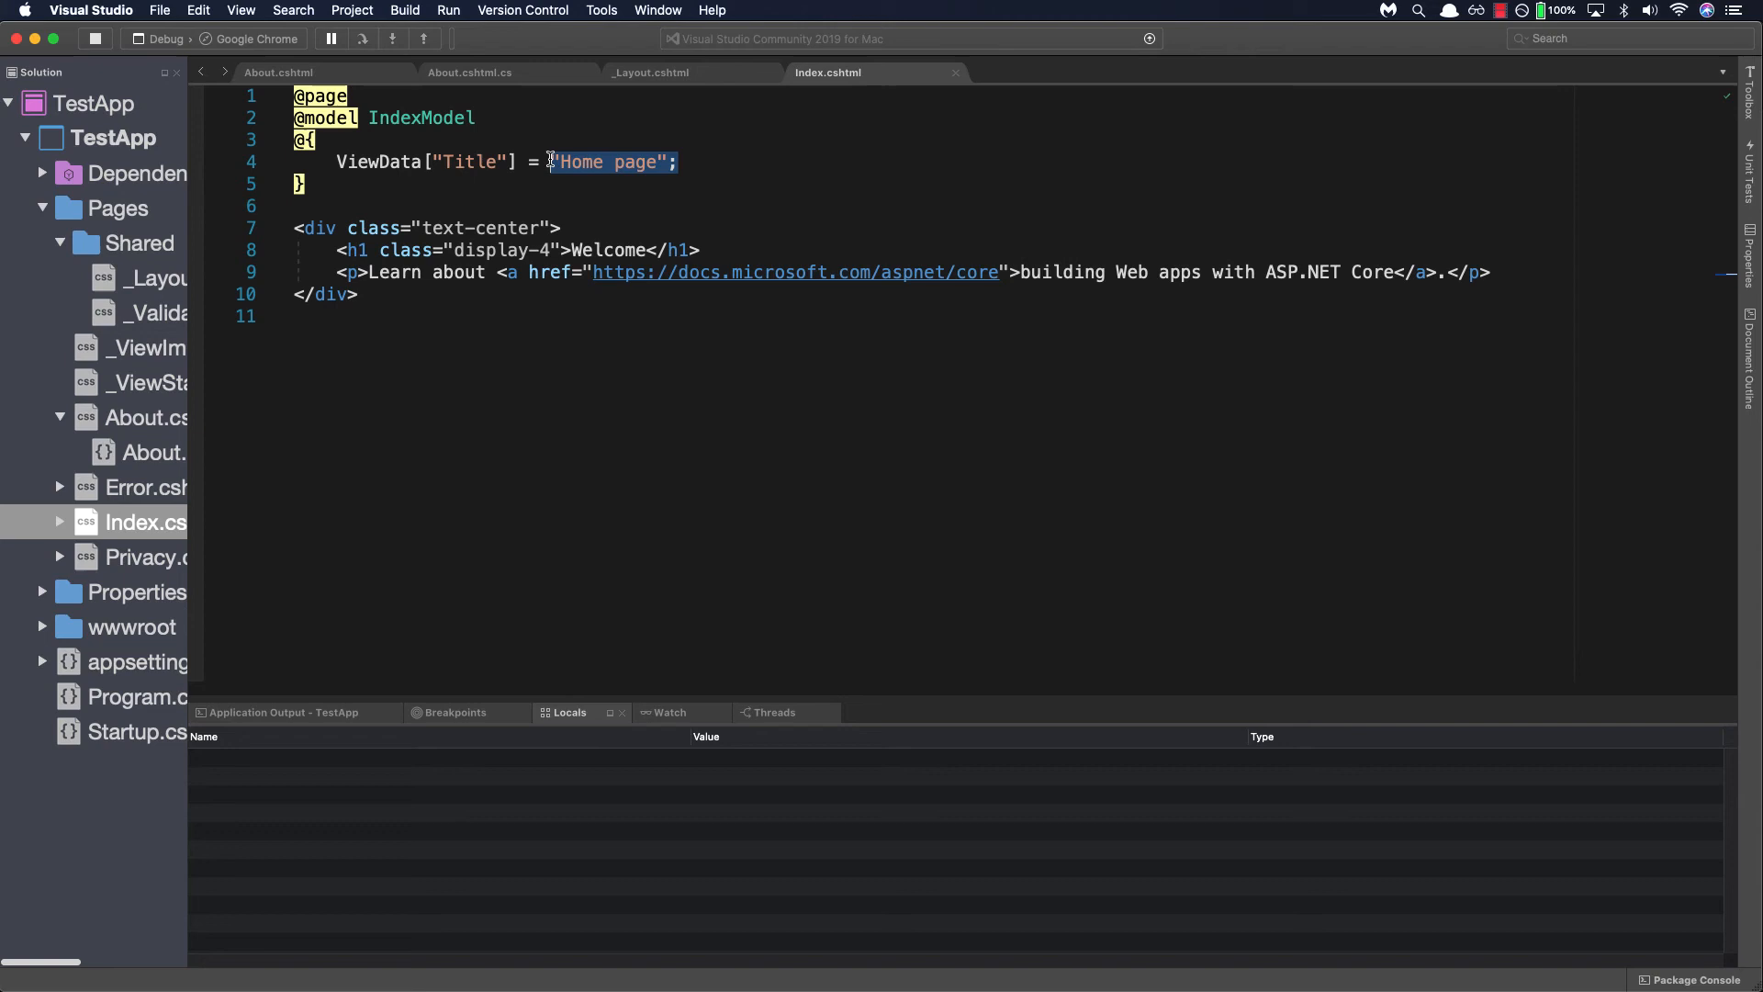
pyautogui.moveTo(573, 161)
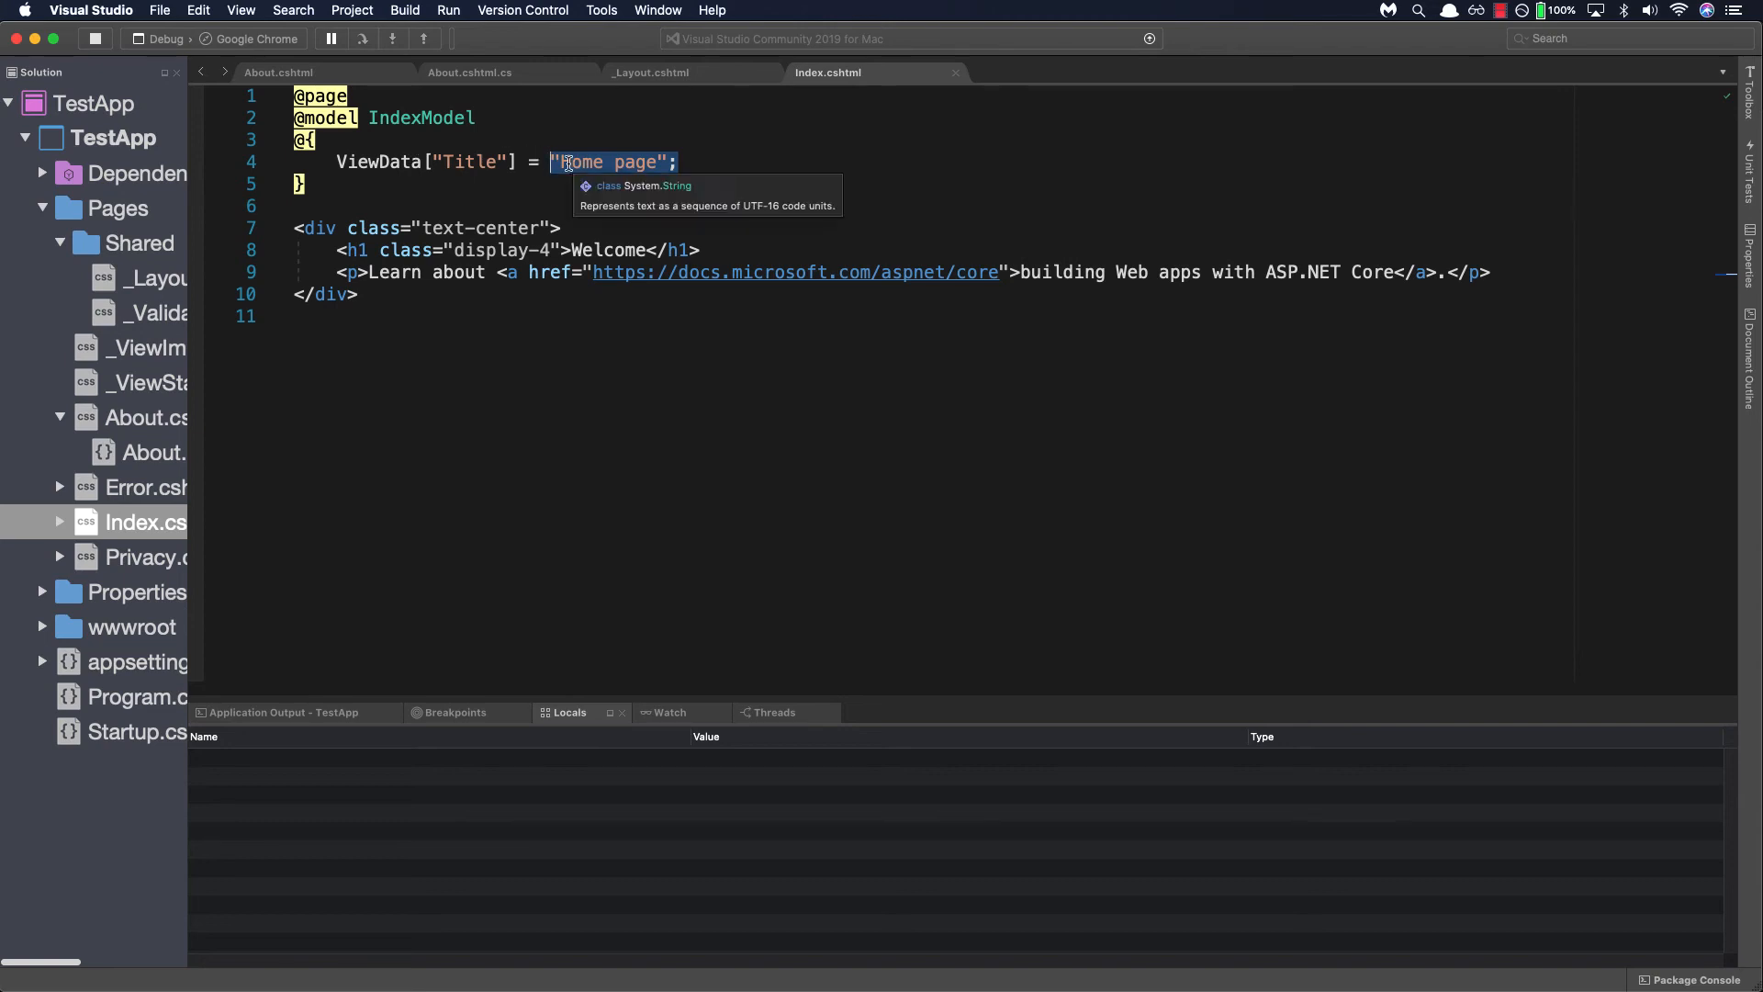
pyautogui.click(650, 72)
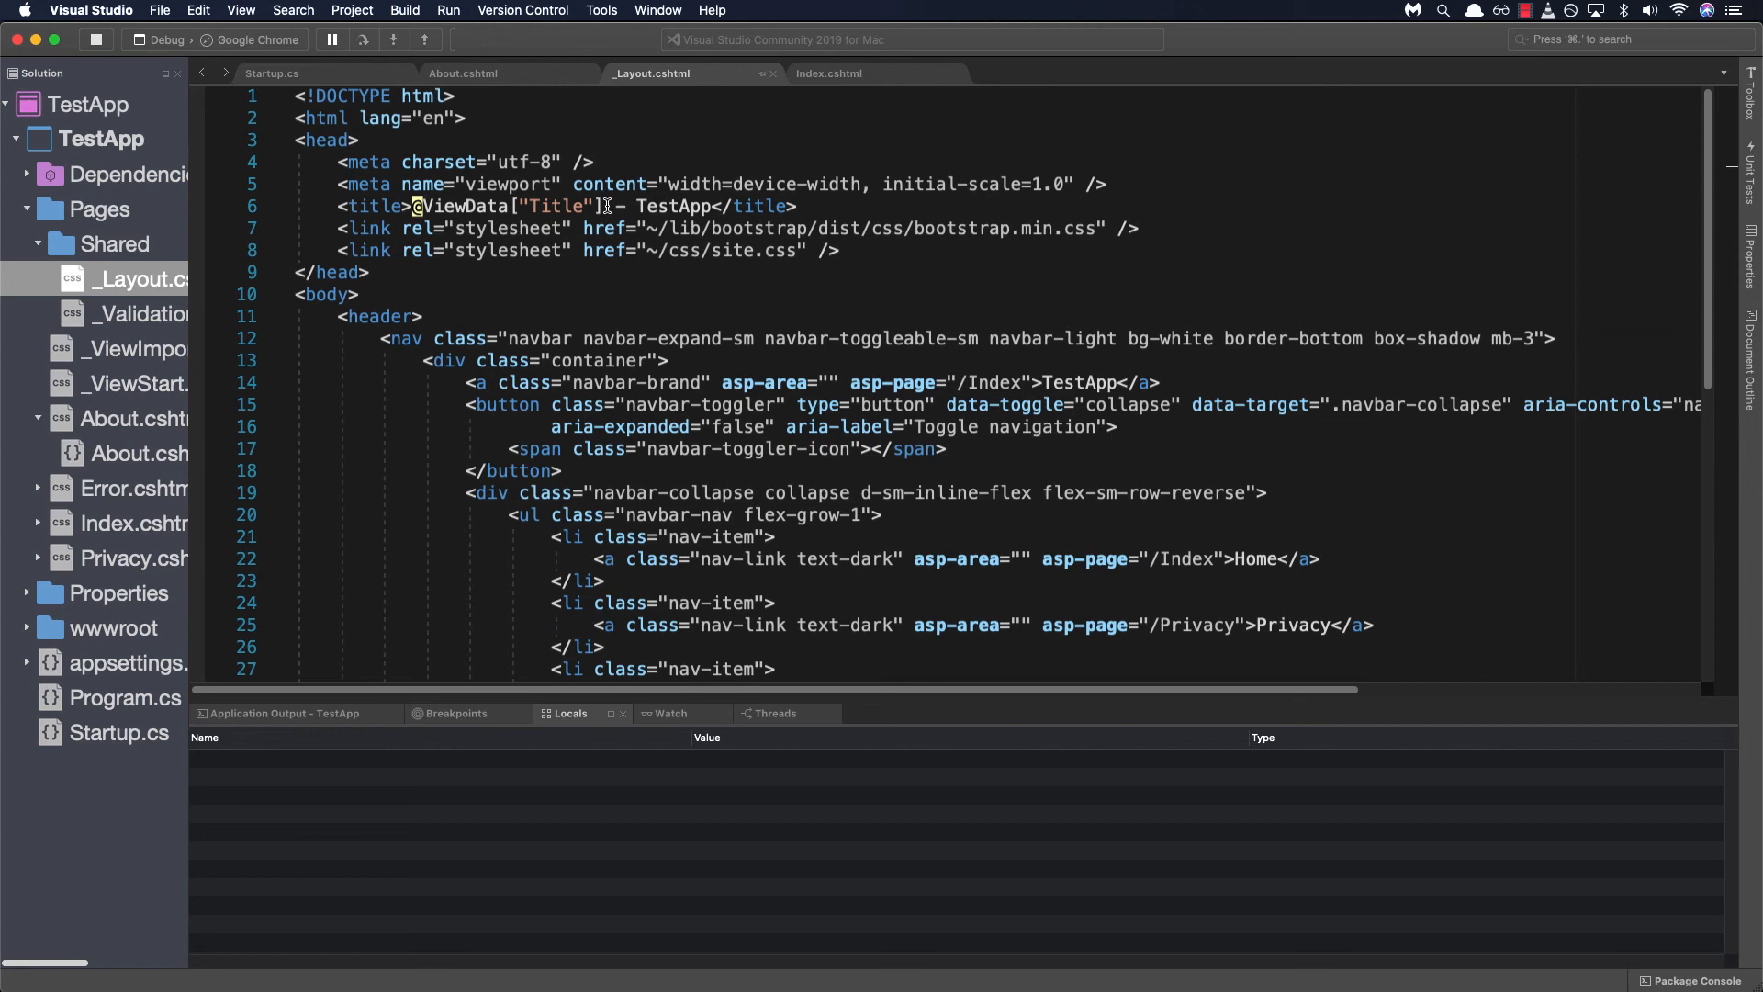
pyautogui.click(828, 74)
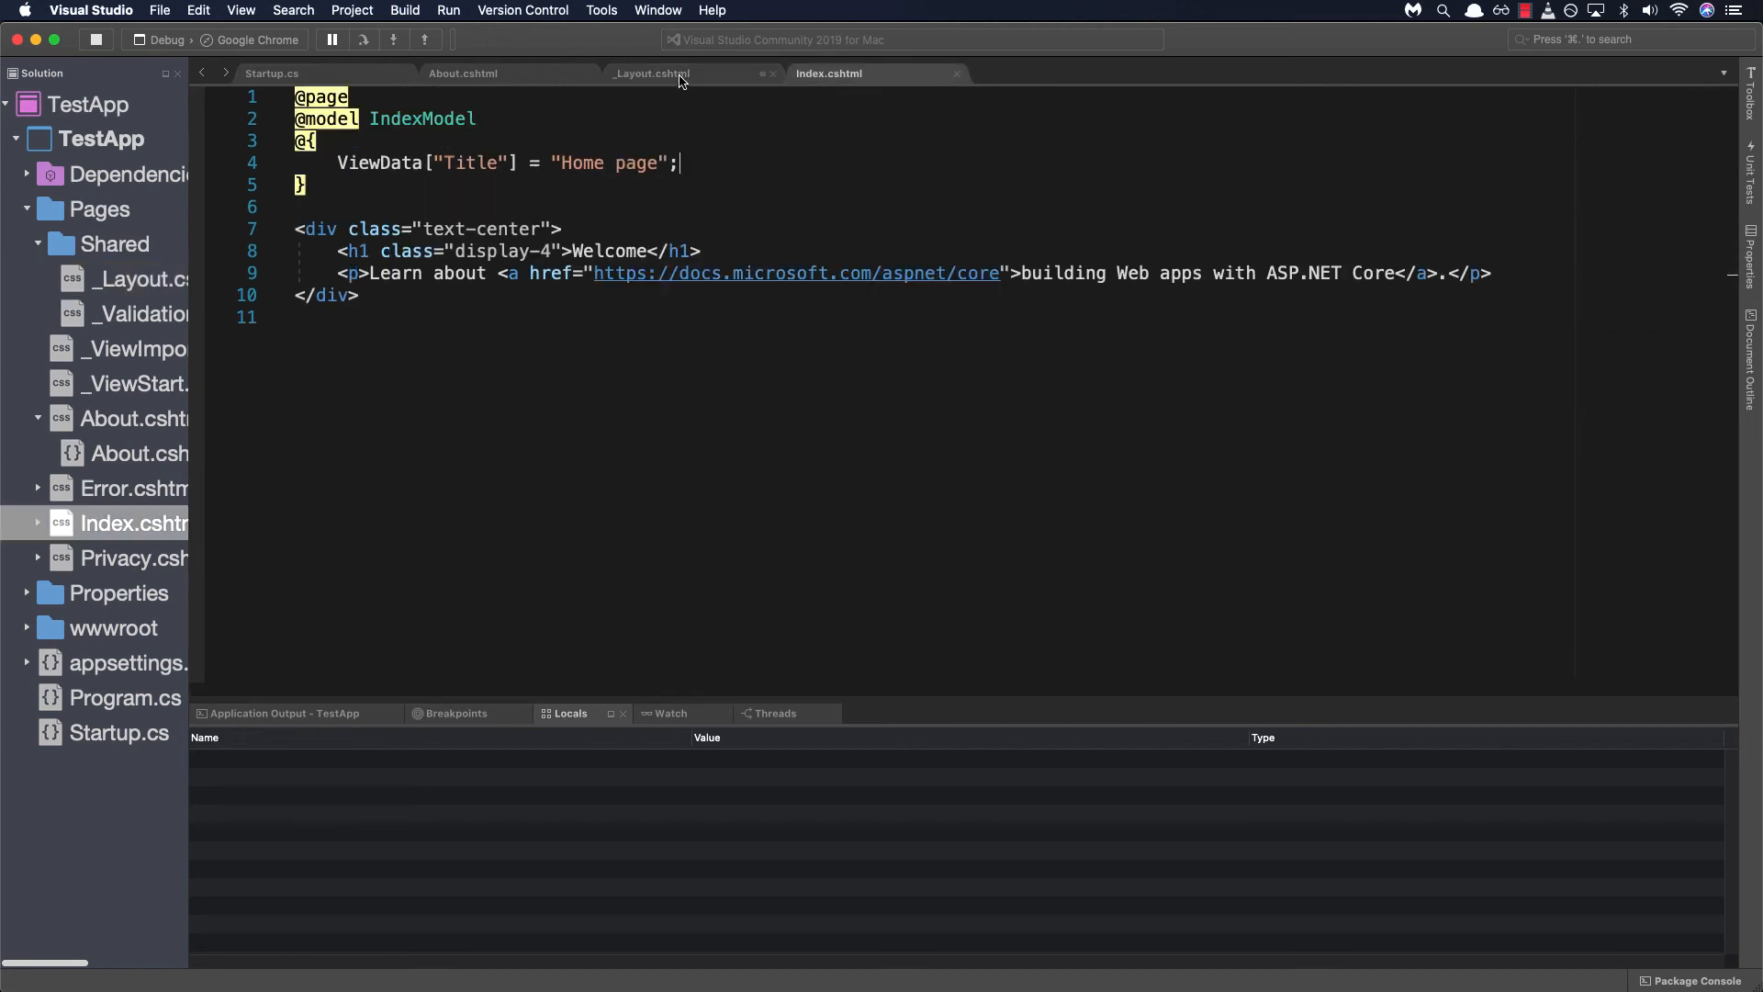
pyautogui.click(650, 73)
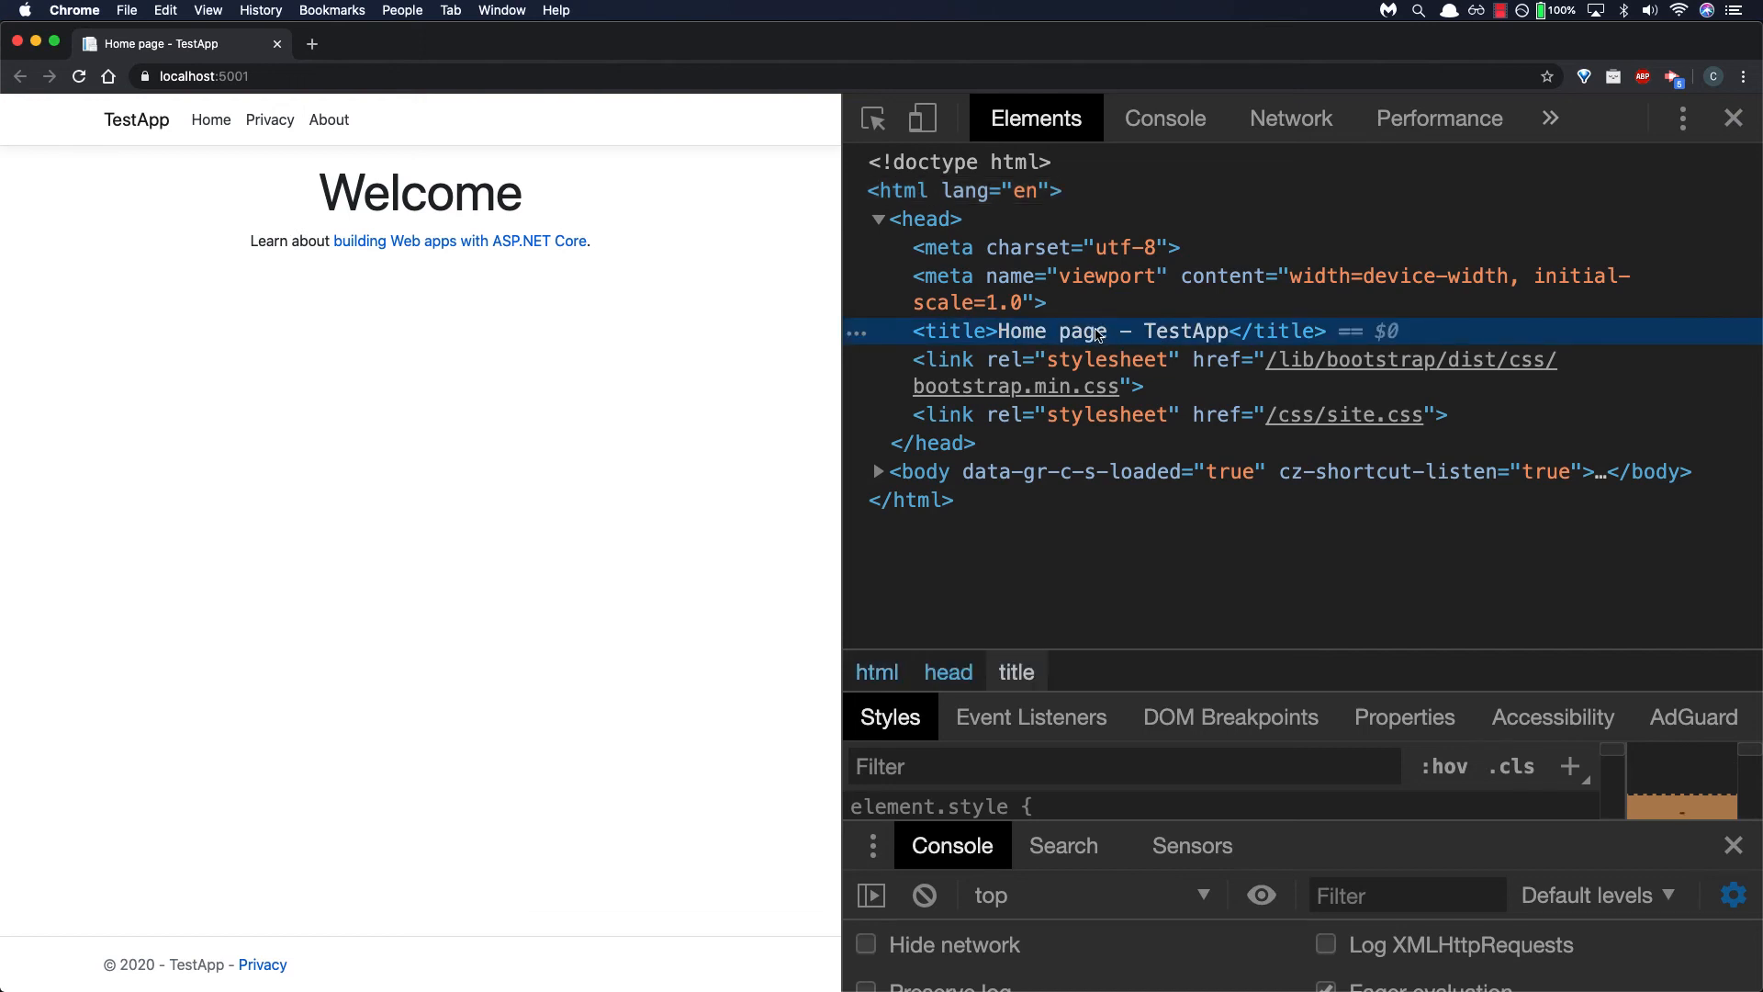
# Step: Check Privacy shows 'Privacy Policy - TestApp' while About shows only '- TestApp', then return to the editor
pyautogui.click(268, 119)
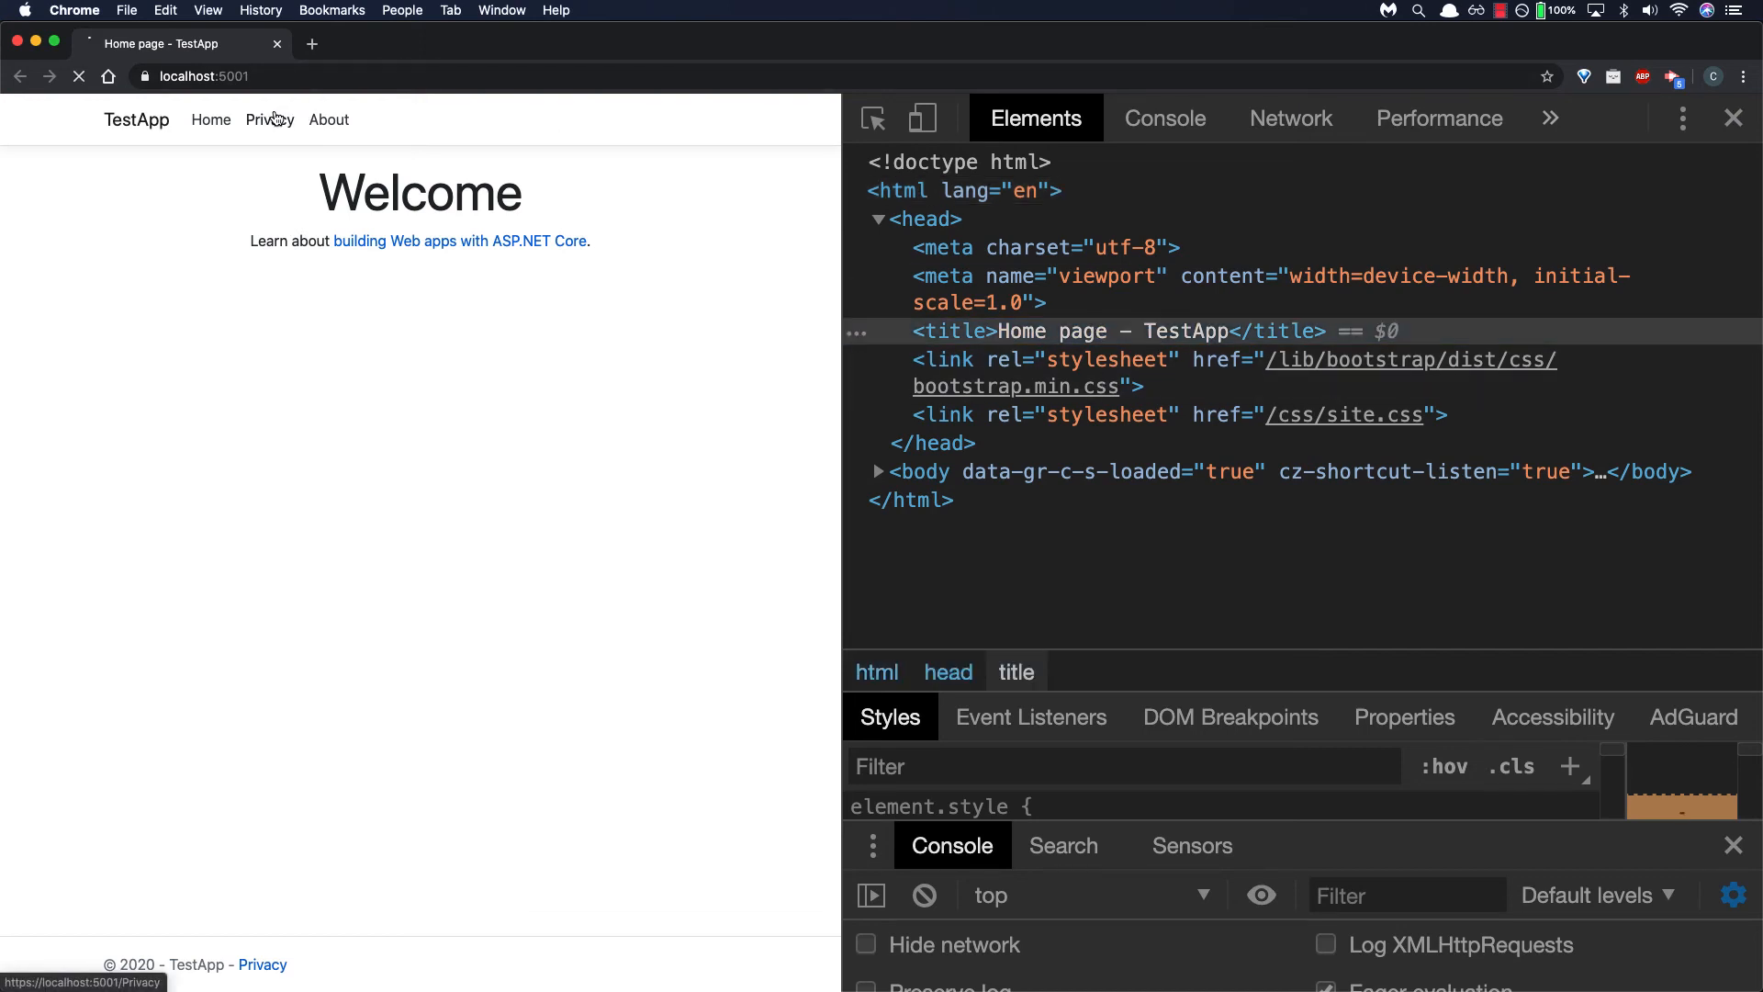
pyautogui.click(268, 120)
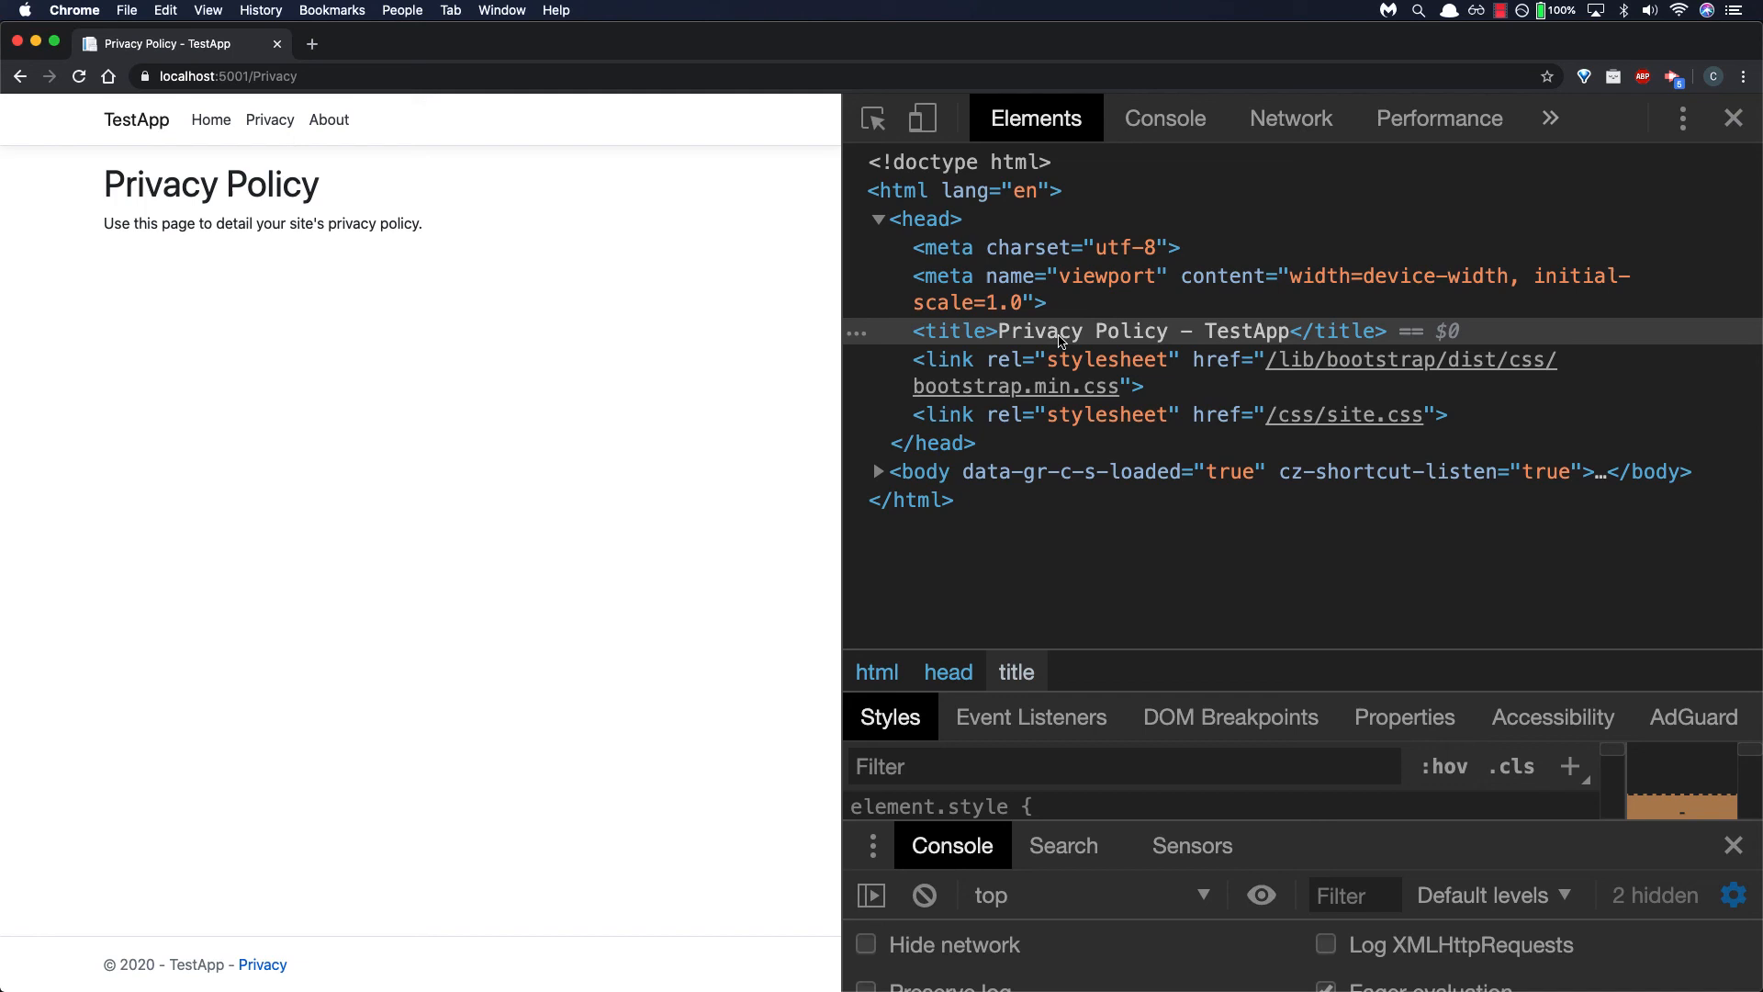
pyautogui.moveTo(1236, 561)
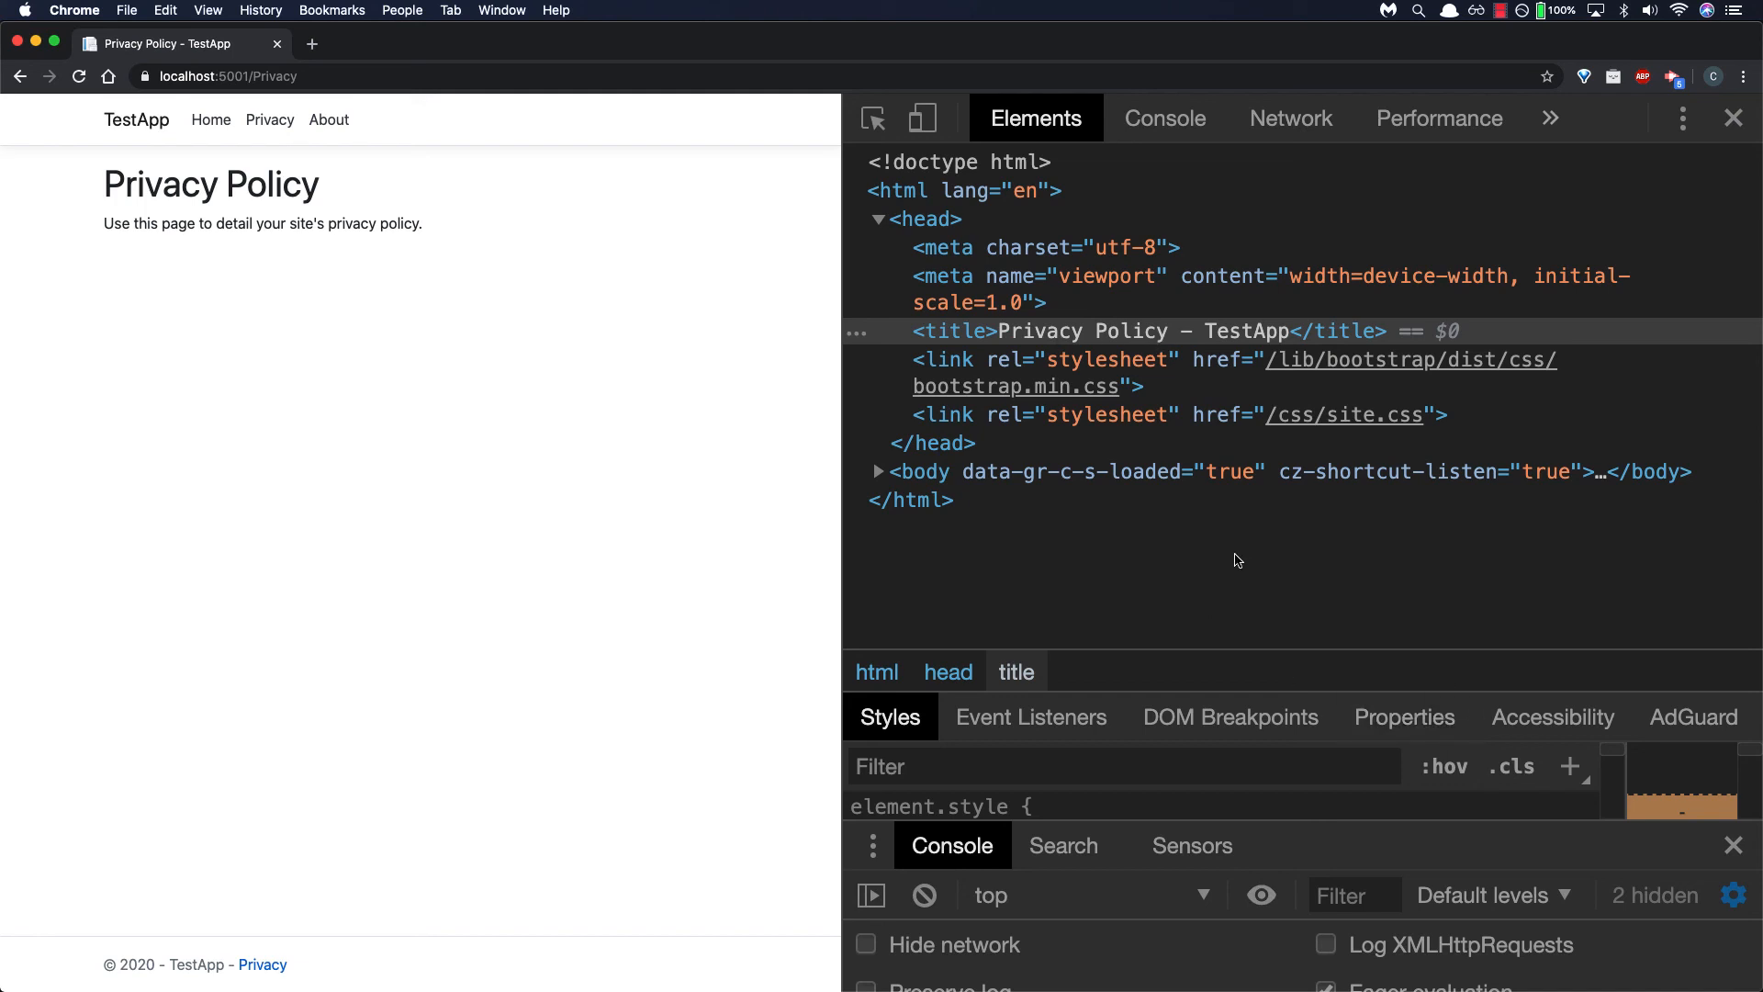
pyautogui.moveTo(544, 209)
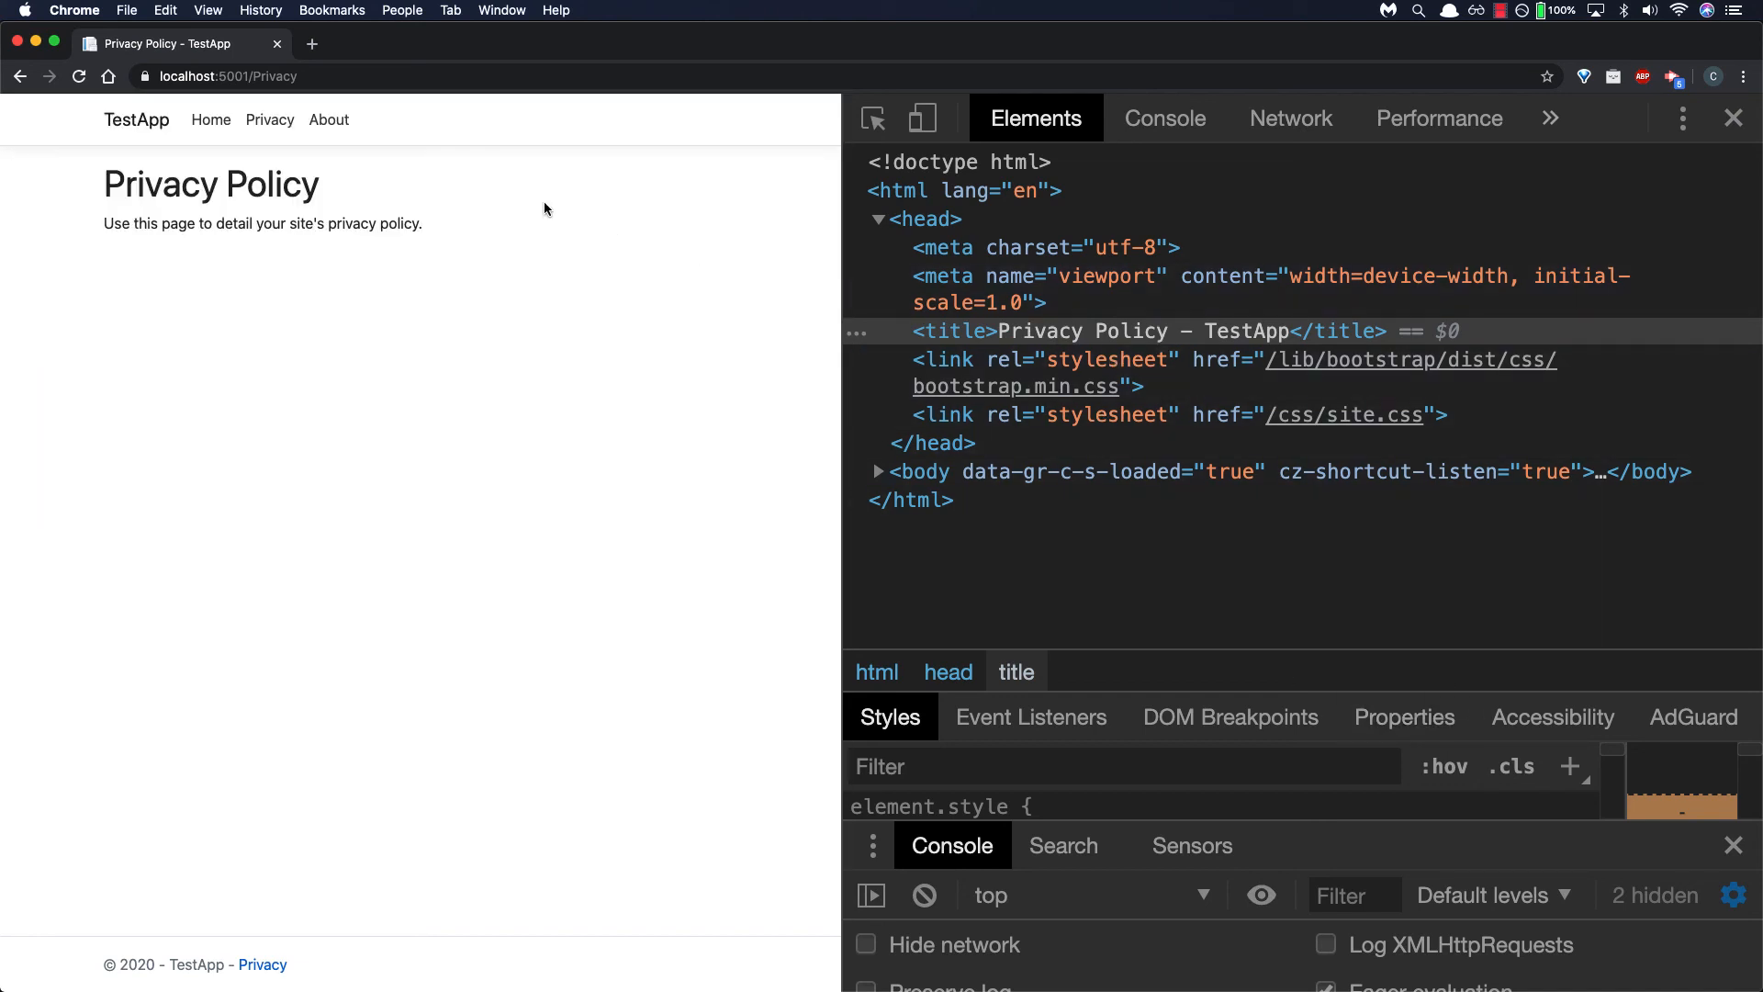
pyautogui.click(328, 119)
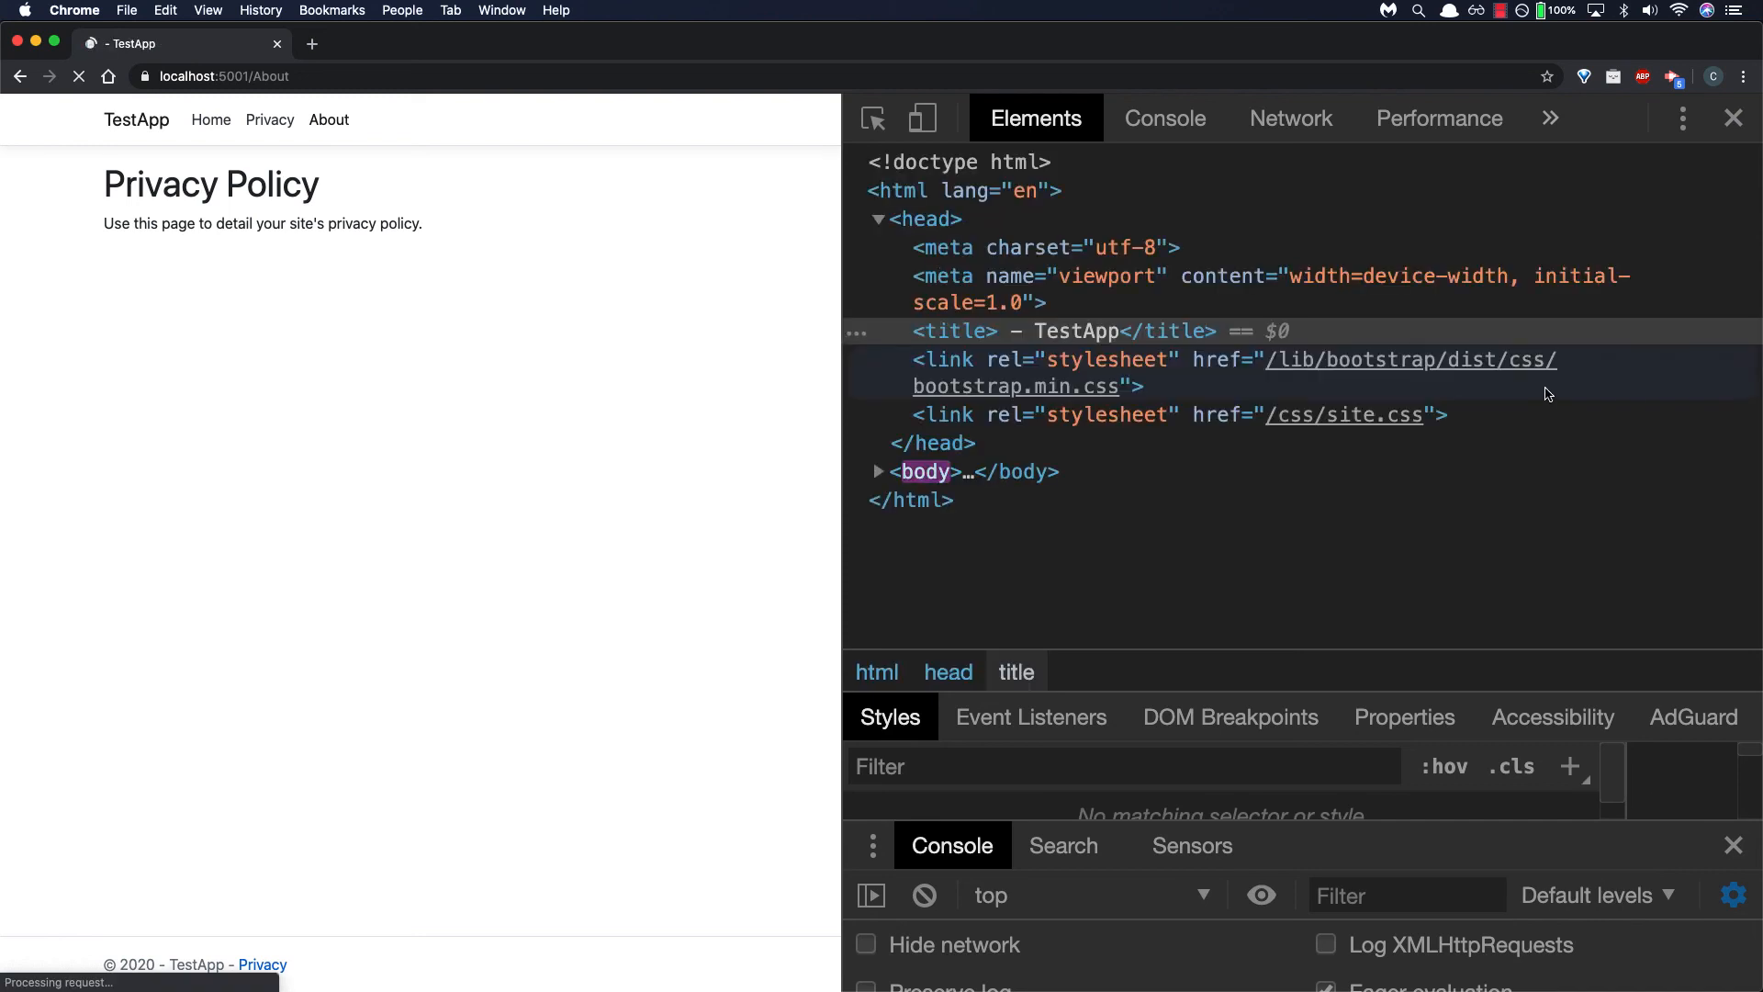
pyautogui.click(328, 119)
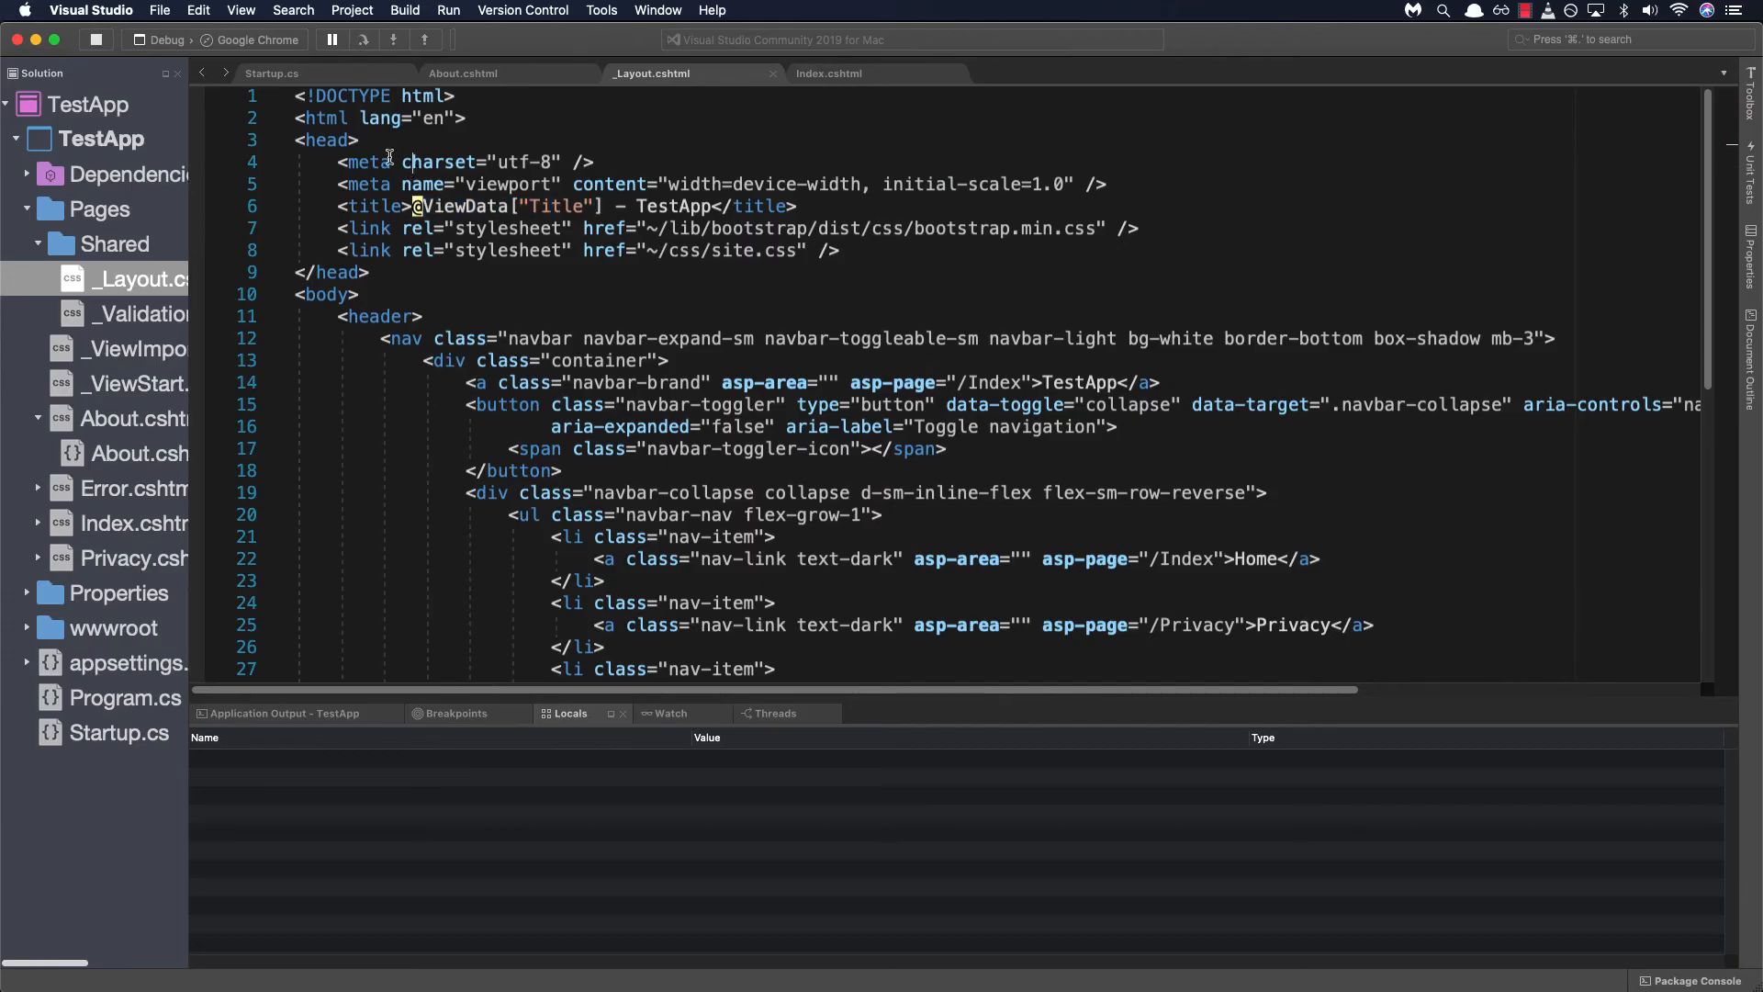
# Step: In About.cshtml add ViewData["Title"] = "About"; and run the app to rebuild it
pyautogui.click(332, 38)
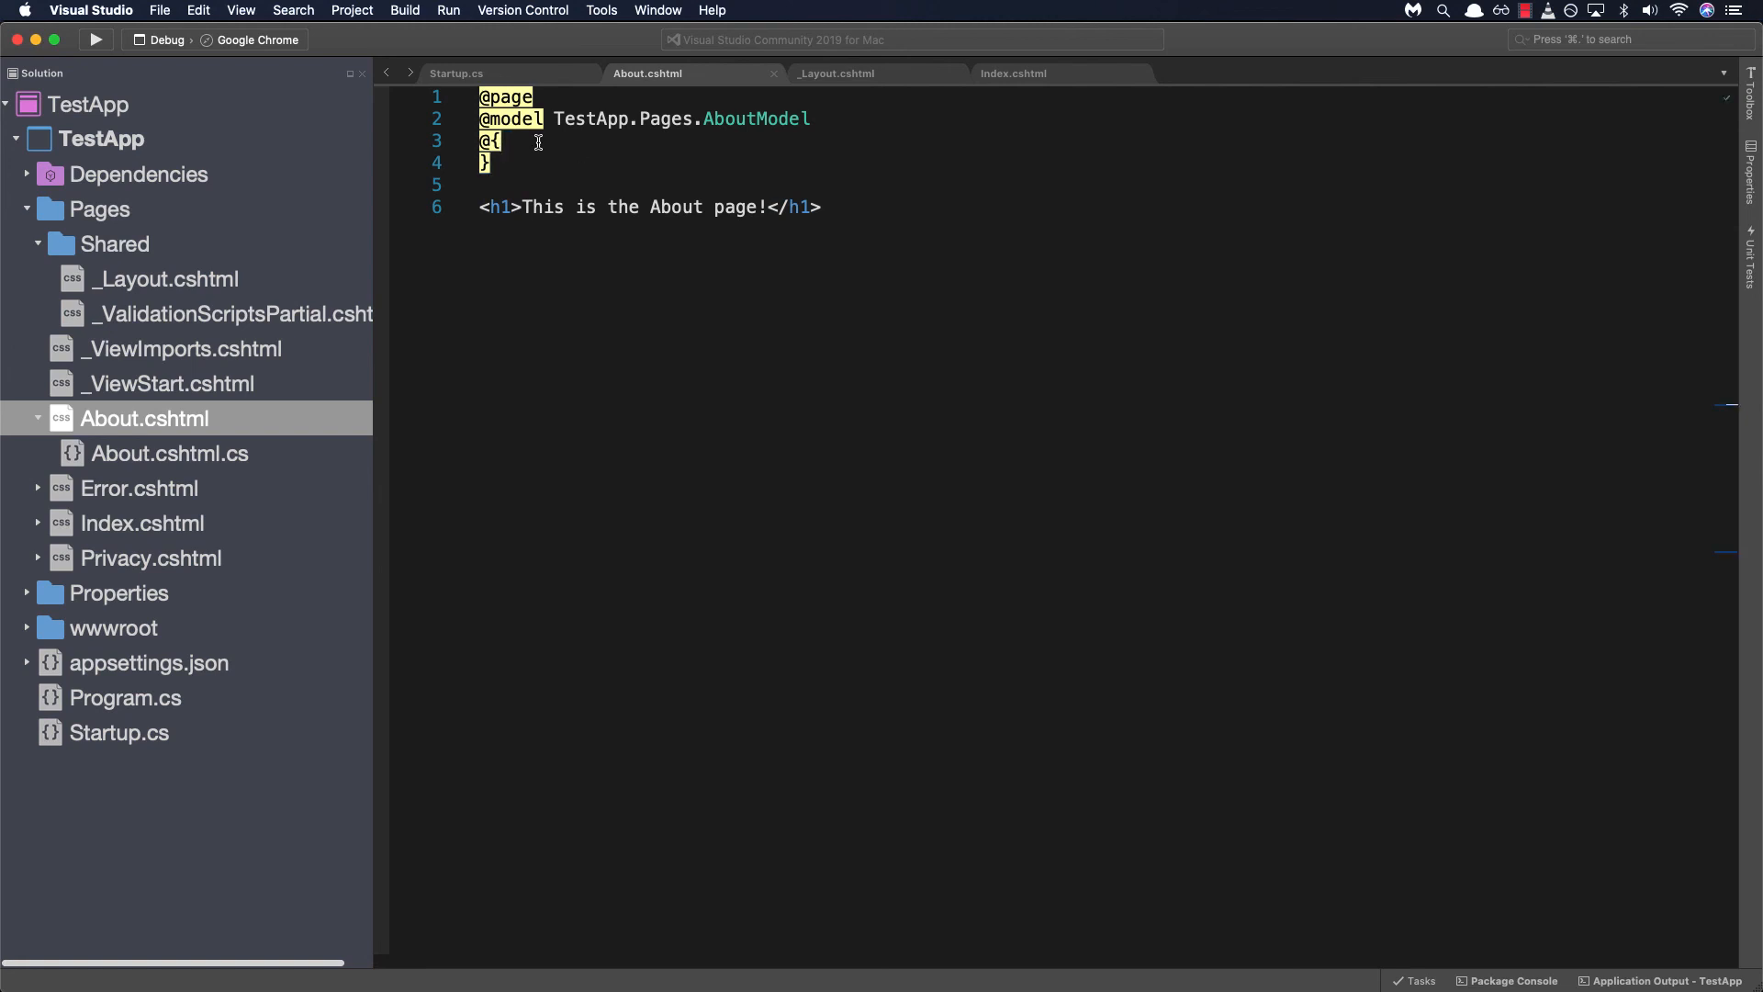
pyautogui.write('ViewData["Title"] = "About"l')
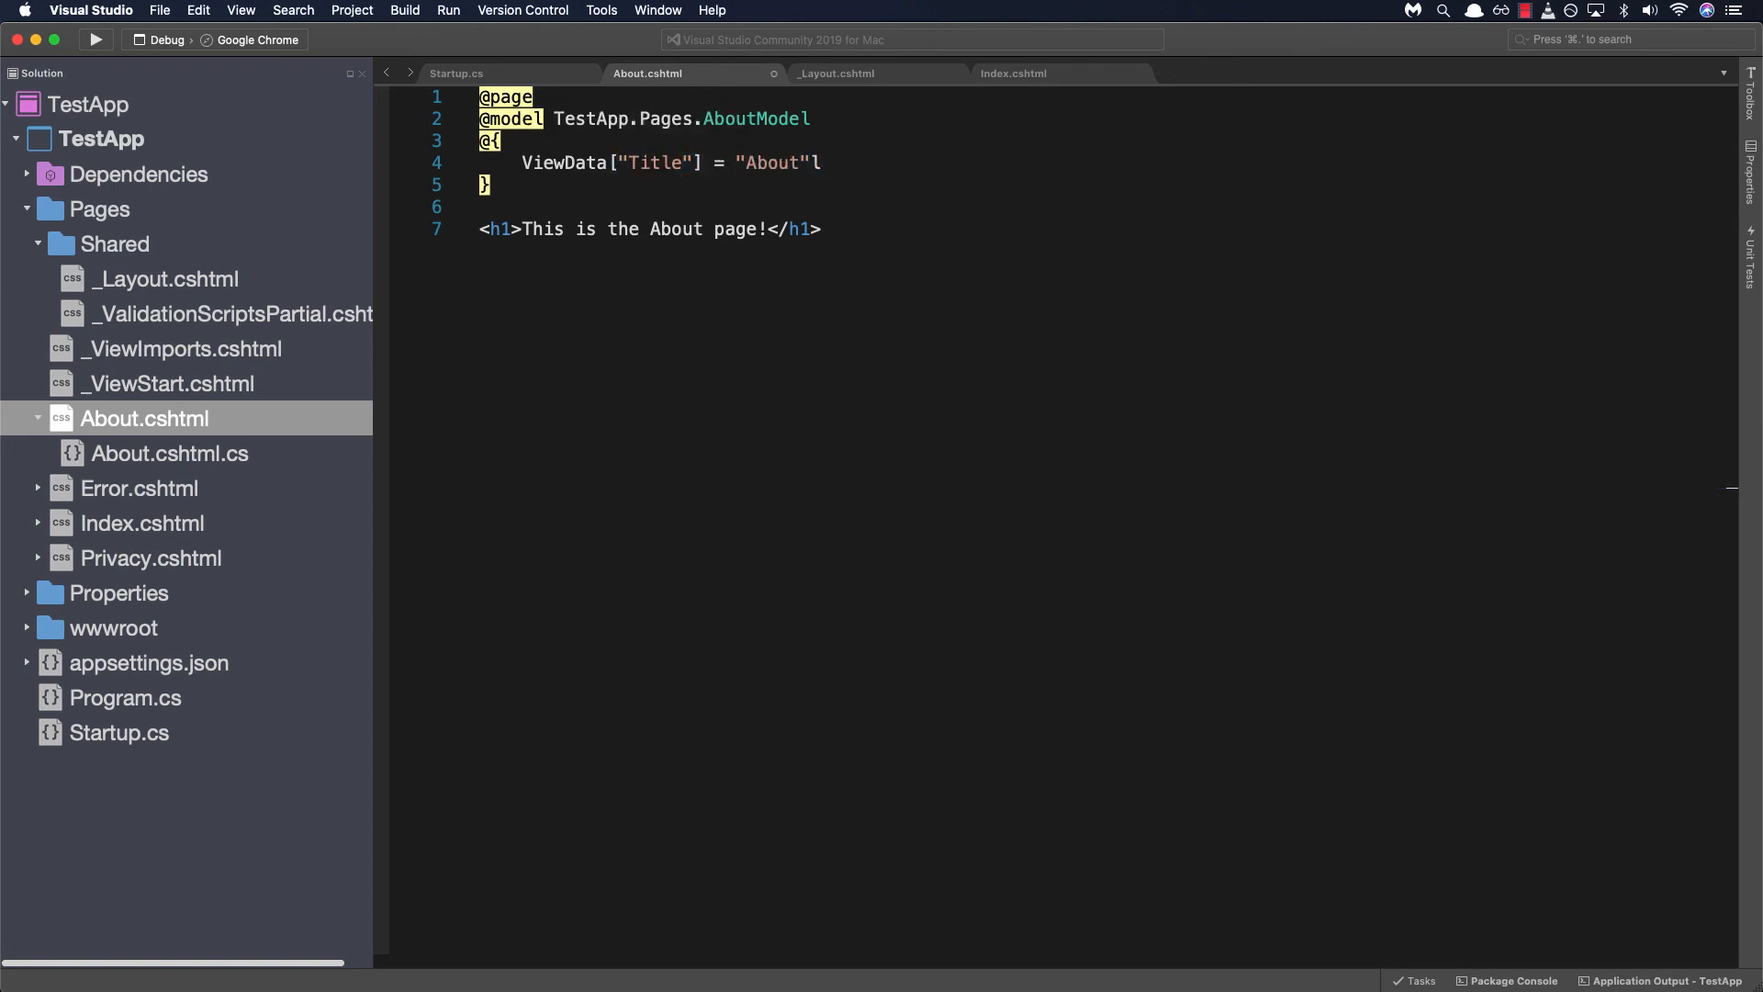
pyautogui.write(';')
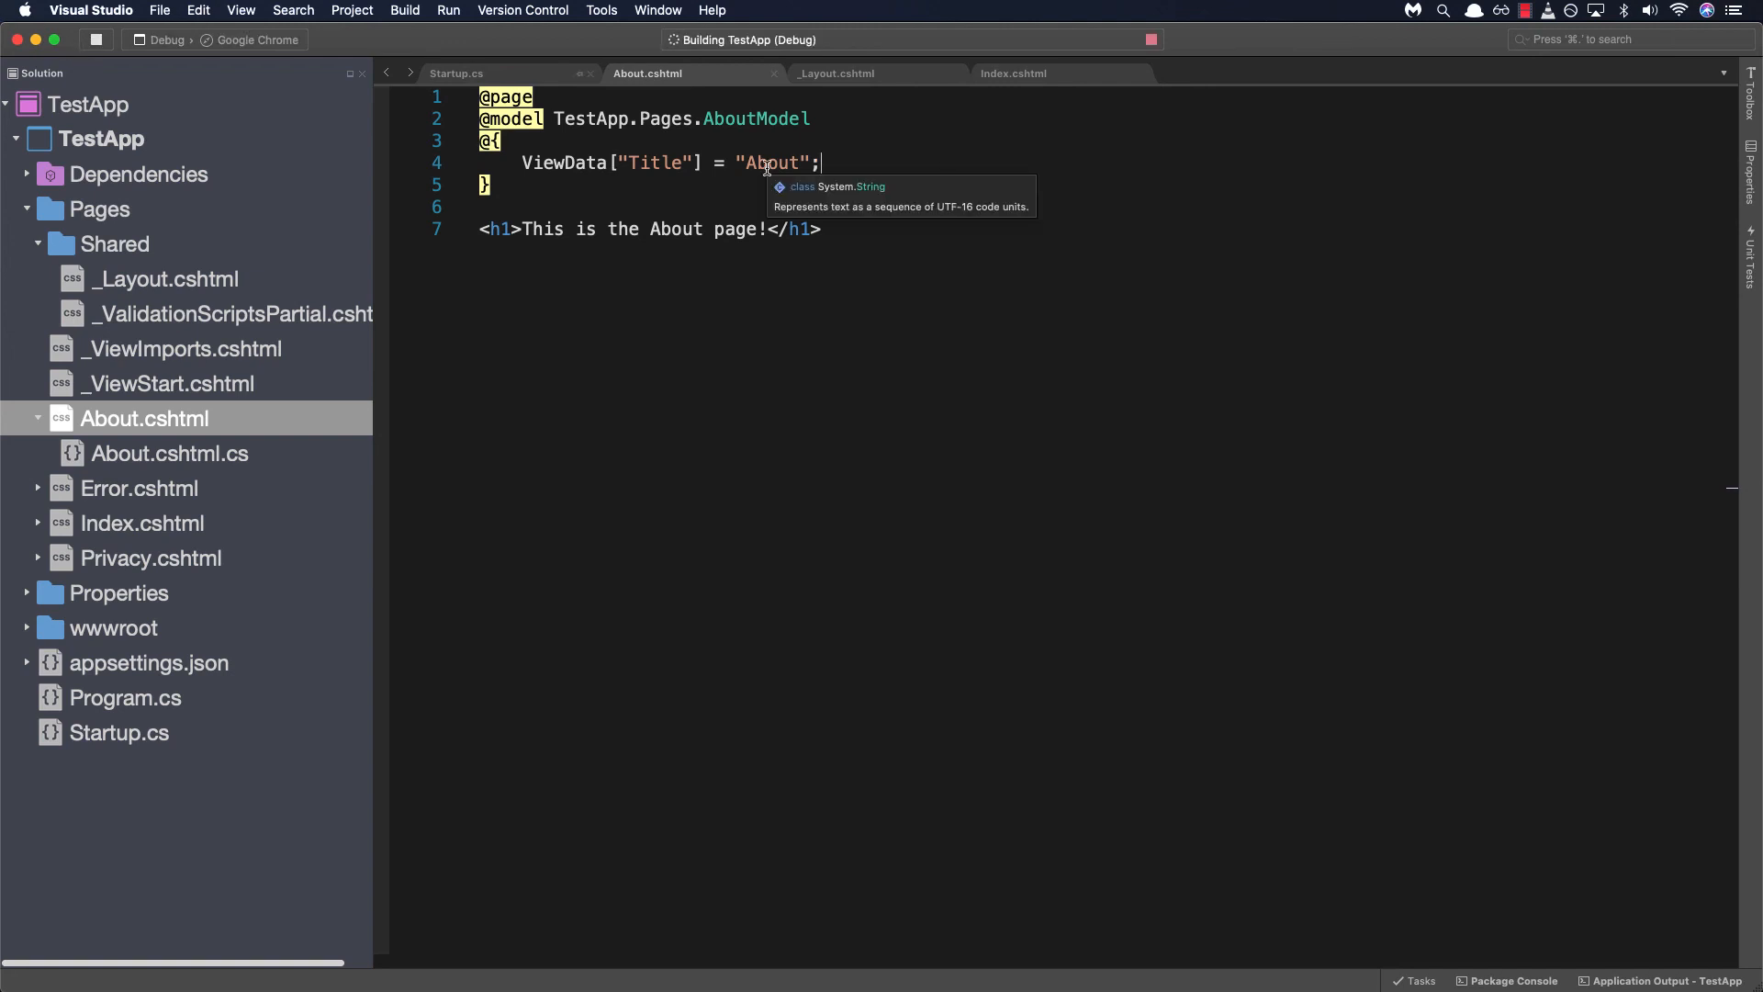
pyautogui.click(448, 11)
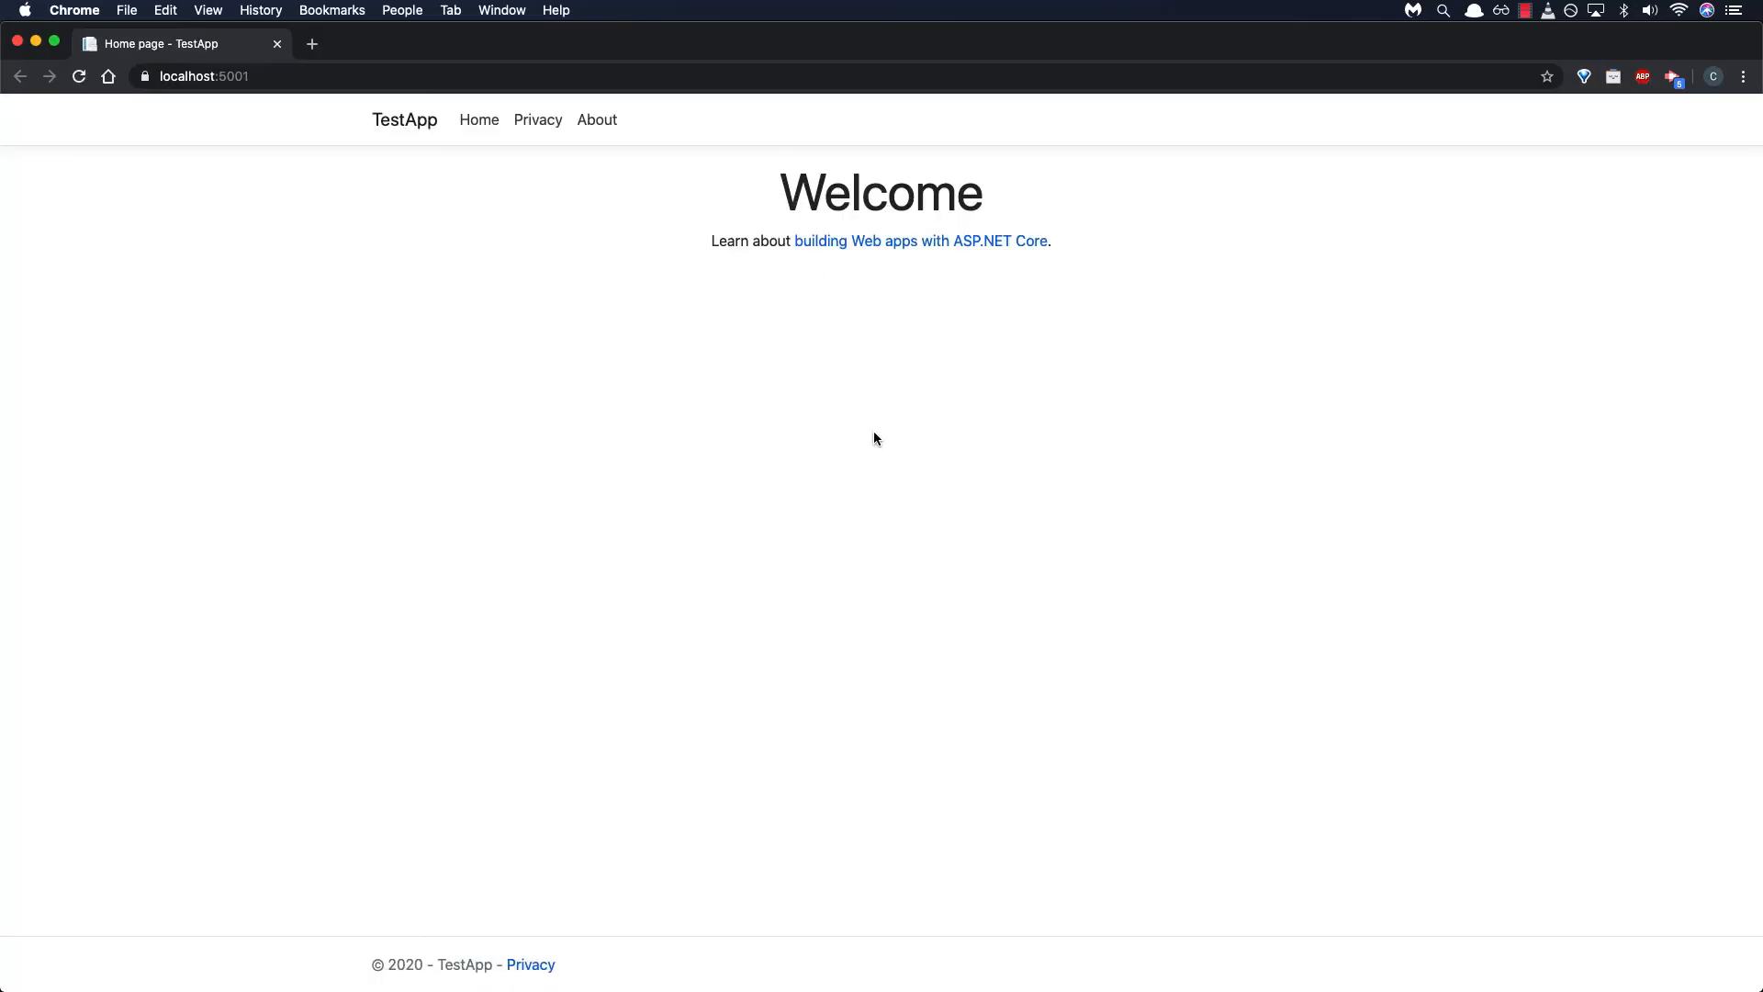
pyautogui.moveTo(969, 728)
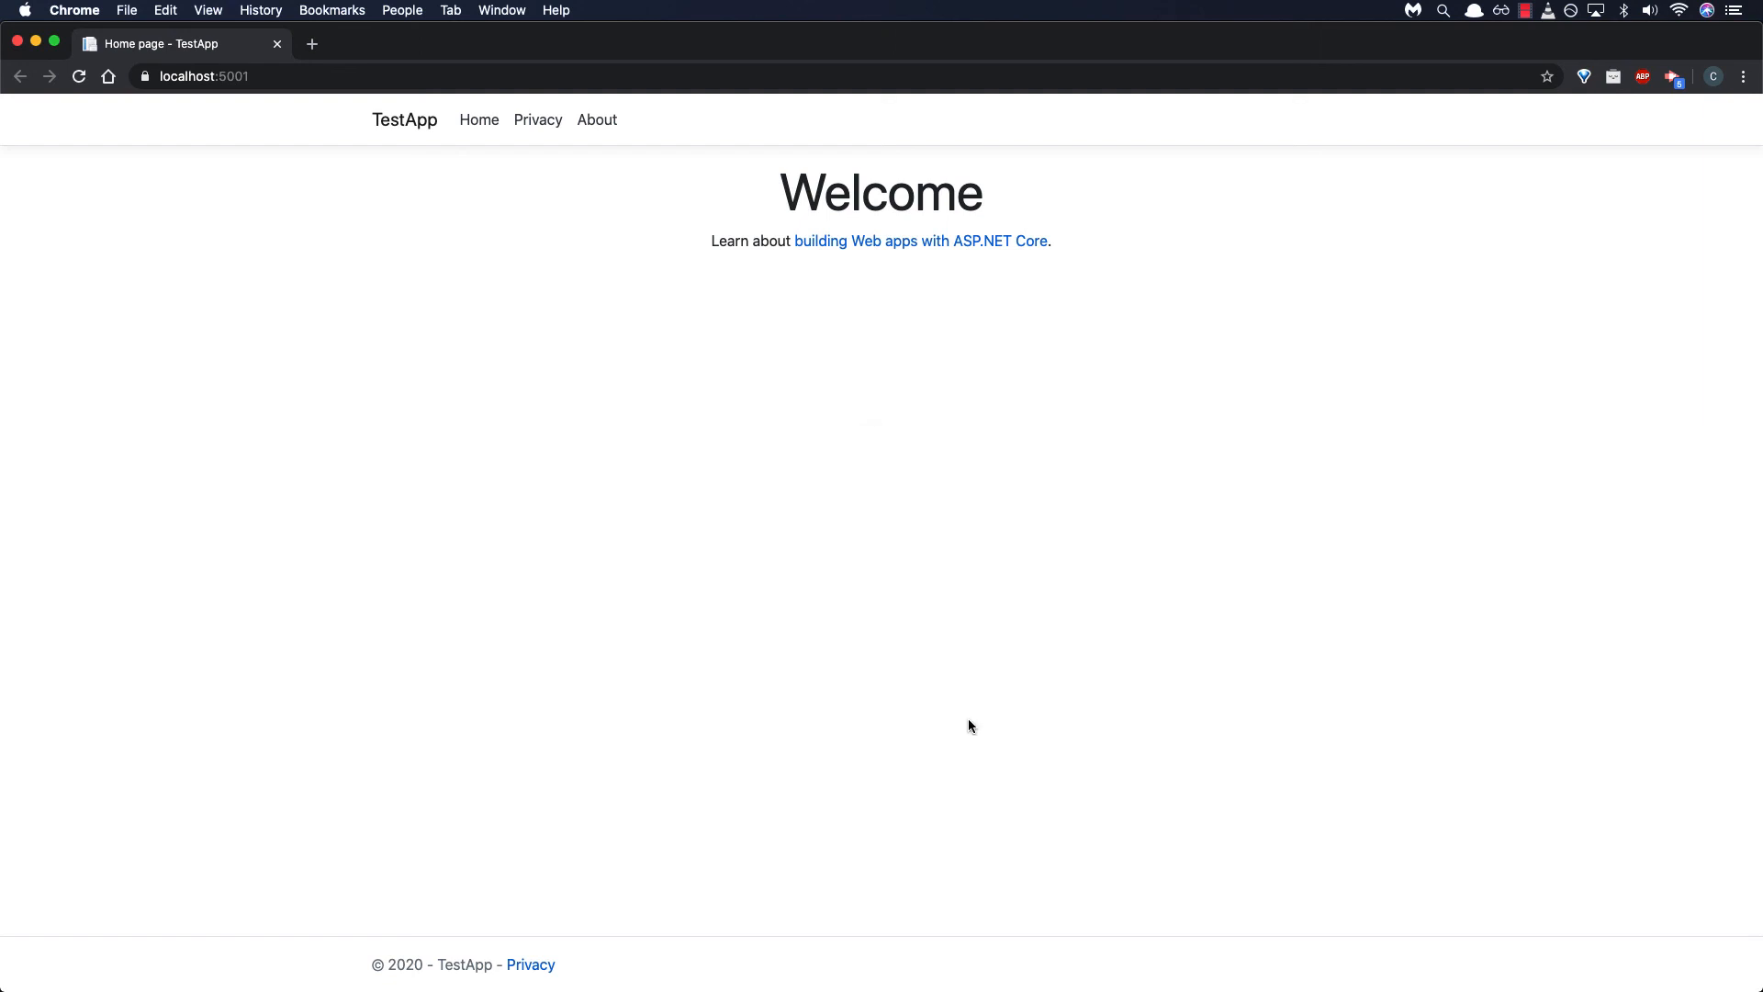
# Step: With DevTools open, inspect the About page's <title> now reading 'About - TestApp'
pyautogui.press('F12')
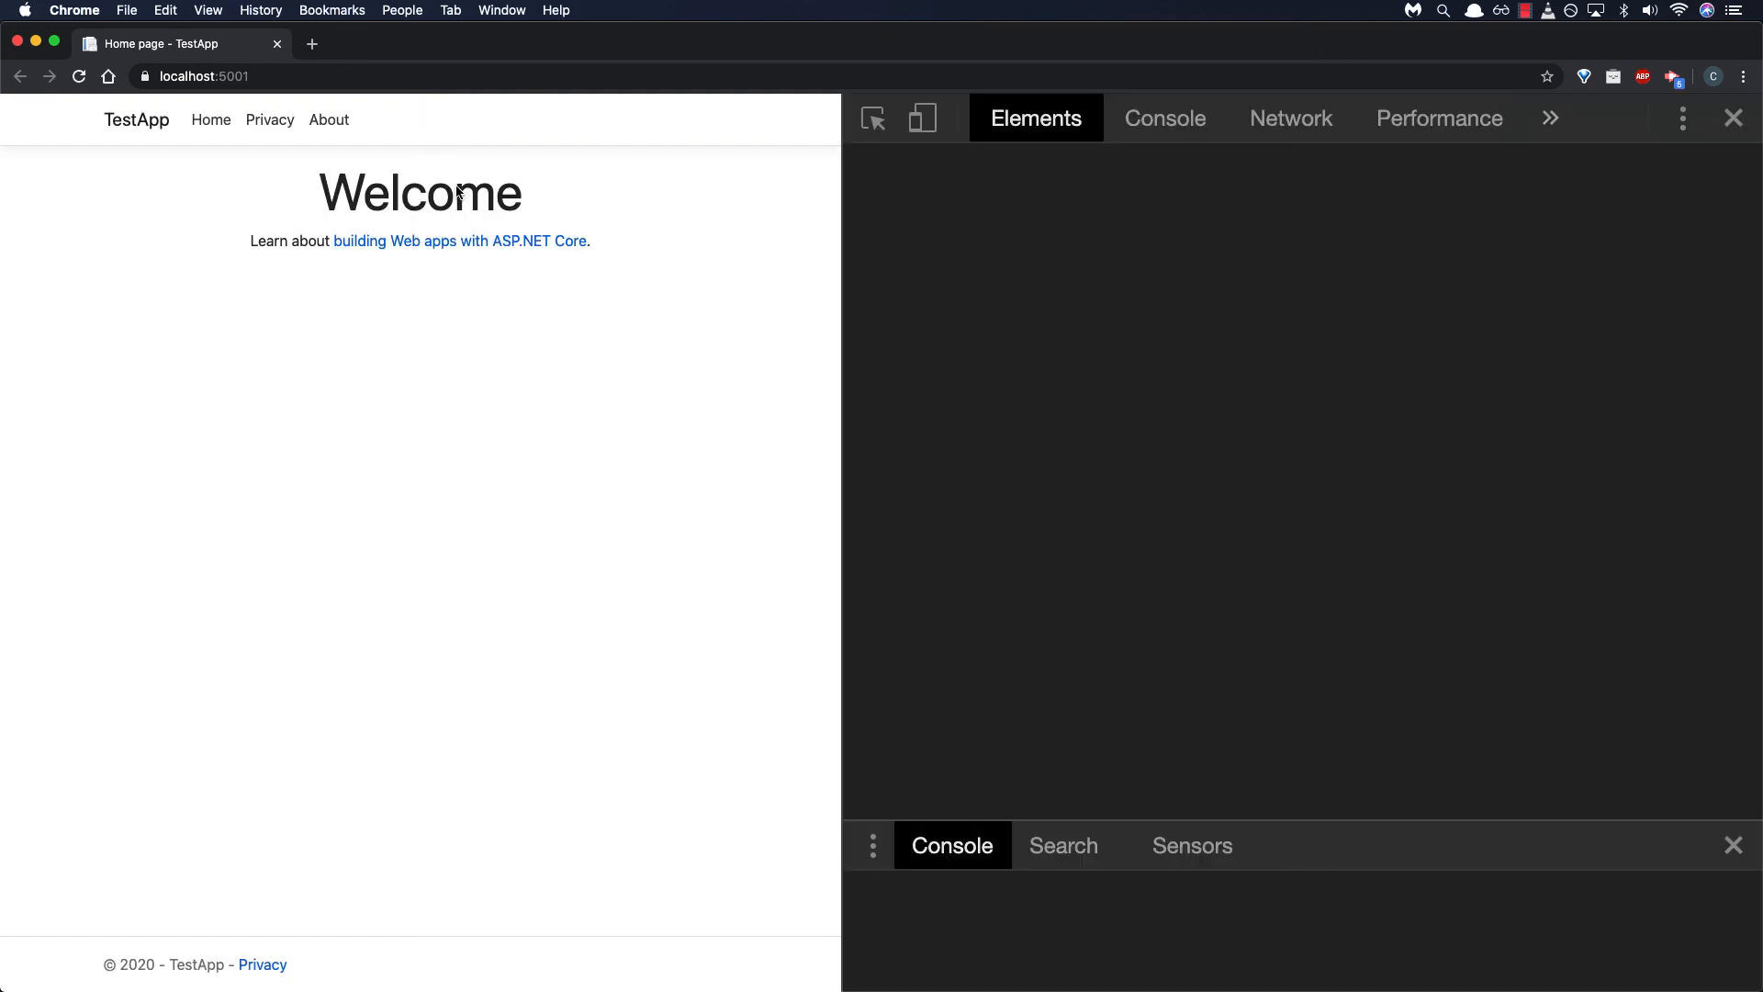
pyautogui.click(328, 121)
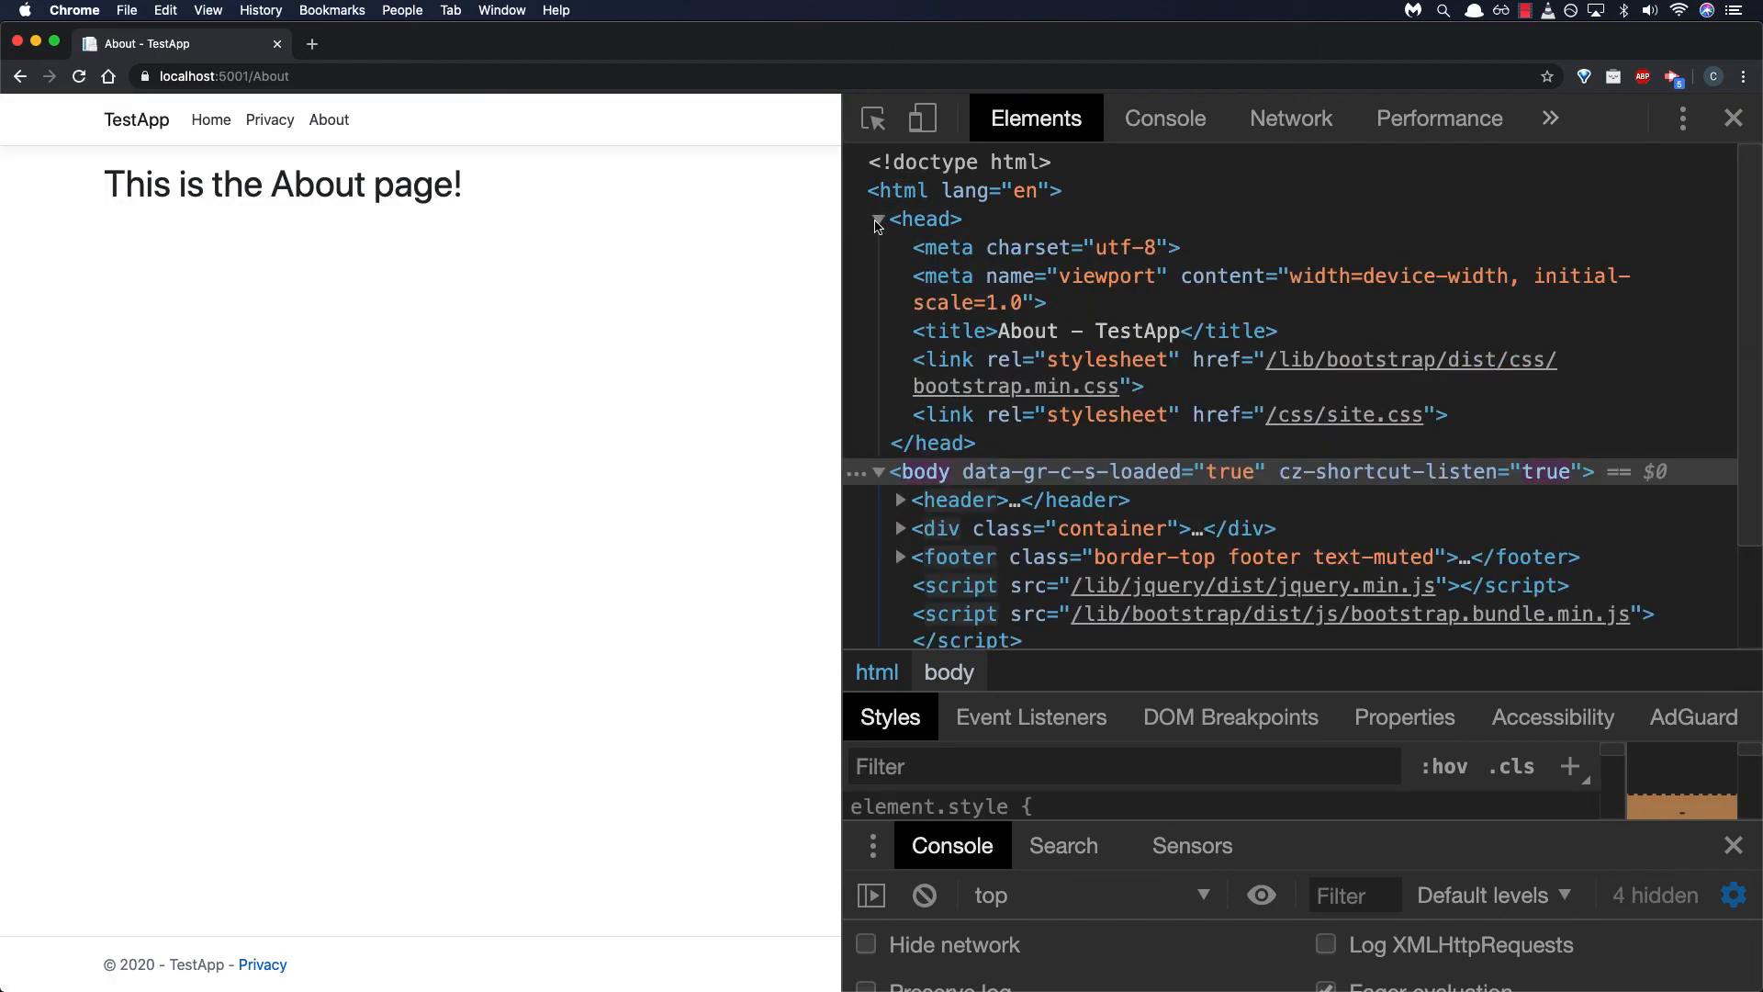
pyautogui.click(1022, 331)
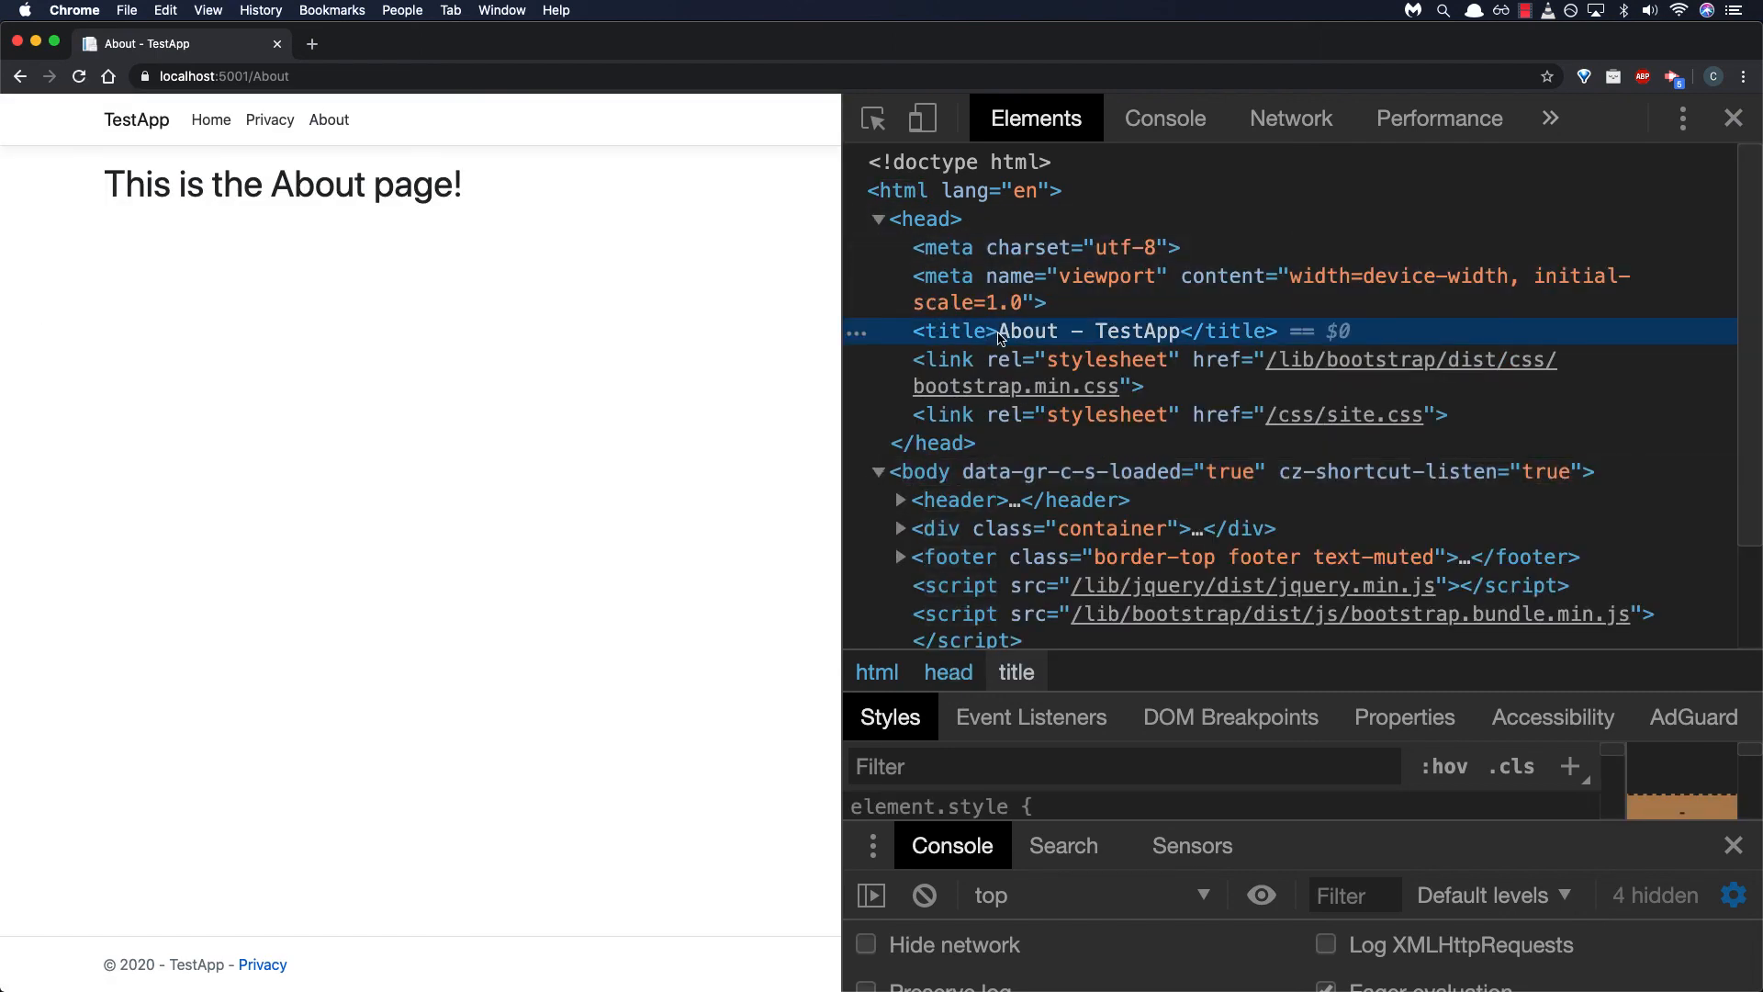